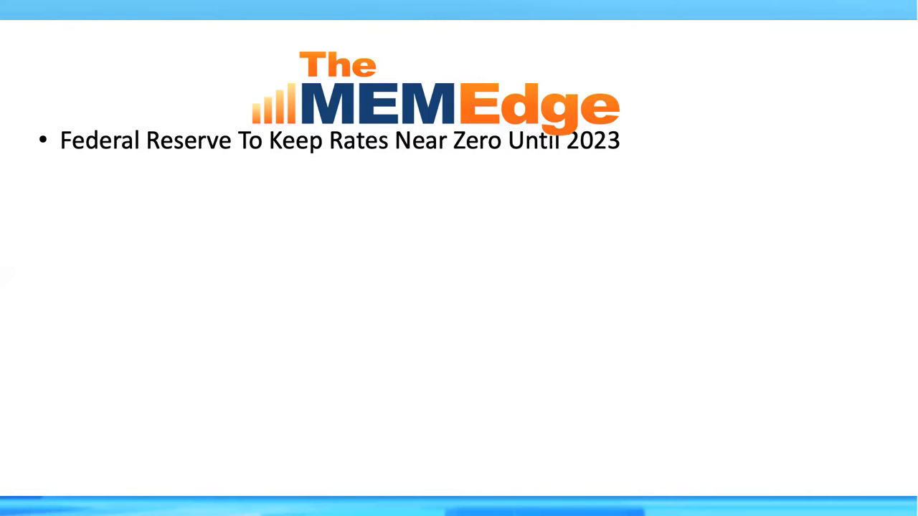
mouse_move(647, 142)
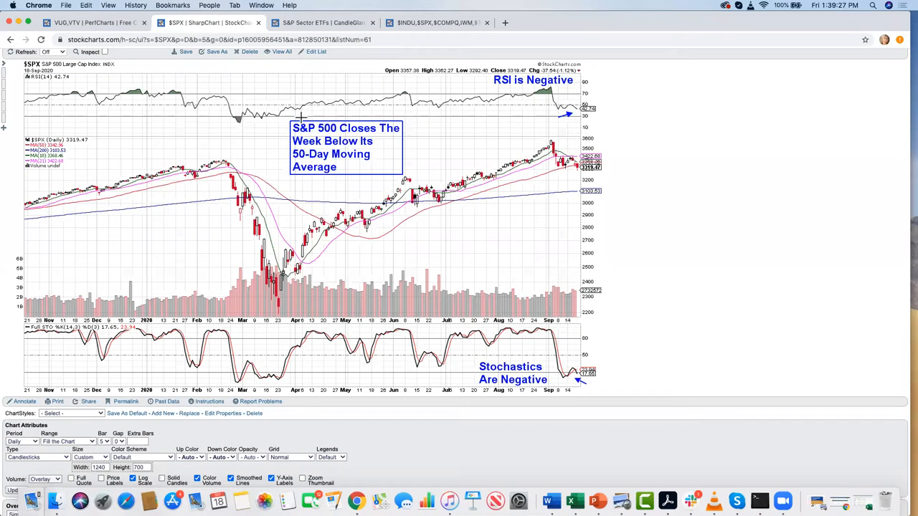
Scroll back up to the reloaded $SPX daily chart with its summary header and August range.
scroll("up", 3)
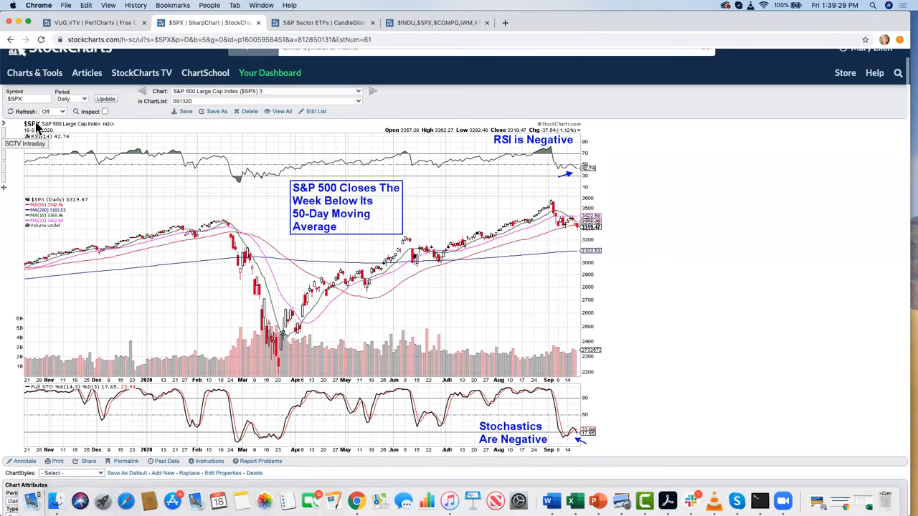
mouse_move(17, 155)
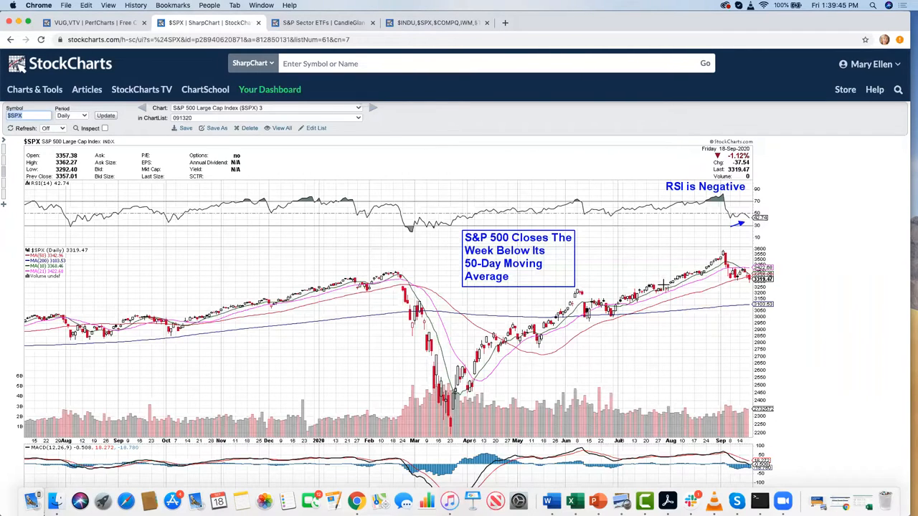
mouse_move(695, 272)
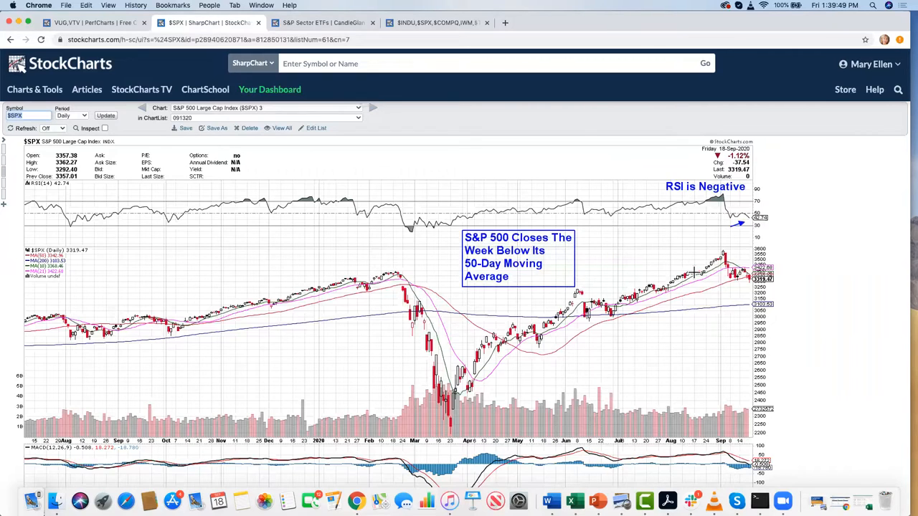
mouse_move(723, 250)
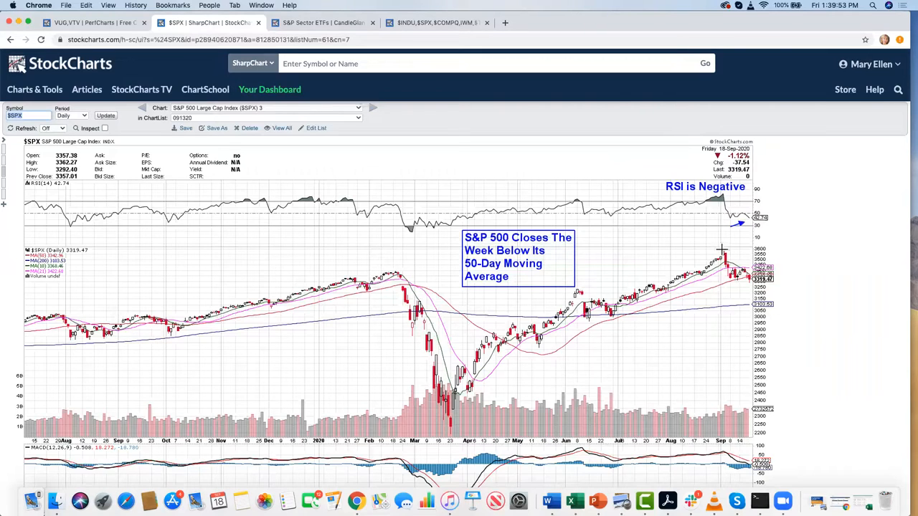
mouse_move(713, 264)
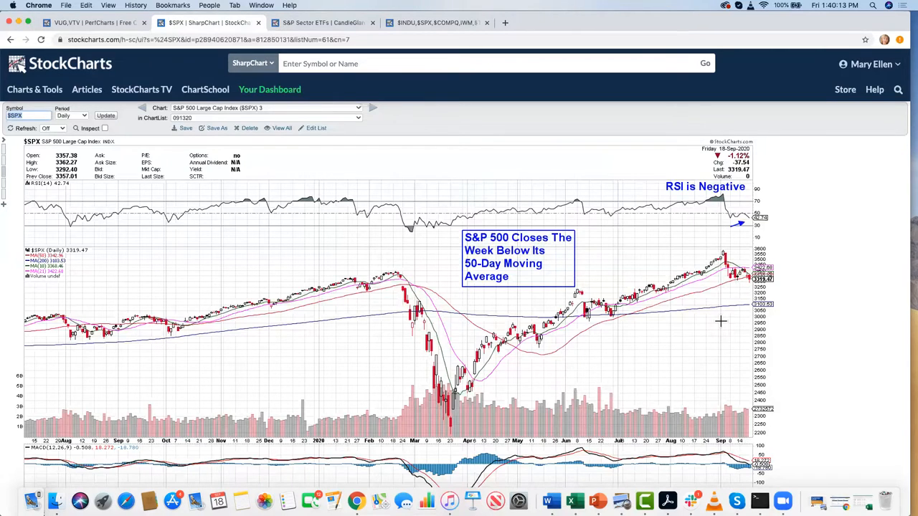
Set the lower indicator panel to Fast Stochastics in Chart Attributes.
scroll("down", 3)
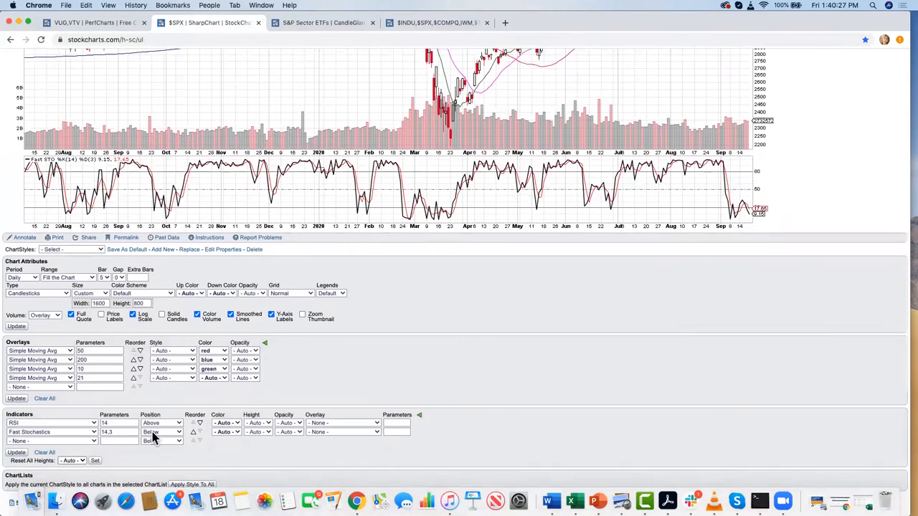
left_click(50, 435)
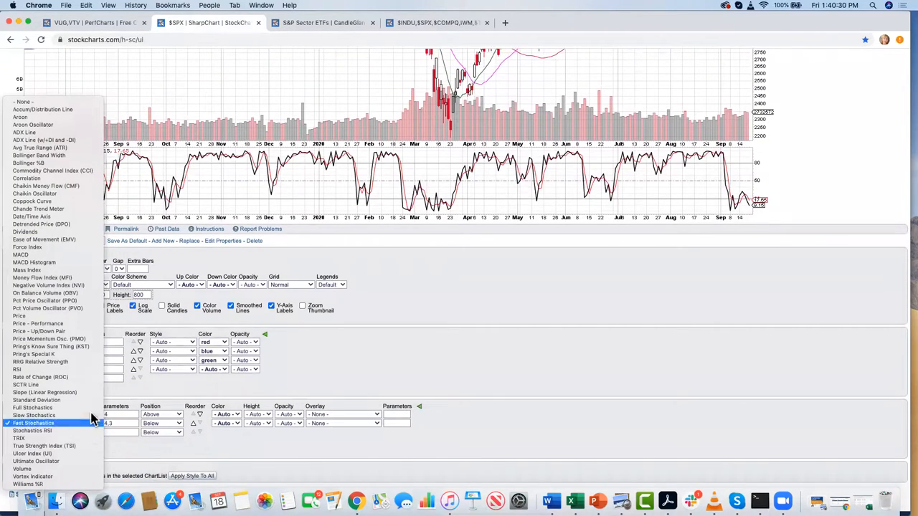
left_click(40, 425)
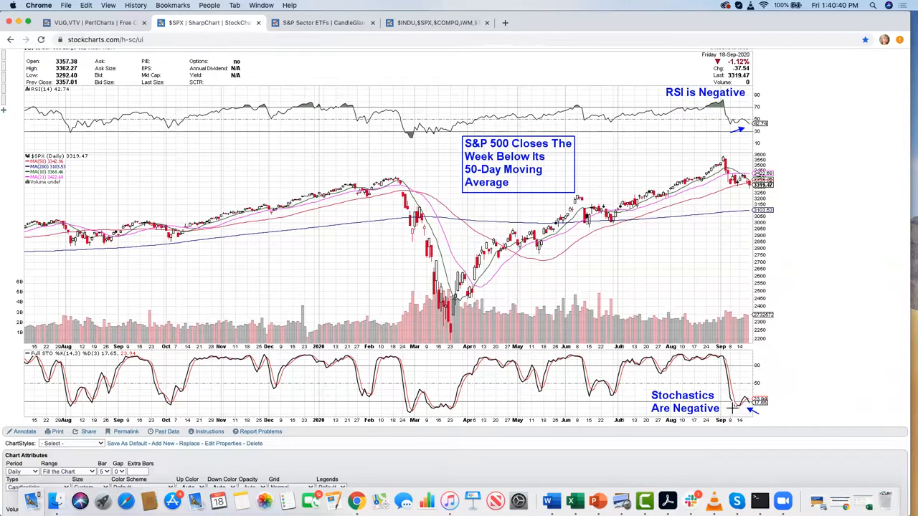
mouse_move(739, 408)
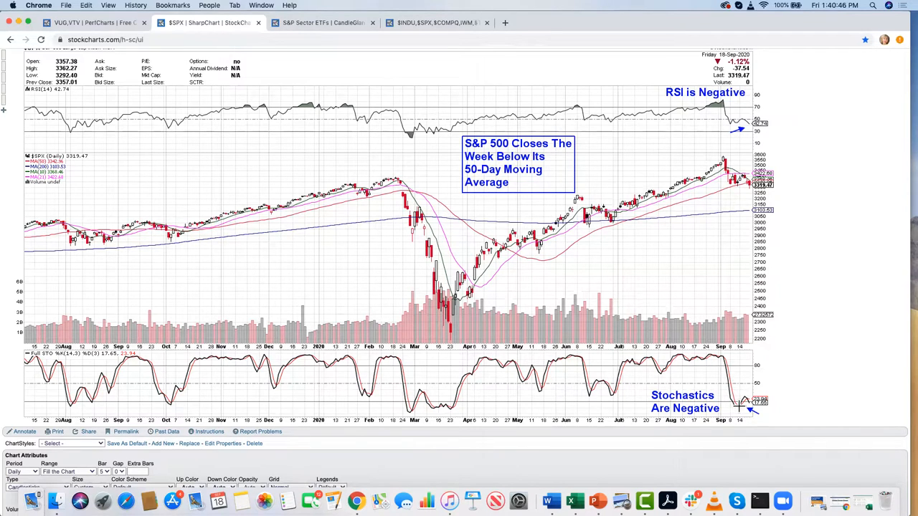
mouse_move(740, 393)
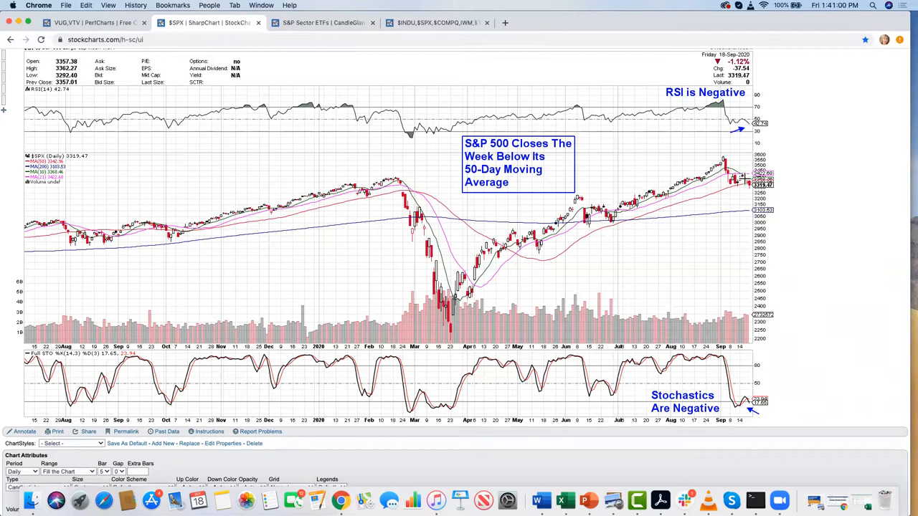
mouse_move(749, 161)
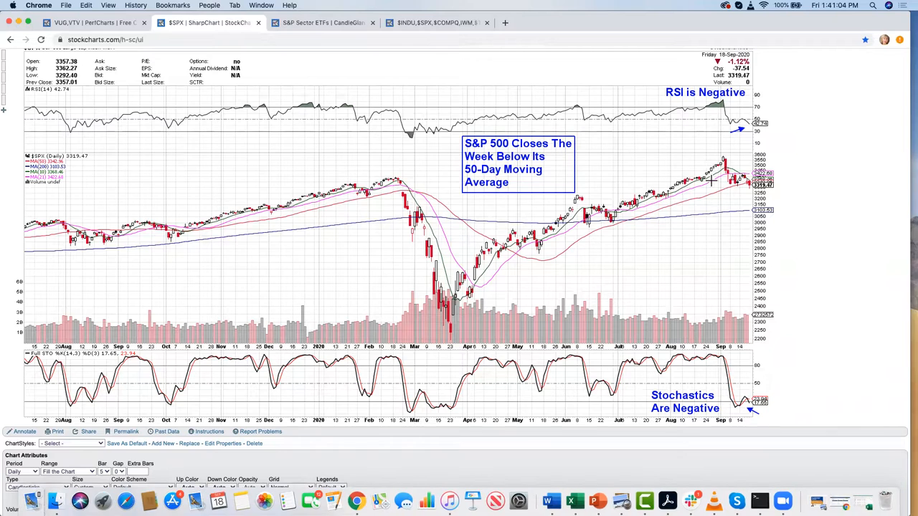
mouse_move(686, 192)
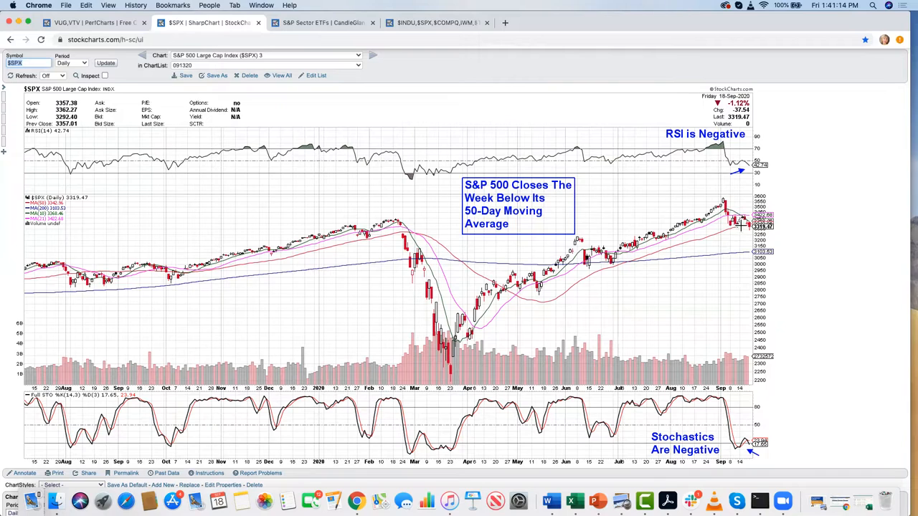
mouse_move(749, 204)
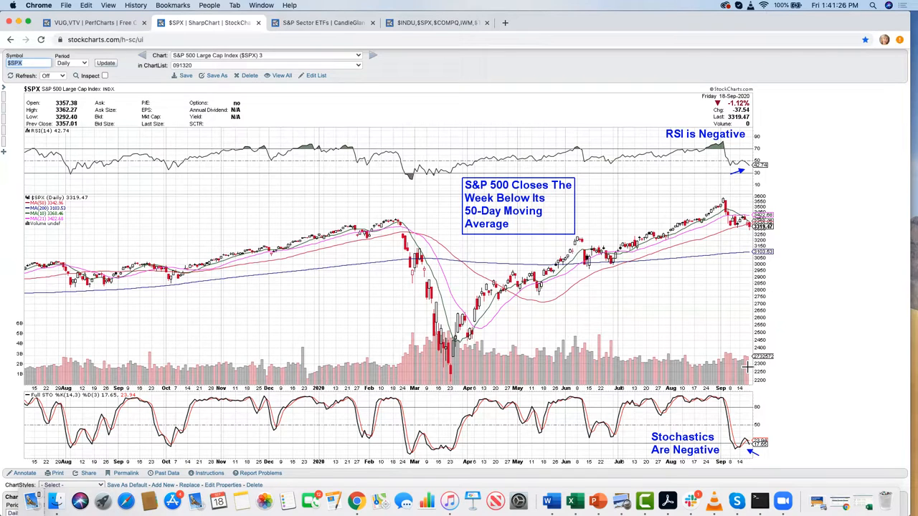
mouse_move(694, 335)
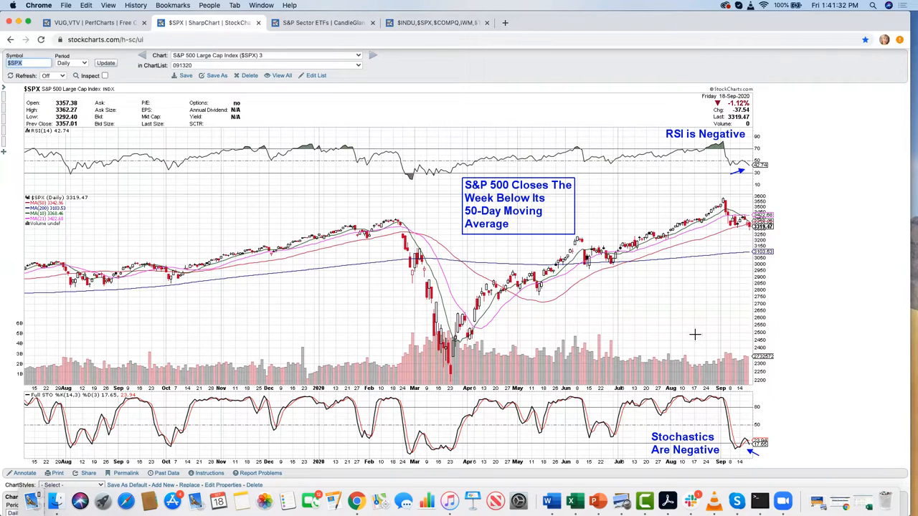
mouse_move(668, 287)
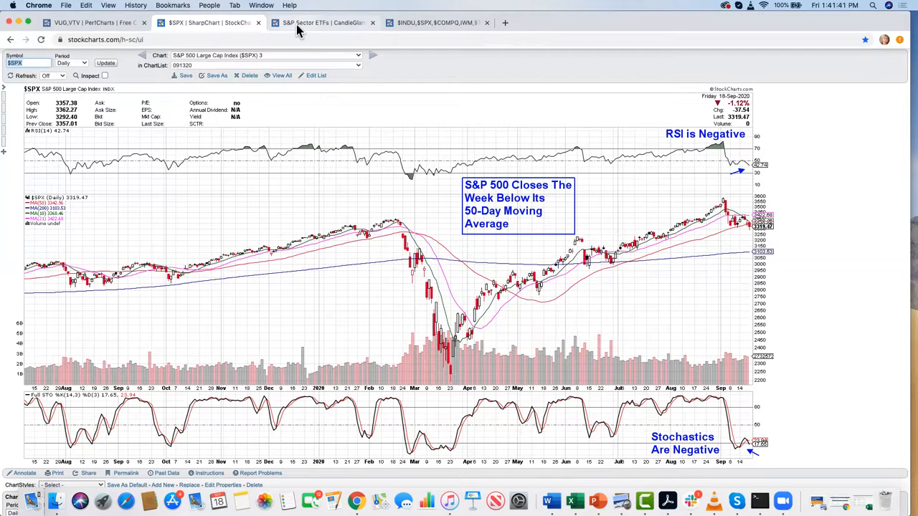
mouse_move(301, 23)
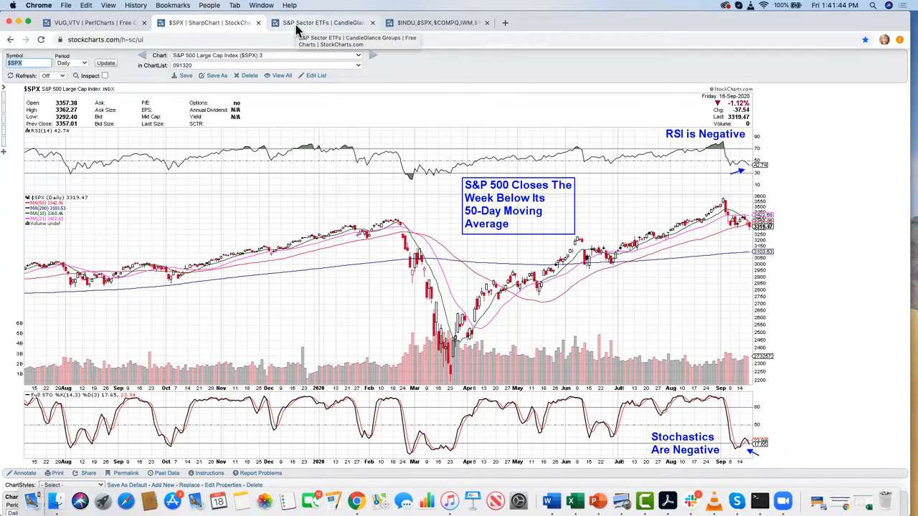
Bring the S&P Sector ETFs CandleGlance page with eleven RSI charts to the front.
left_click(330, 23)
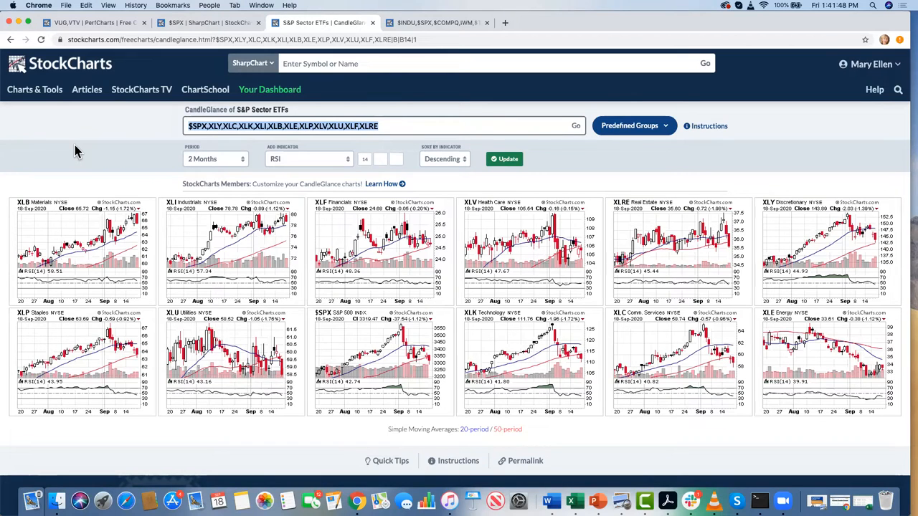
mouse_move(97, 158)
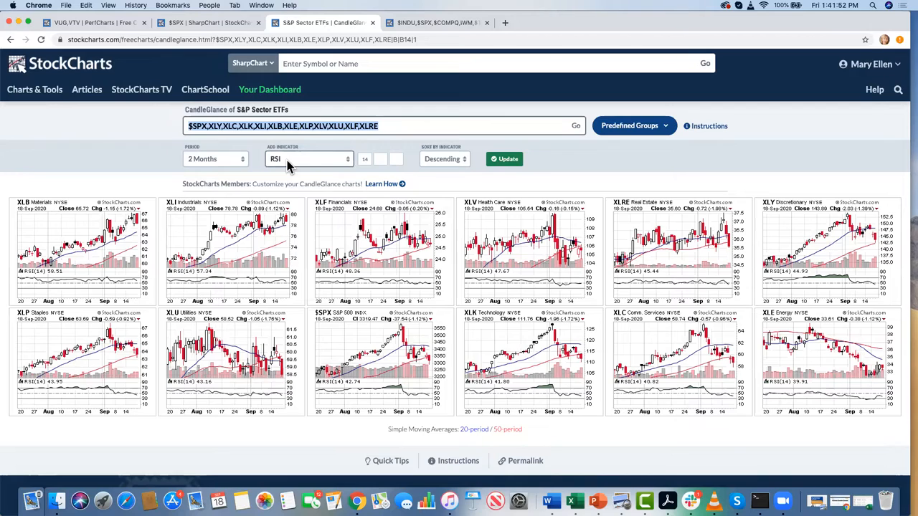
mouse_move(423, 169)
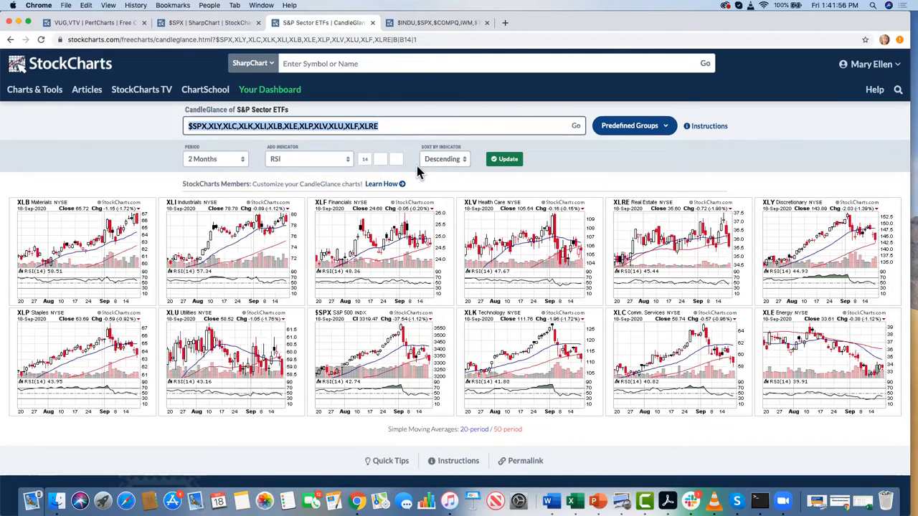
mouse_move(87, 159)
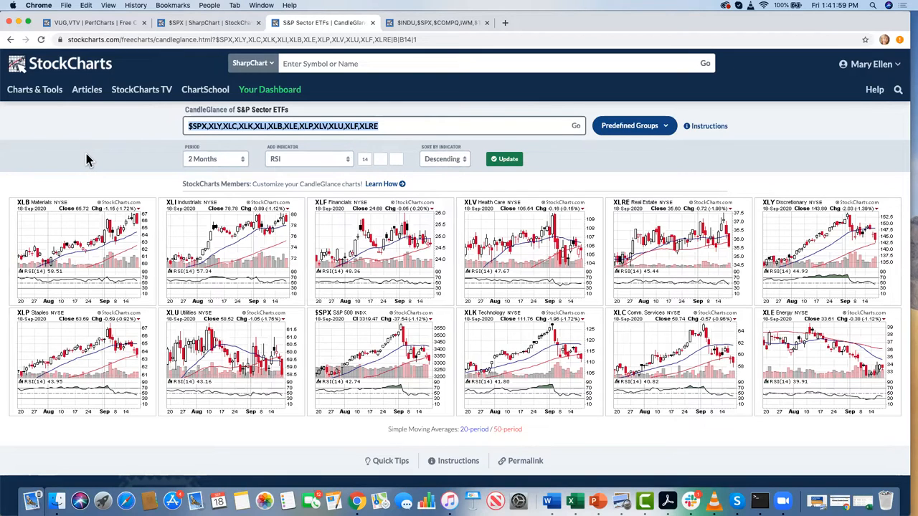
mouse_move(64, 216)
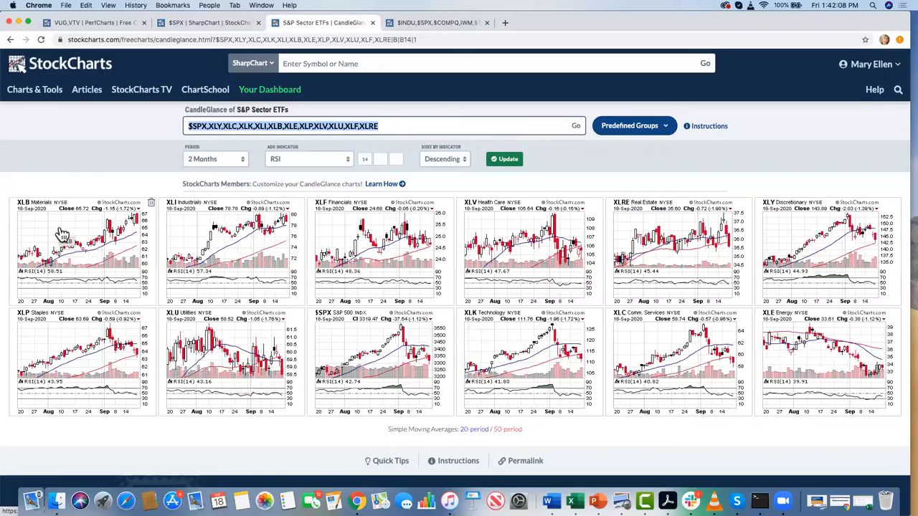
mouse_move(59, 242)
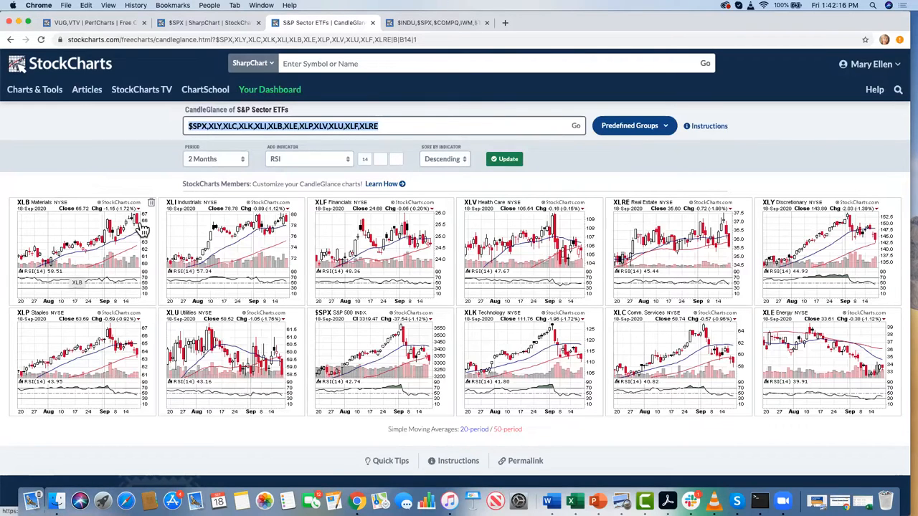
mouse_move(118, 251)
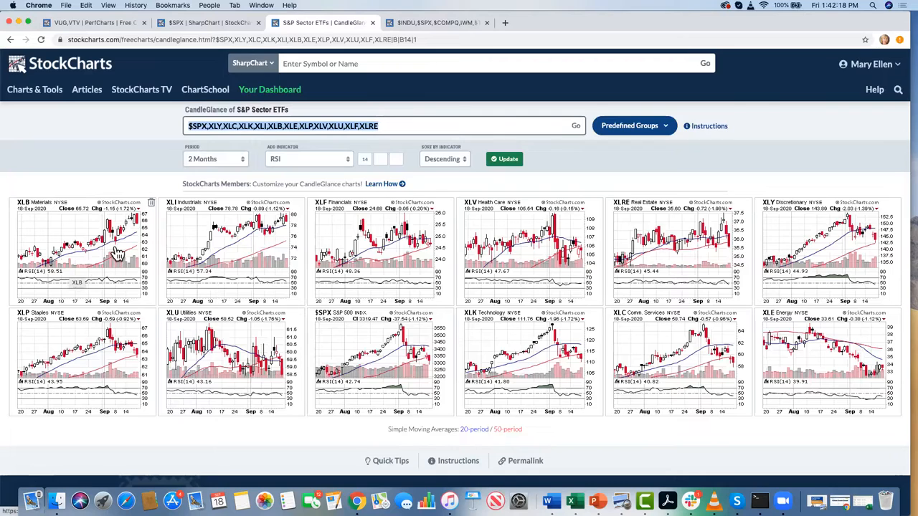
mouse_move(132, 247)
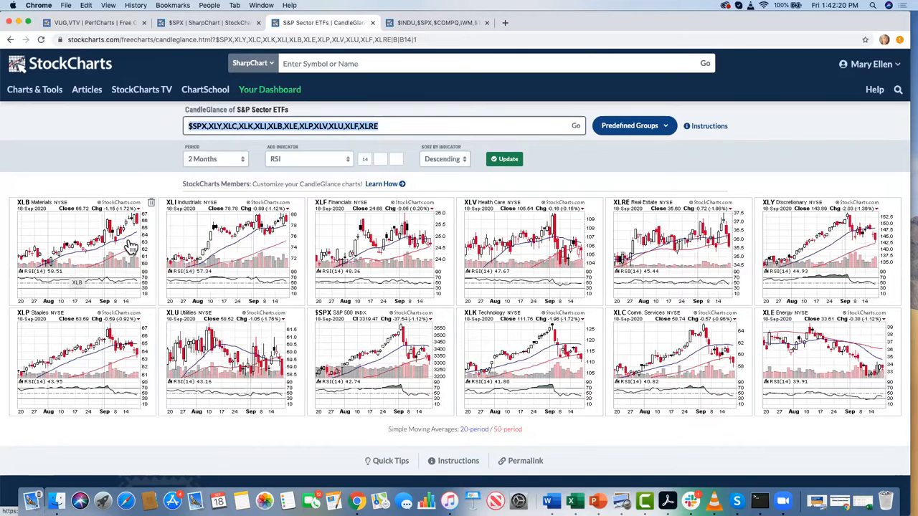
mouse_move(209, 246)
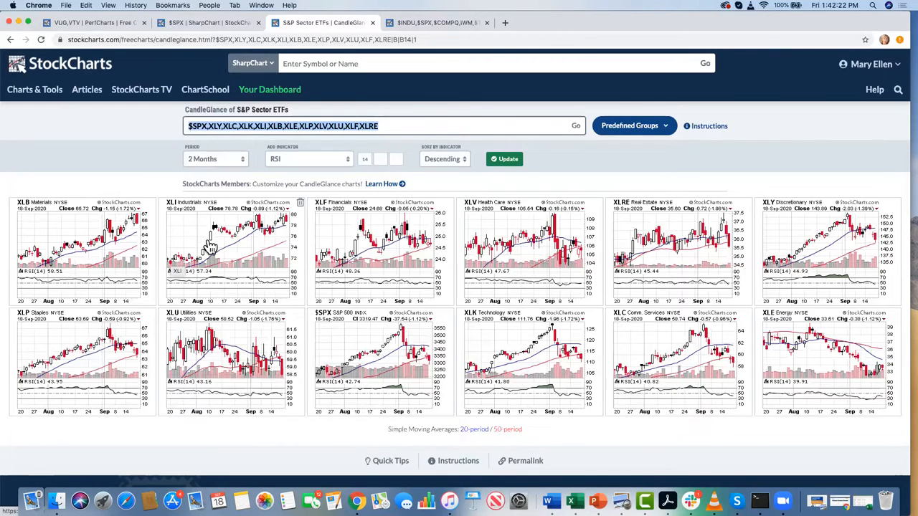
mouse_move(280, 245)
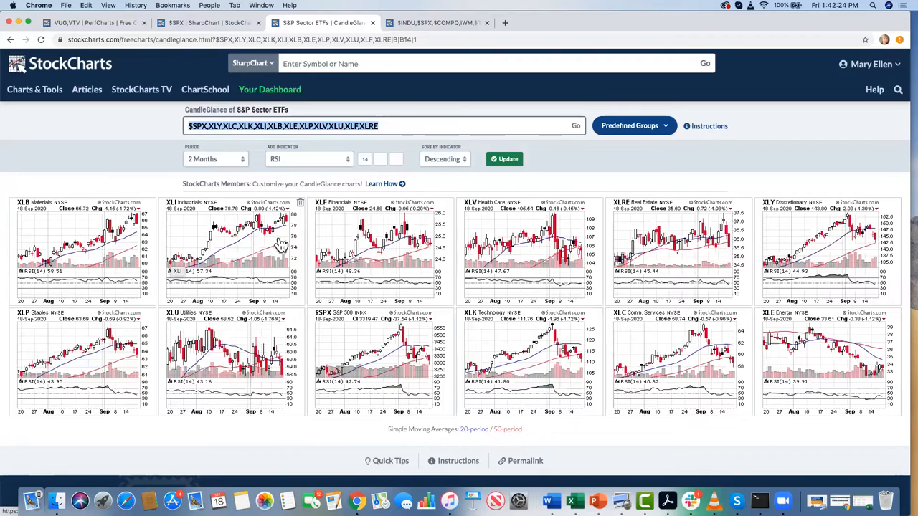
mouse_move(259, 244)
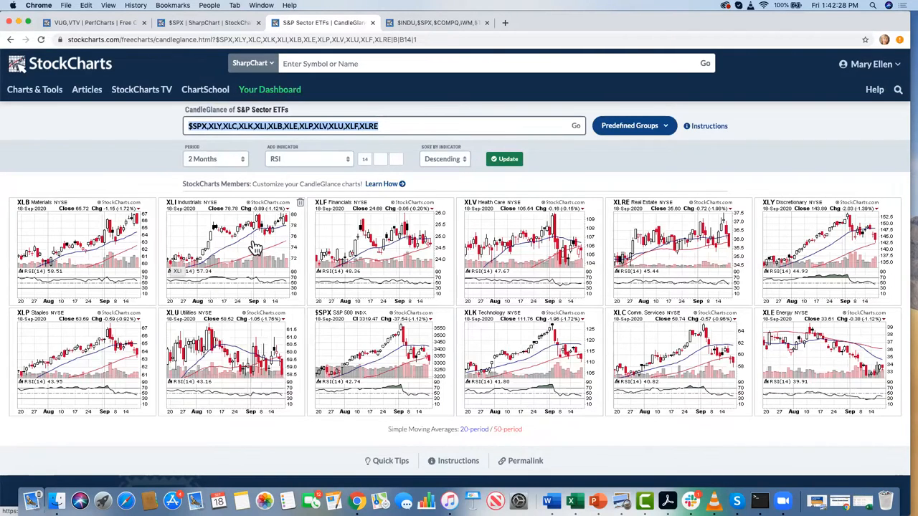
mouse_move(227, 244)
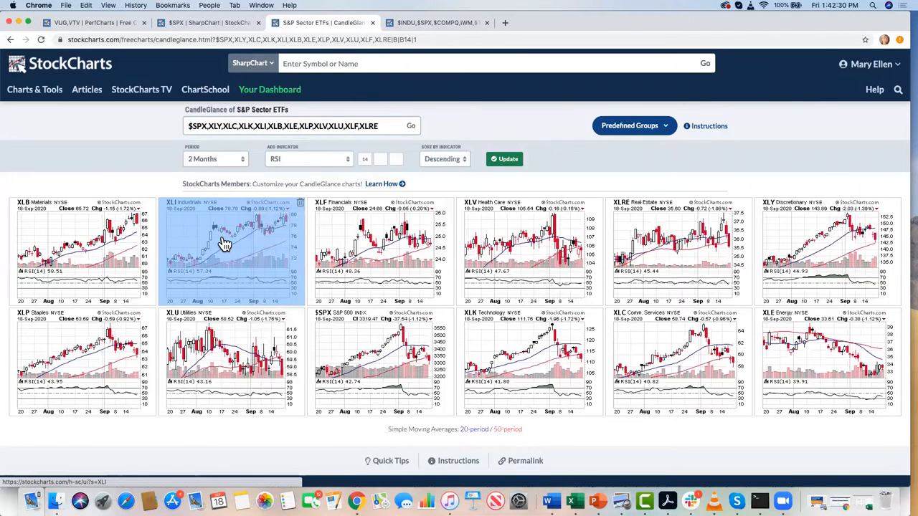
Open the XLI Industrials daily SharpChart from the sector thumbnails.
left_click(225, 244)
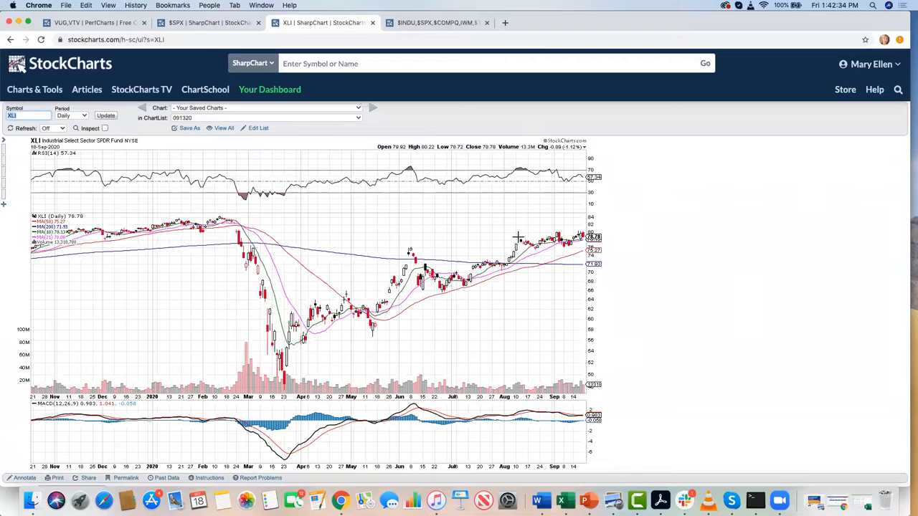
mouse_move(490, 271)
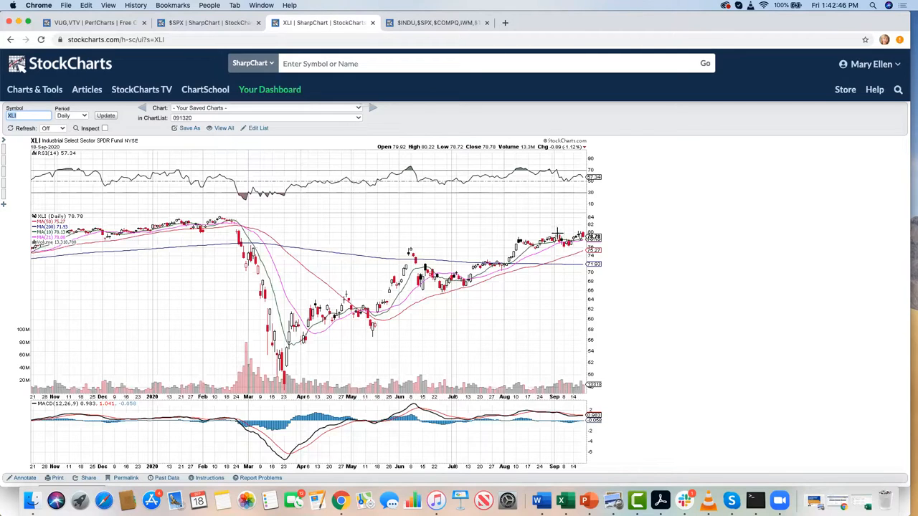
mouse_move(581, 218)
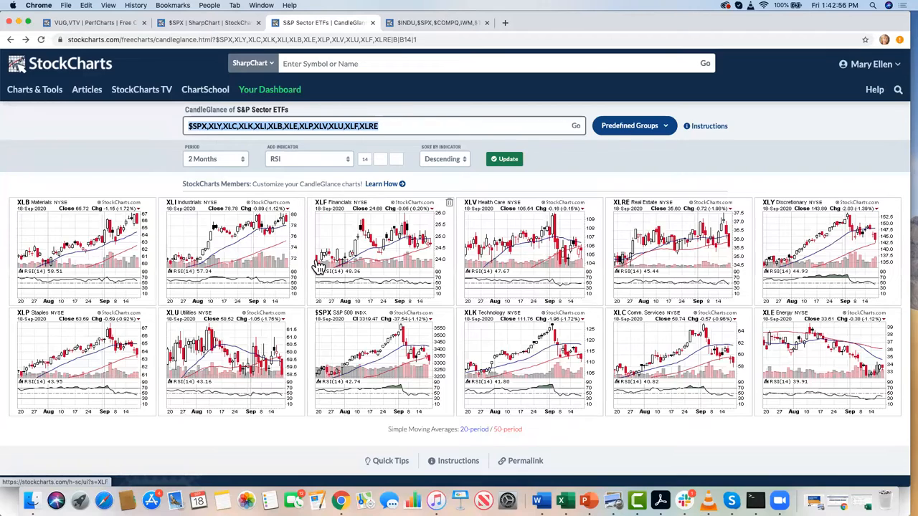
mouse_move(592, 250)
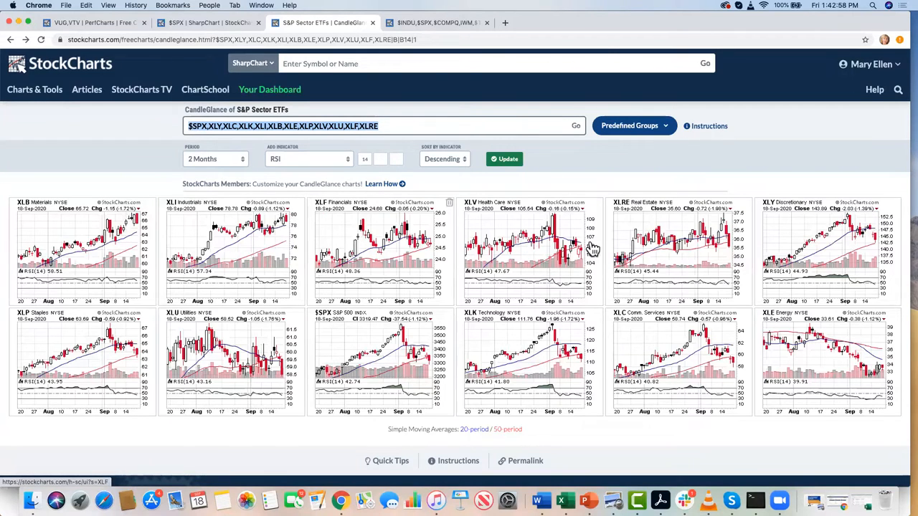
mouse_move(789, 241)
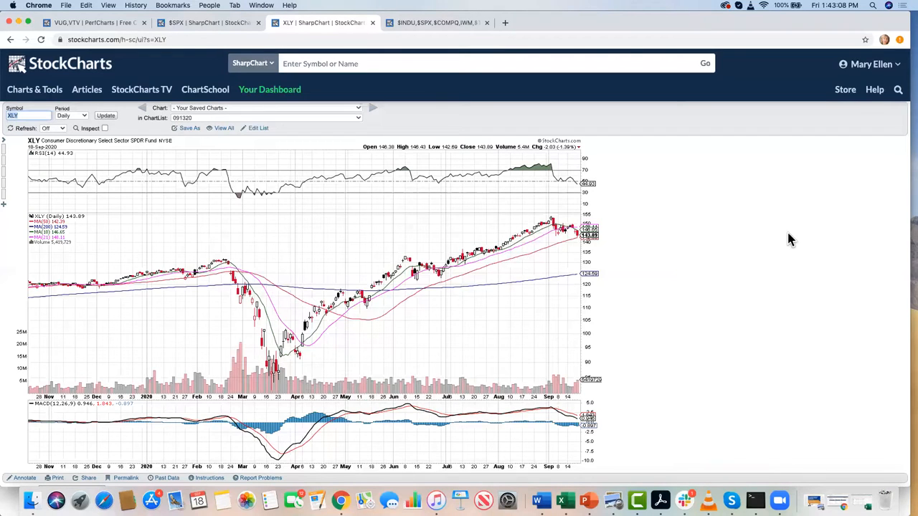
mouse_move(763, 242)
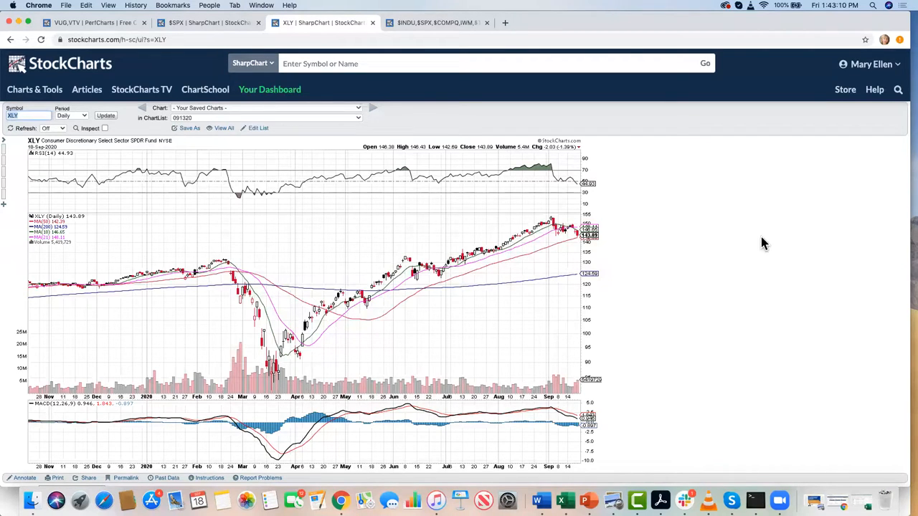
mouse_move(574, 207)
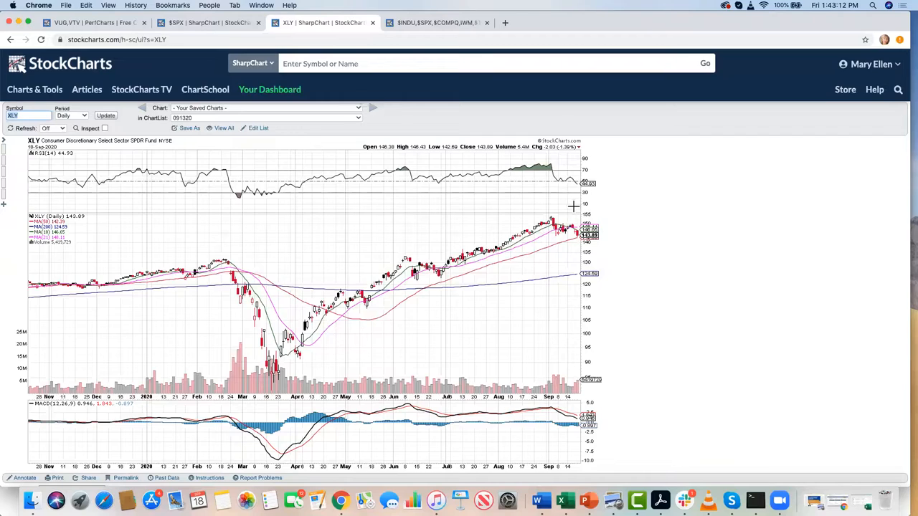
mouse_move(541, 237)
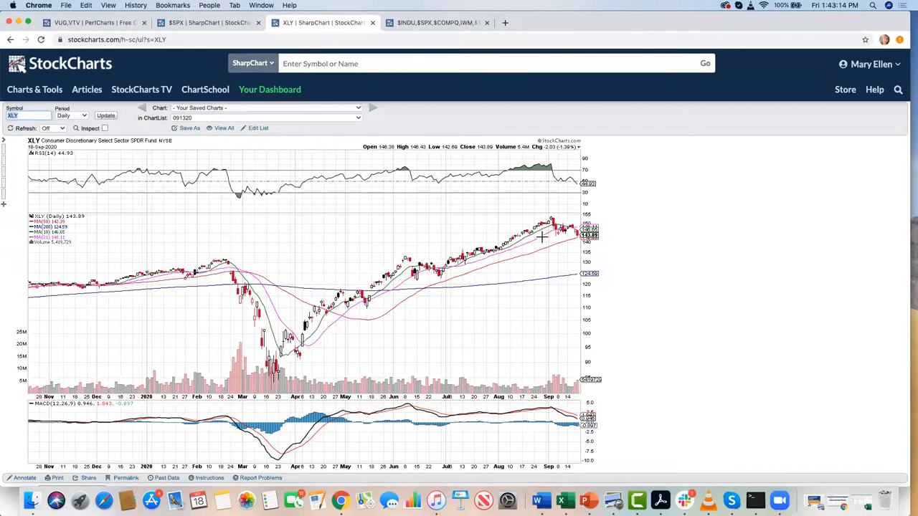
mouse_move(570, 261)
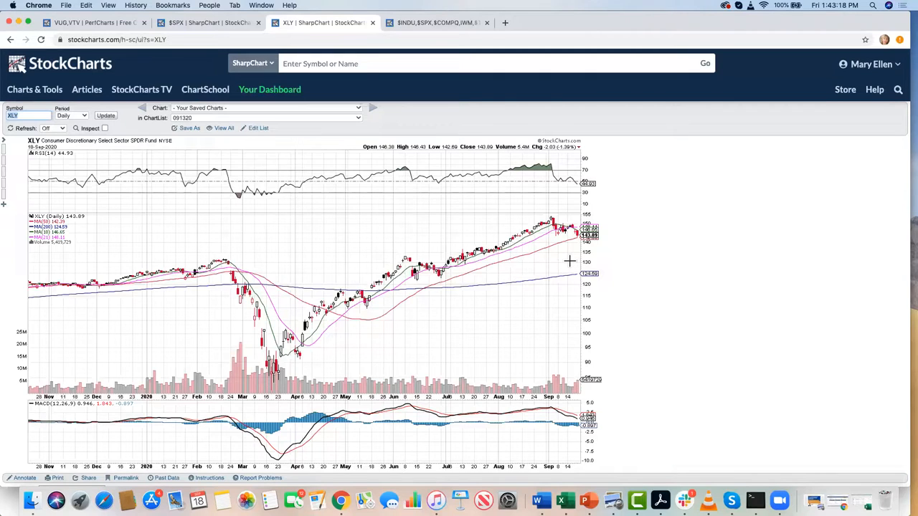
mouse_move(95, 183)
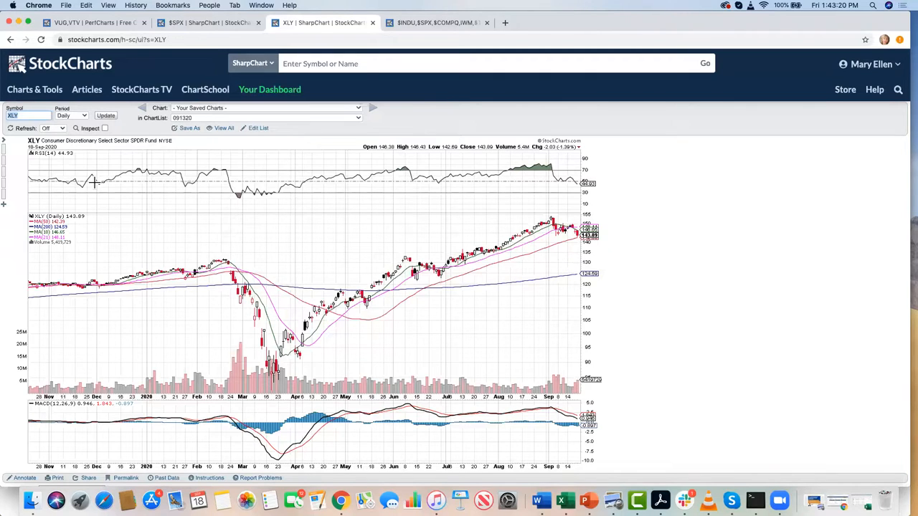
mouse_move(522, 177)
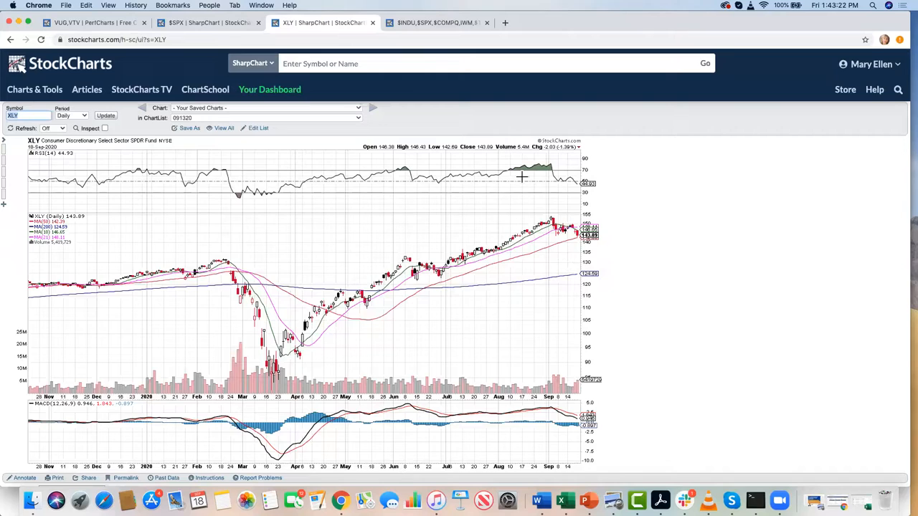
mouse_move(563, 185)
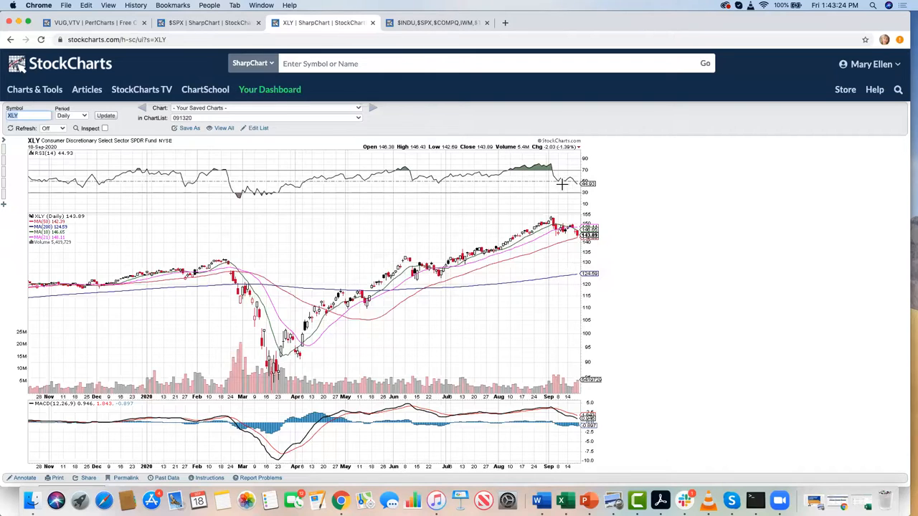
mouse_move(549, 210)
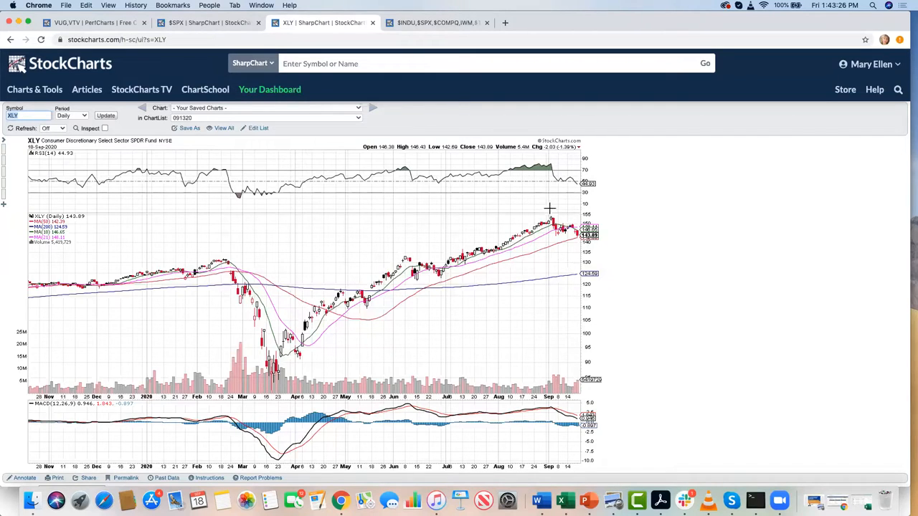
mouse_move(565, 247)
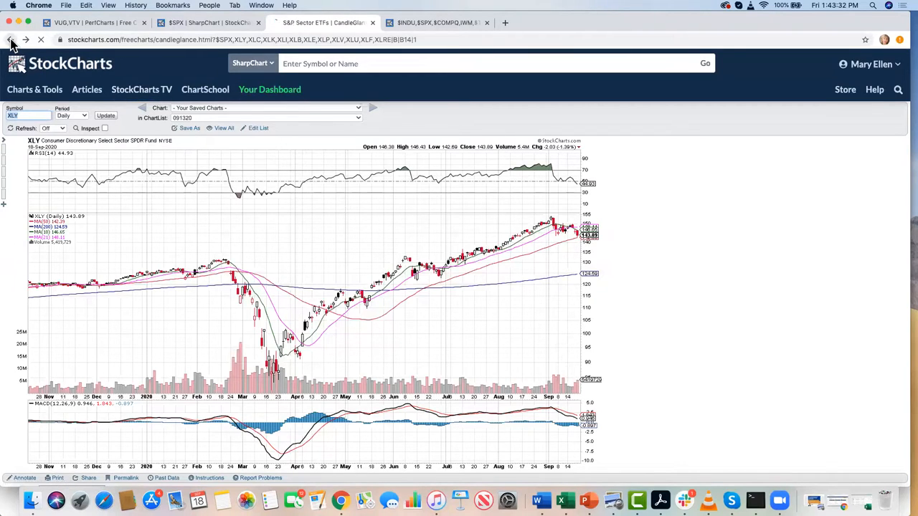
Go back from XLY to the S&P Sector ETFs CandleGlance thumbnails.
left_click(15, 38)
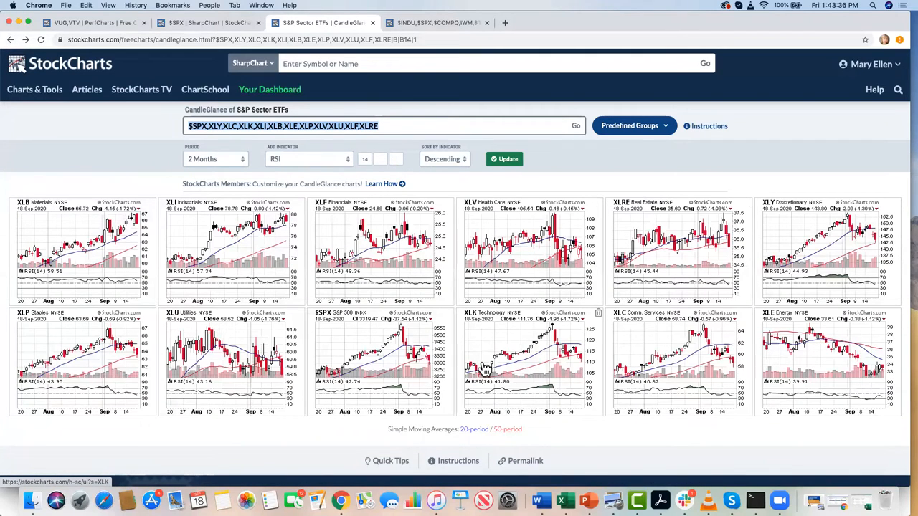
mouse_move(489, 346)
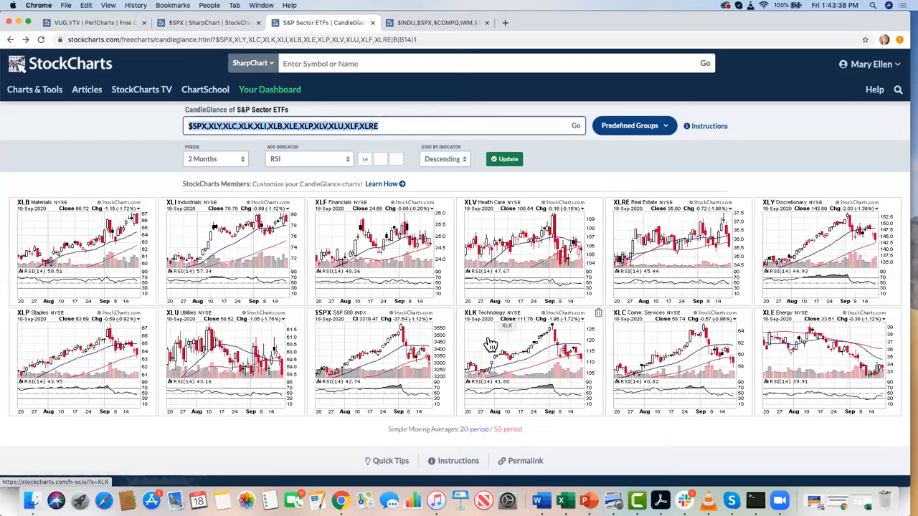
mouse_move(489, 353)
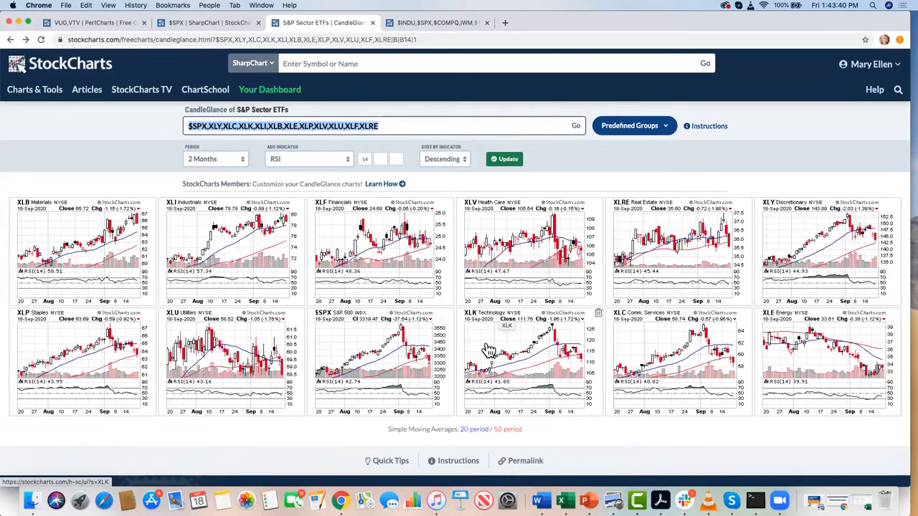
mouse_move(726, 358)
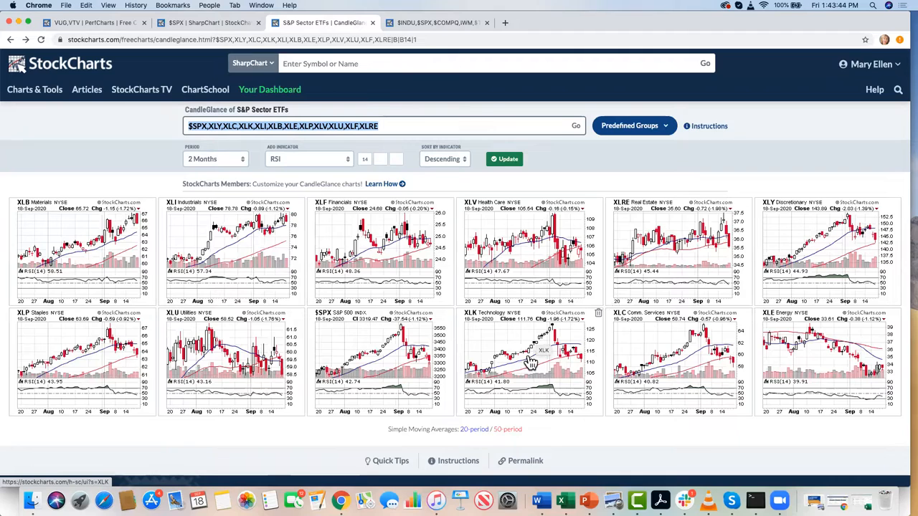
mouse_move(507, 333)
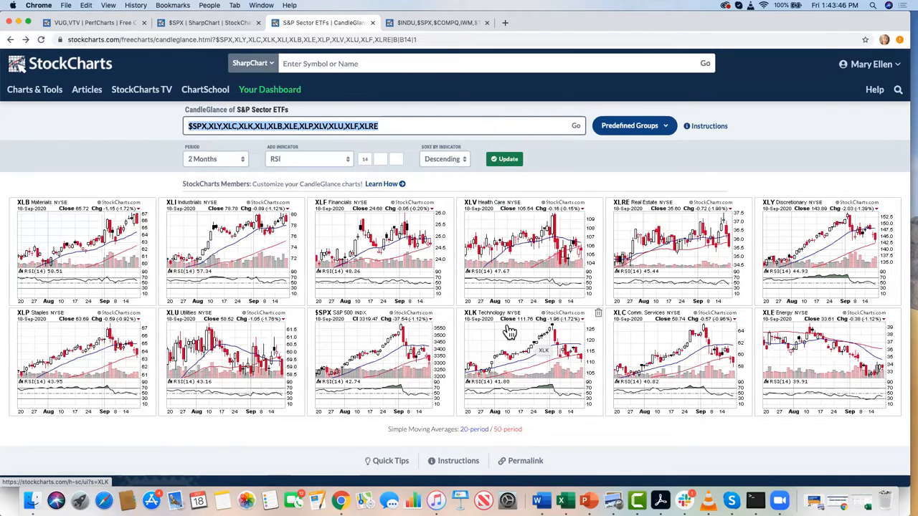
mouse_move(624, 327)
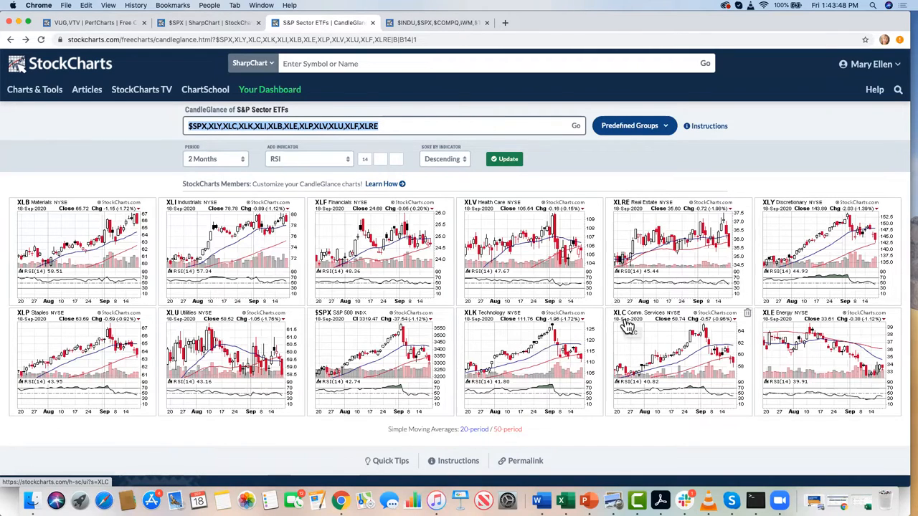
mouse_move(510, 376)
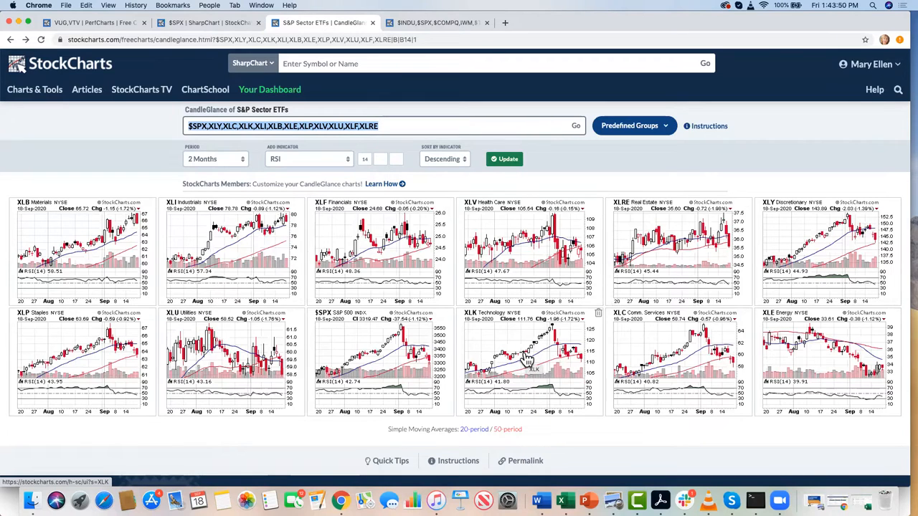
mouse_move(642, 344)
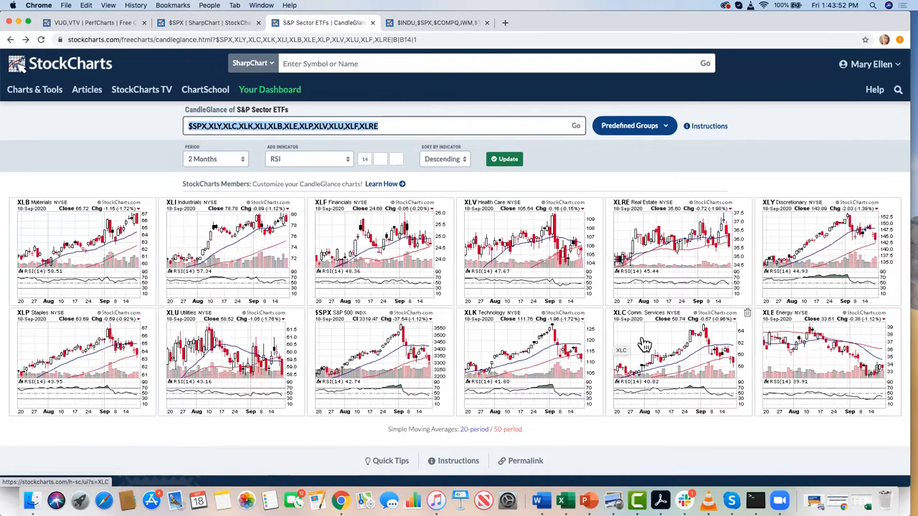
mouse_move(623, 344)
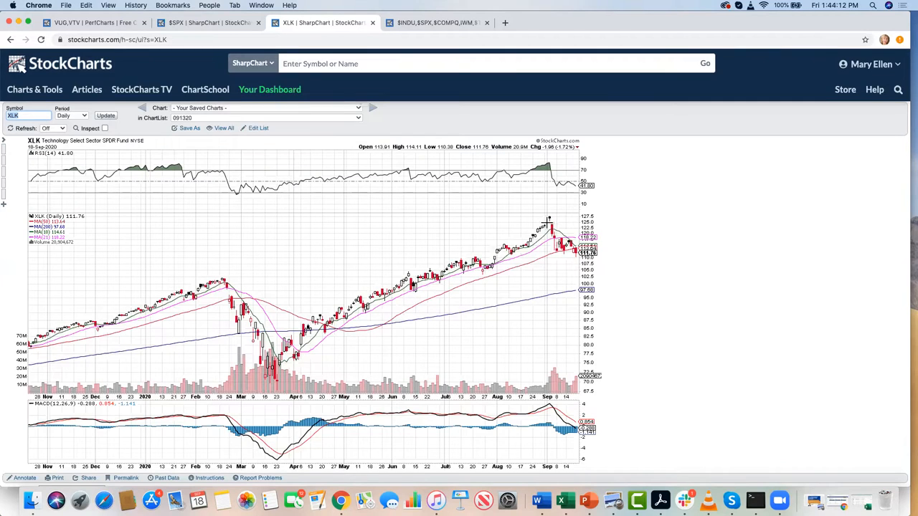
mouse_move(419, 292)
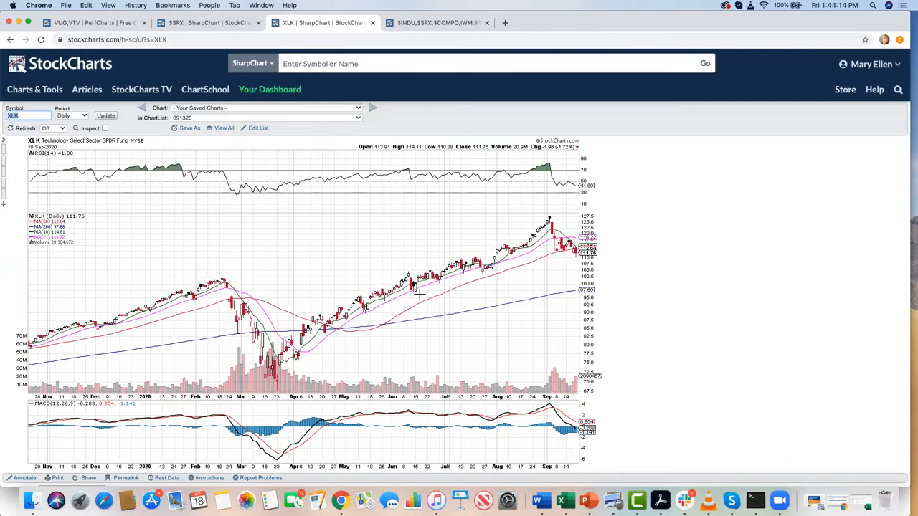
mouse_move(559, 216)
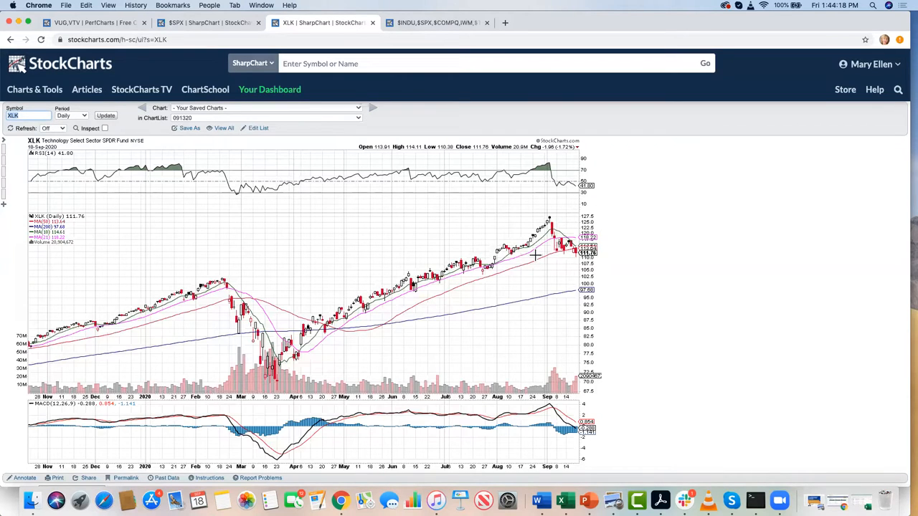
mouse_move(600, 247)
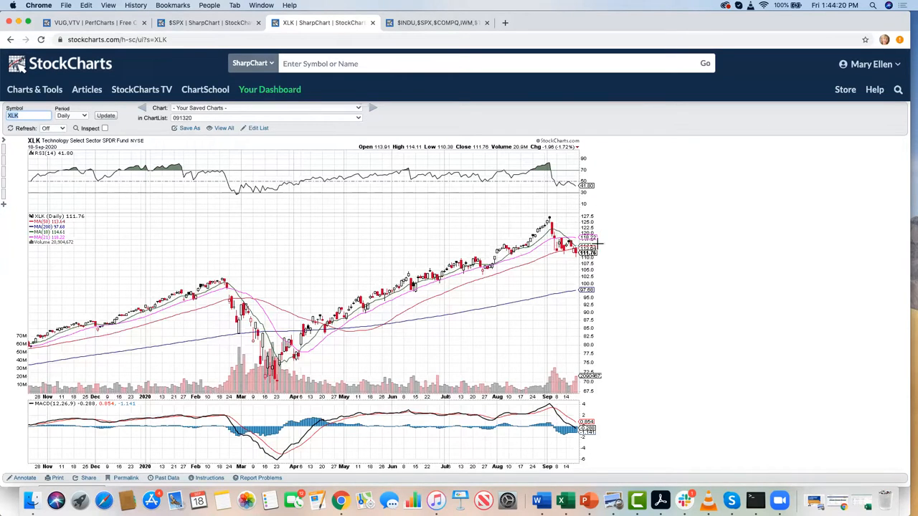
mouse_move(513, 197)
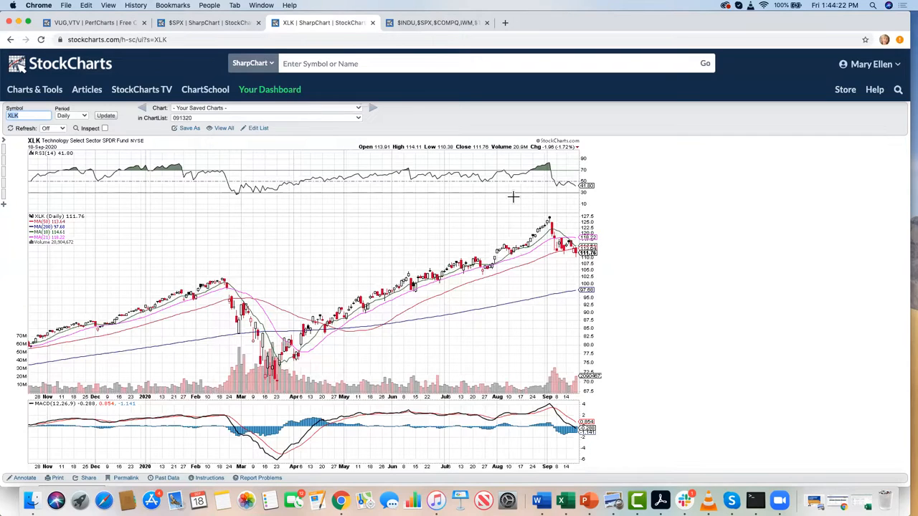
mouse_move(545, 178)
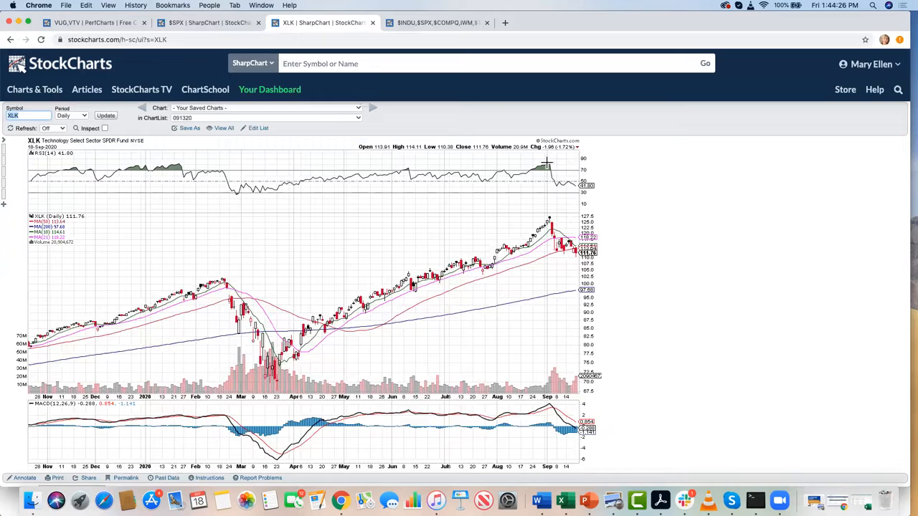
mouse_move(548, 190)
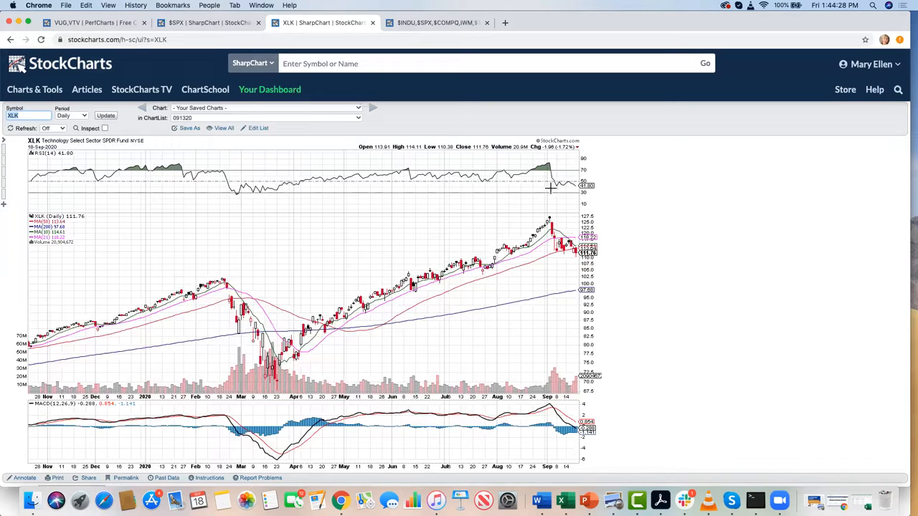
mouse_move(233, 104)
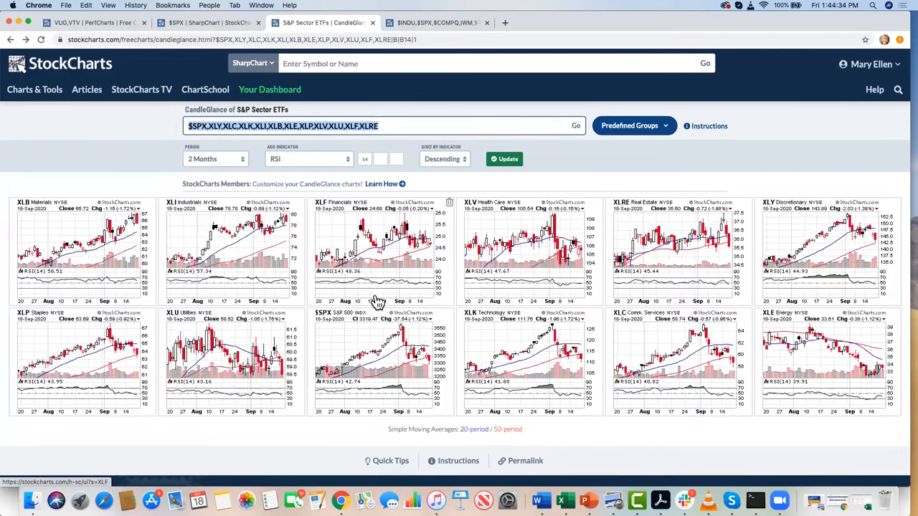
mouse_move(656, 343)
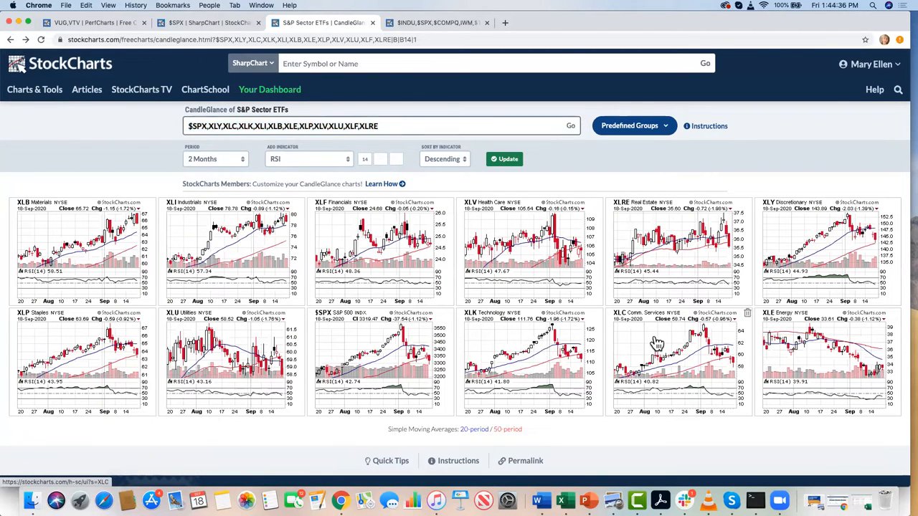
Open the XLC Communication Services daily chart from its thumbnail.
left_click(656, 344)
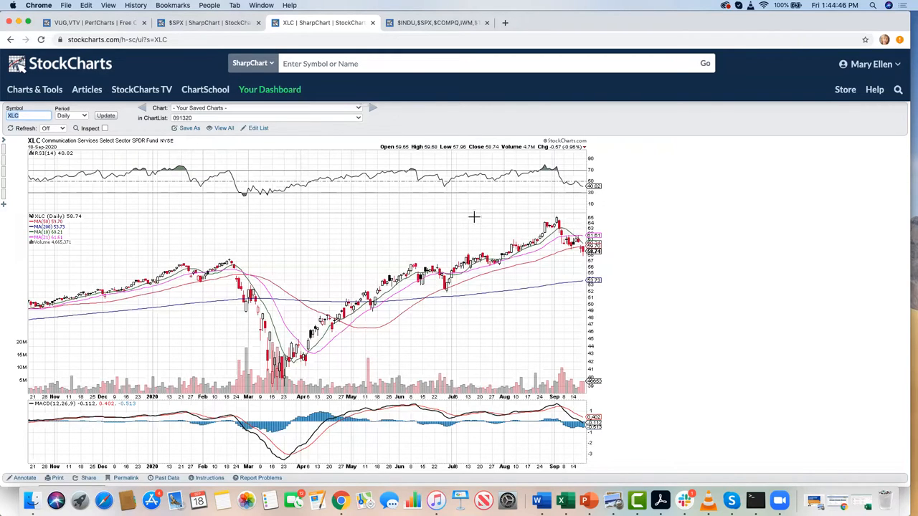
mouse_move(548, 244)
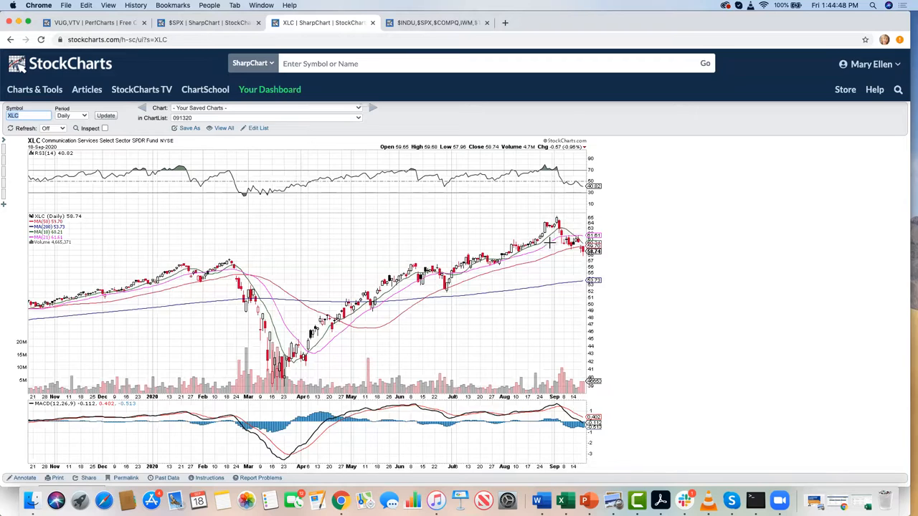
mouse_move(562, 185)
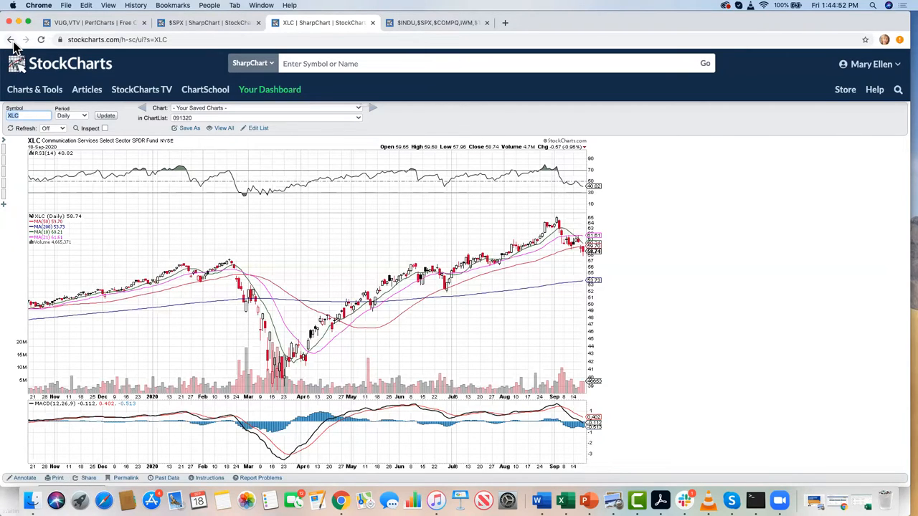
mouse_move(12, 38)
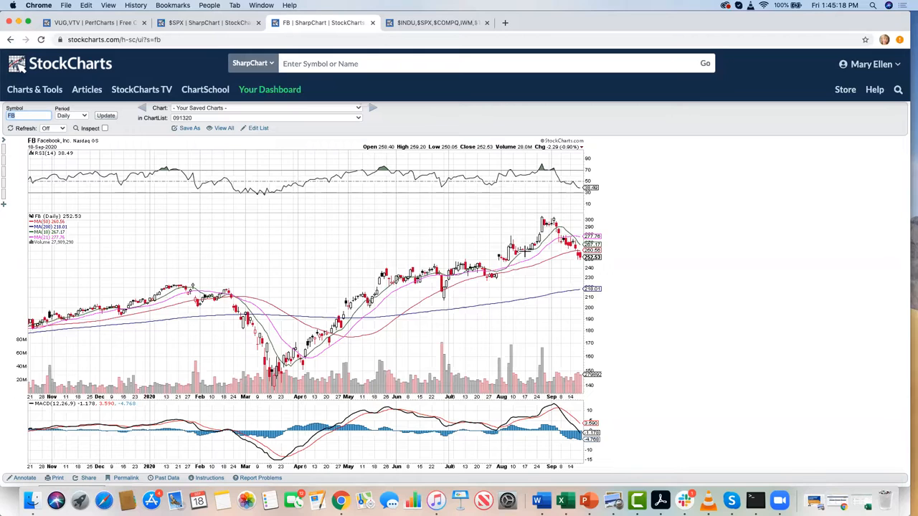
mouse_move(556, 204)
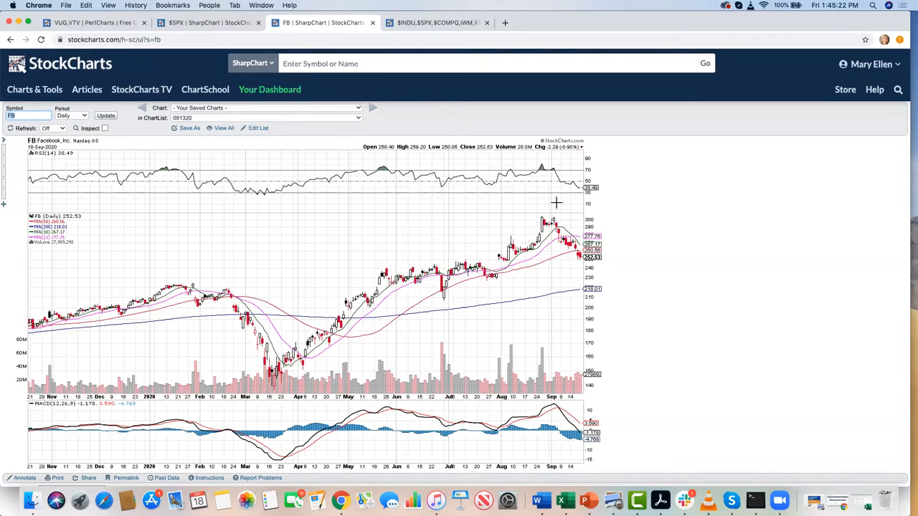
Load the NFLX daily chart from the symbol suggestions, then search 'googl'.
type("n")
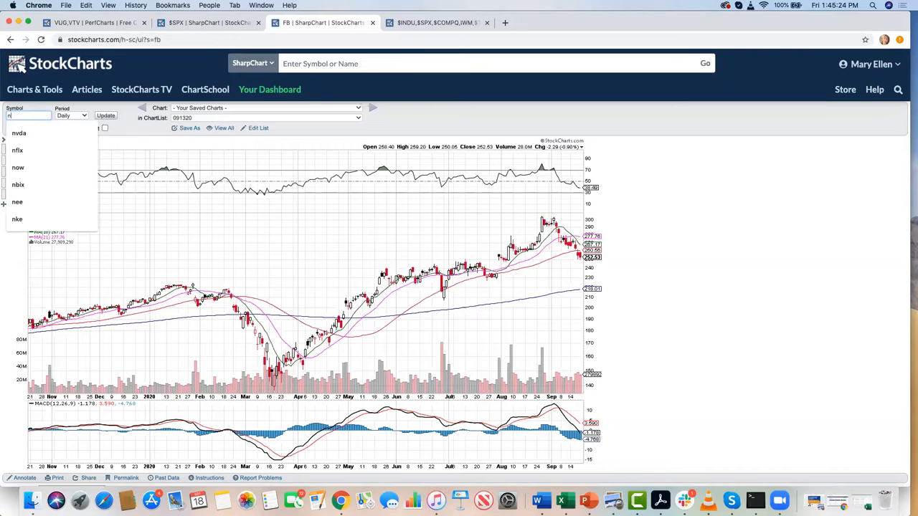
left_click(15, 151)
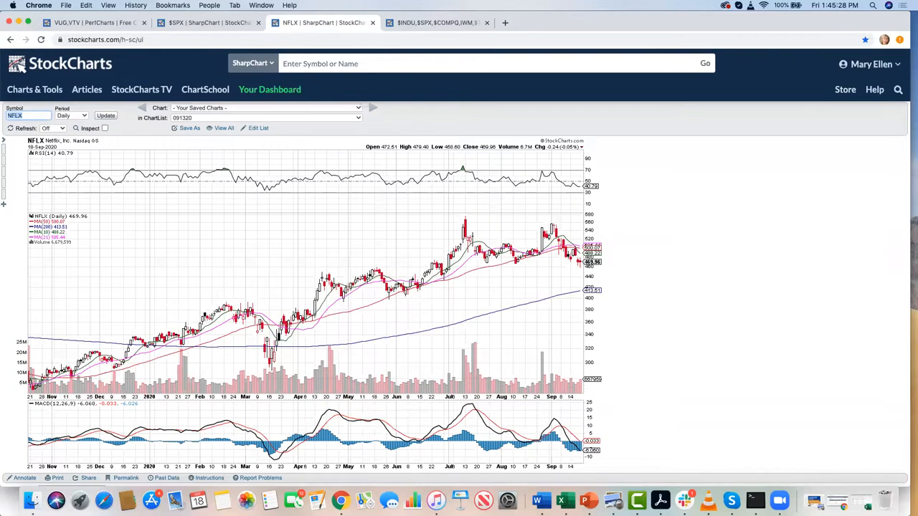
type("googl")
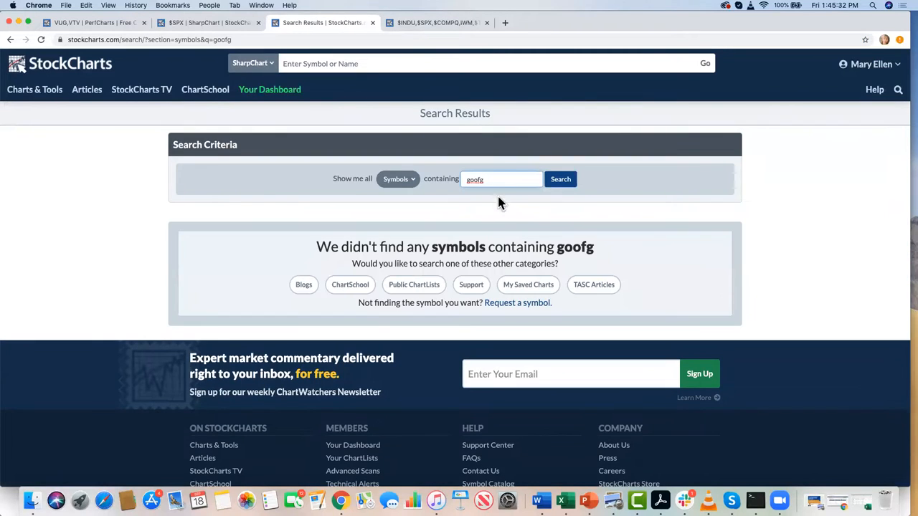
Correct the symbol to GOOG and load its chart, then go to the $INDU,$SPX indices summary.
left_click(502, 180)
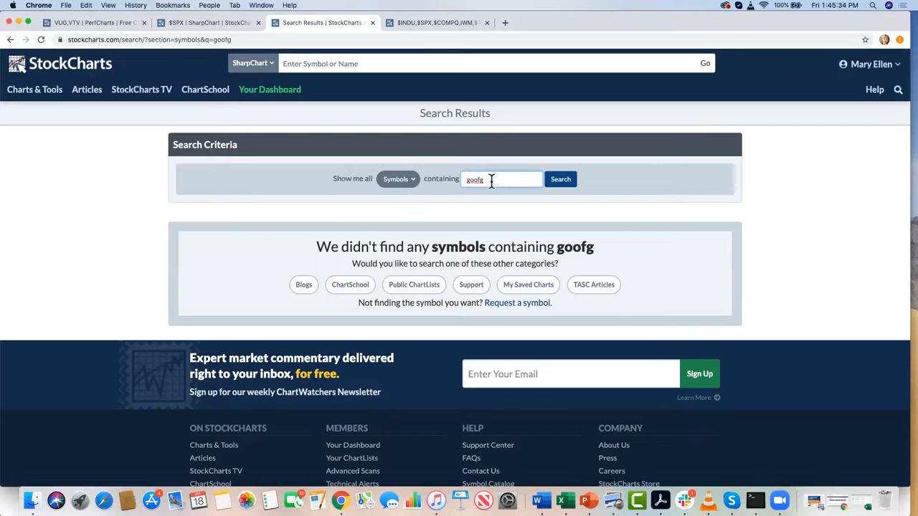
key("Backspace")
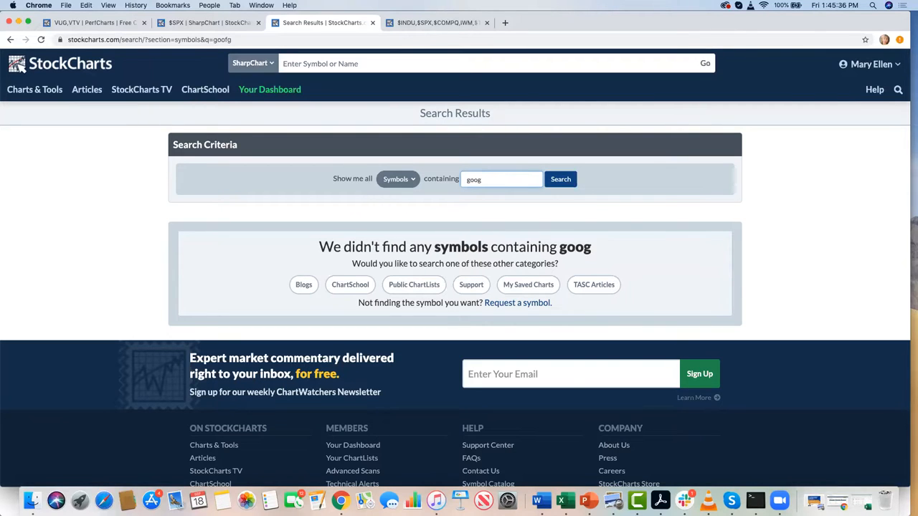
left_click(559, 178)
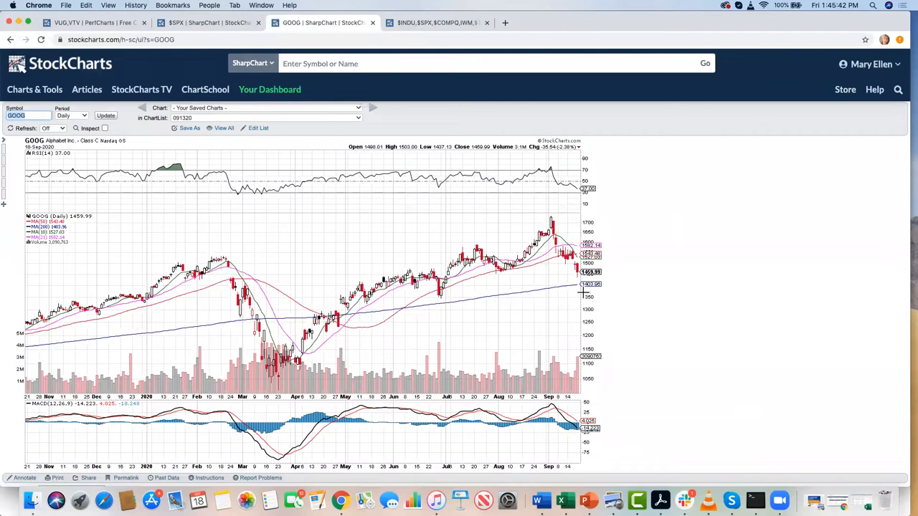
mouse_move(539, 206)
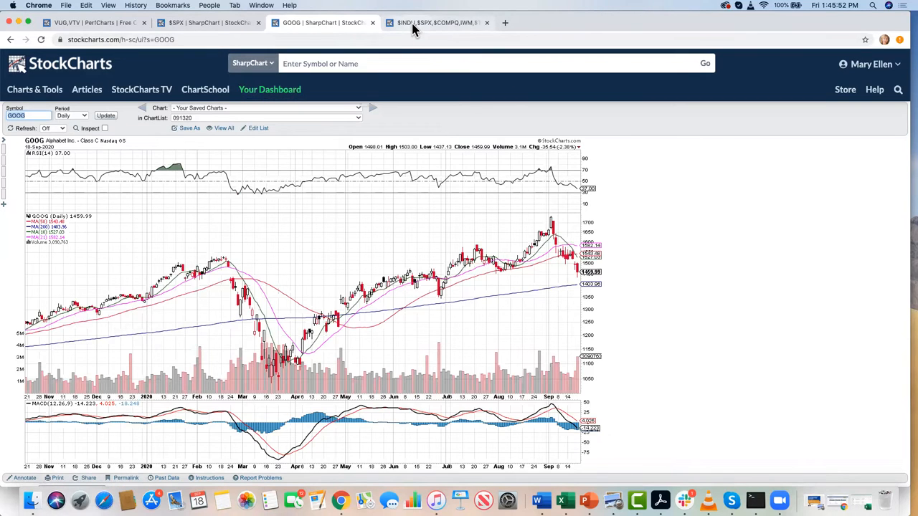
left_click(438, 23)
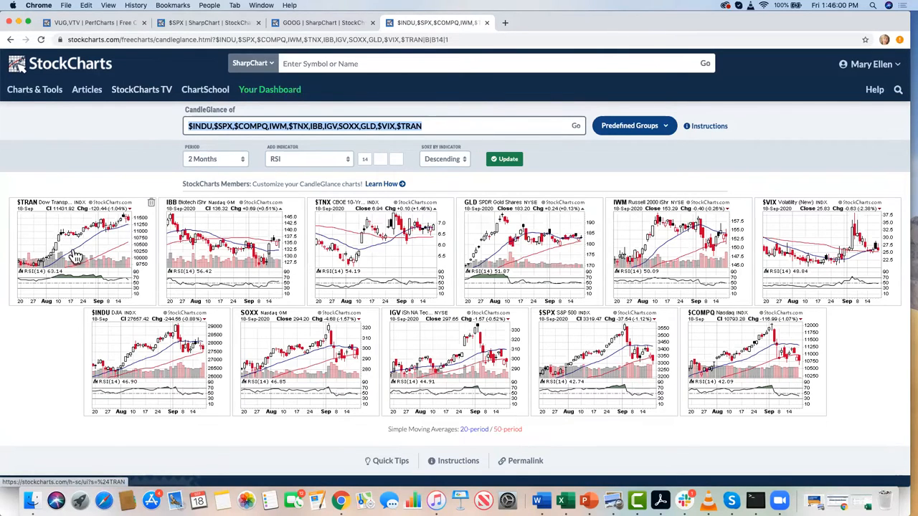
mouse_move(89, 253)
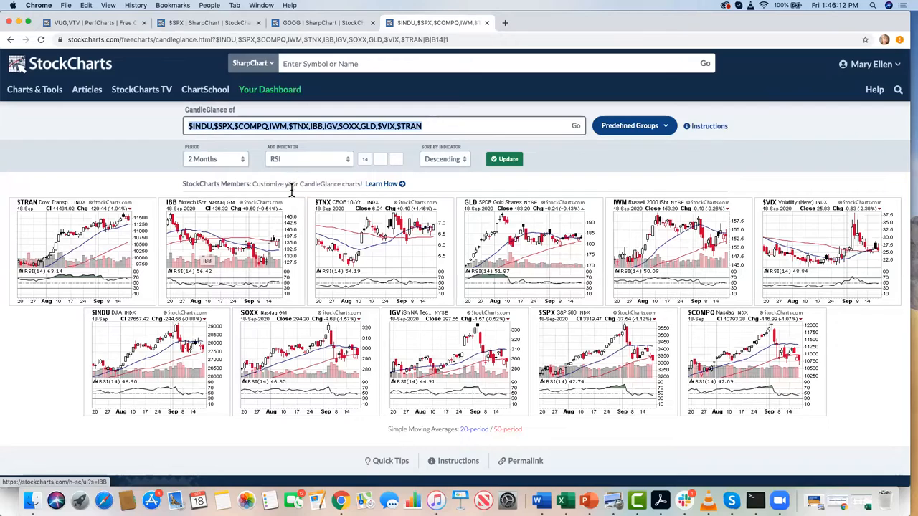
mouse_move(287, 165)
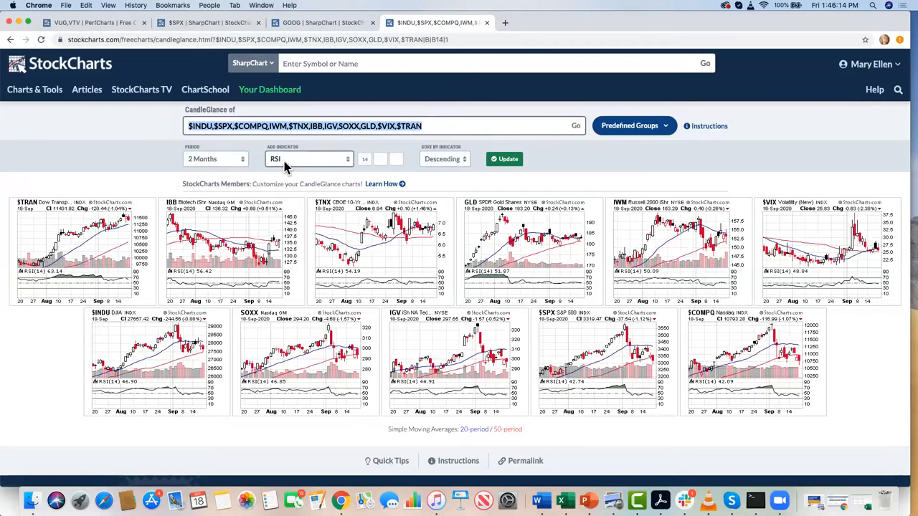
mouse_move(434, 171)
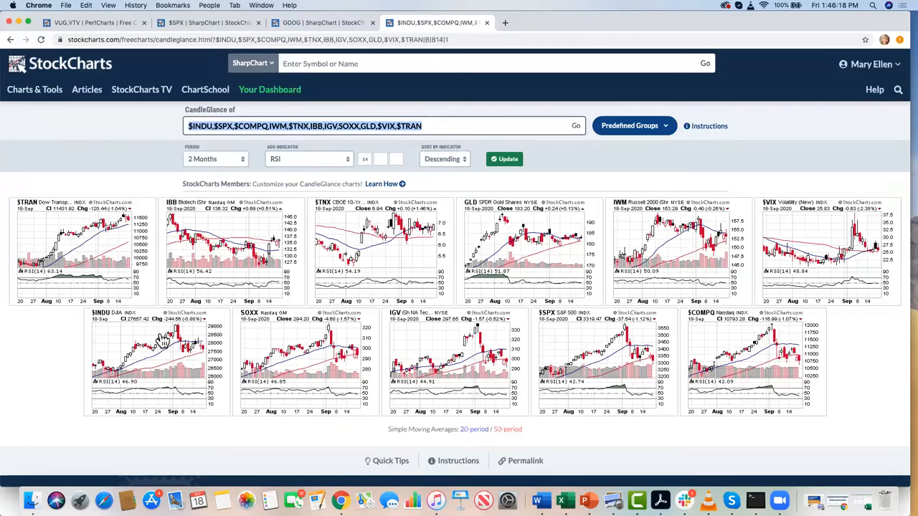
mouse_move(237, 244)
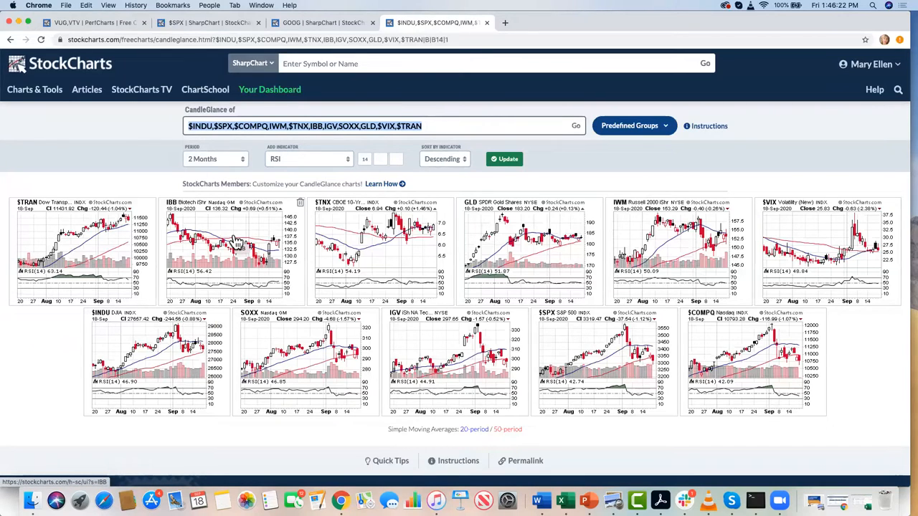
Open the IBB Biotech ETF daily chart from the indices thumbnails.
right_click(218, 223)
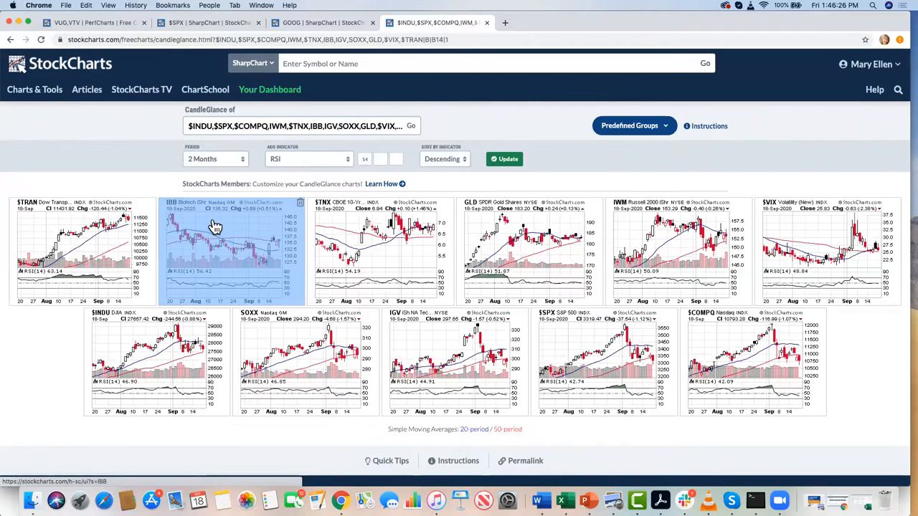
left_click(212, 226)
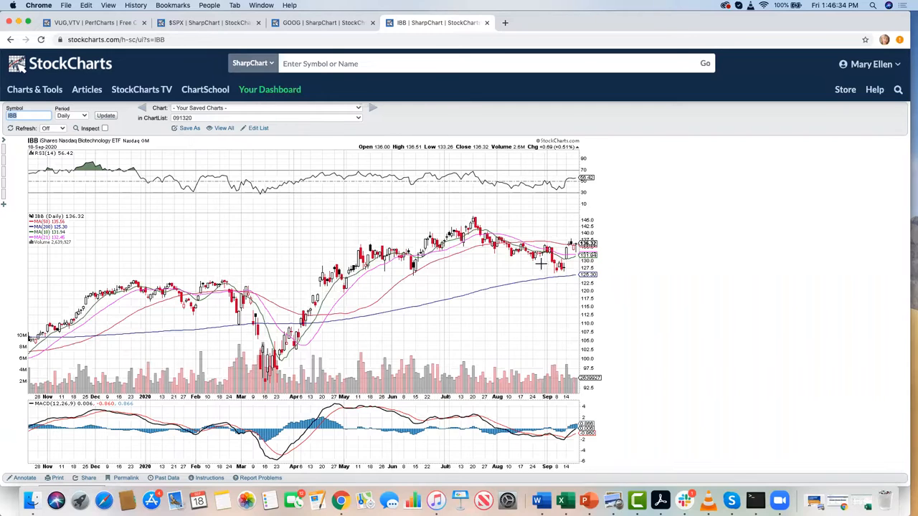
mouse_move(573, 226)
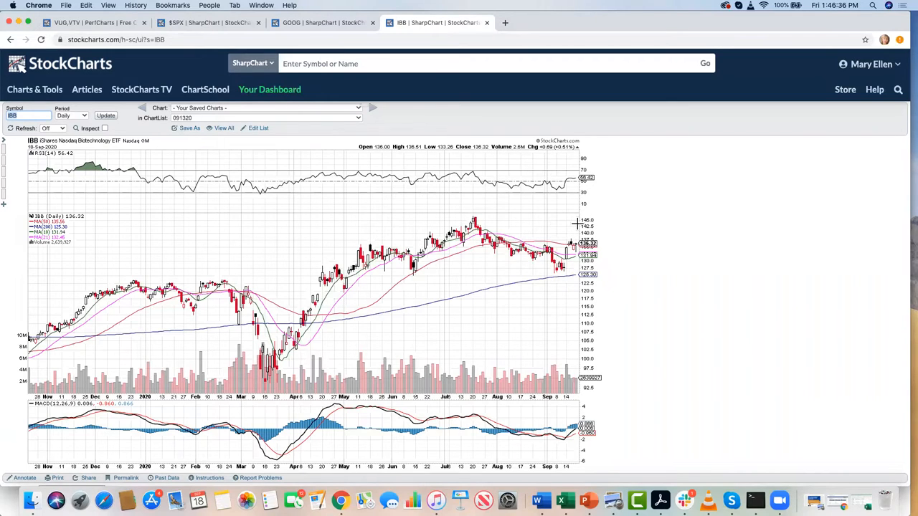
mouse_move(560, 211)
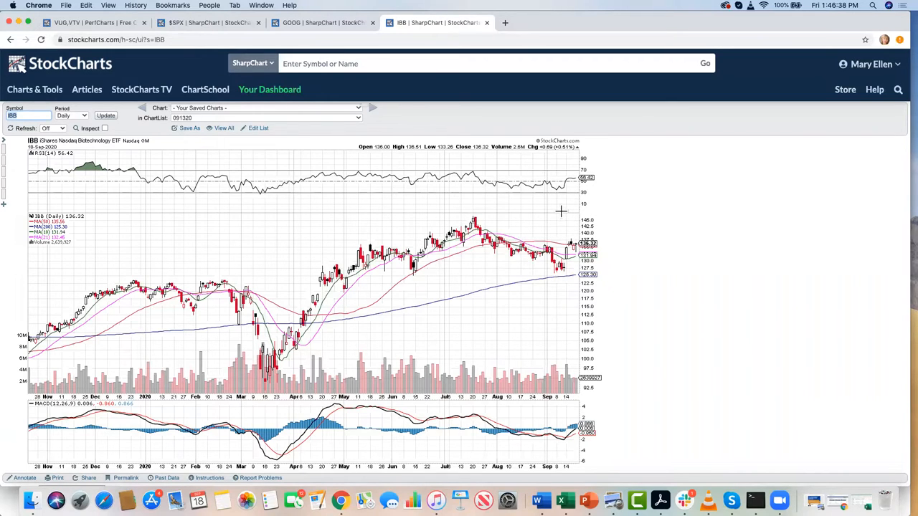
mouse_move(341, 327)
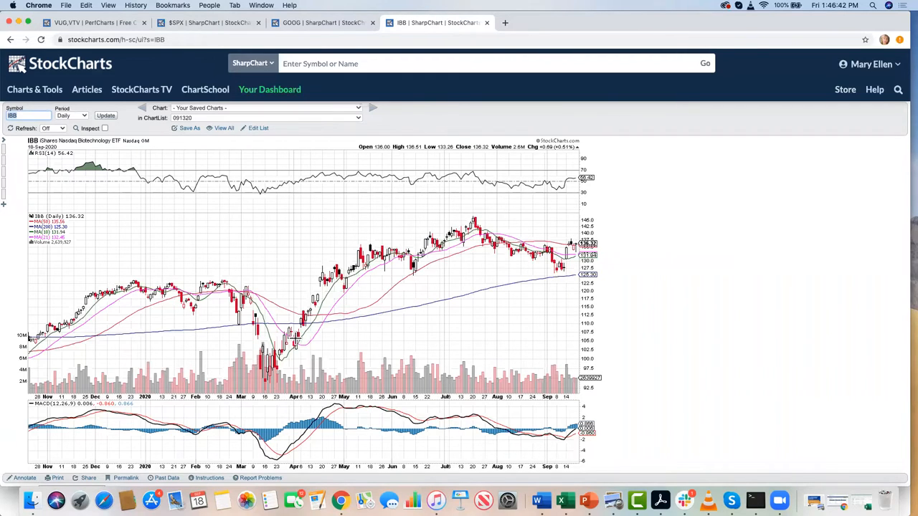
mouse_move(394, 256)
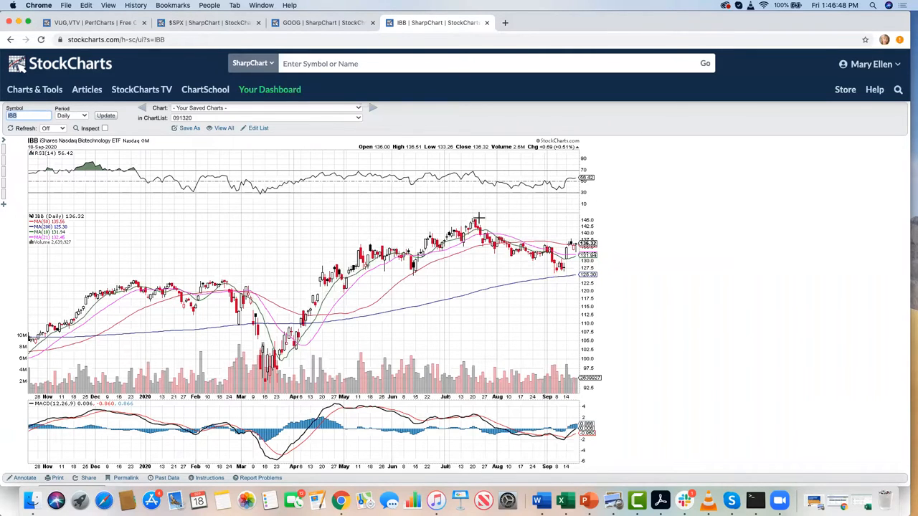
mouse_move(463, 215)
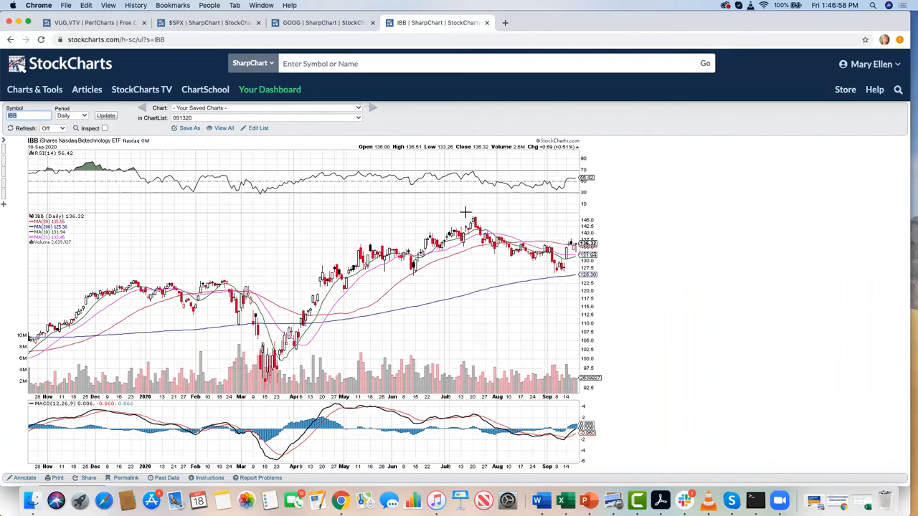
mouse_move(488, 225)
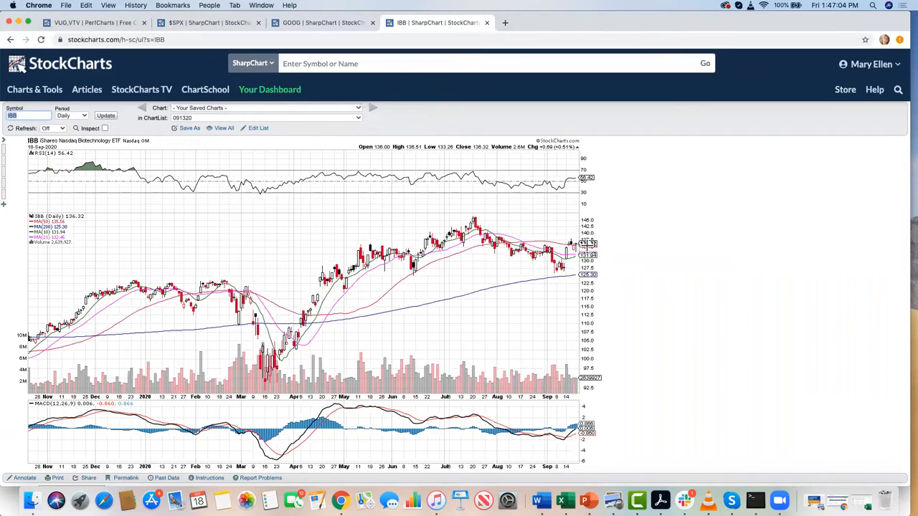
mouse_move(558, 224)
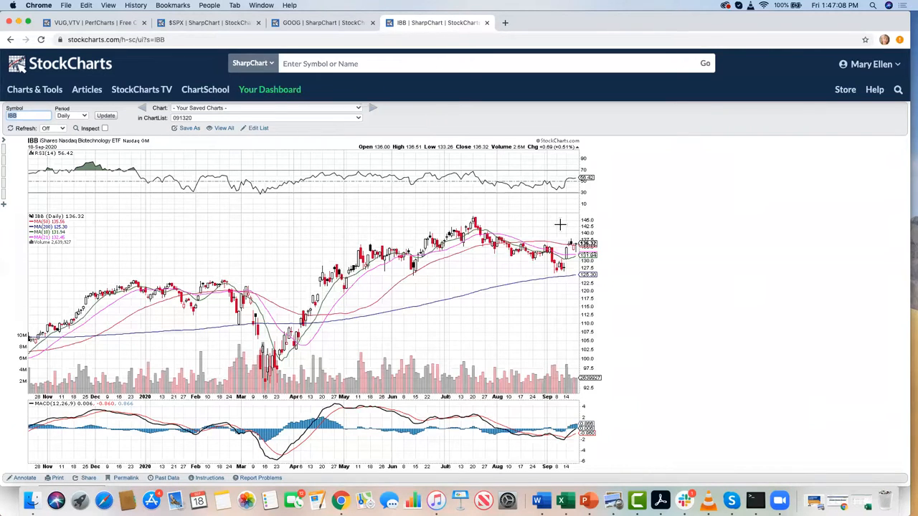
mouse_move(344, 187)
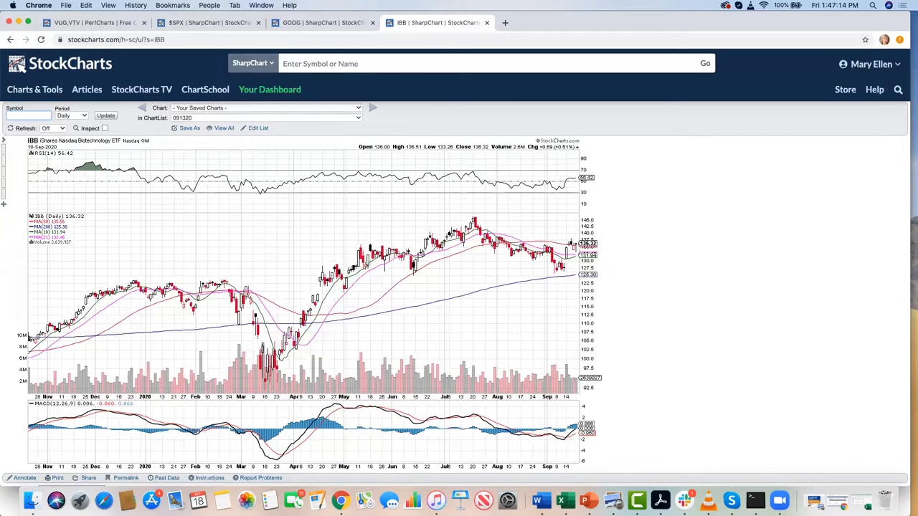
type("sgen")
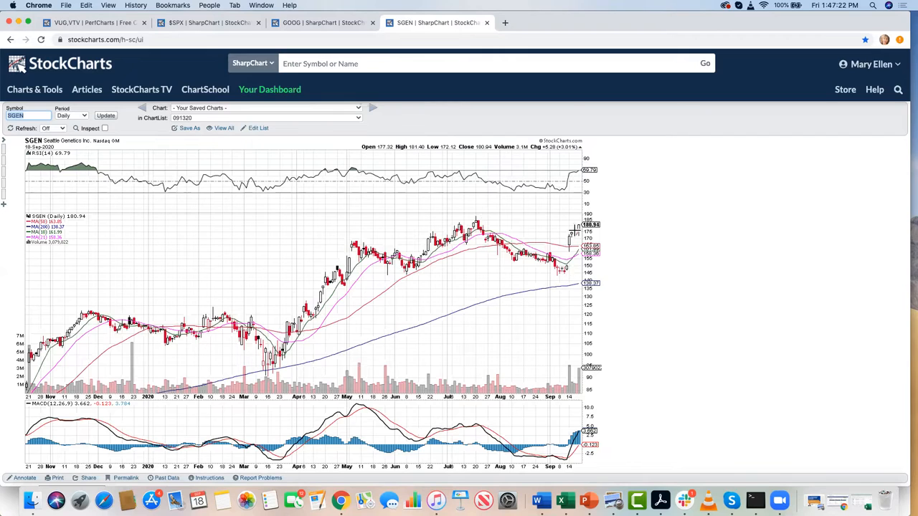
mouse_move(177, 246)
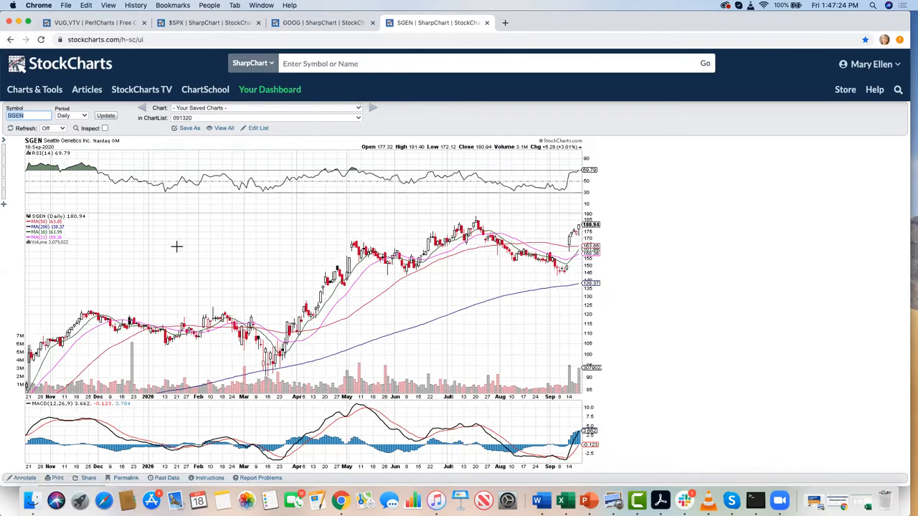
mouse_move(468, 218)
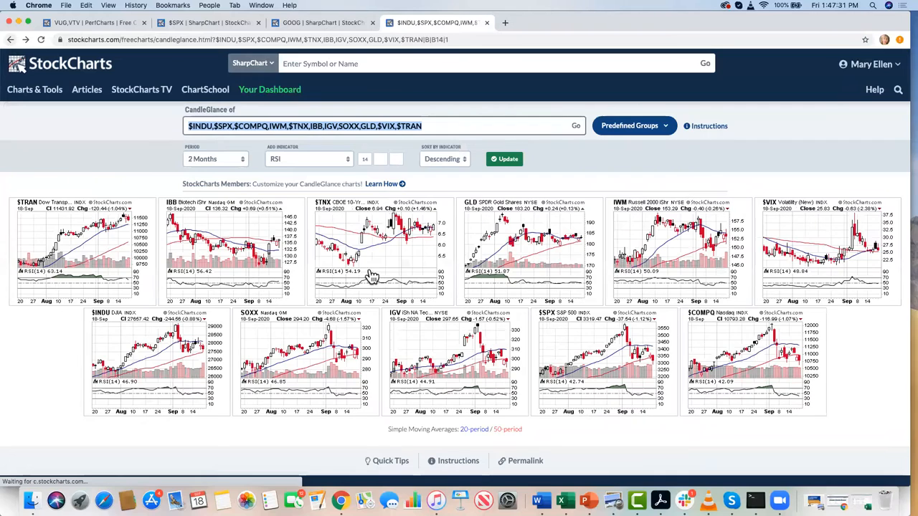
mouse_move(548, 253)
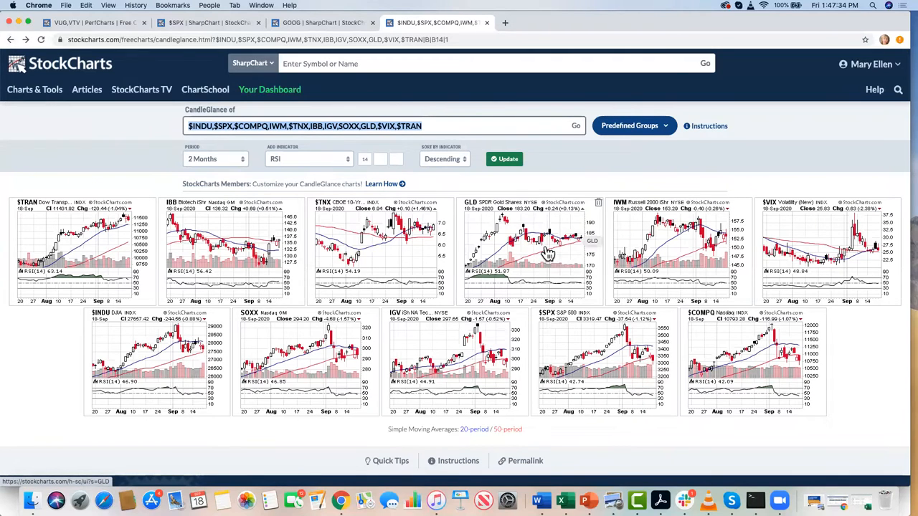
mouse_move(647, 228)
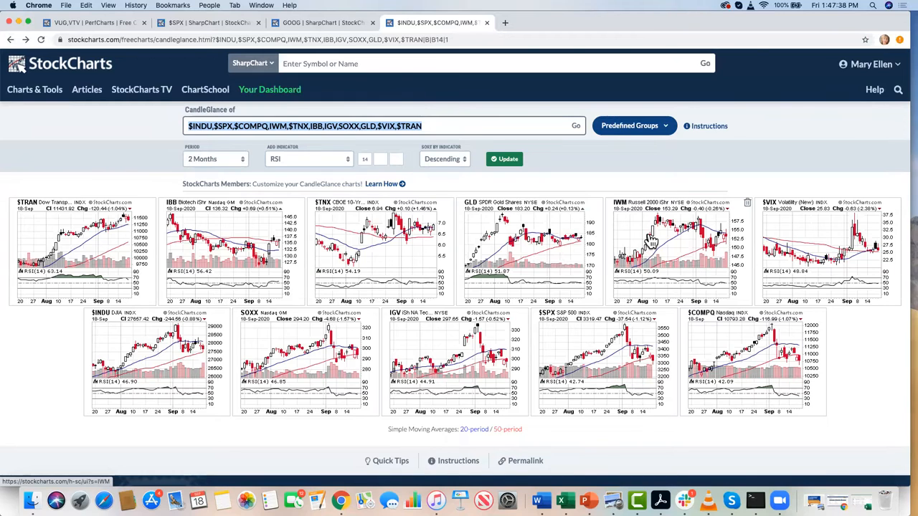
Open the IWM Russell 2000 ETF daily chart from its CandleGlance thumbnail.
left_click(657, 244)
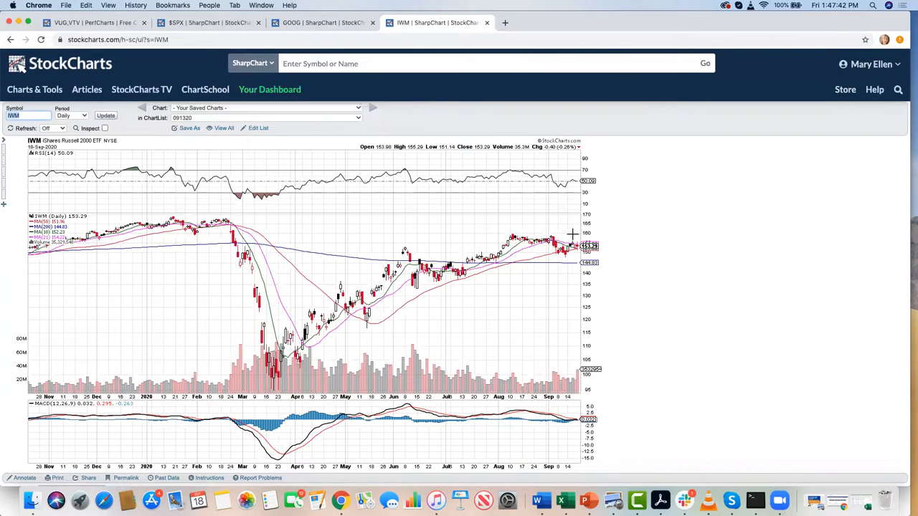
mouse_move(550, 224)
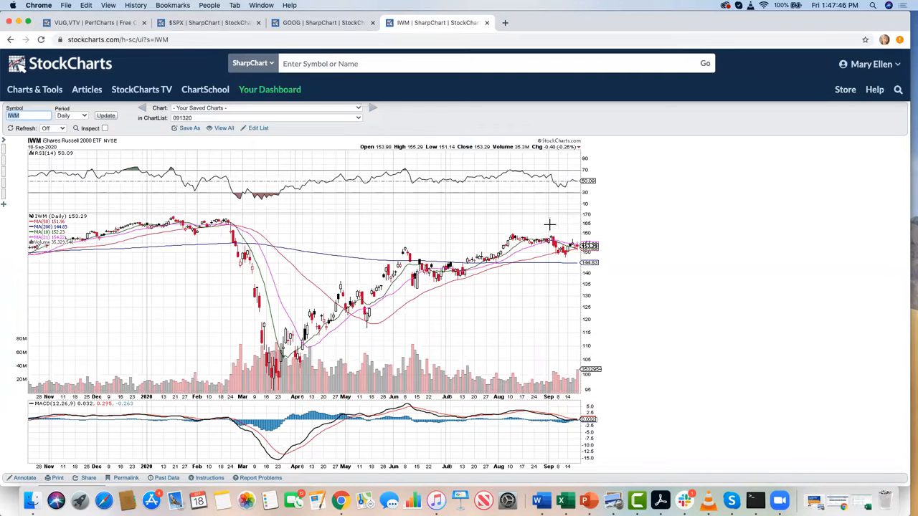
mouse_move(545, 206)
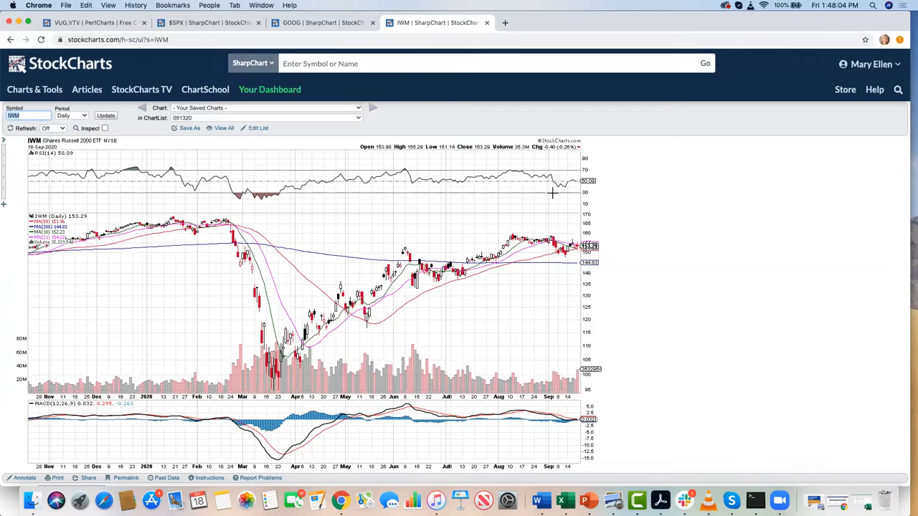
mouse_move(529, 204)
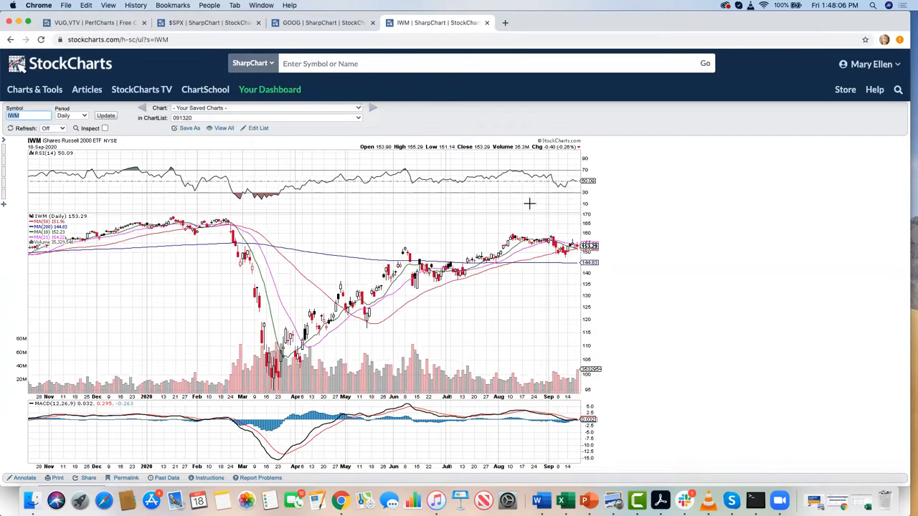
mouse_move(500, 209)
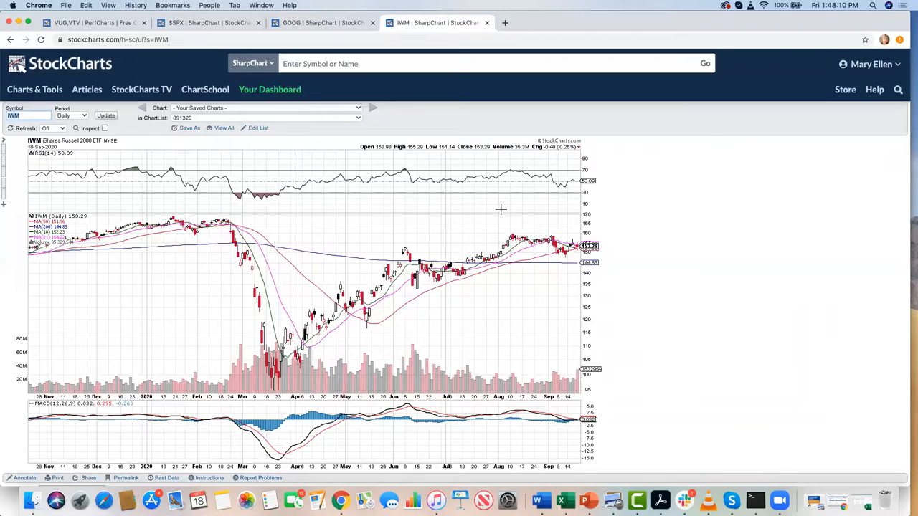
mouse_move(513, 237)
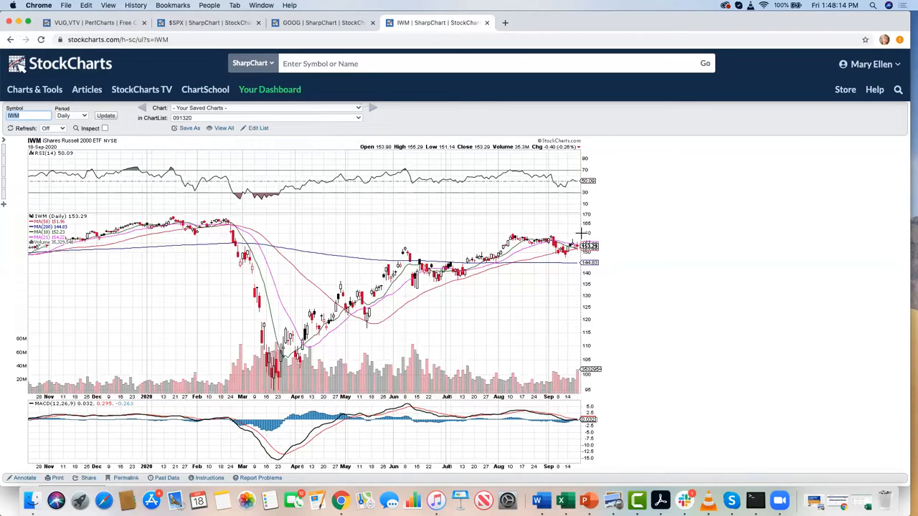
mouse_move(545, 209)
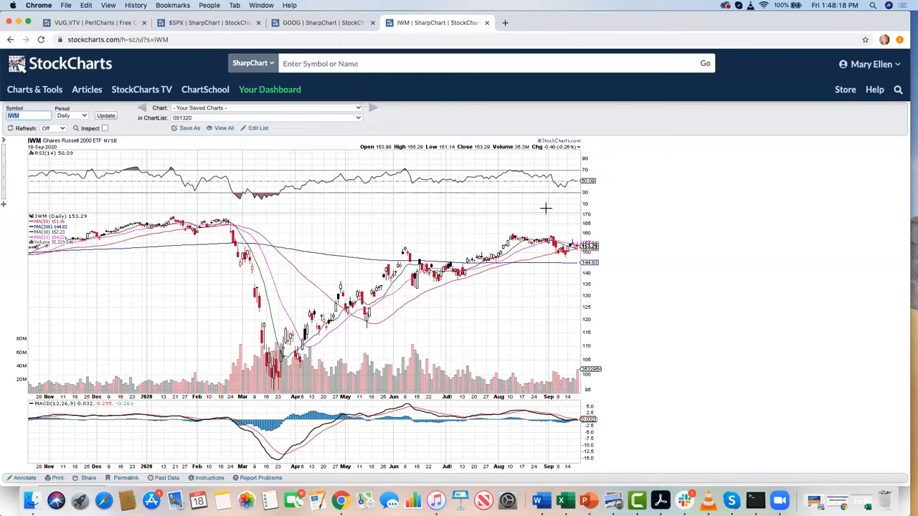
mouse_move(536, 212)
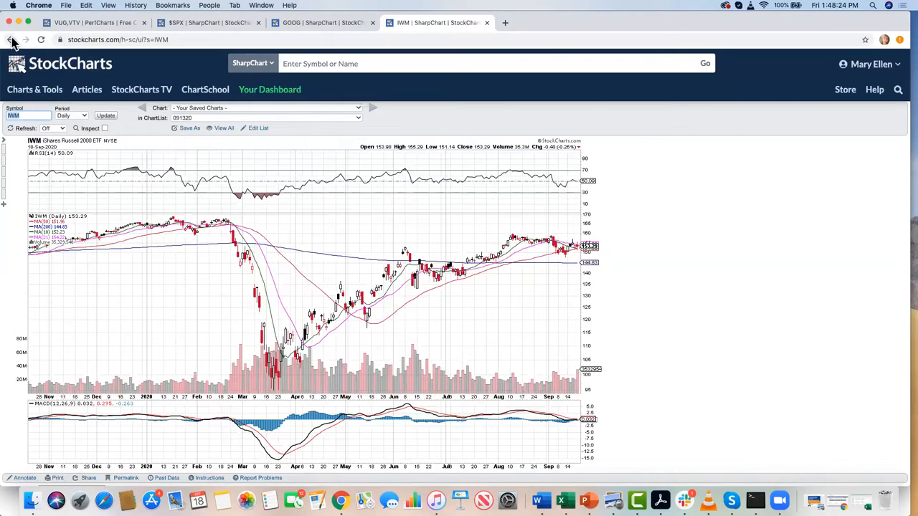
Go back from the IWM daily chart to the CandleGlance overview.
left_click(11, 38)
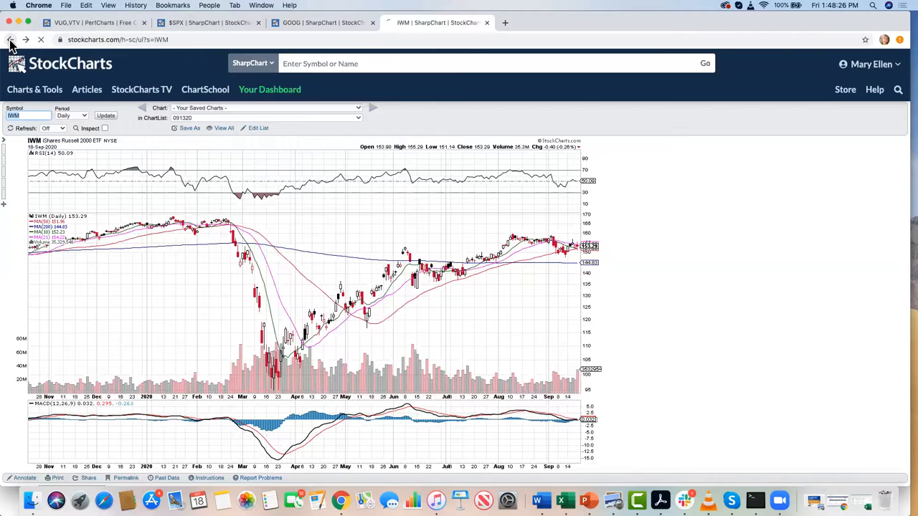
Navigate back toward the CandleGlance overview of indexes and asset ETFs.
left_click(13, 37)
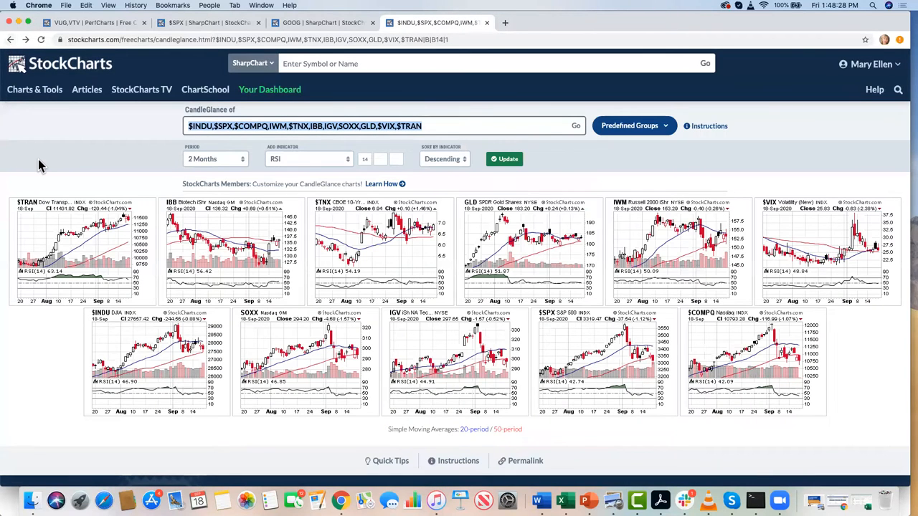
mouse_move(834, 255)
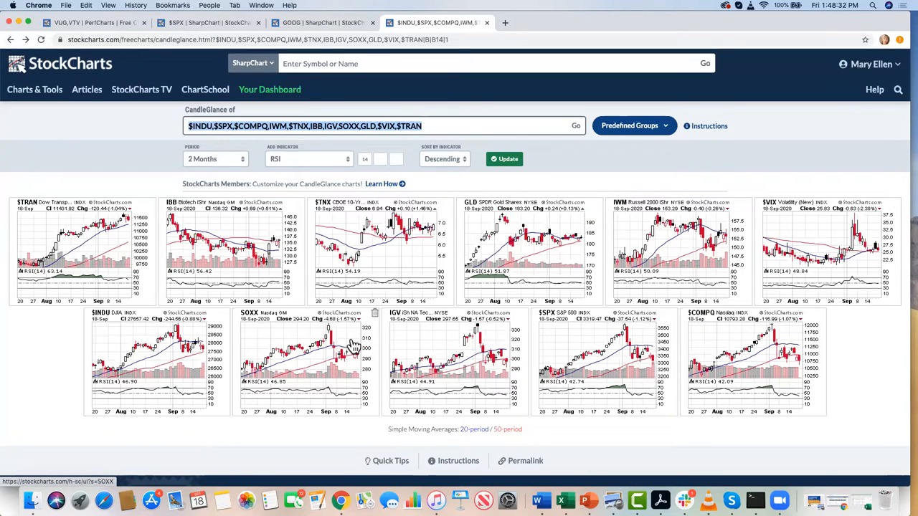
mouse_move(272, 346)
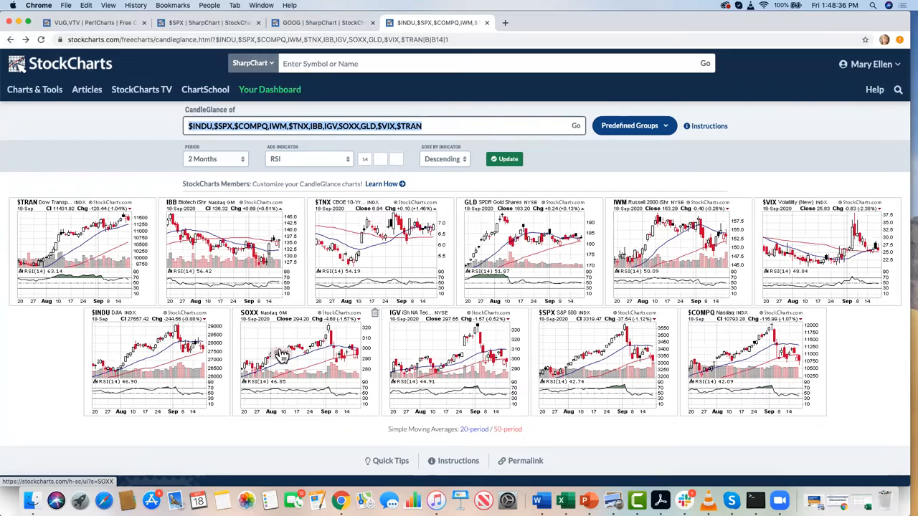
mouse_move(337, 317)
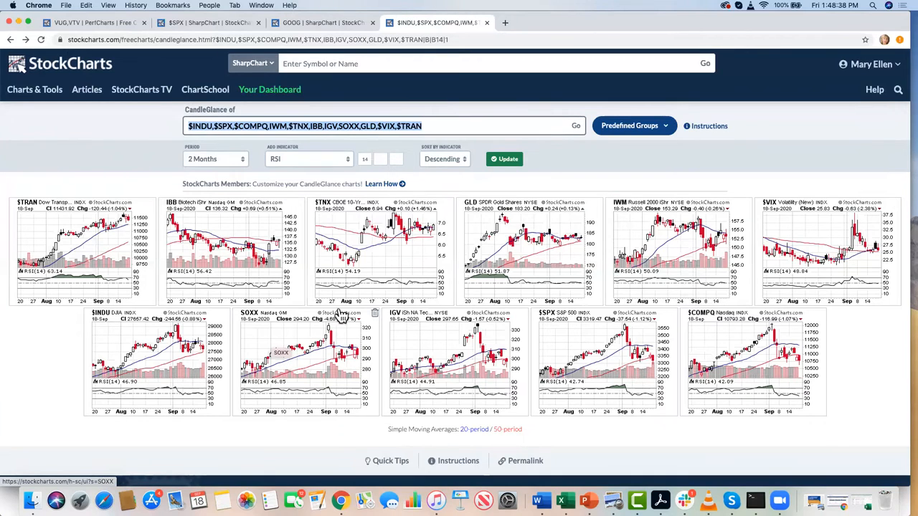
mouse_move(351, 363)
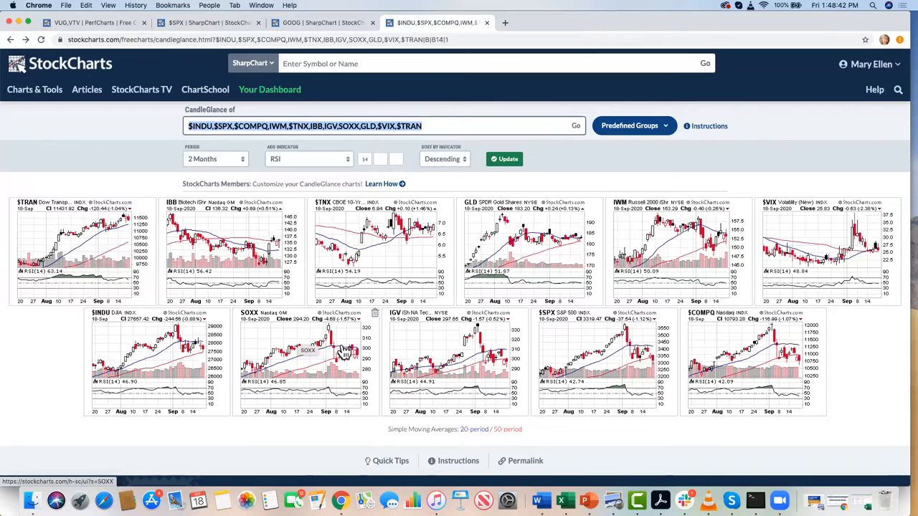
mouse_move(331, 367)
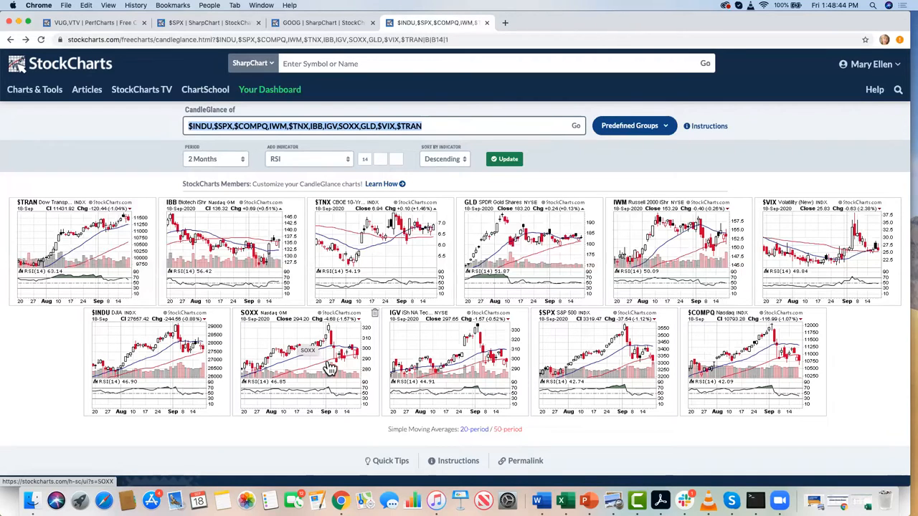
mouse_move(505, 371)
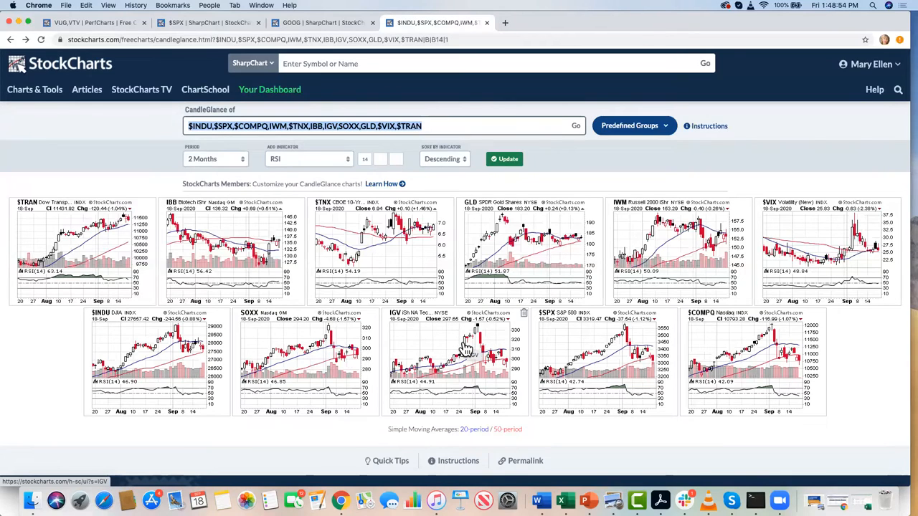
mouse_move(491, 370)
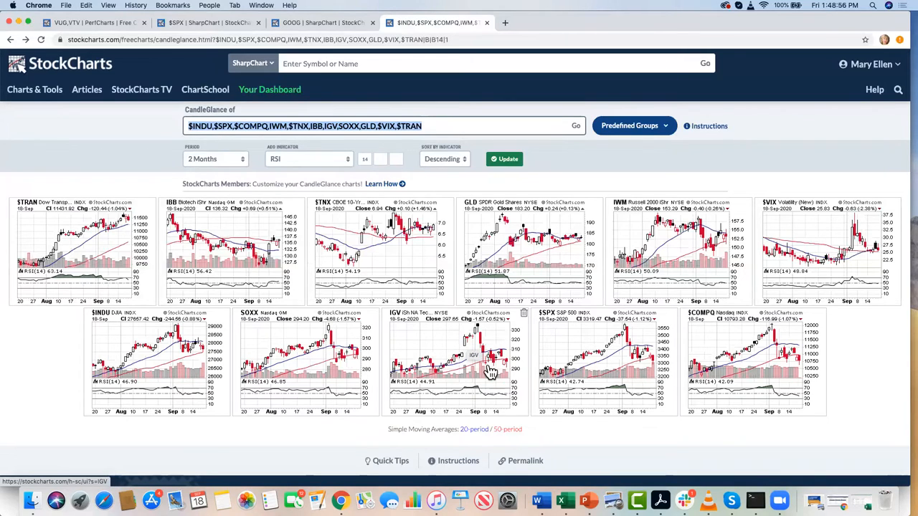
mouse_move(486, 375)
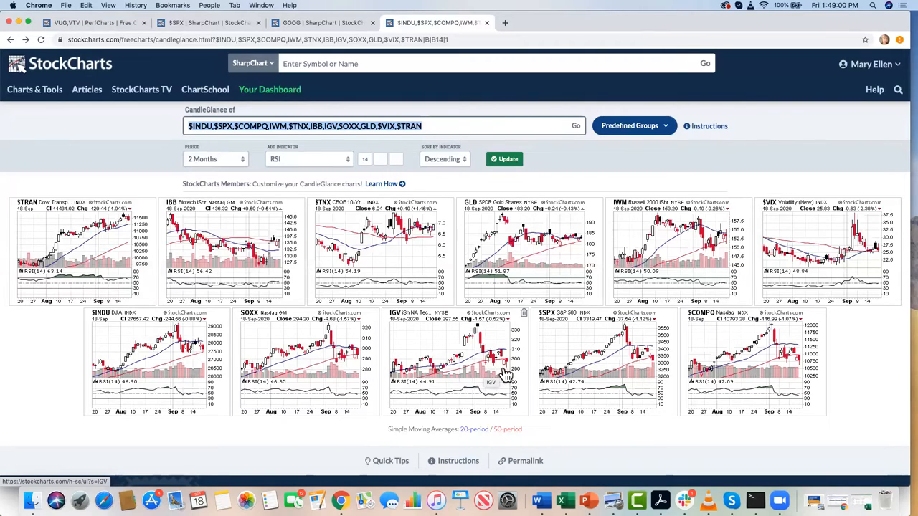
mouse_move(510, 370)
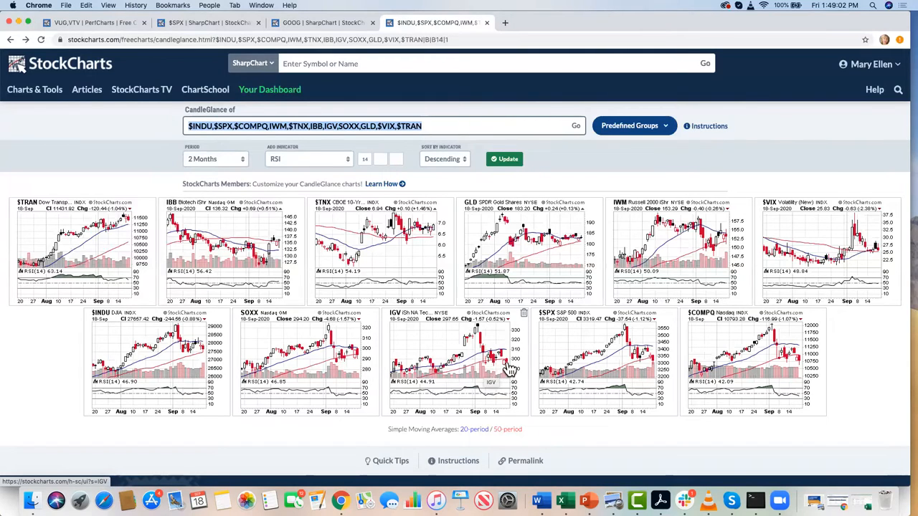
mouse_move(513, 334)
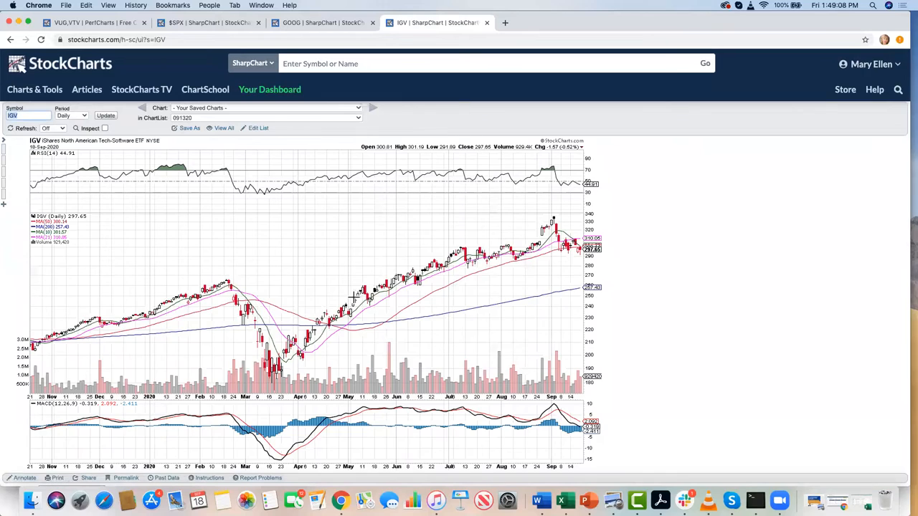
mouse_move(302, 337)
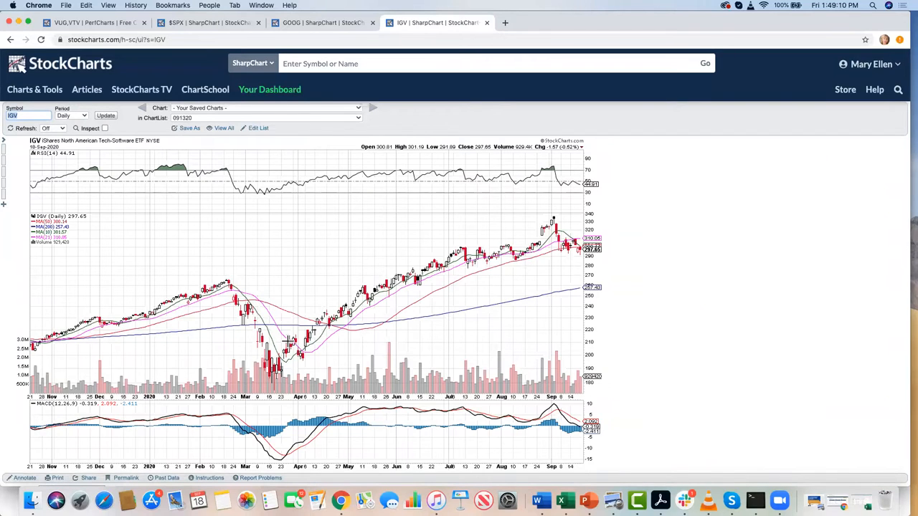
mouse_move(430, 316)
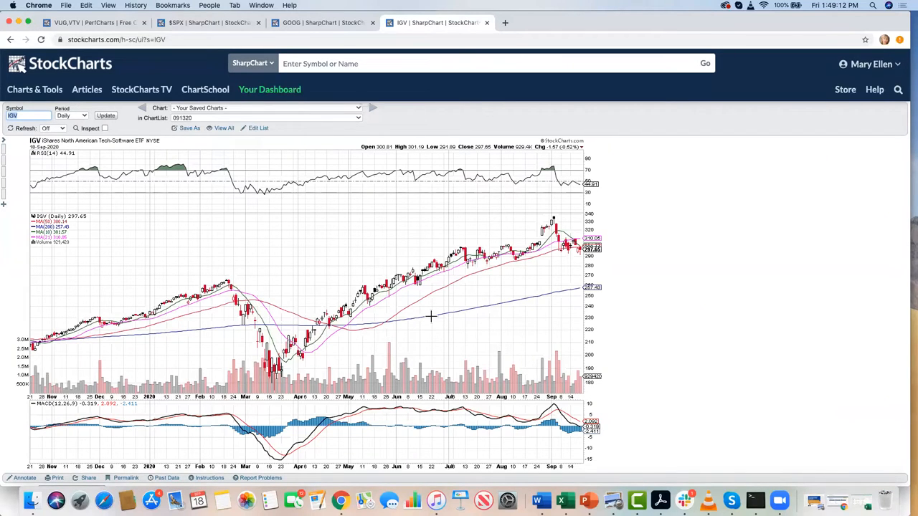
mouse_move(515, 251)
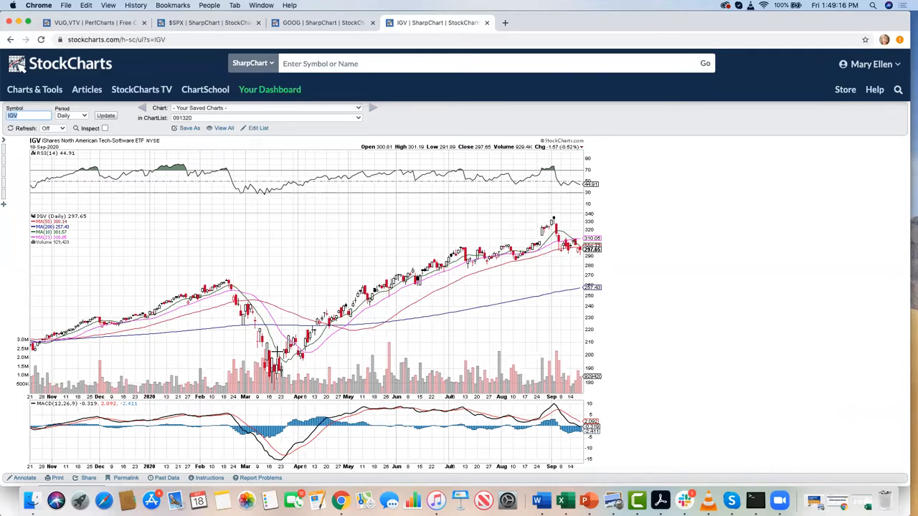
mouse_move(452, 301)
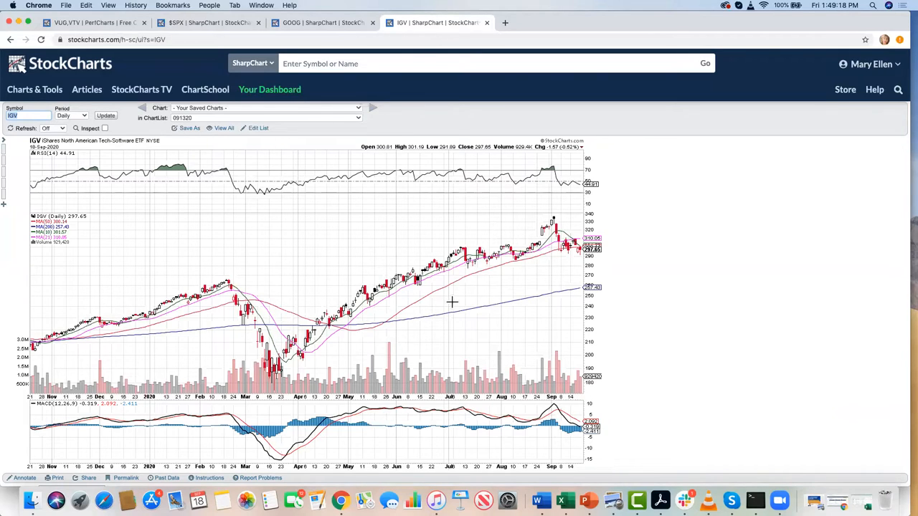
mouse_move(568, 215)
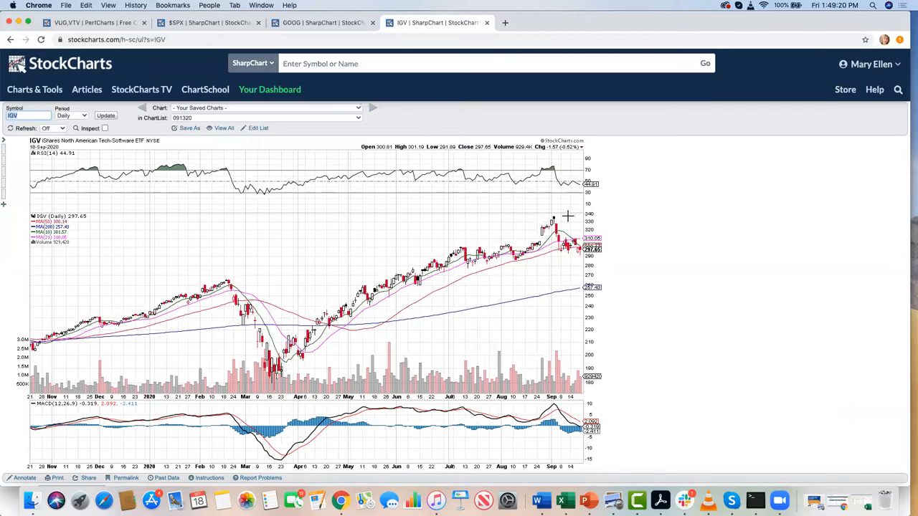
mouse_move(554, 250)
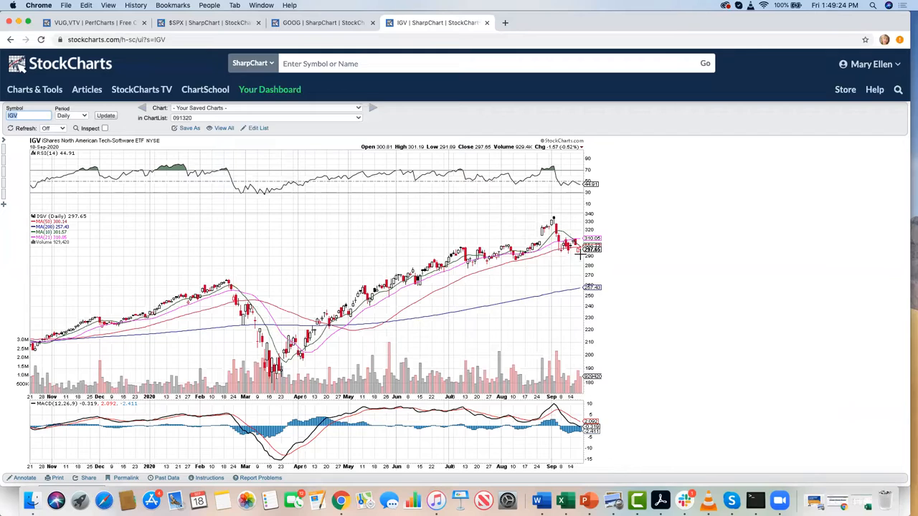
mouse_move(337, 221)
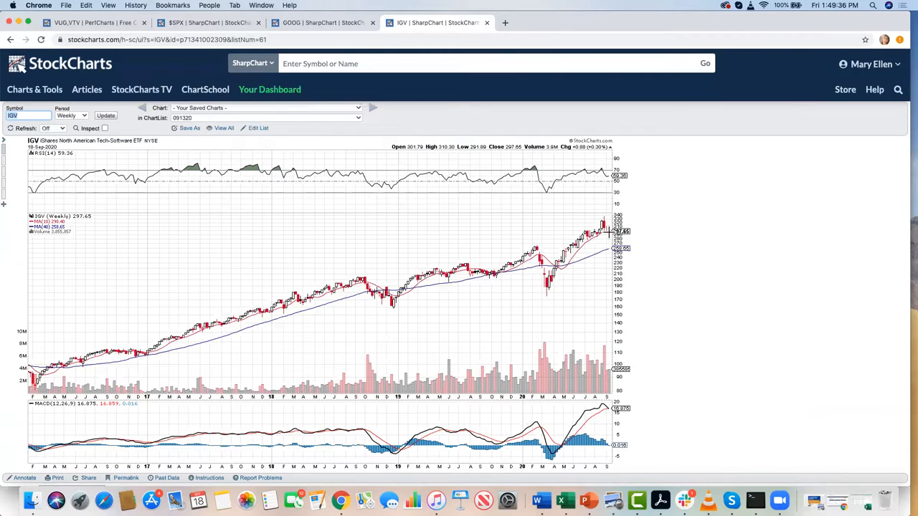
mouse_move(577, 253)
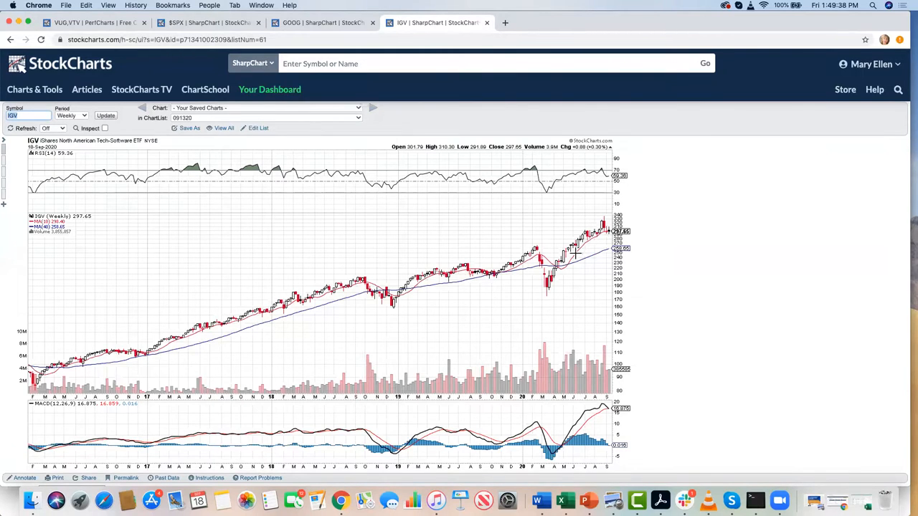
mouse_move(600, 187)
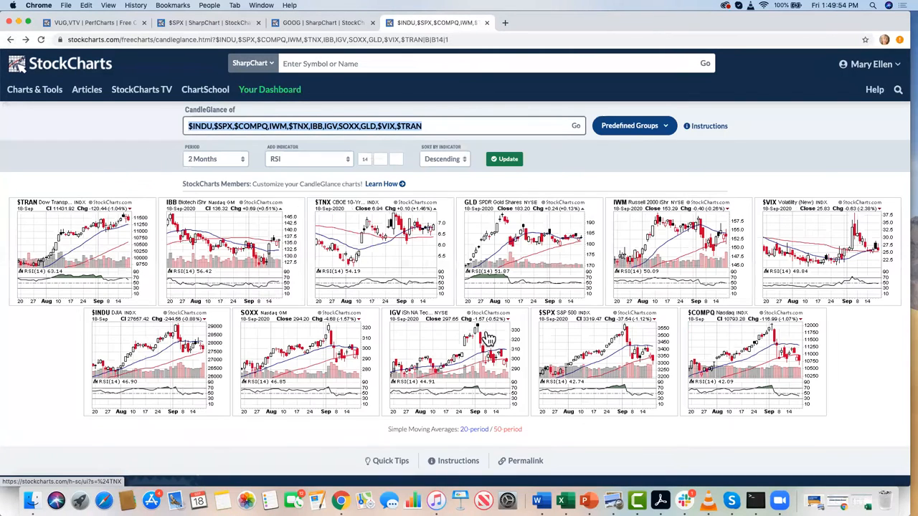
mouse_move(724, 366)
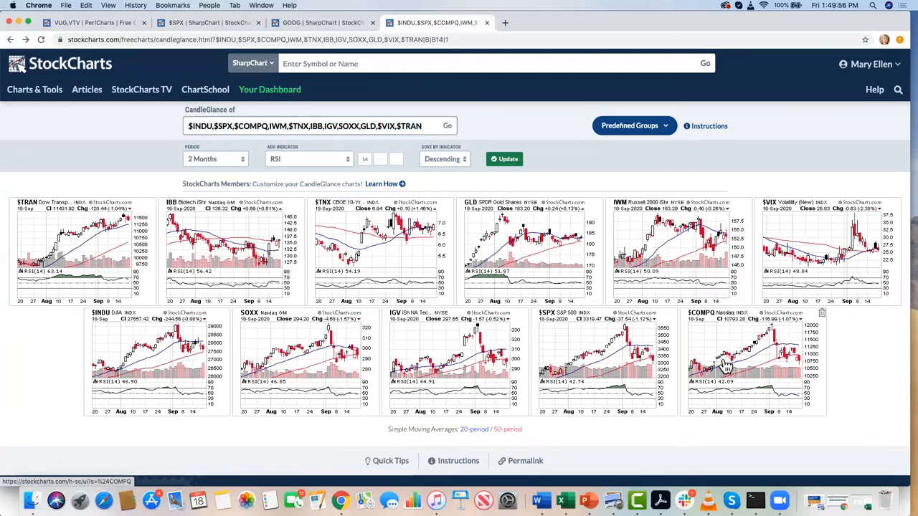
Open the full daily SharpChart of the Nasdaq Composite ($COMPQ) from CandleGlance.
left_click(724, 366)
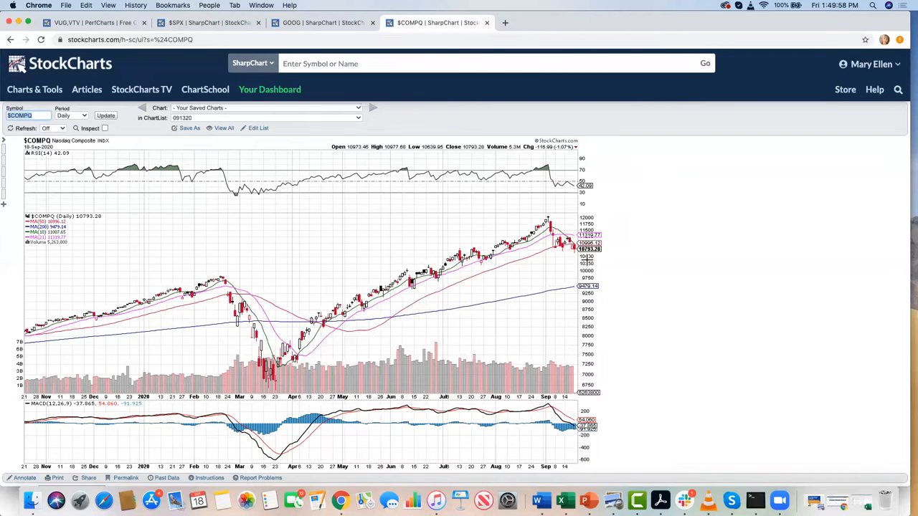
mouse_move(542, 258)
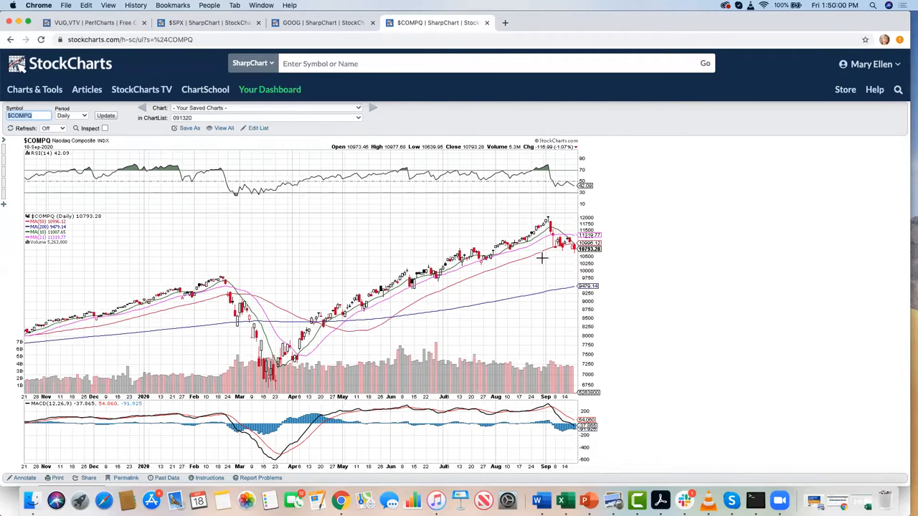
mouse_move(581, 250)
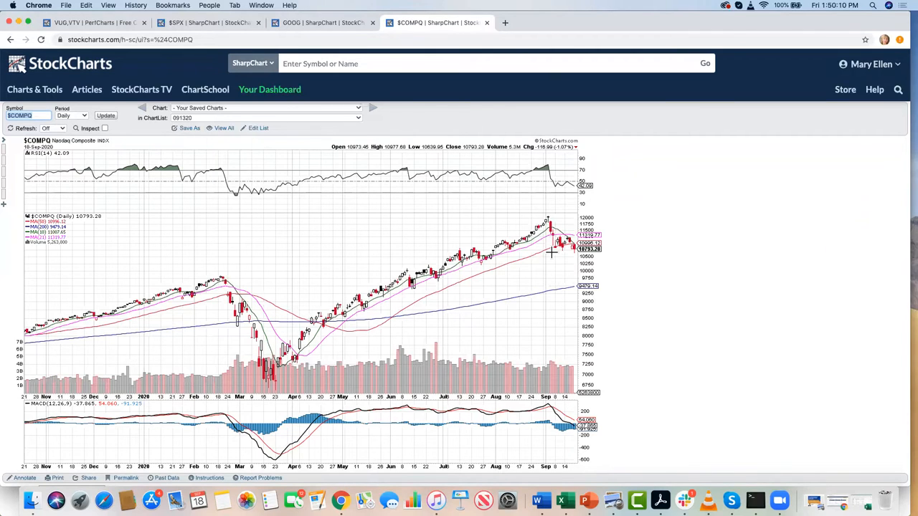
mouse_move(545, 169)
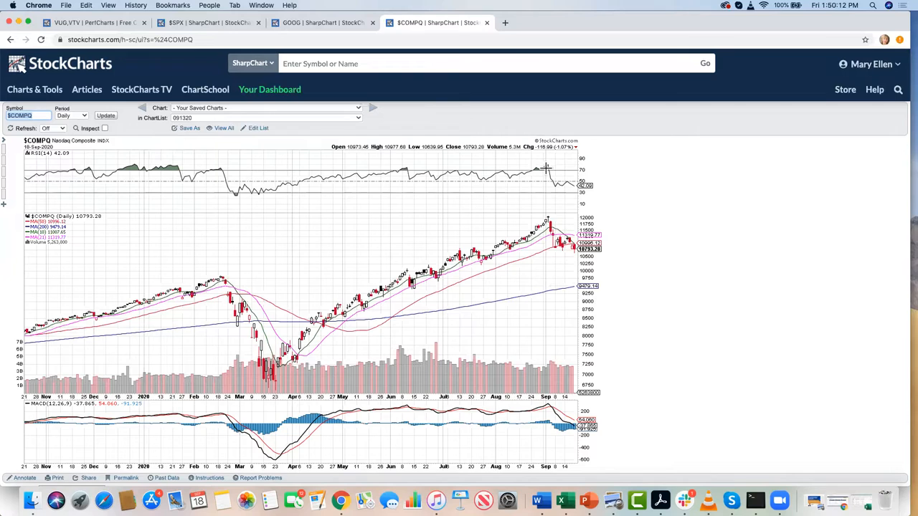
mouse_move(554, 186)
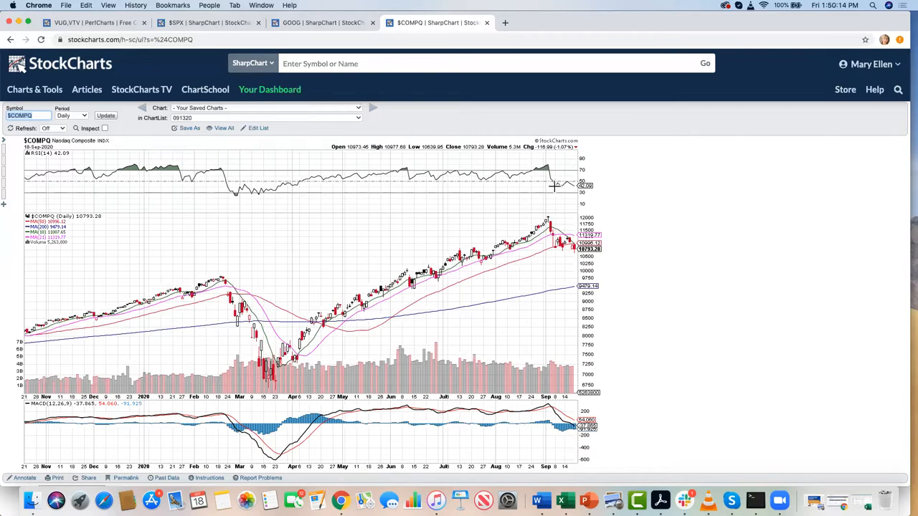
mouse_move(561, 230)
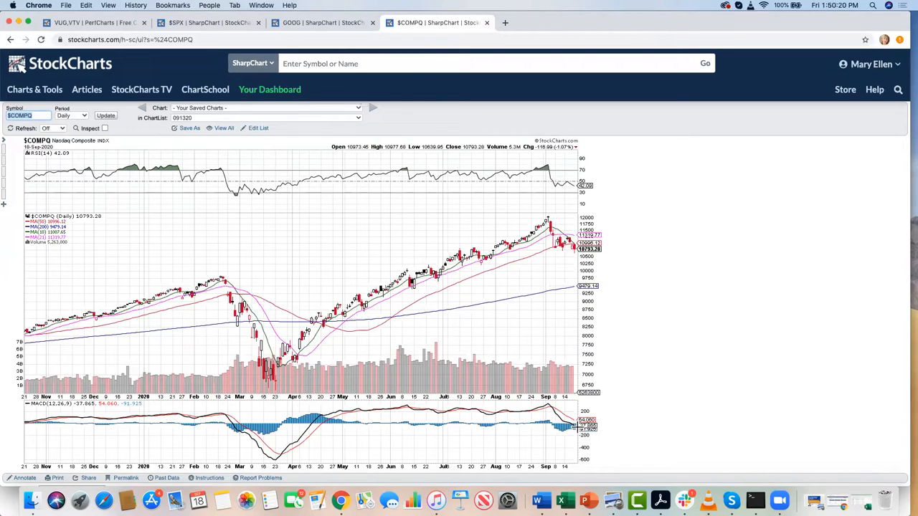
mouse_move(579, 447)
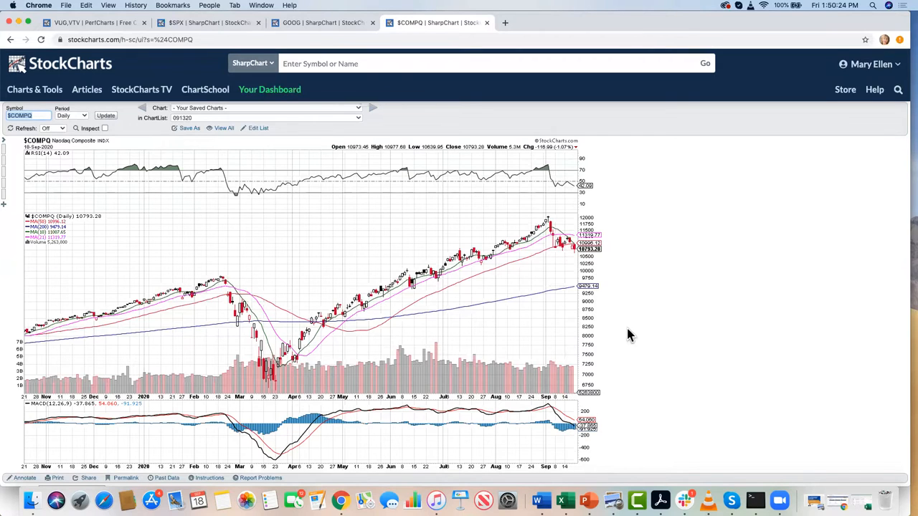
mouse_move(567, 251)
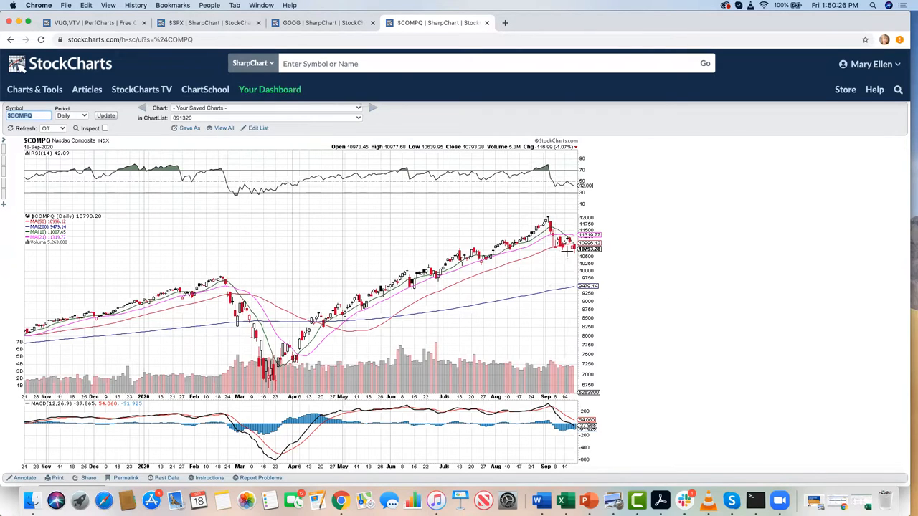
mouse_move(550, 250)
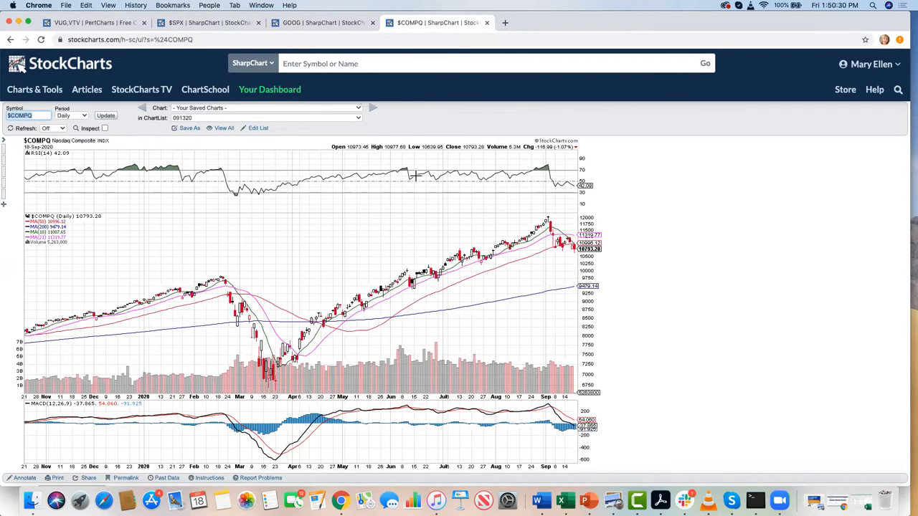
mouse_move(184, 139)
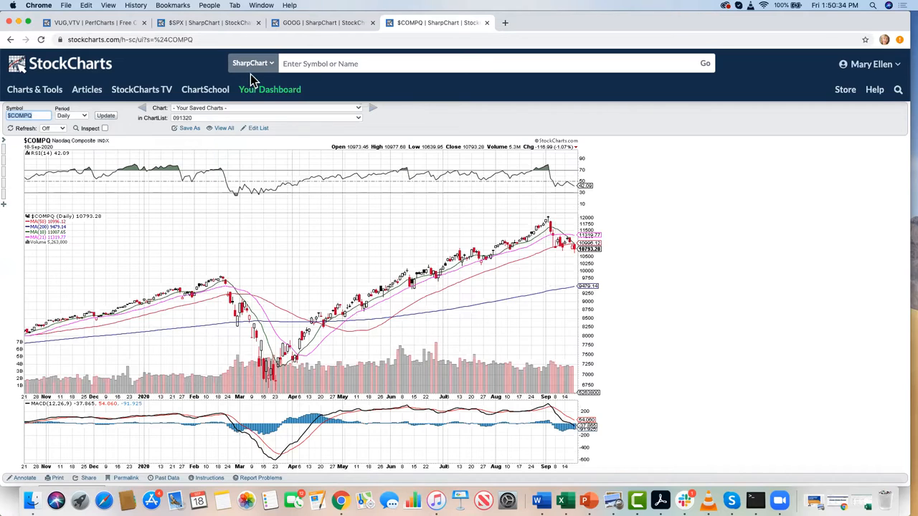
mouse_move(246, 65)
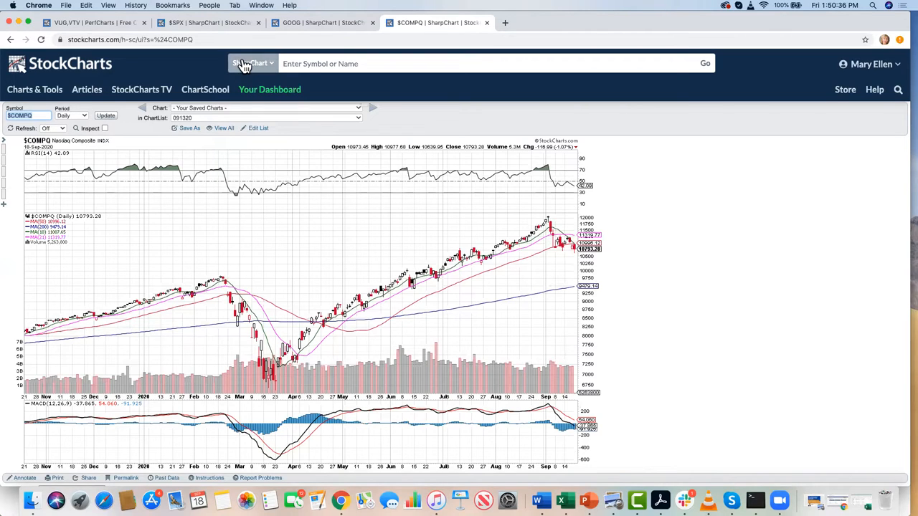
mouse_move(235, 77)
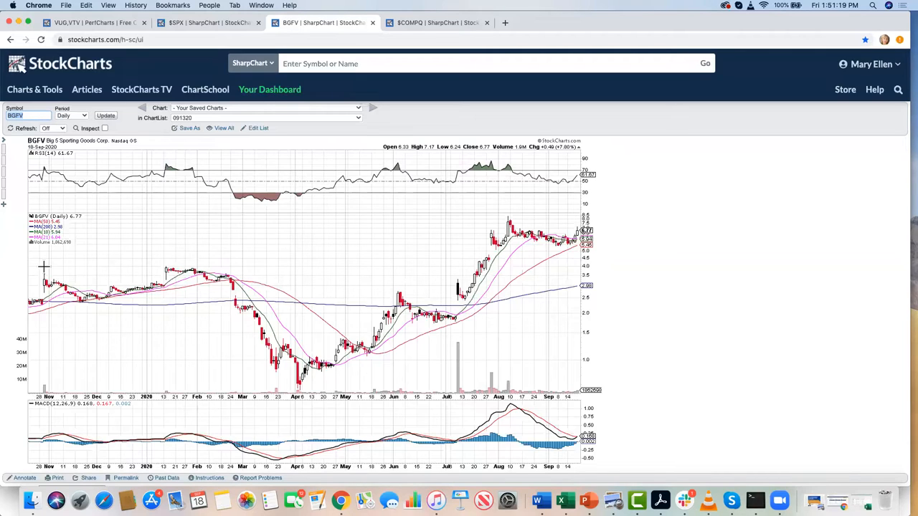
mouse_move(190, 321)
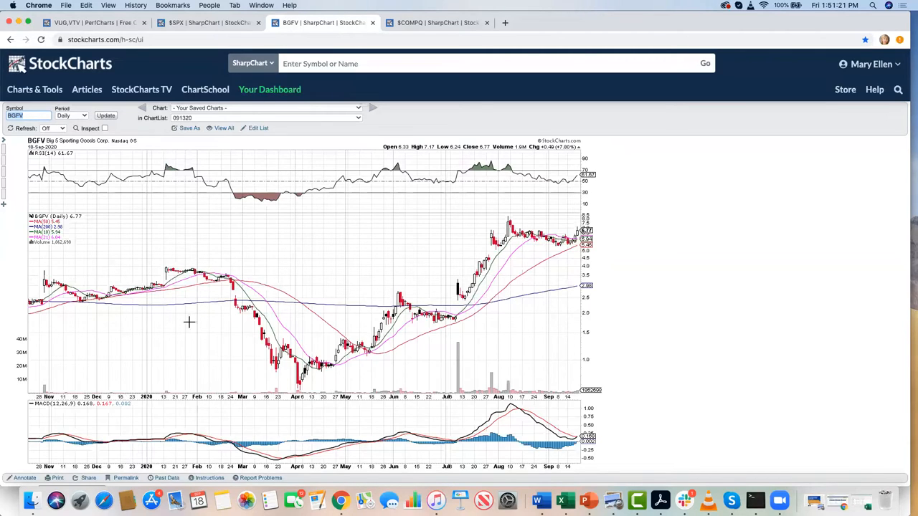
mouse_move(453, 230)
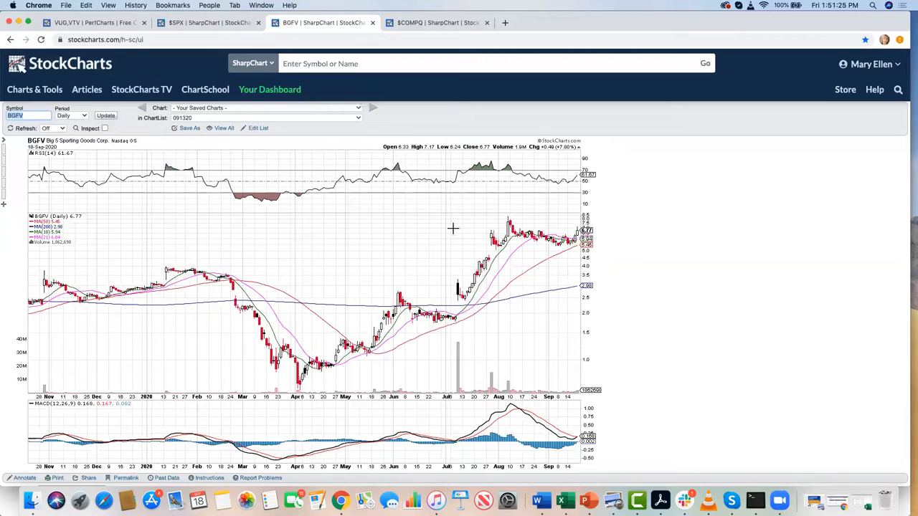
mouse_move(487, 212)
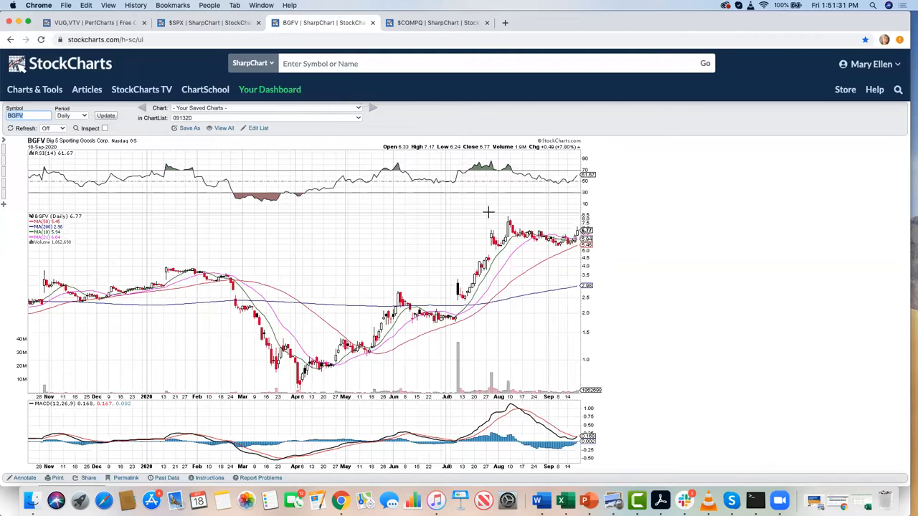
mouse_move(459, 280)
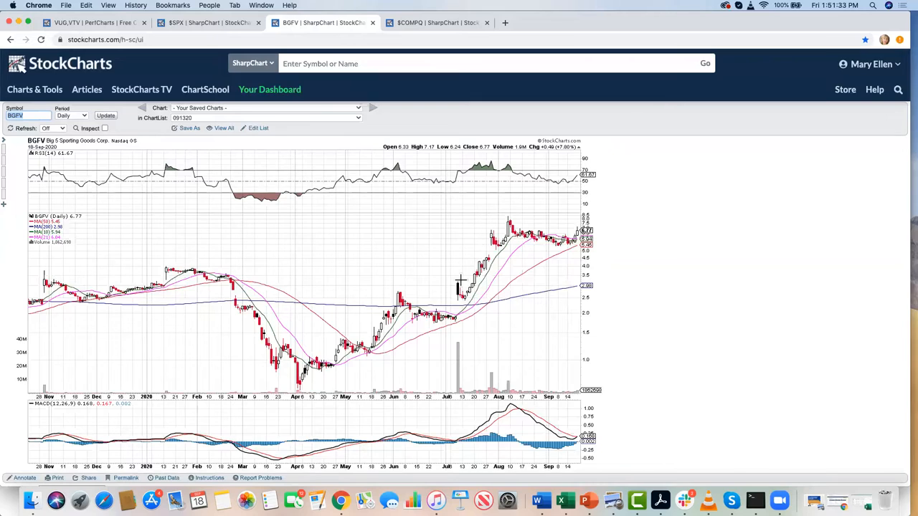
mouse_move(508, 255)
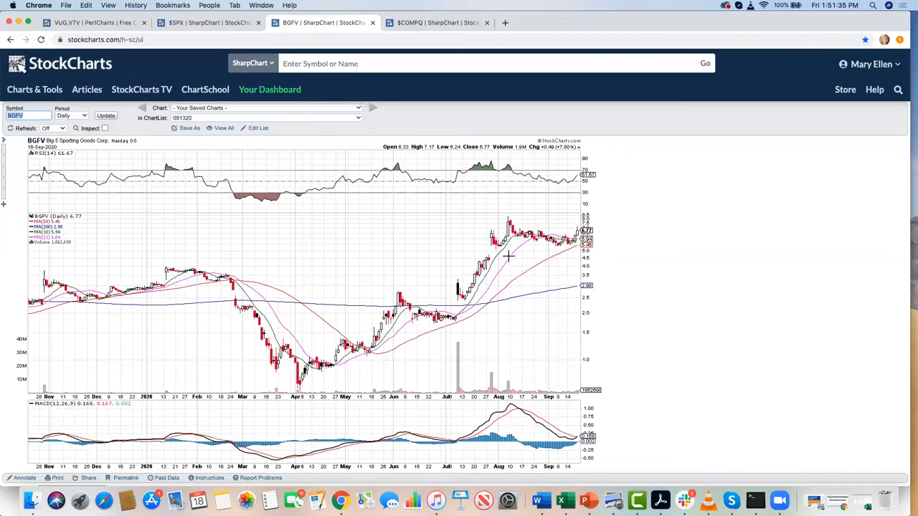
mouse_move(519, 232)
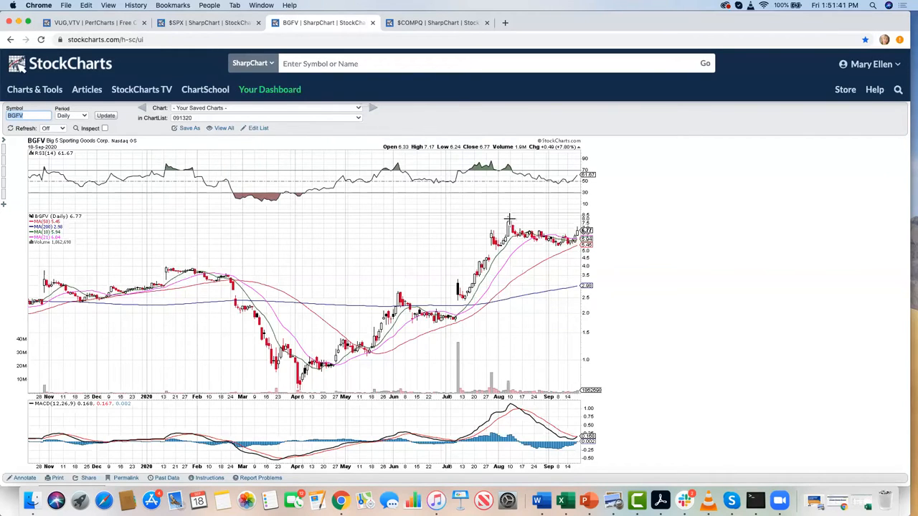
mouse_move(563, 253)
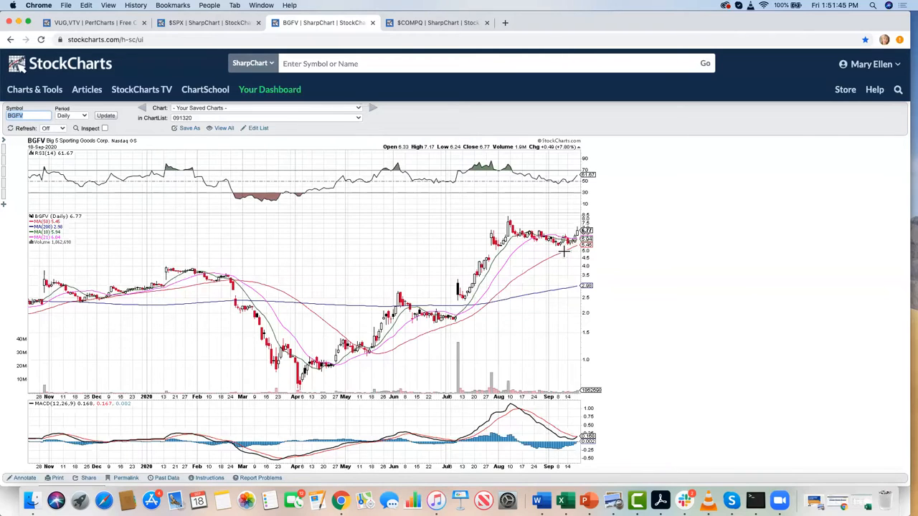
mouse_move(531, 250)
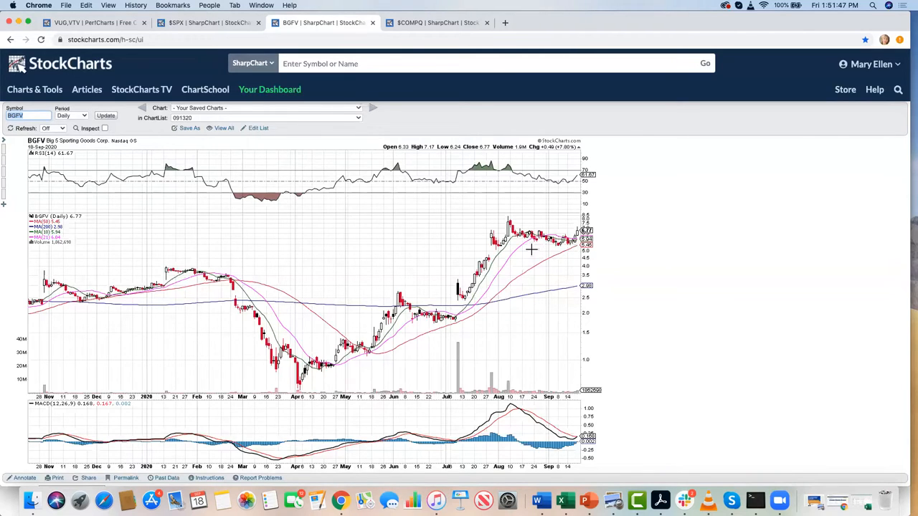
mouse_move(547, 242)
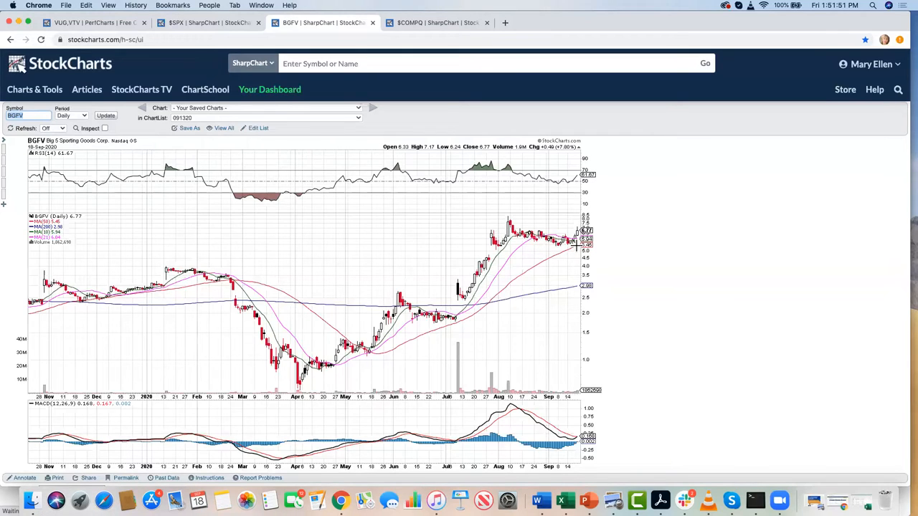
mouse_move(516, 244)
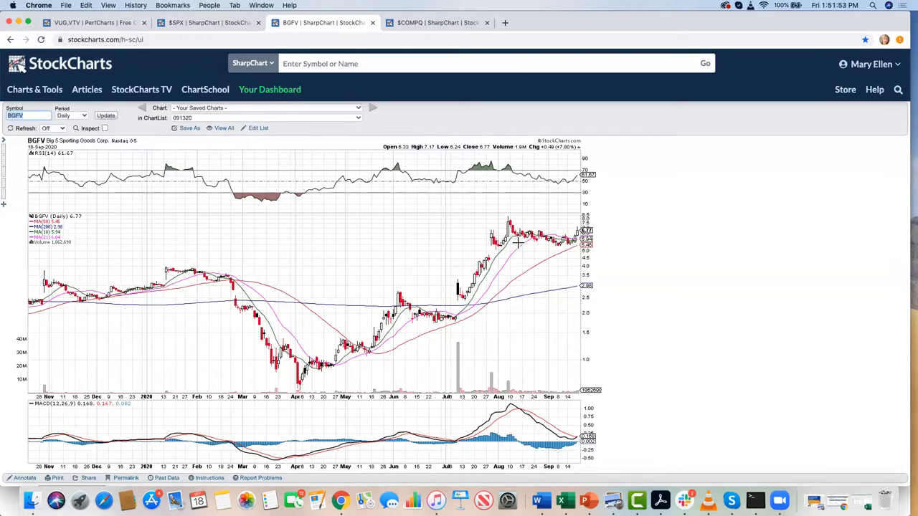
mouse_move(570, 247)
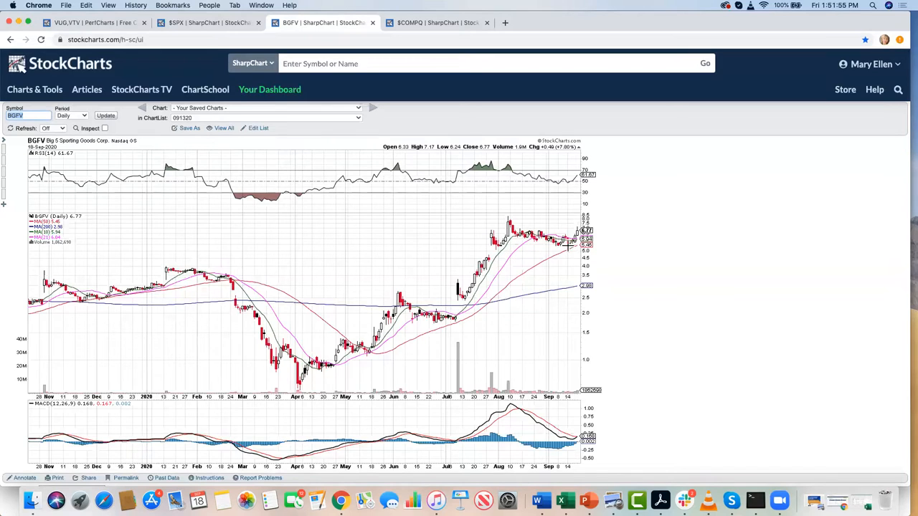
mouse_move(559, 189)
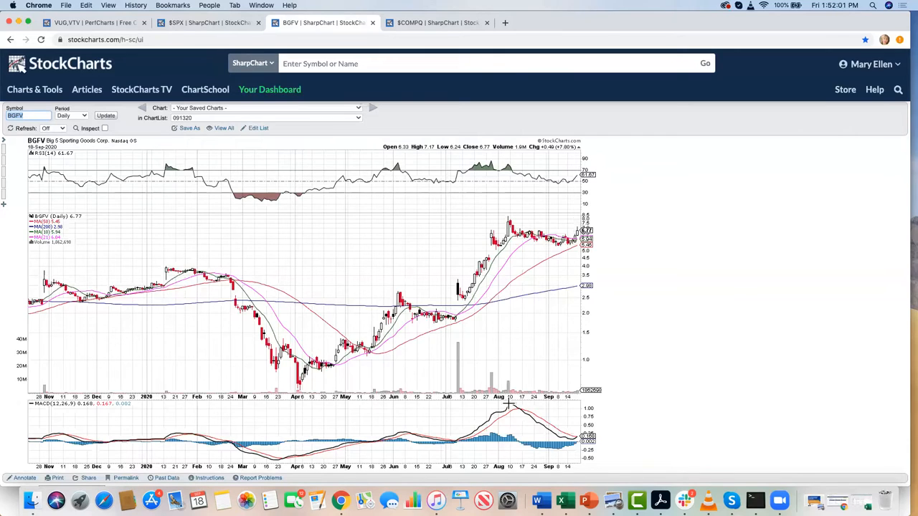
mouse_move(520, 413)
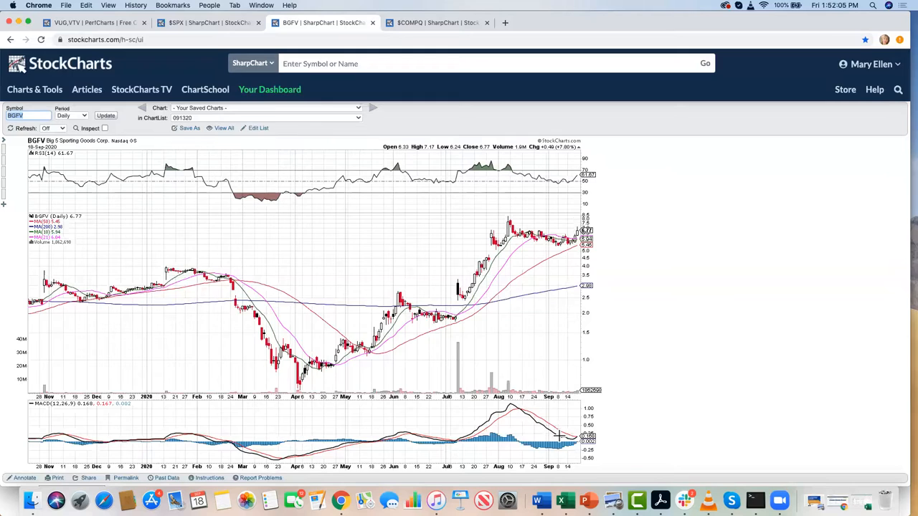
mouse_move(576, 439)
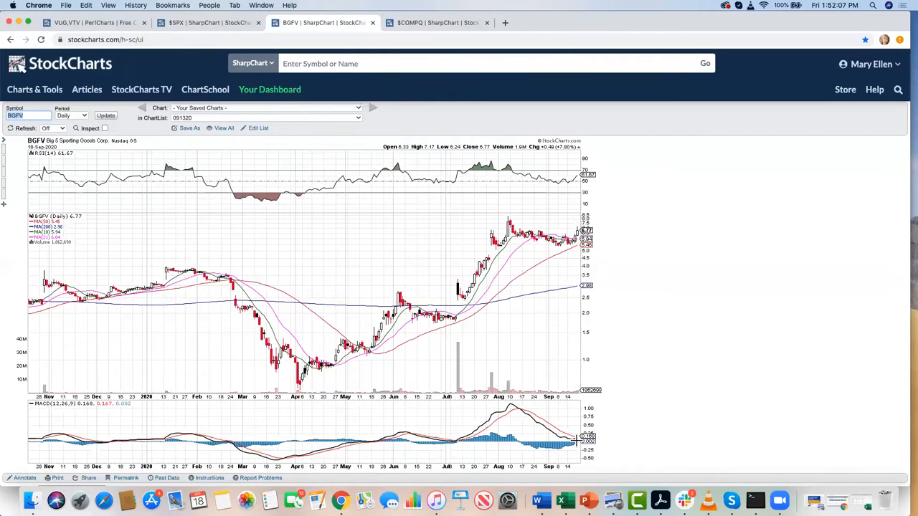
mouse_move(579, 424)
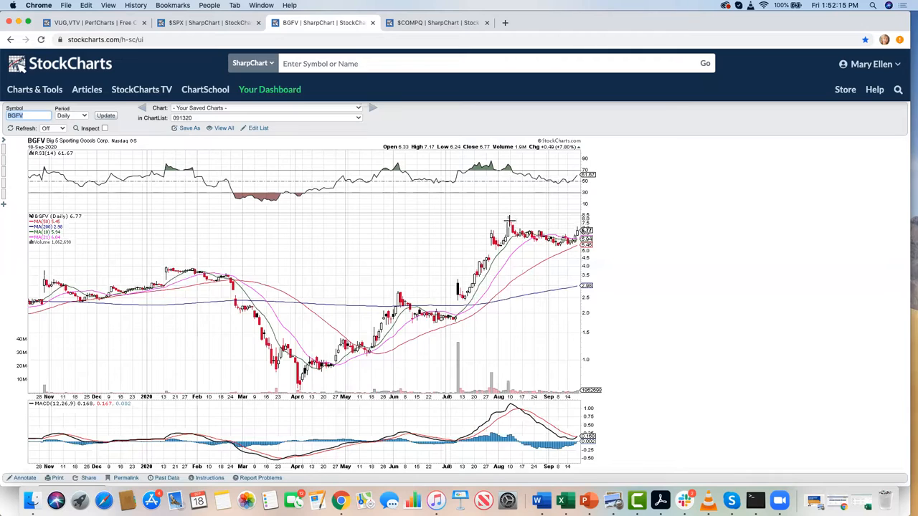
mouse_move(565, 256)
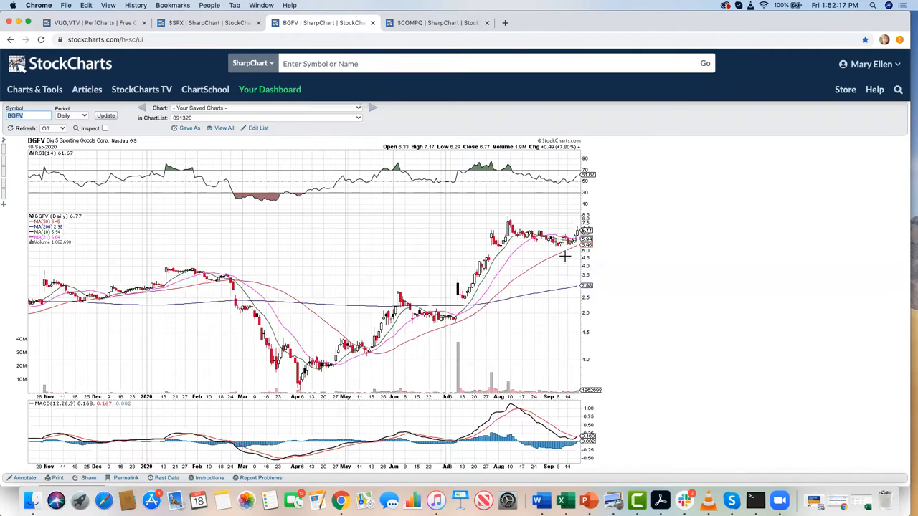
mouse_move(515, 407)
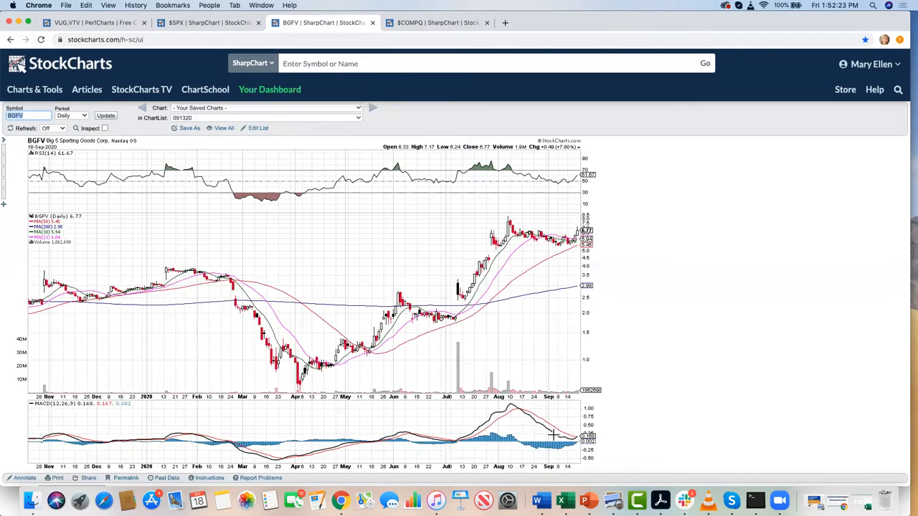
mouse_move(519, 207)
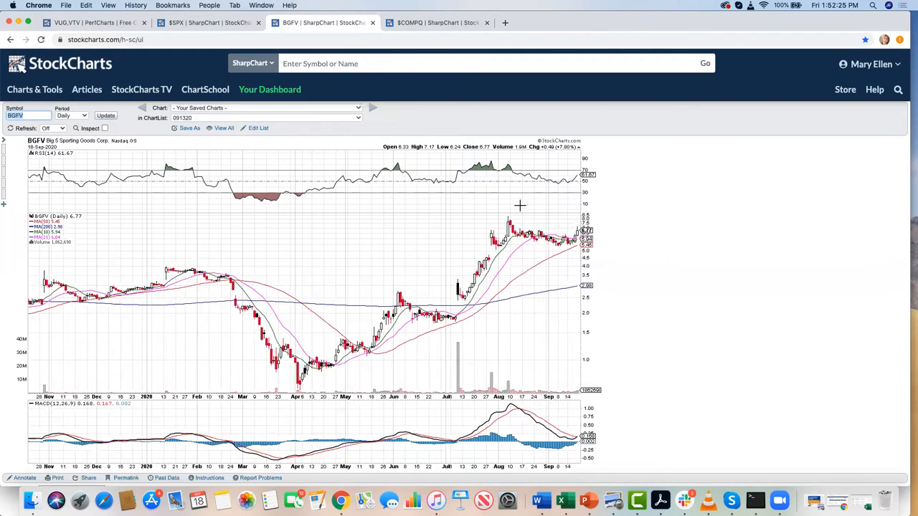
mouse_move(469, 236)
type("PBI")
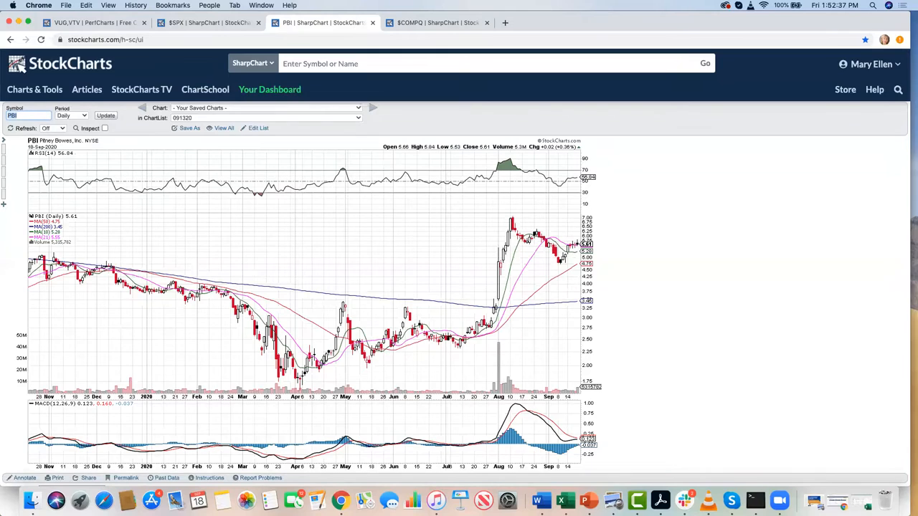
Review the PBI chart, then replace the symbol with EAT.
scroll("down", 3)
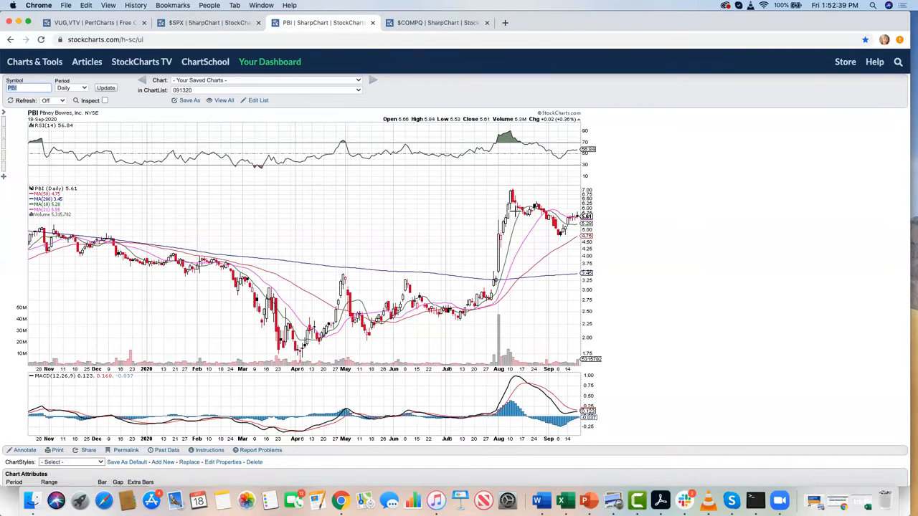
mouse_move(562, 236)
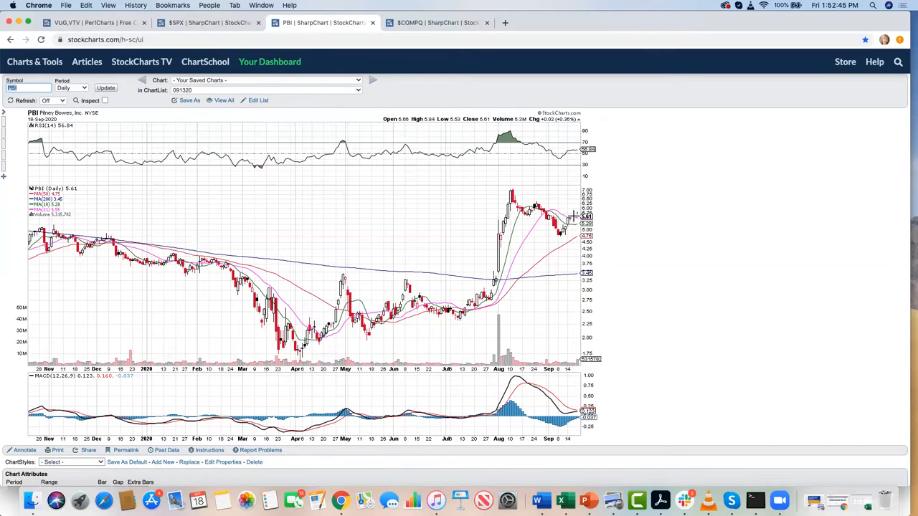
mouse_move(574, 212)
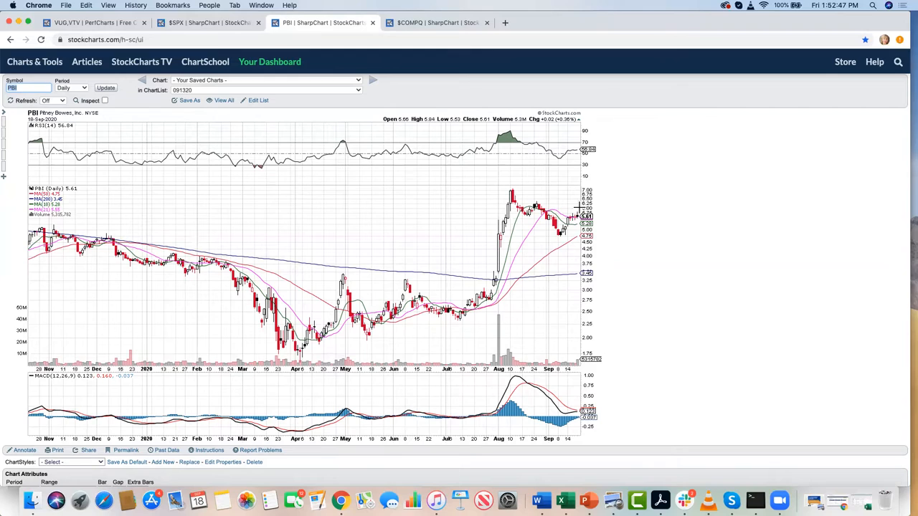
mouse_move(575, 144)
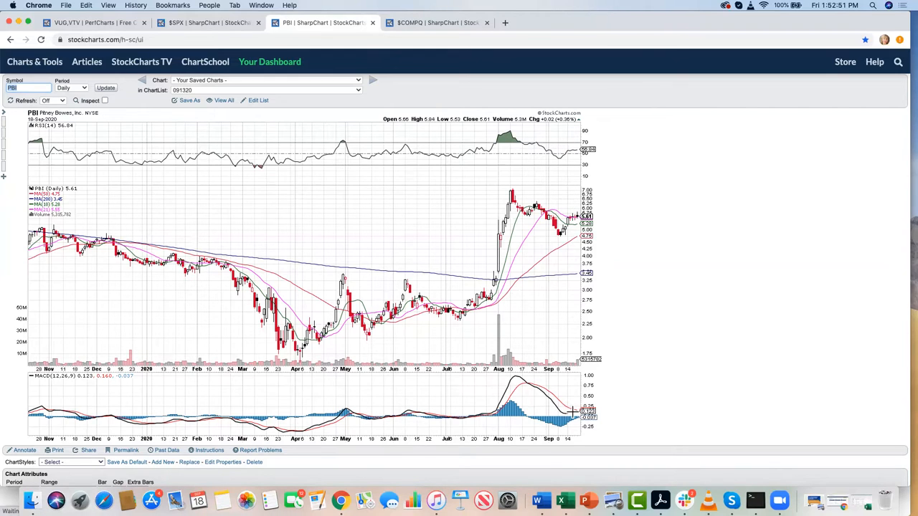
mouse_move(575, 395)
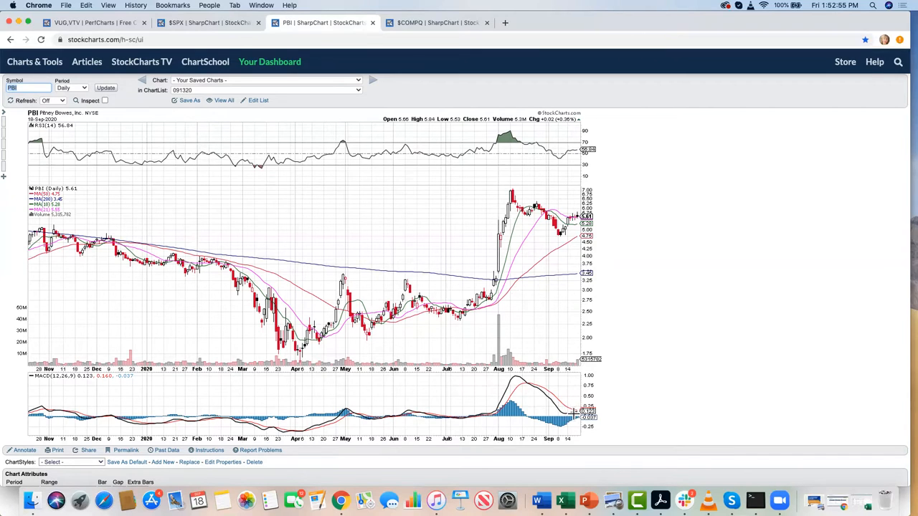
mouse_move(566, 391)
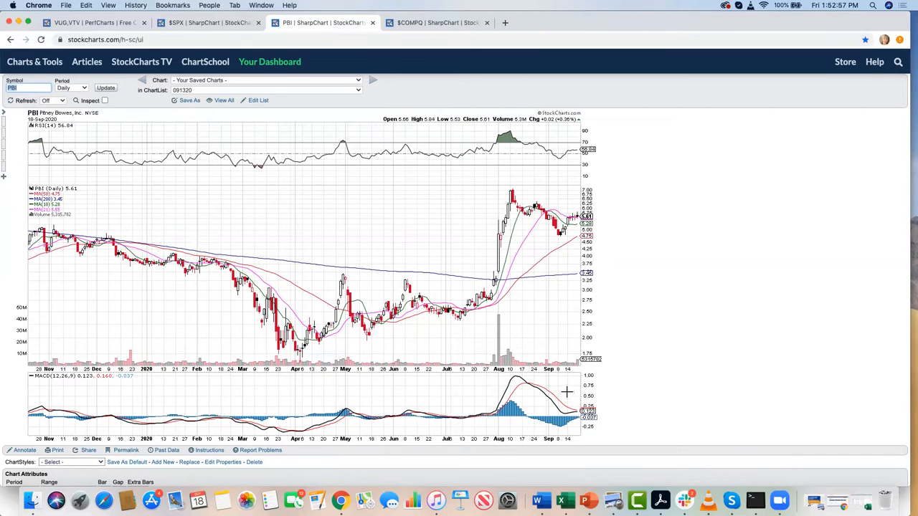
mouse_move(552, 213)
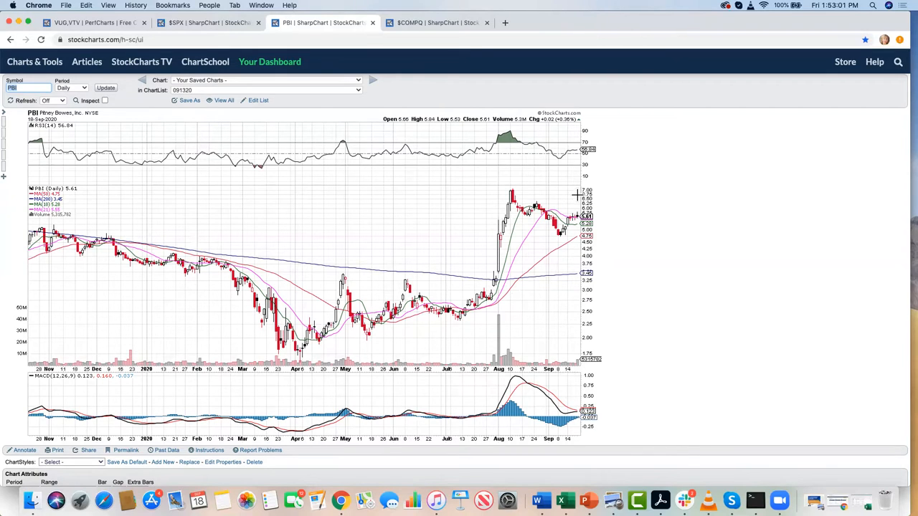
mouse_move(566, 201)
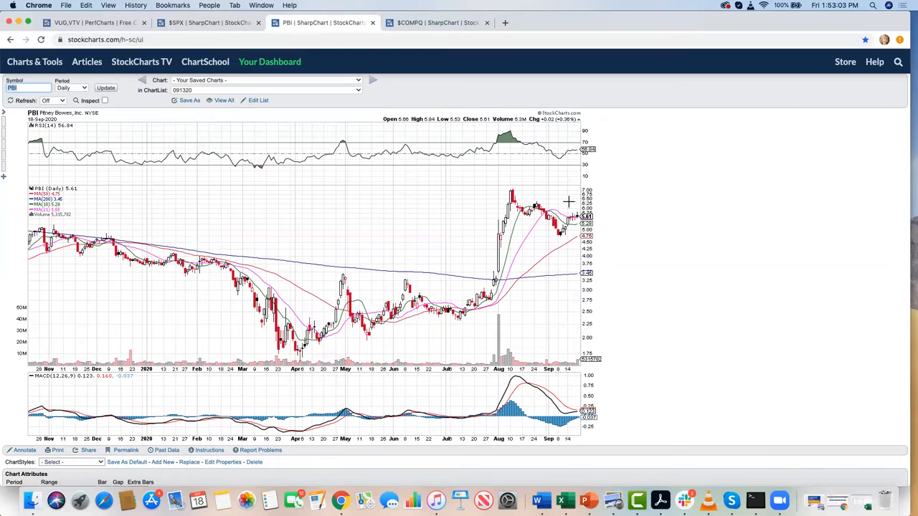
mouse_move(497, 189)
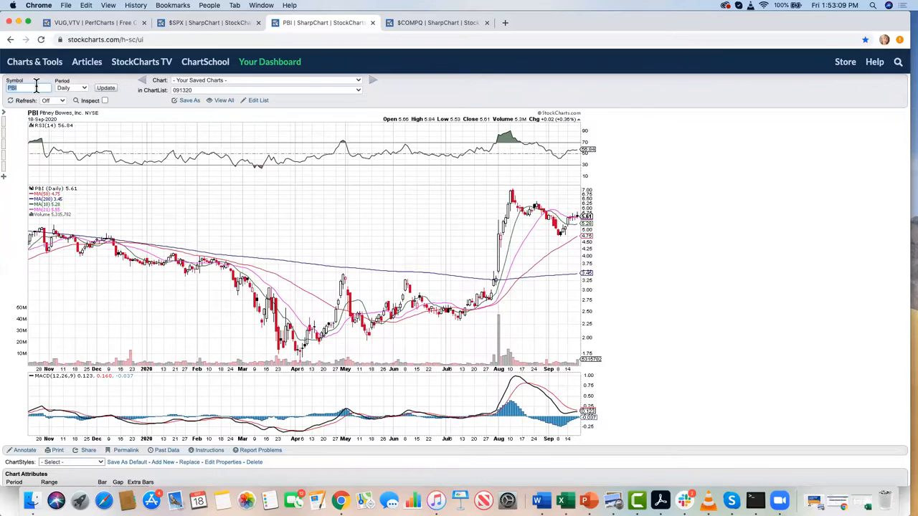
left_click(29, 88)
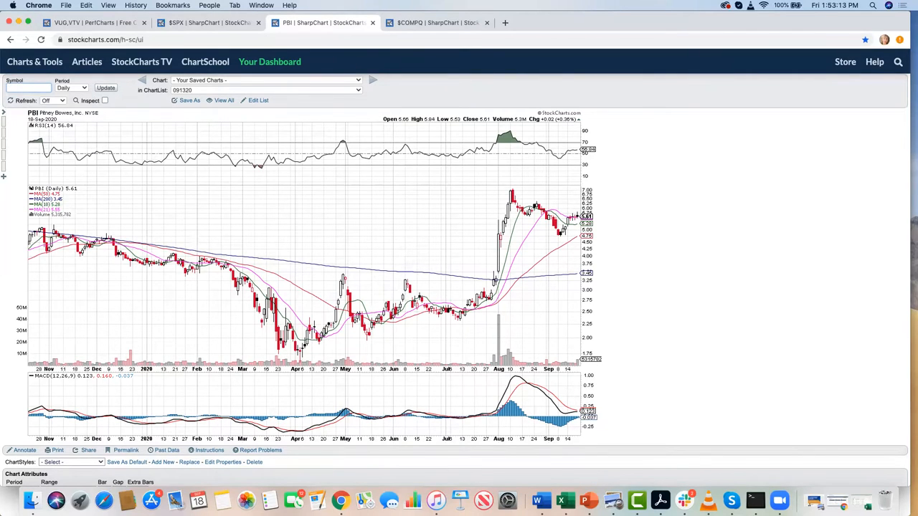
type("eat")
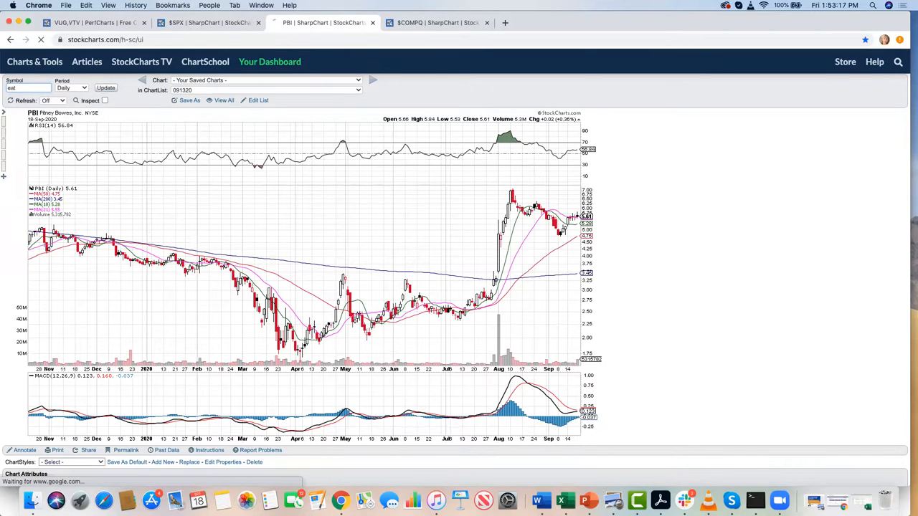
Load the Brinker International (EAT) daily chart and review its trend.
left_click(106, 88)
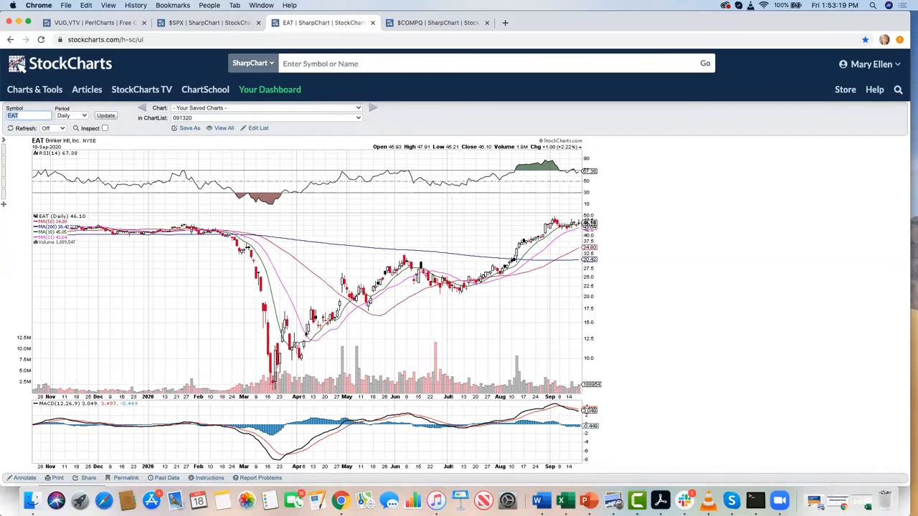
mouse_move(112, 247)
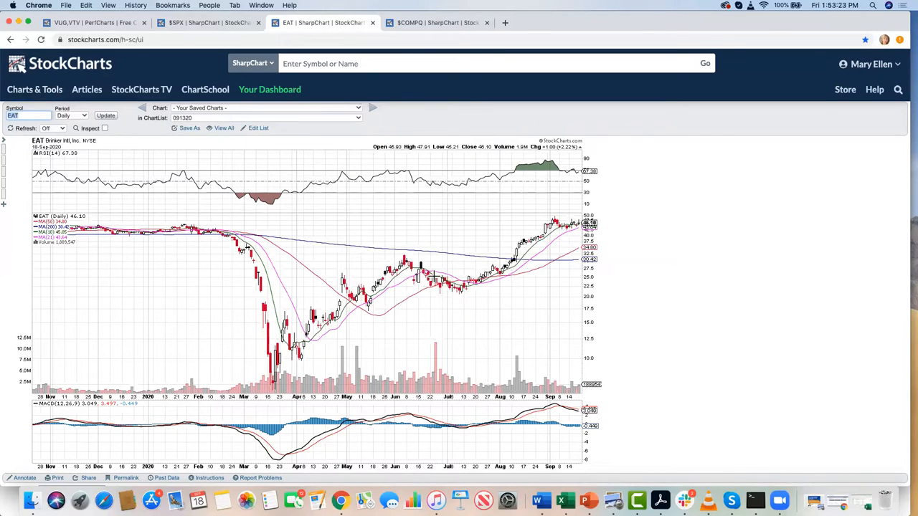
mouse_move(566, 233)
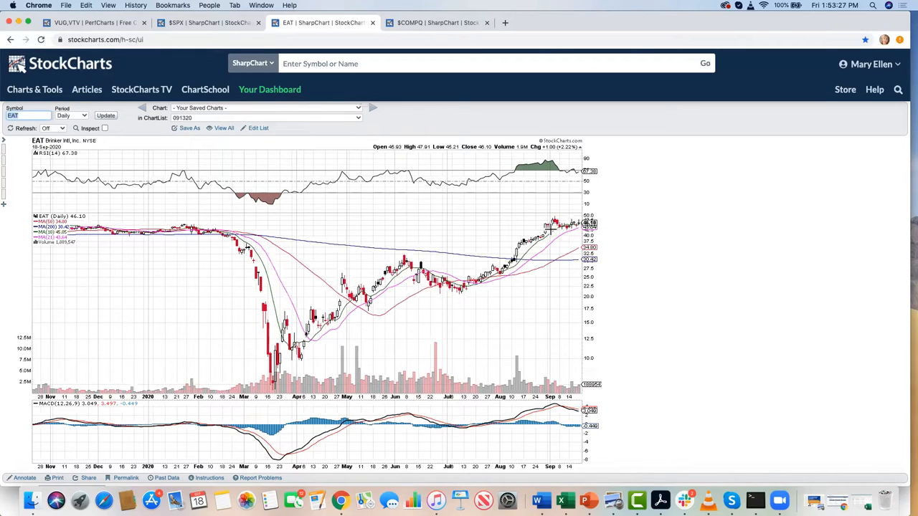
mouse_move(574, 232)
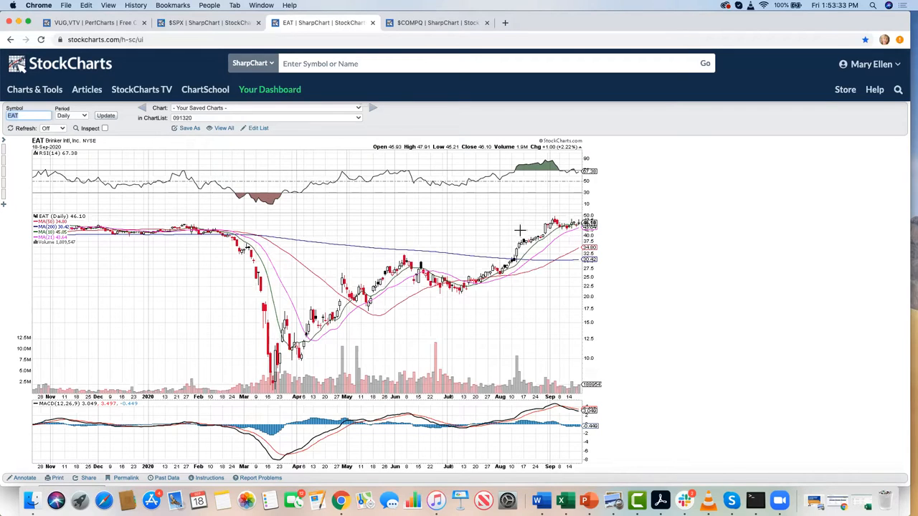
mouse_move(508, 243)
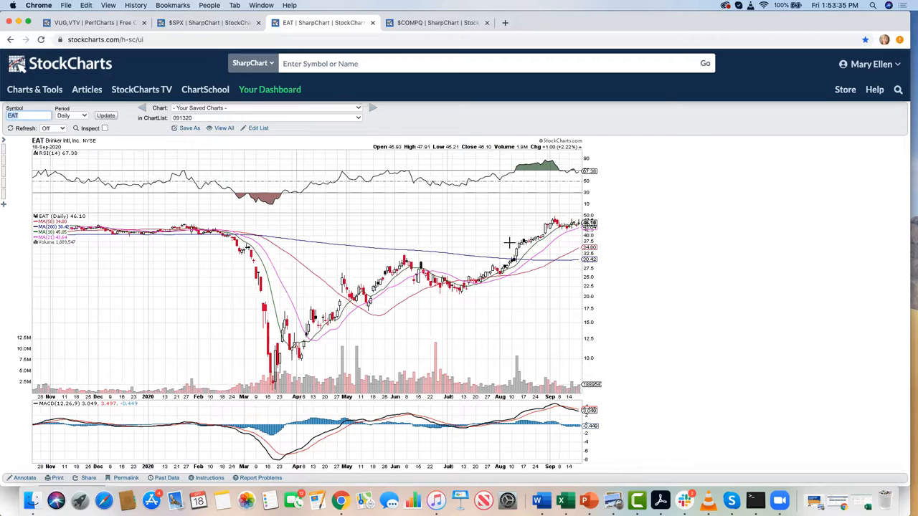
mouse_move(516, 266)
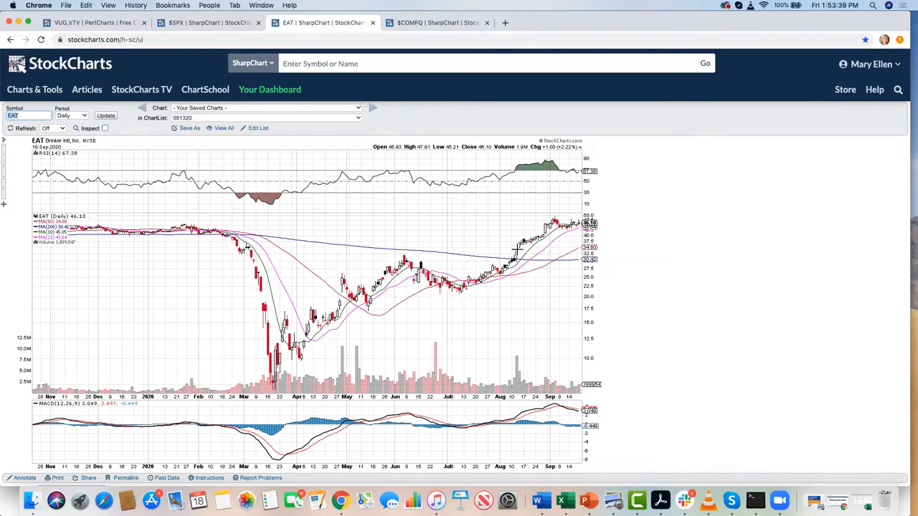
mouse_move(433, 253)
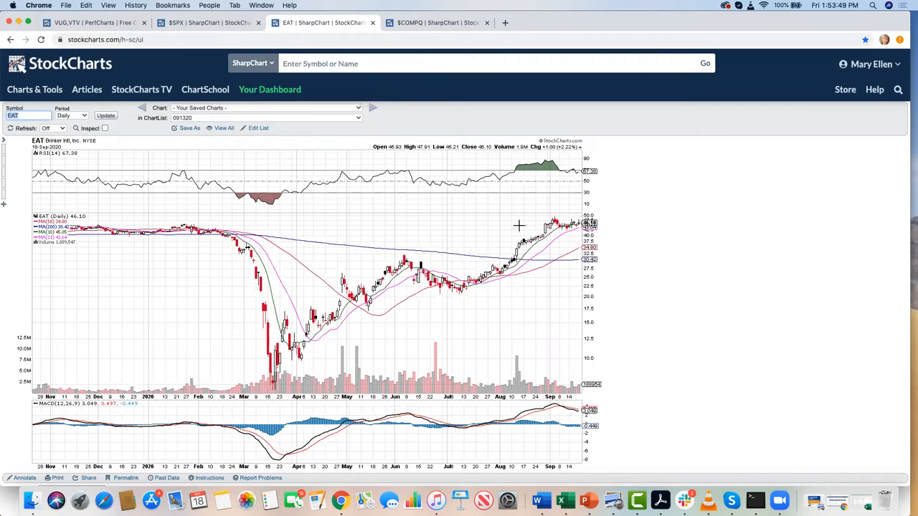
mouse_move(482, 241)
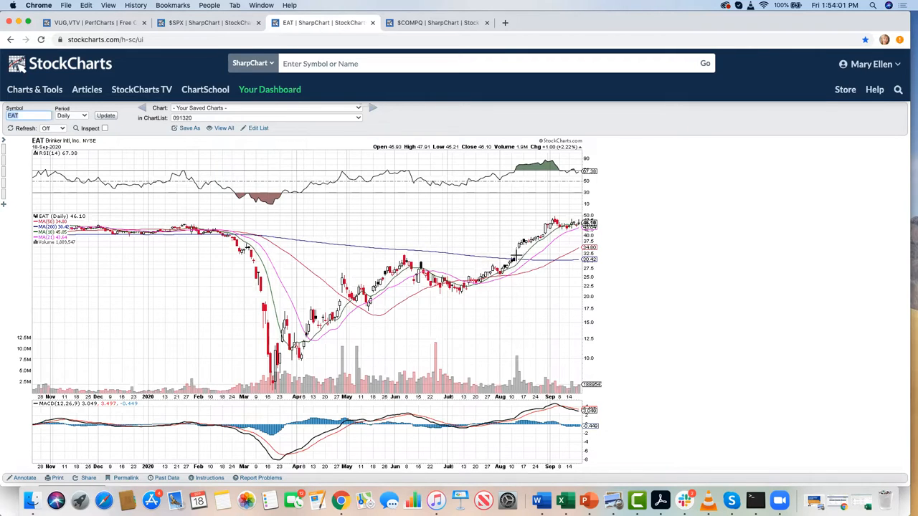
mouse_move(500, 241)
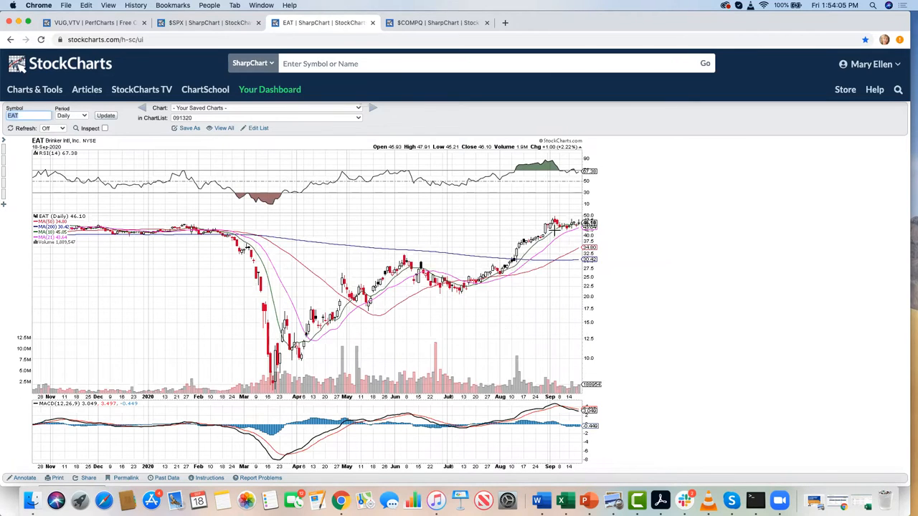
mouse_move(532, 217)
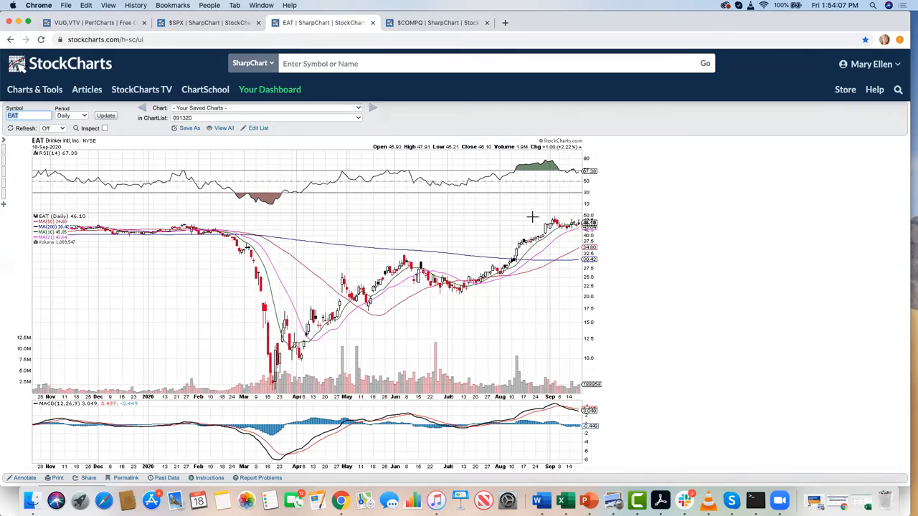
mouse_move(531, 247)
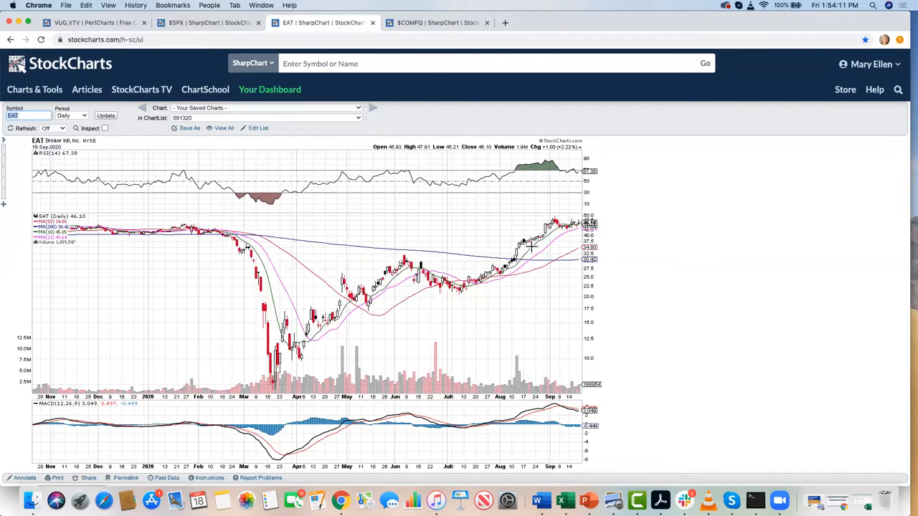
mouse_move(565, 237)
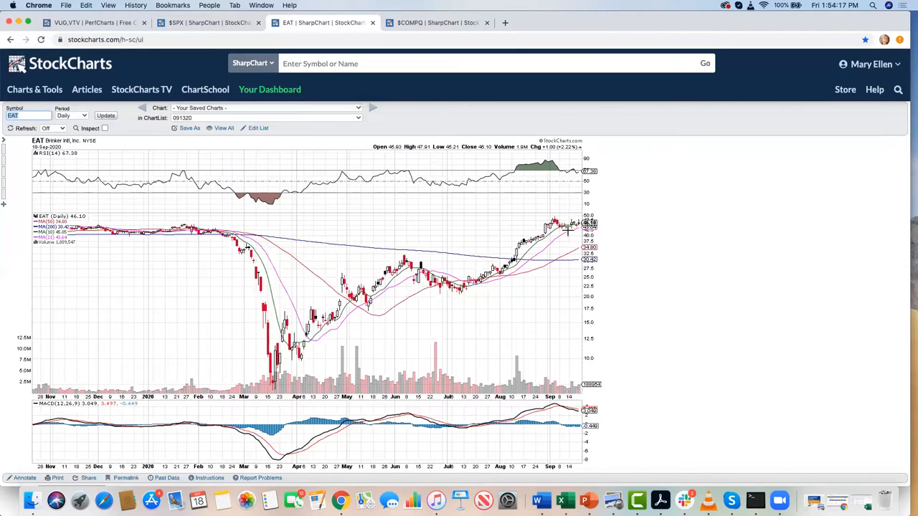
mouse_move(100, 147)
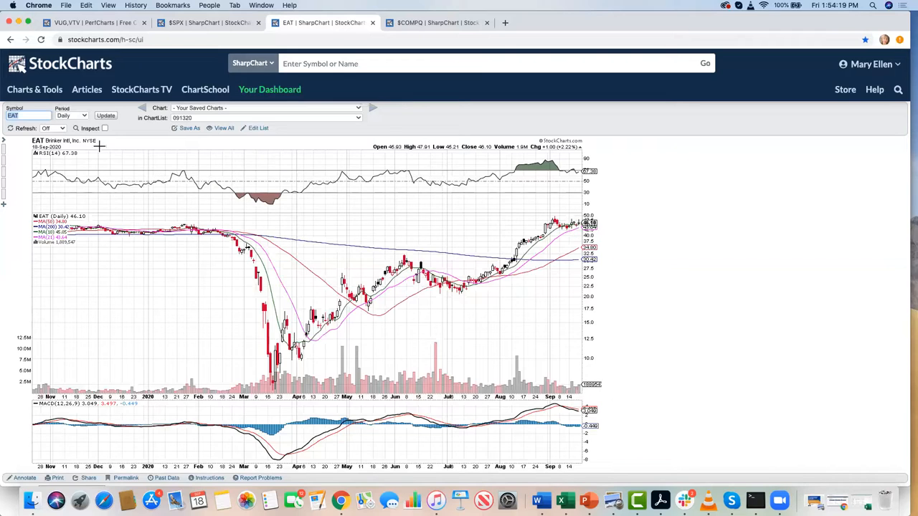
left_click(26, 115)
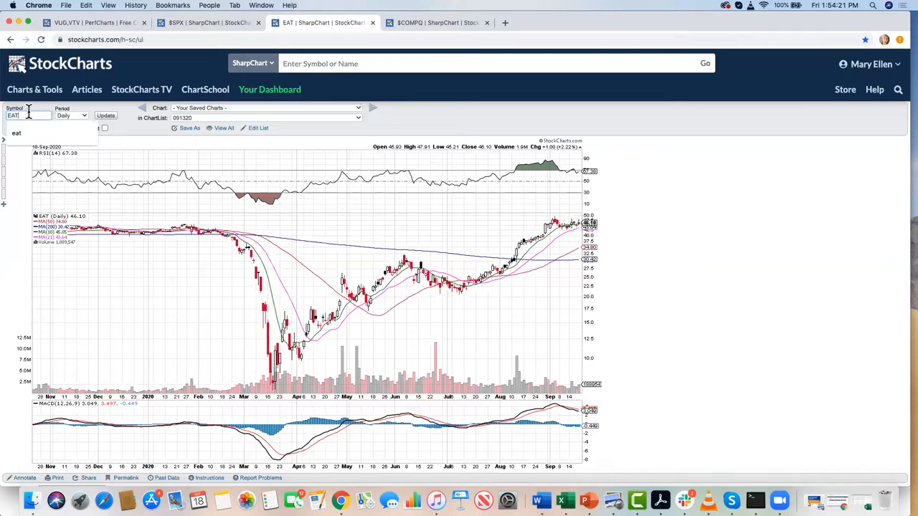
type("g")
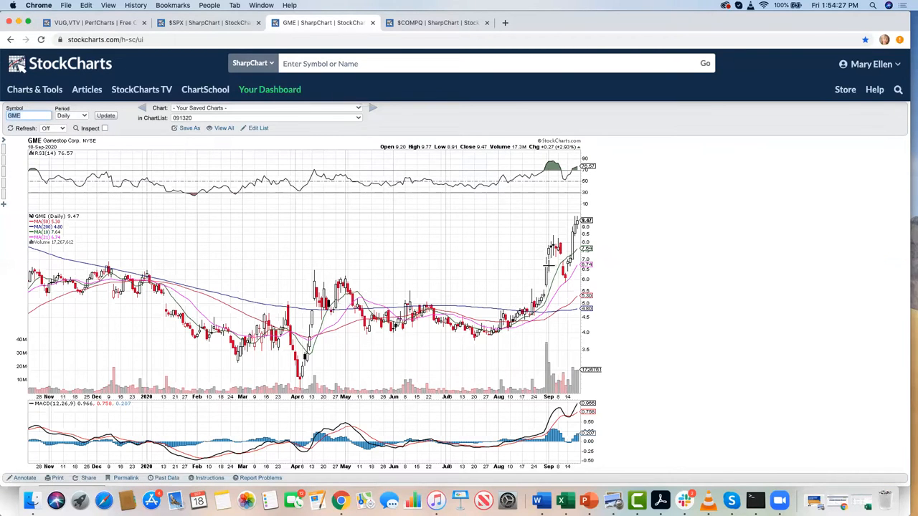
mouse_move(522, 263)
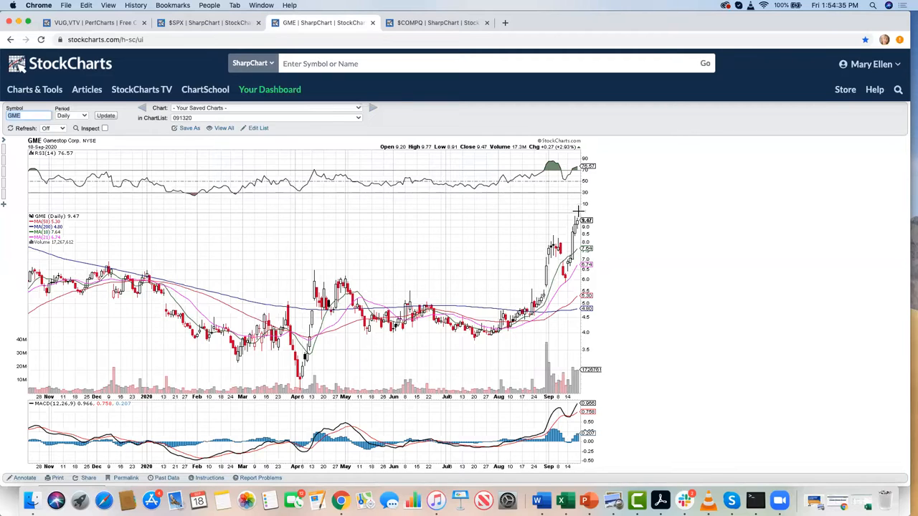
mouse_move(561, 218)
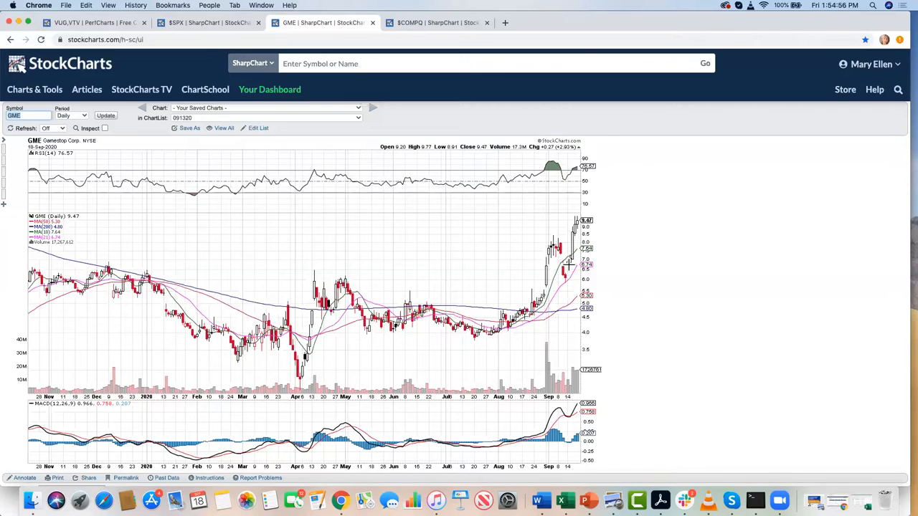
mouse_move(571, 194)
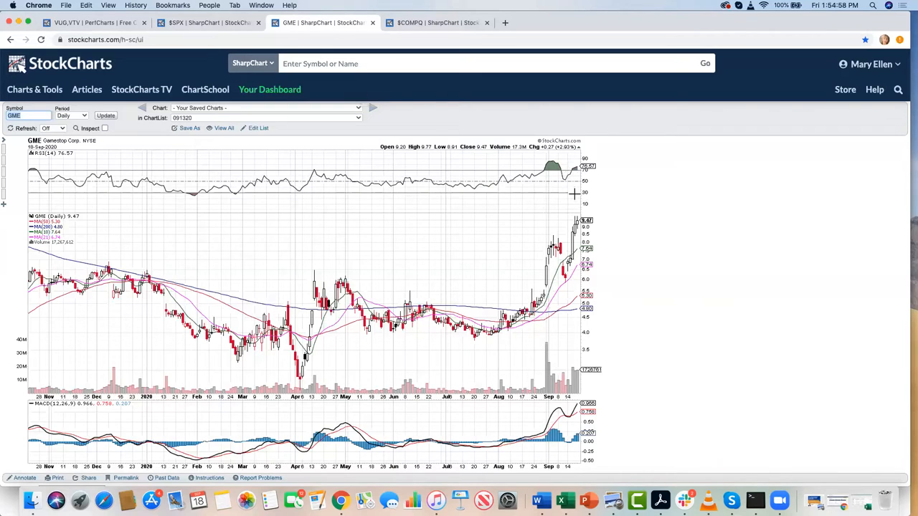
mouse_move(541, 380)
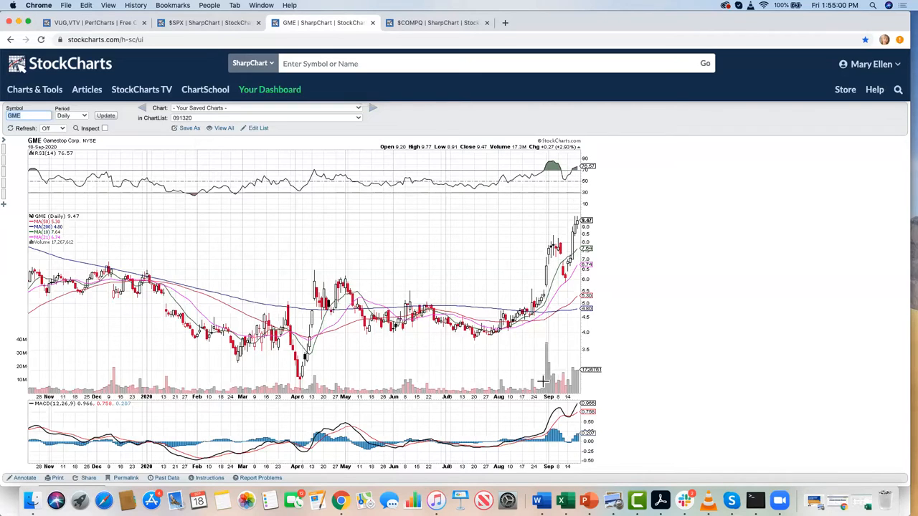
mouse_move(571, 385)
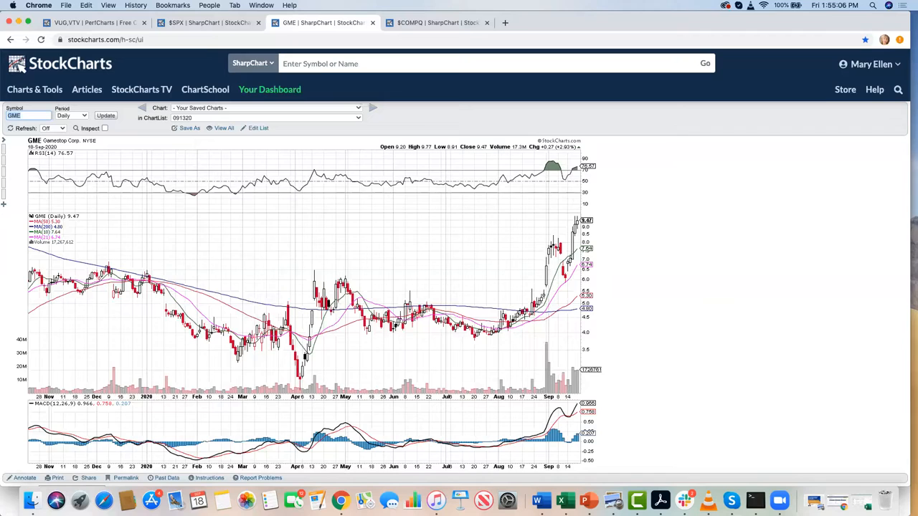
Start entering ANF in the Symbol box to chart Abercrombie & Fitch.
left_click(23, 115)
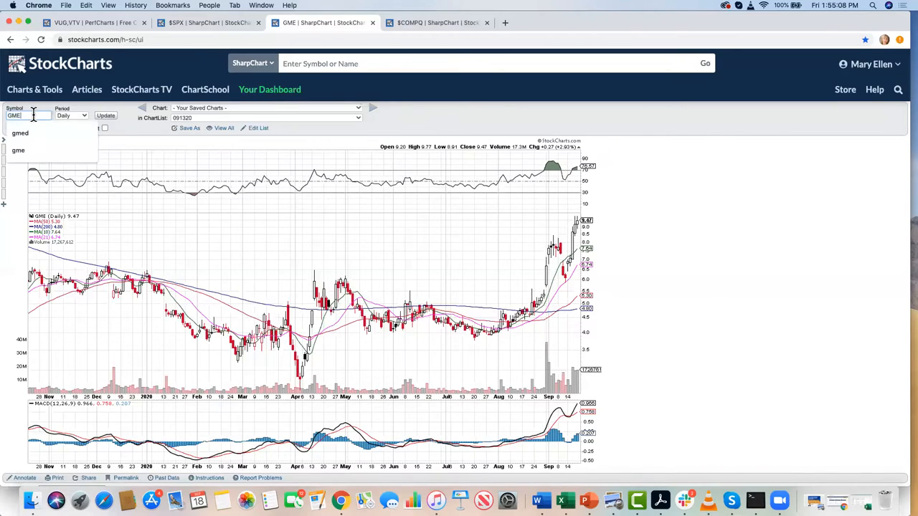
type("a")
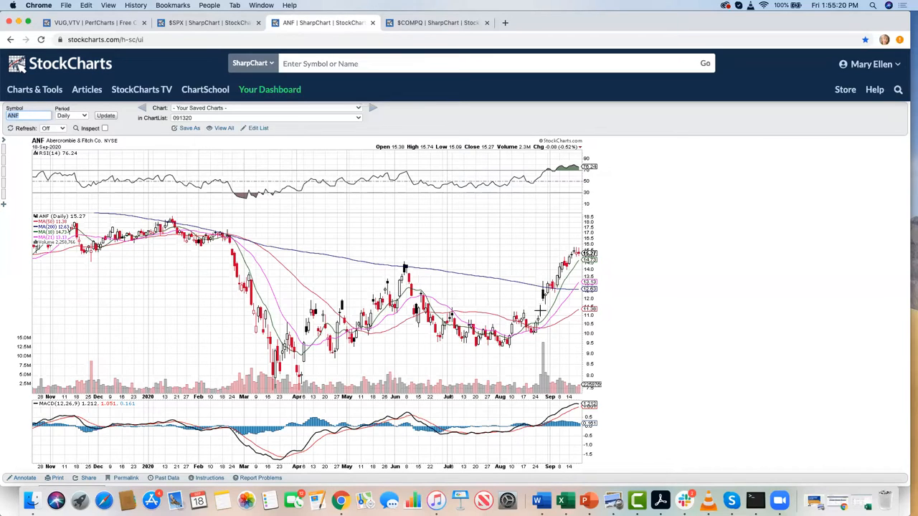
mouse_move(553, 290)
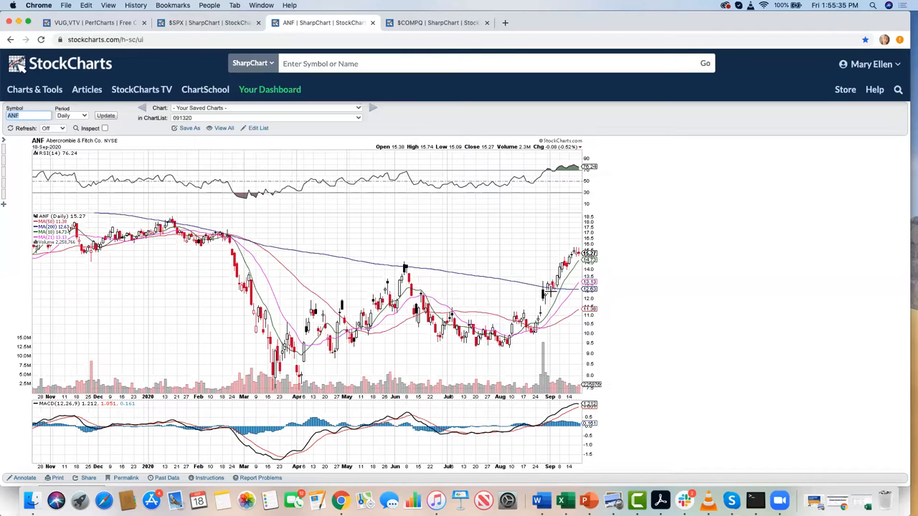
mouse_move(542, 255)
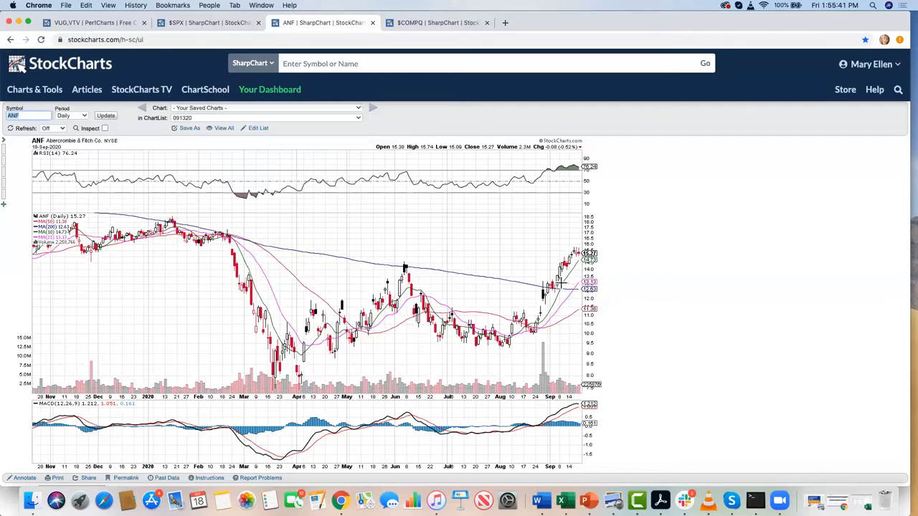
mouse_move(538, 296)
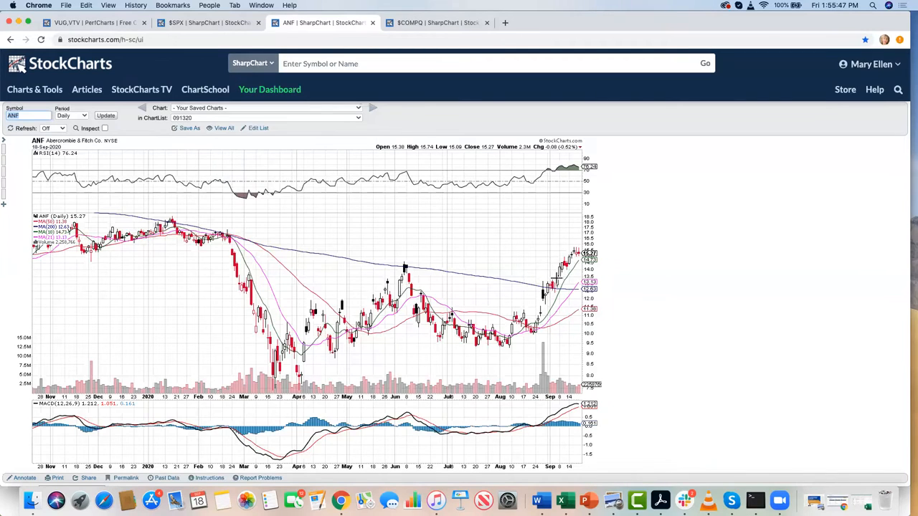
mouse_move(456, 246)
type("FAT")
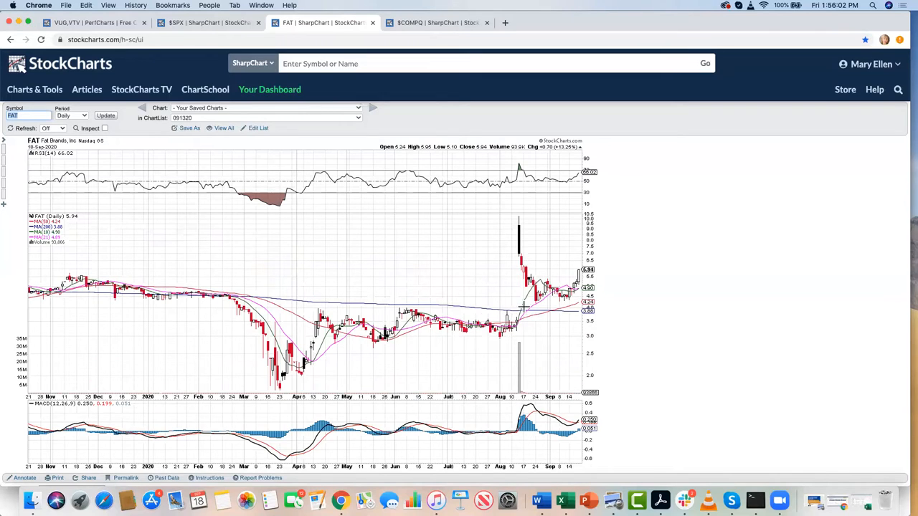
mouse_move(574, 387)
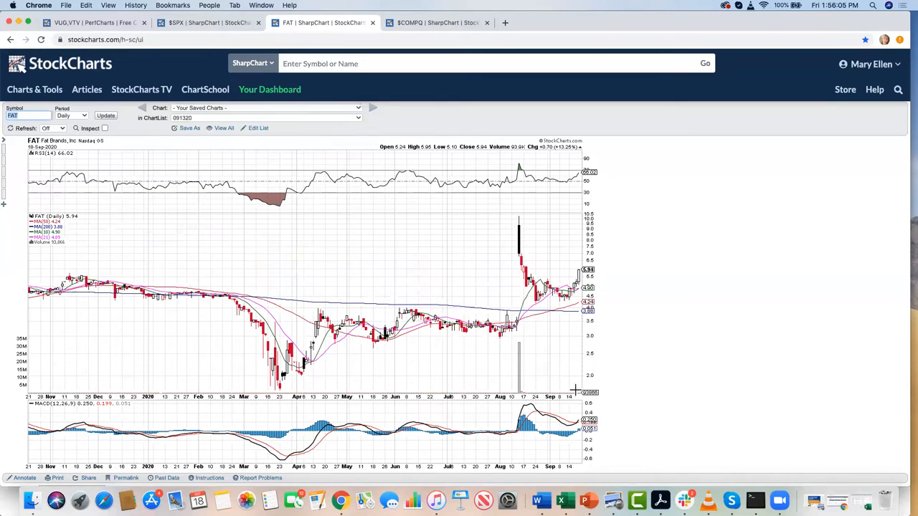
mouse_move(504, 373)
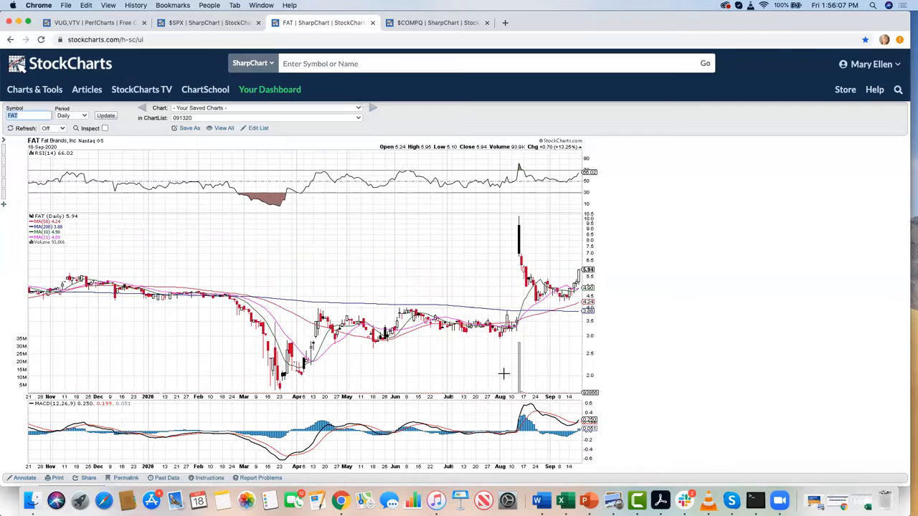
mouse_move(531, 356)
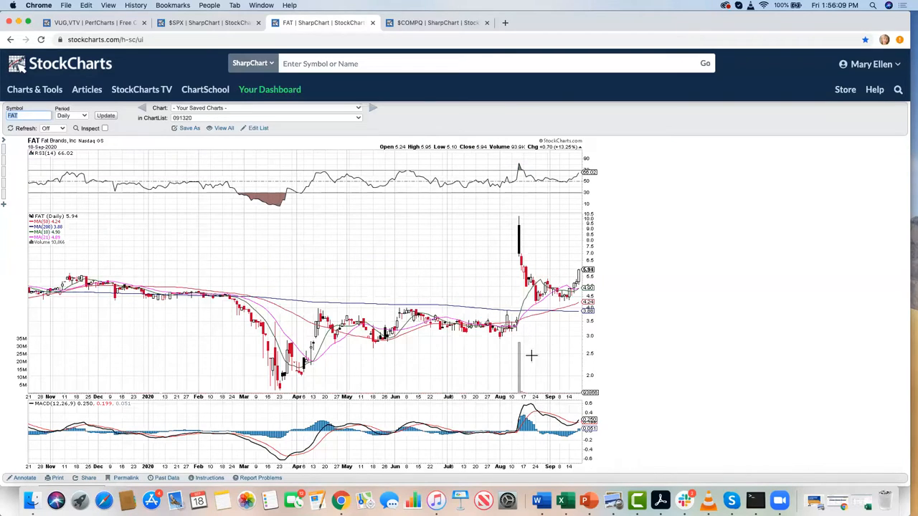
mouse_move(517, 218)
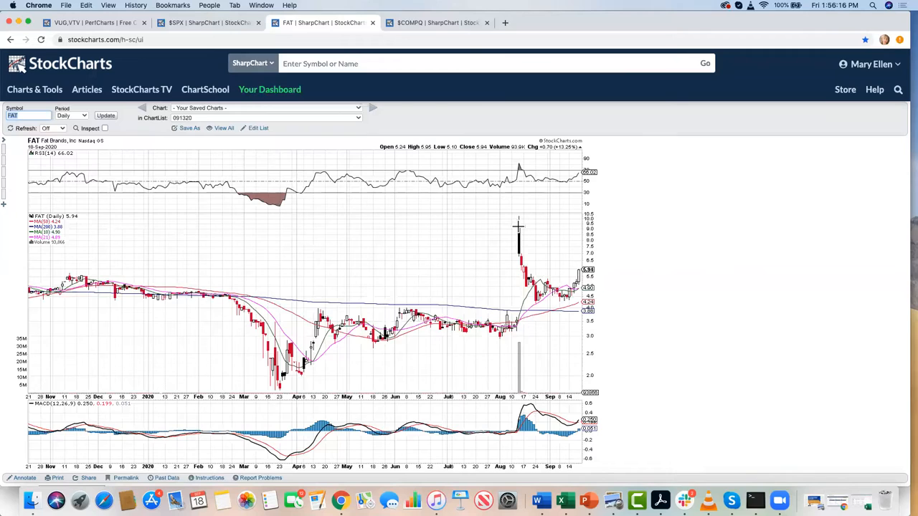
mouse_move(522, 205)
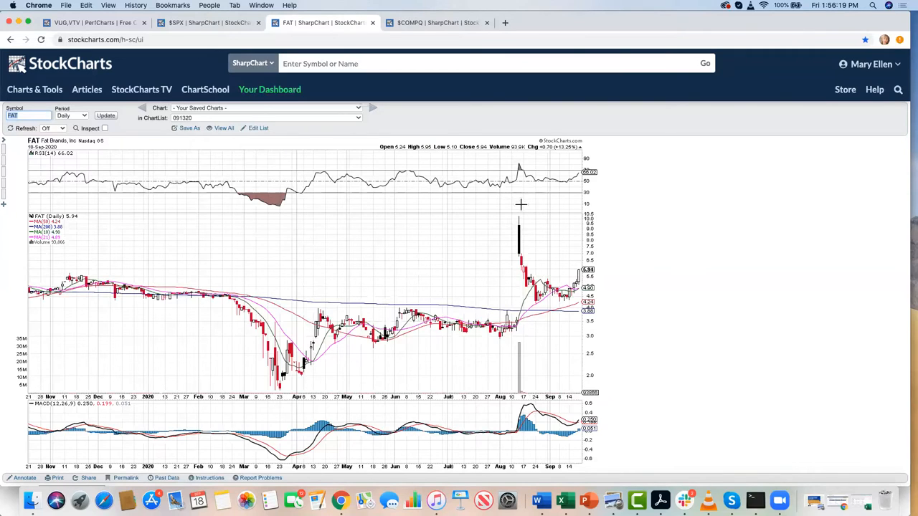
mouse_move(522, 228)
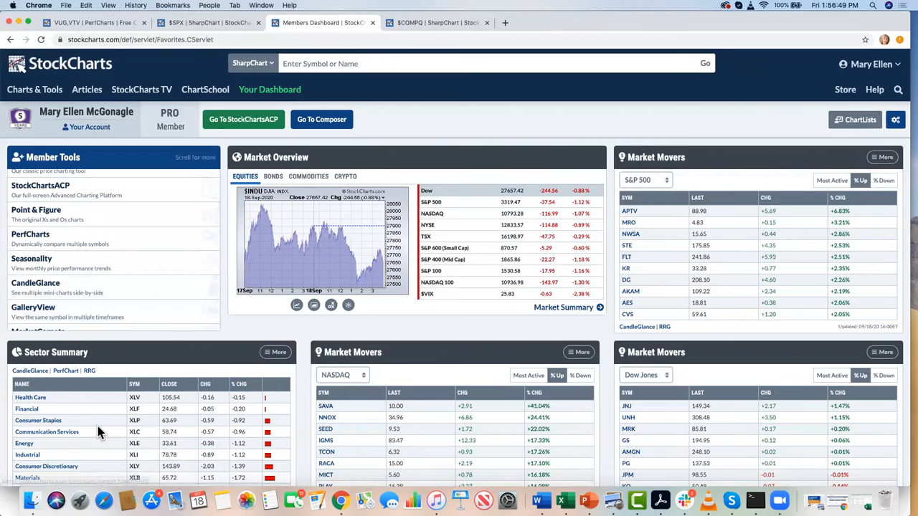
Scroll the Members Dashboard down to the Sector Summary panel.
scroll("down", 3)
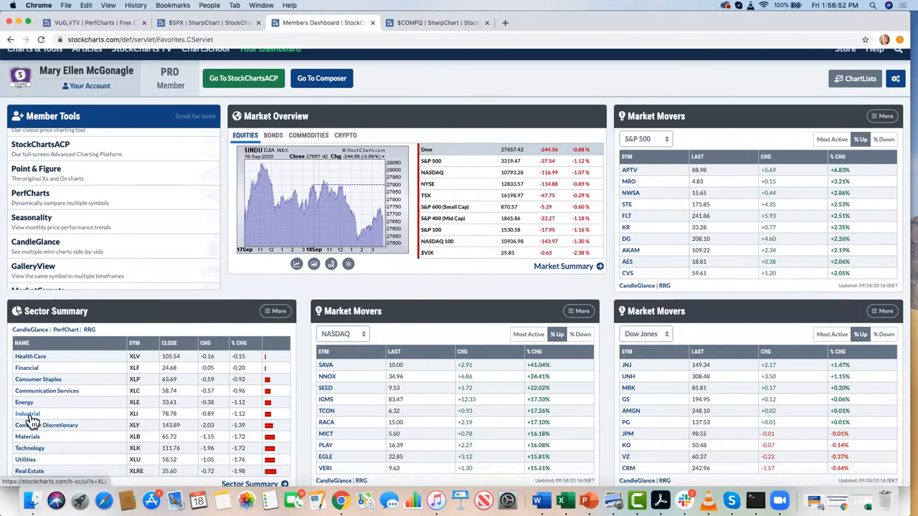
left_click(27, 415)
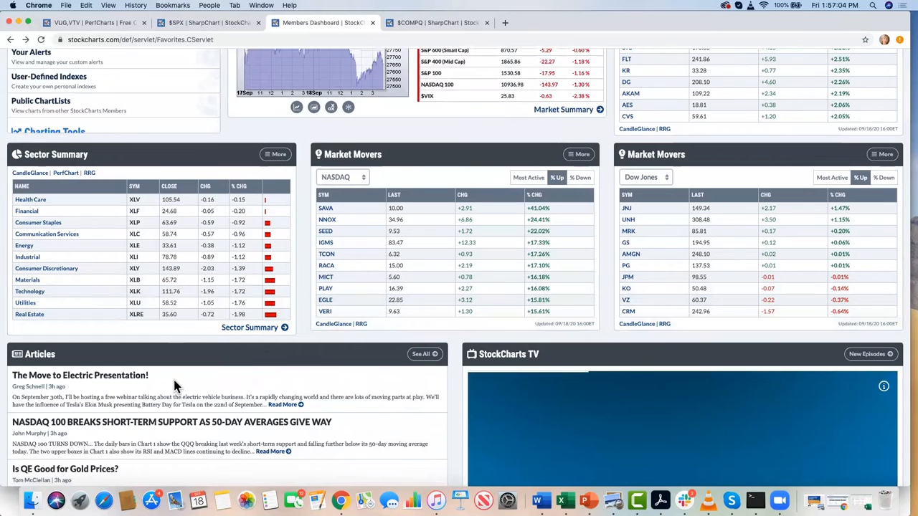
Open the full S&P Sector Summary and set its period to One Month.
left_click(249, 327)
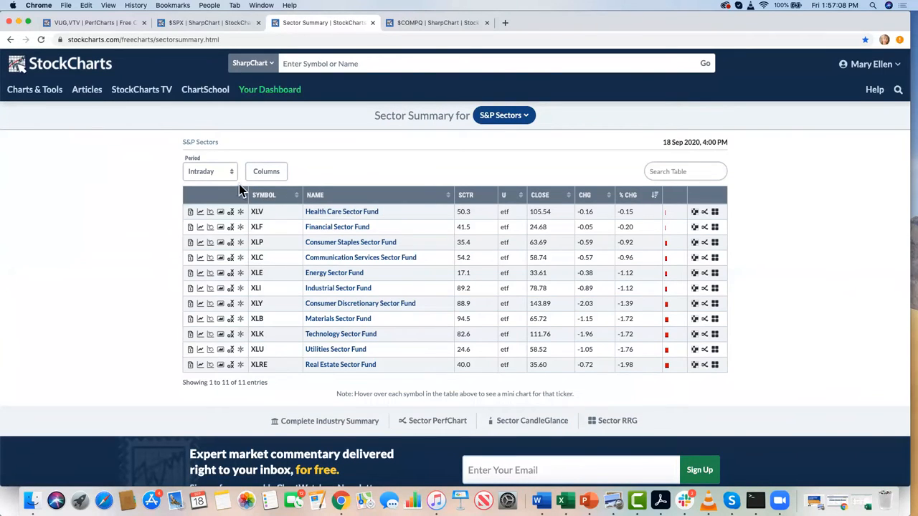
left_click(209, 171)
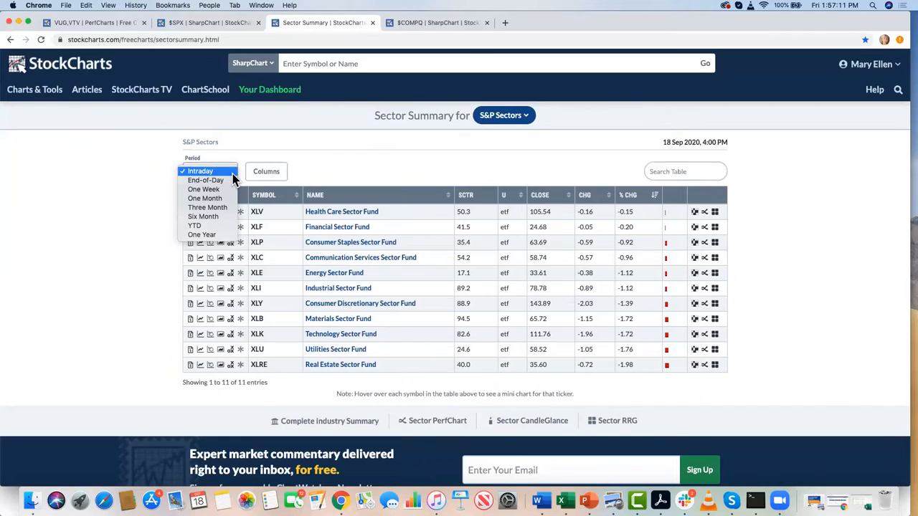
mouse_move(208, 198)
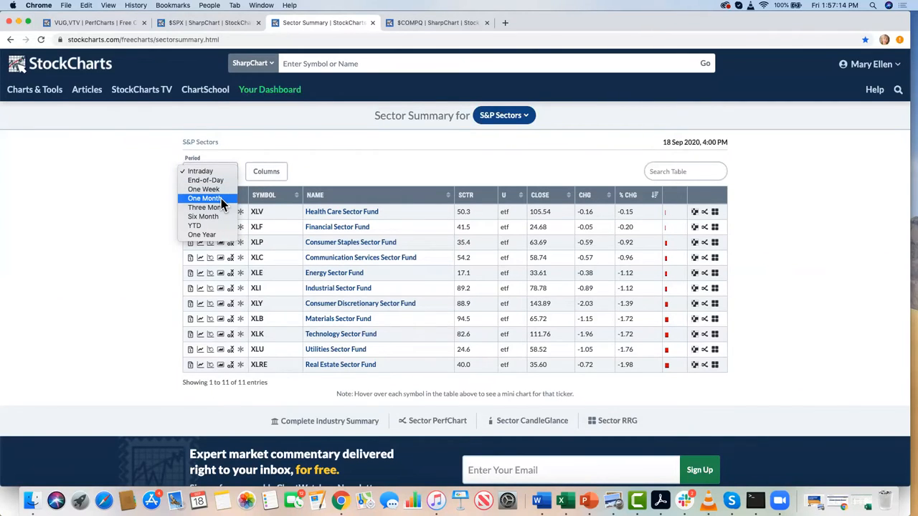
left_click(203, 197)
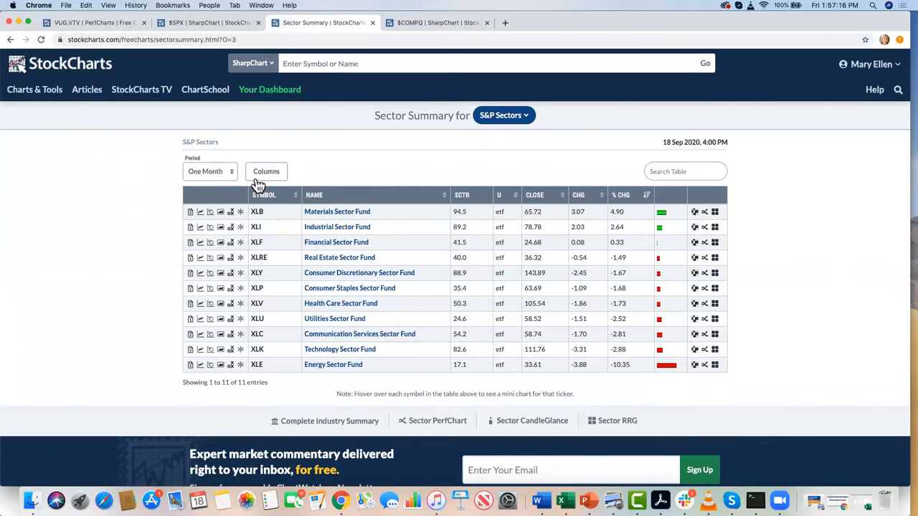
mouse_move(387, 227)
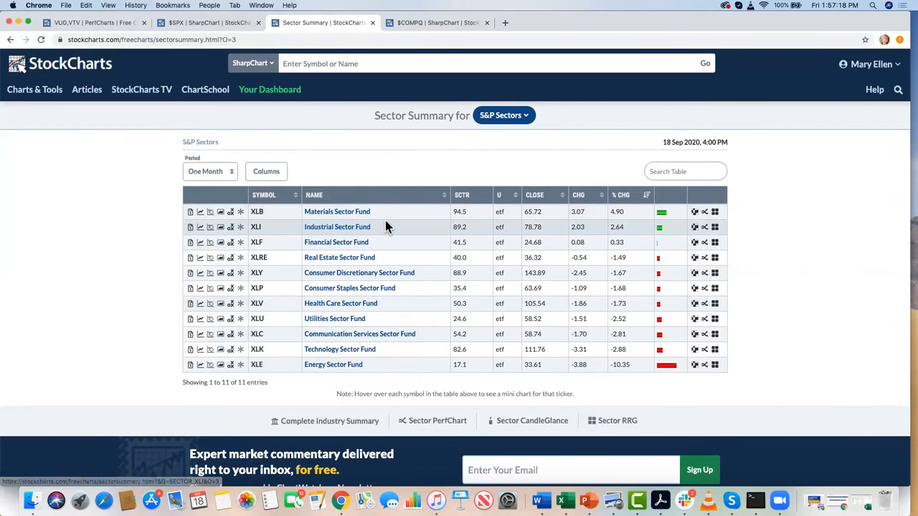
mouse_move(381, 339)
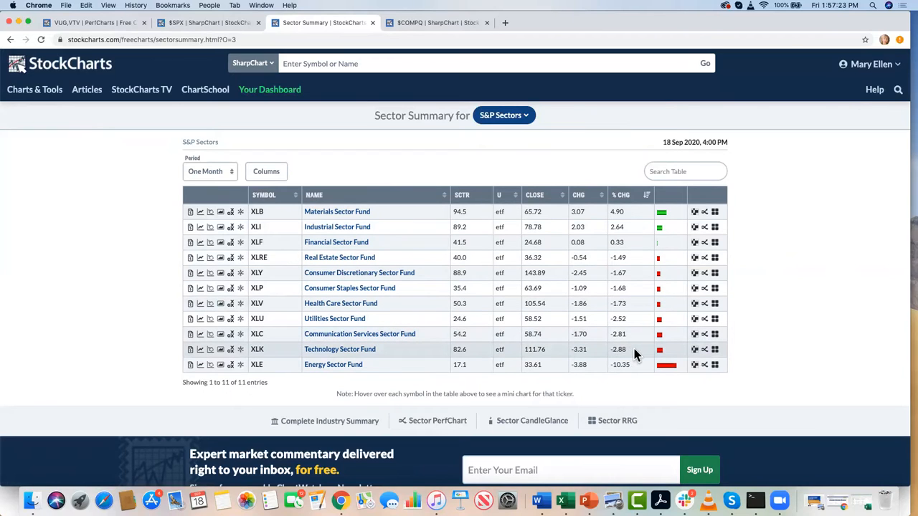
mouse_move(627, 365)
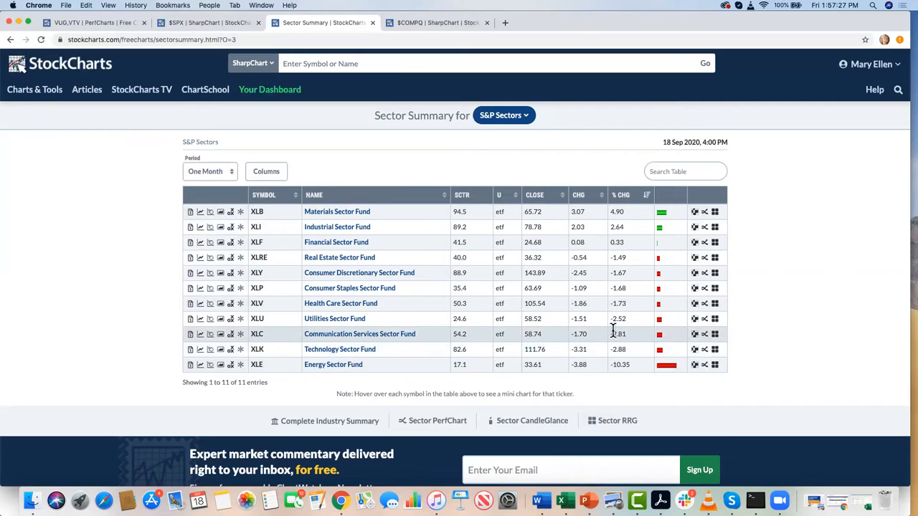
mouse_move(357, 231)
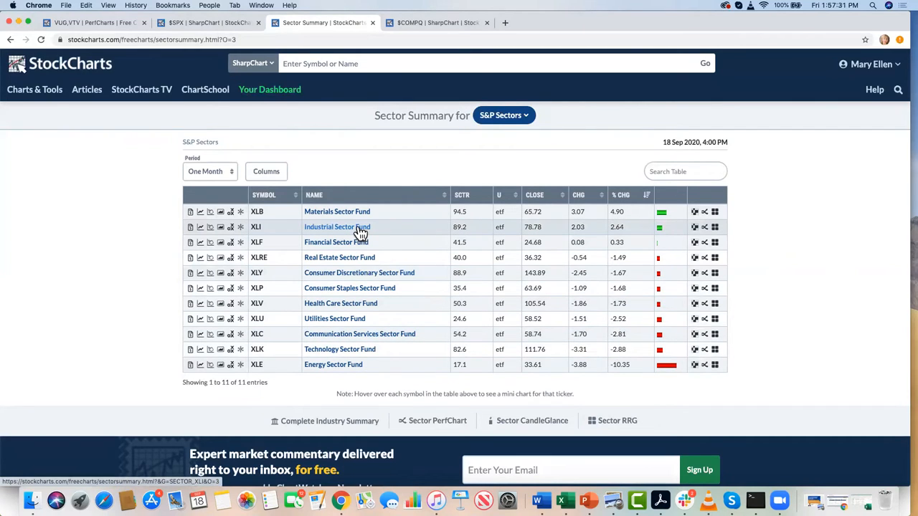
mouse_move(356, 232)
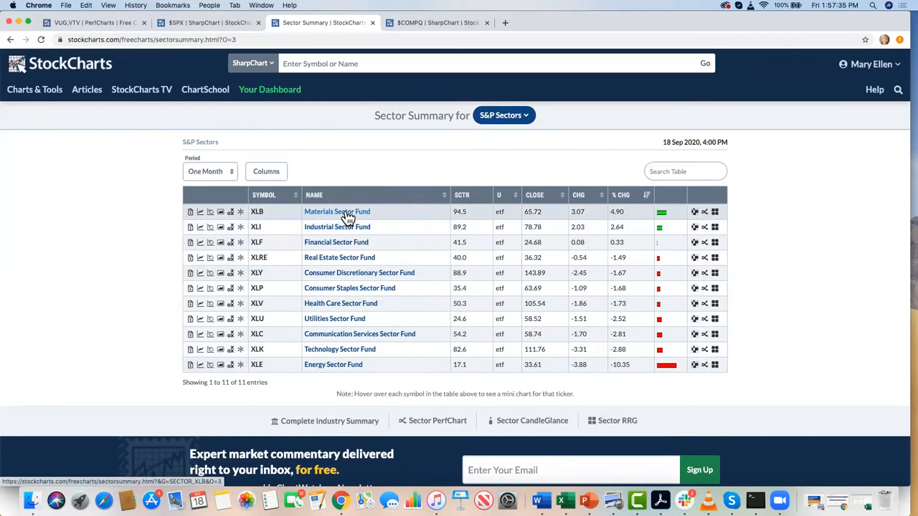
left_click(209, 171)
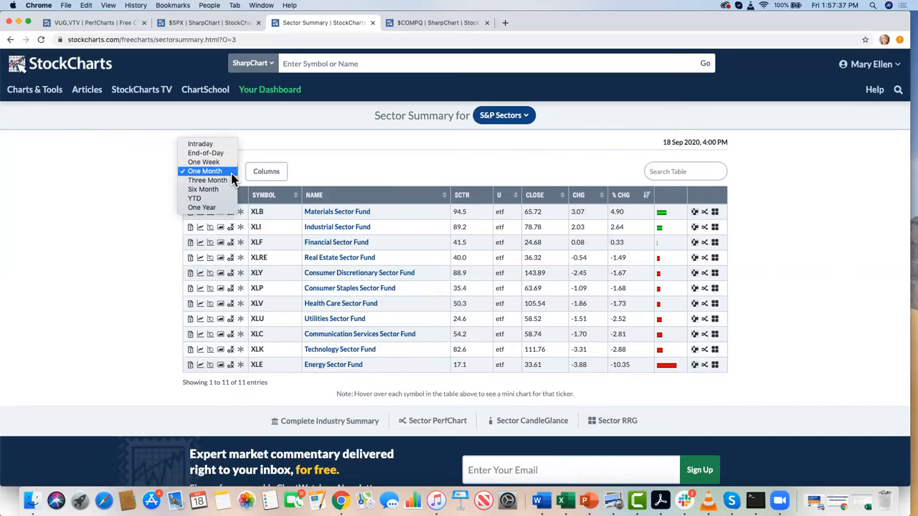
mouse_move(208, 180)
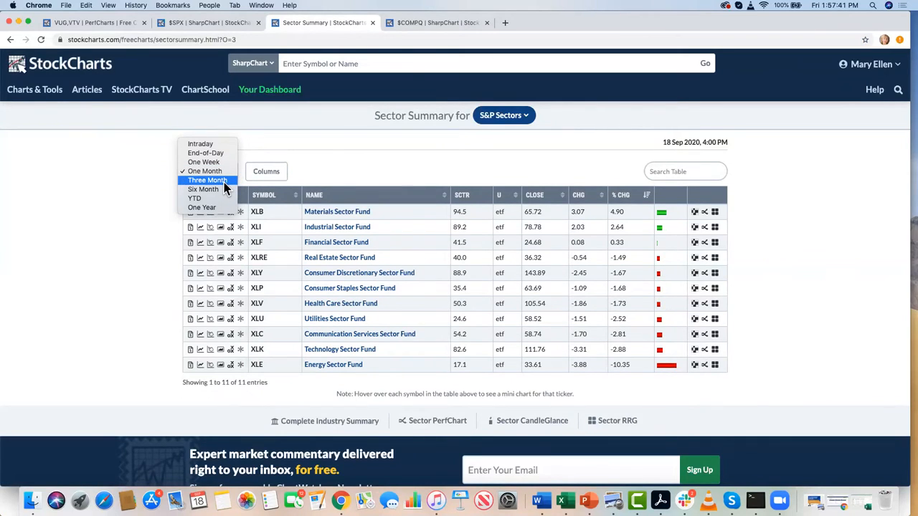
left_click(207, 181)
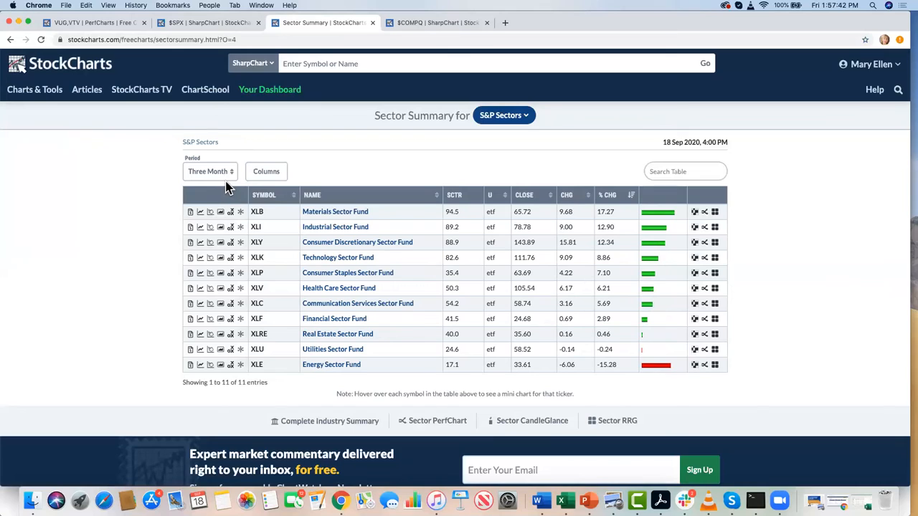
mouse_move(331, 230)
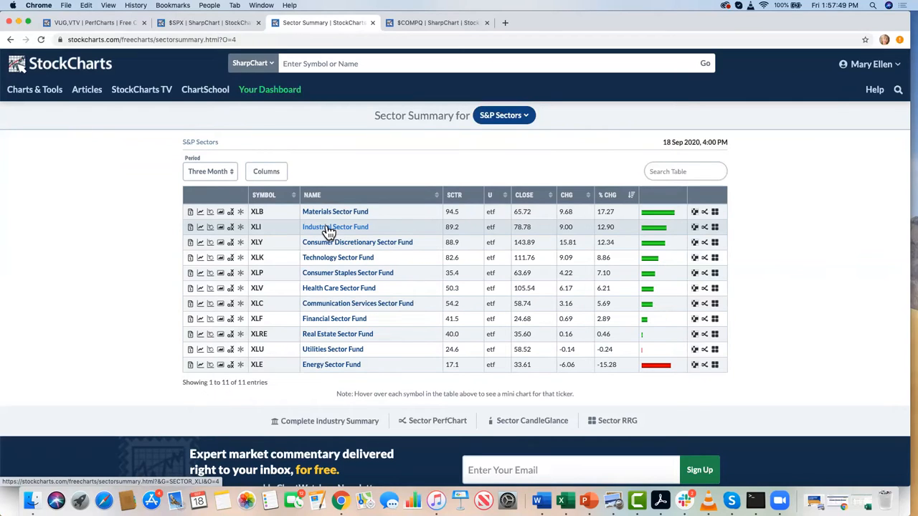
mouse_move(324, 232)
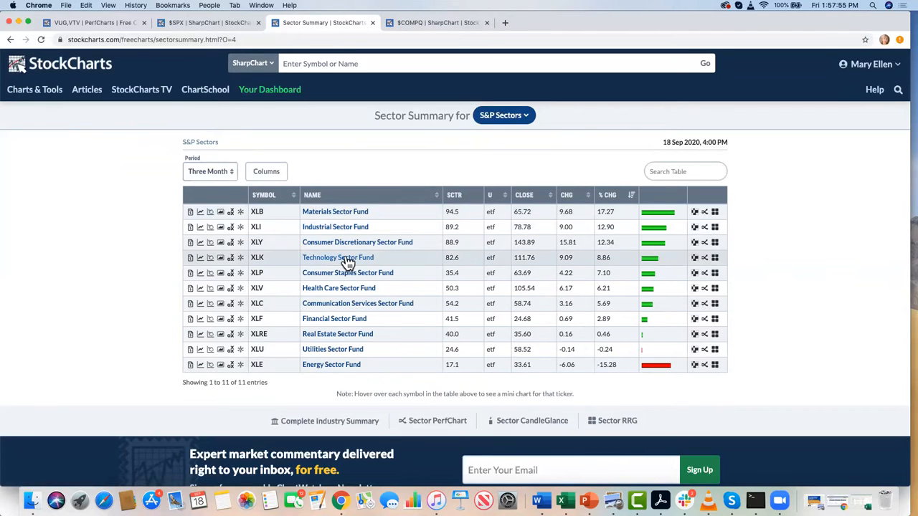
mouse_move(349, 257)
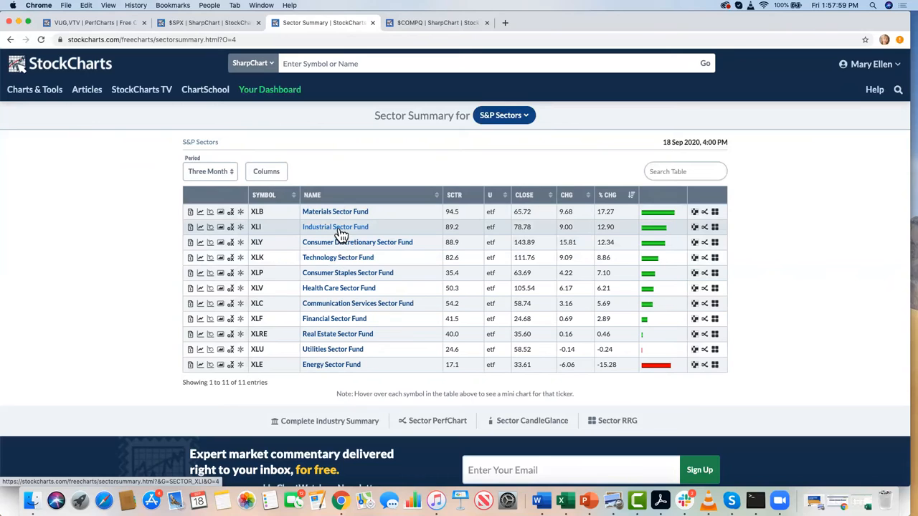
Drill into the Industrial Sector's industries and set the period to One Week.
left_click(336, 227)
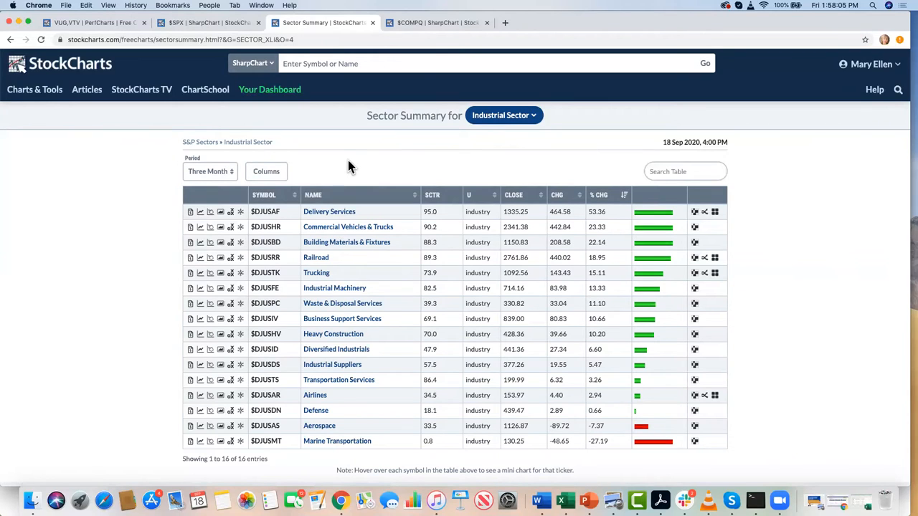
mouse_move(511, 297)
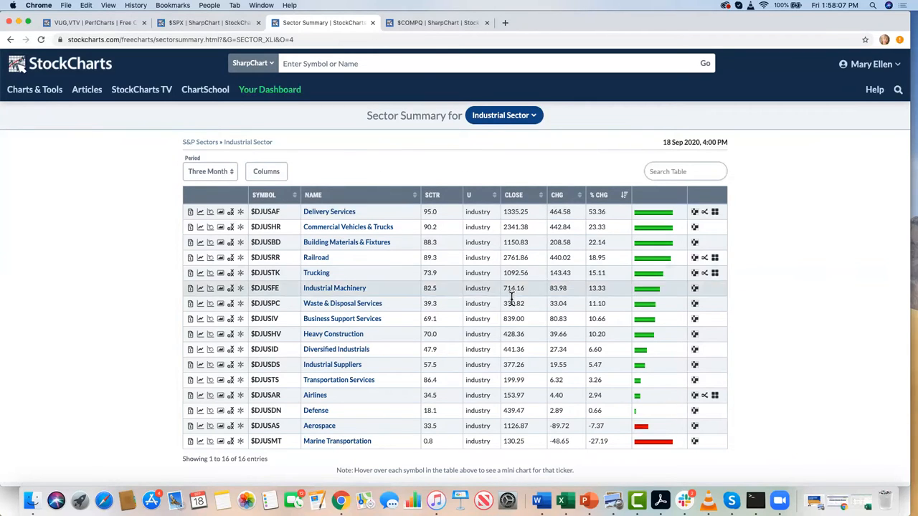
mouse_move(315, 264)
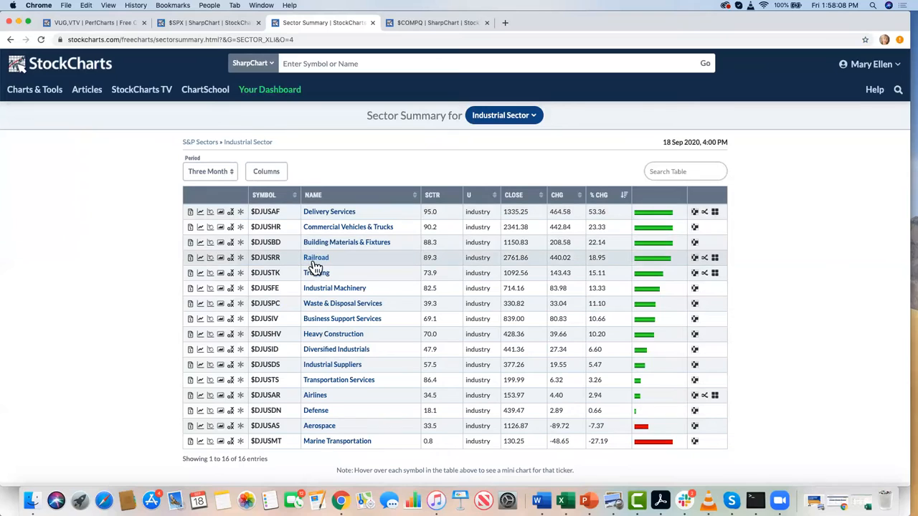
left_click(210, 170)
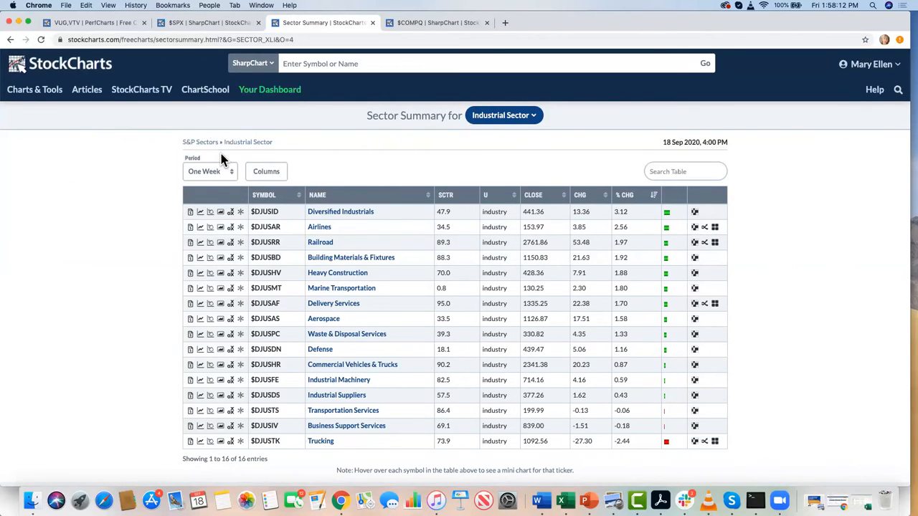
mouse_move(370, 161)
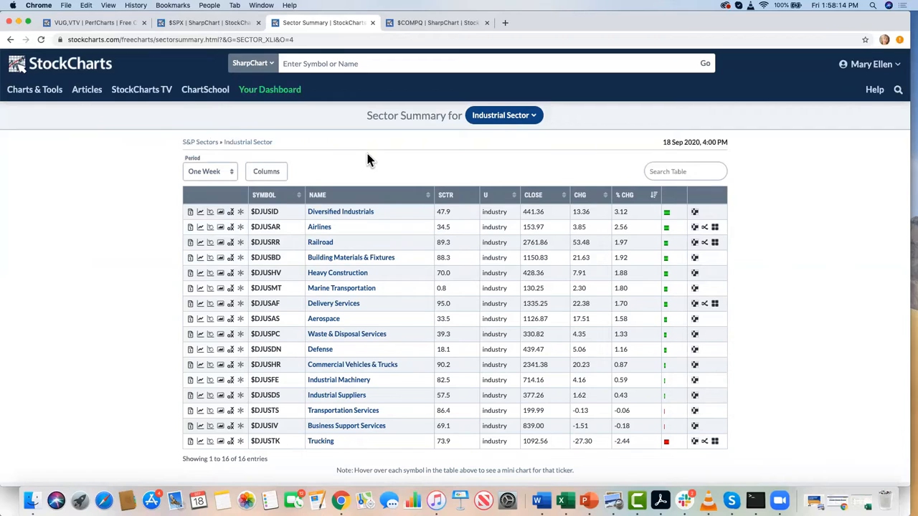
mouse_move(371, 189)
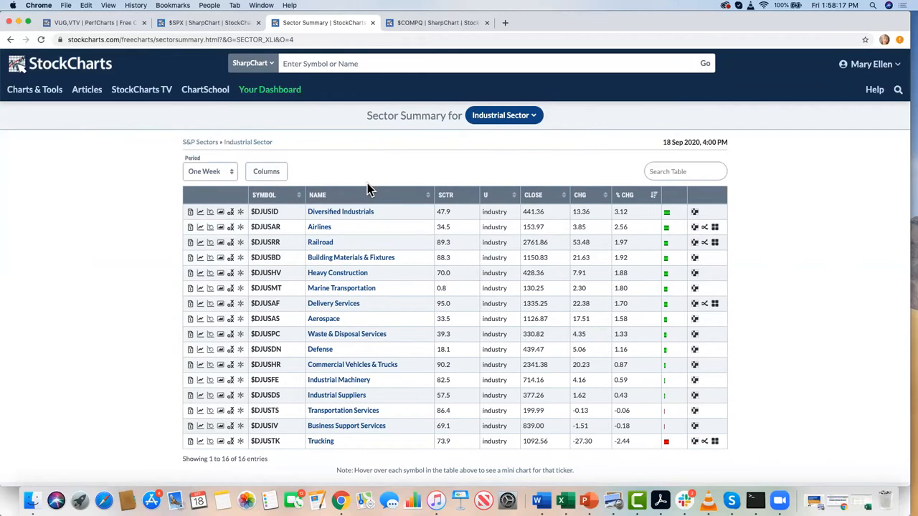
mouse_move(322, 233)
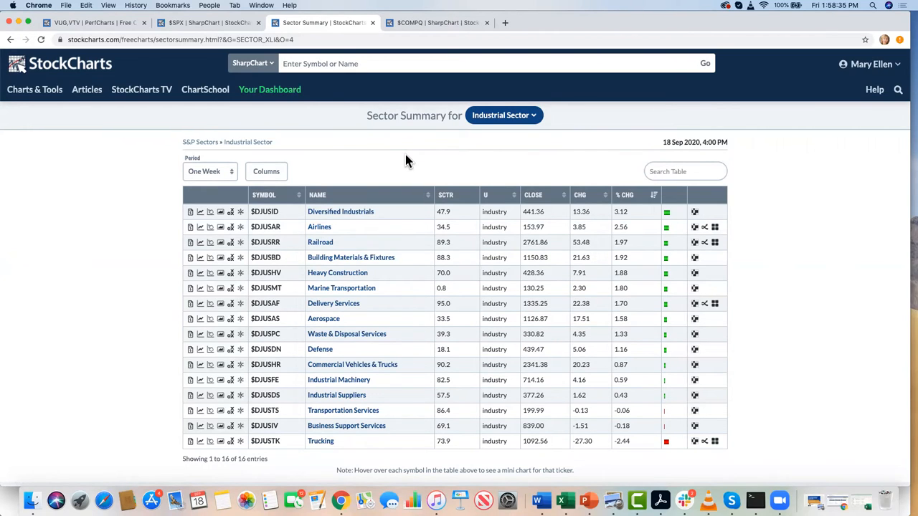
mouse_move(447, 204)
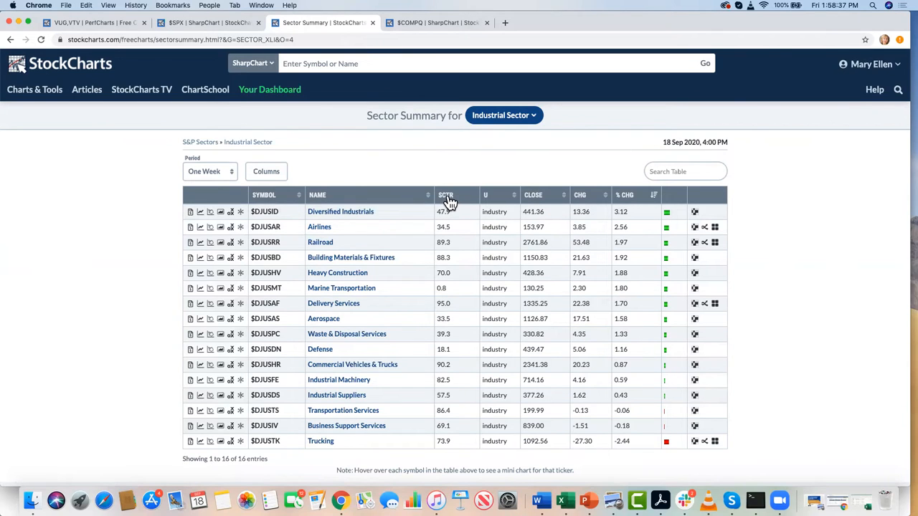
Sort the Industrial Sector industry table by SCTR score, highest first.
left_click(447, 195)
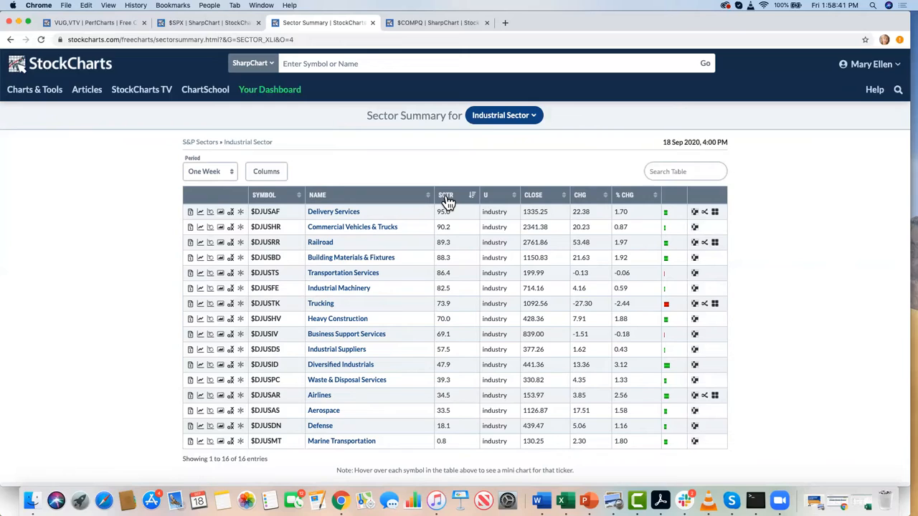
mouse_move(450, 210)
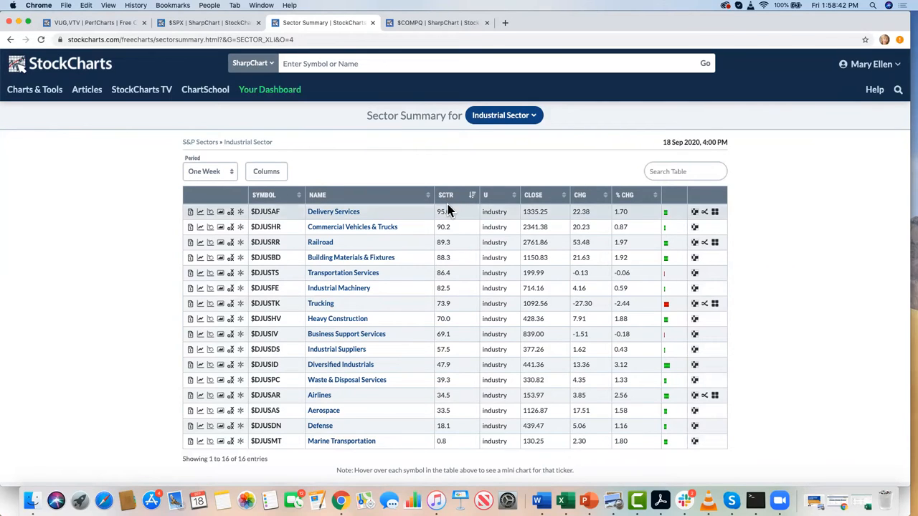
mouse_move(446, 207)
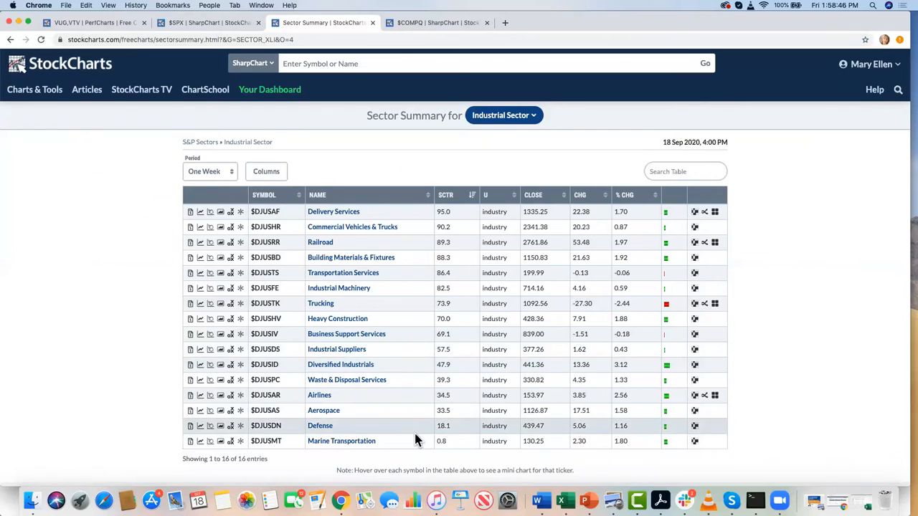
mouse_move(430, 279)
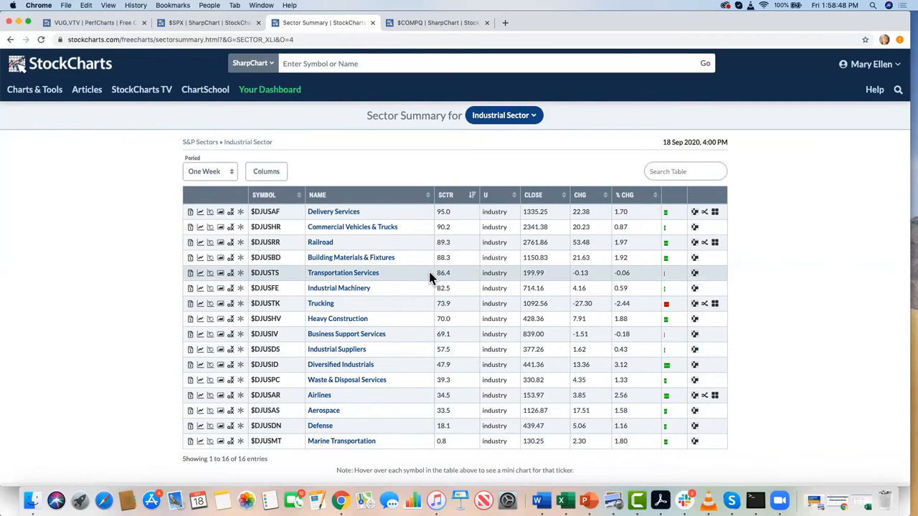
mouse_move(429, 258)
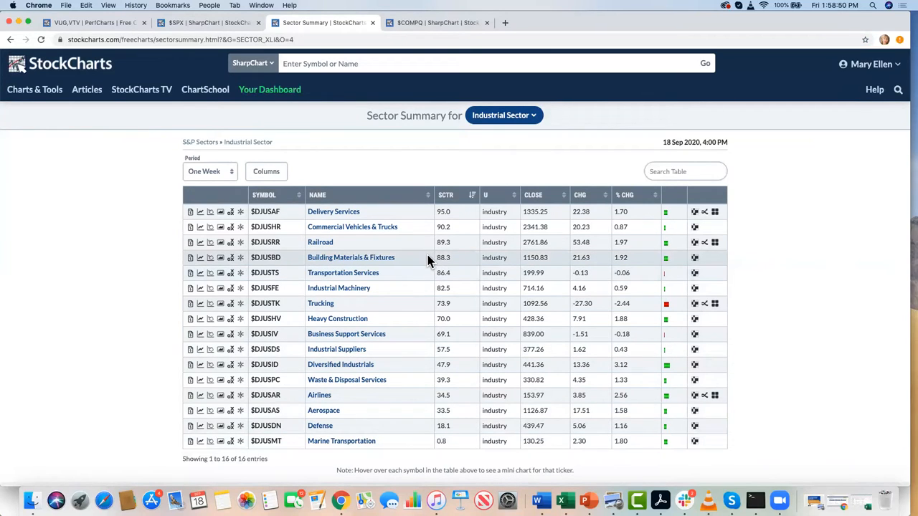
mouse_move(442, 244)
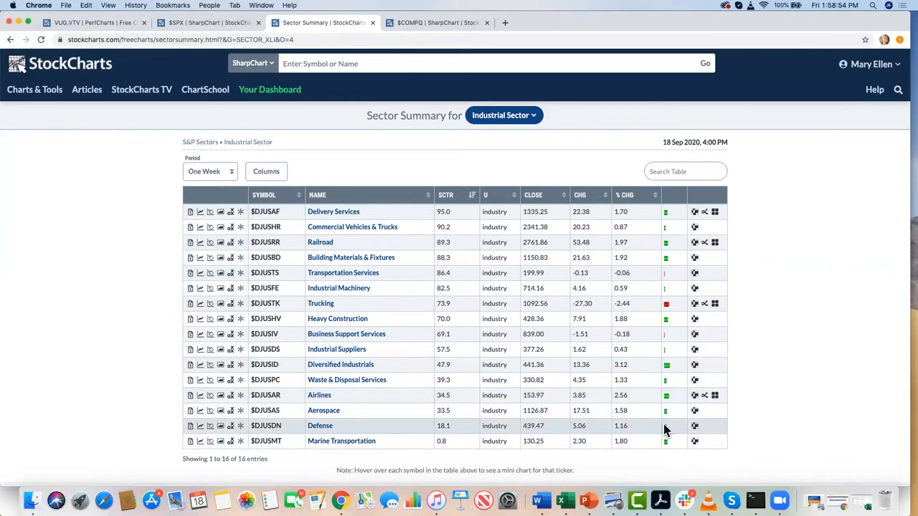
mouse_move(558, 321)
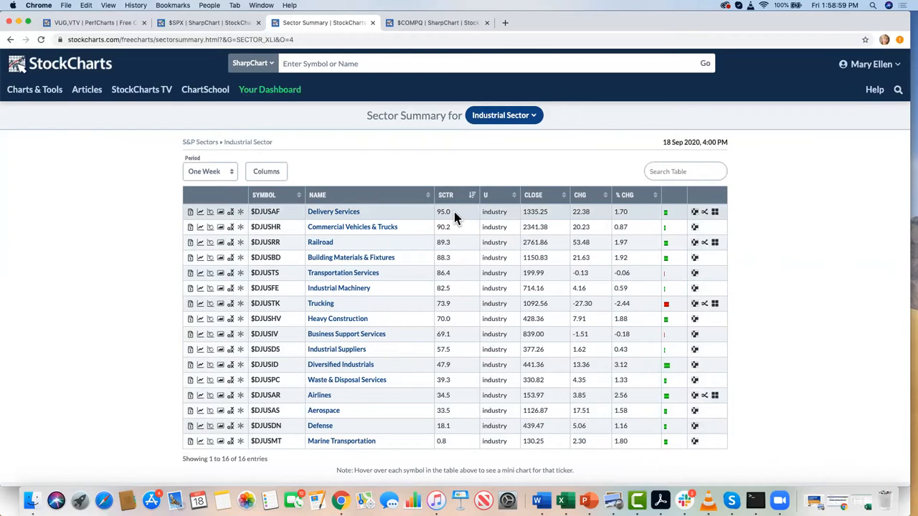
mouse_move(451, 228)
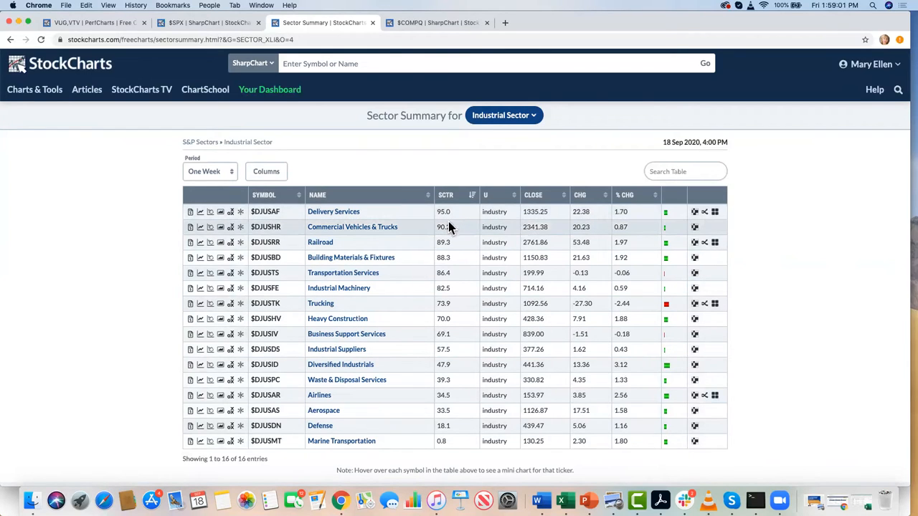
mouse_move(373, 268)
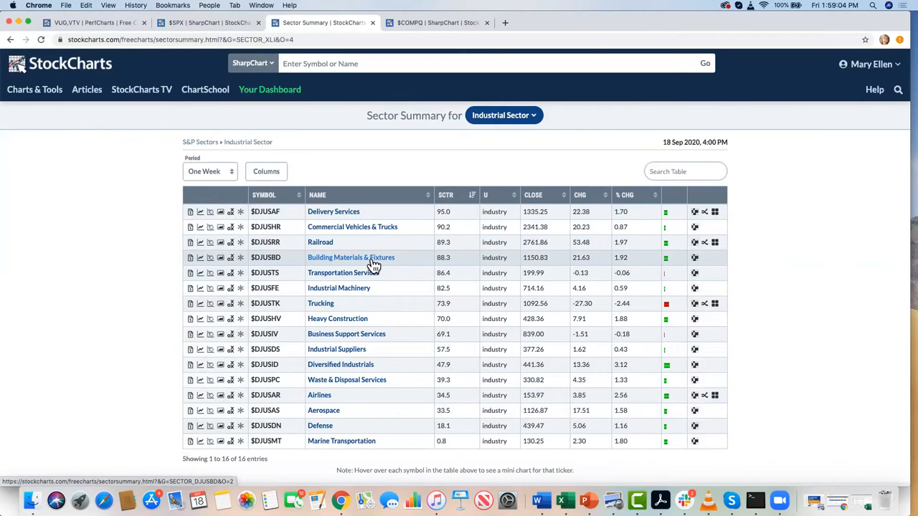
mouse_move(362, 261)
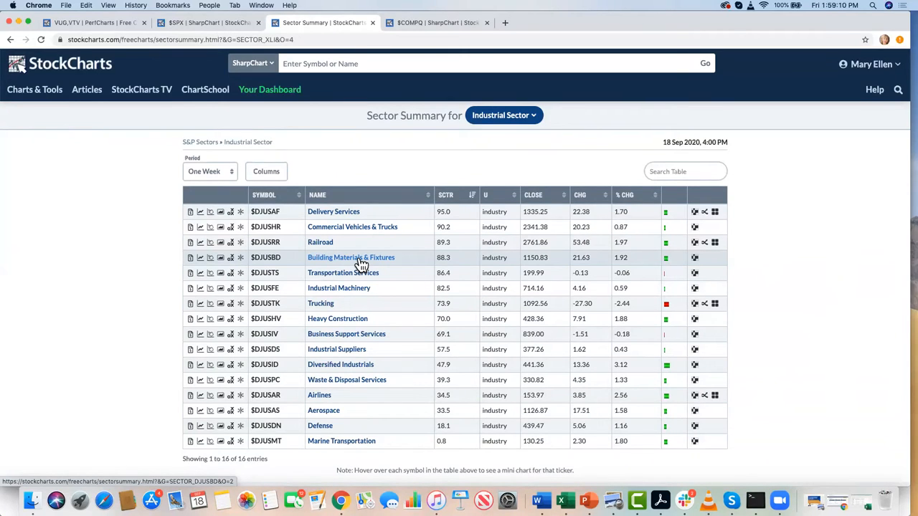
Drill into the Building Materials & Fixtures industry to list its stocks by percent change.
left_click(350, 258)
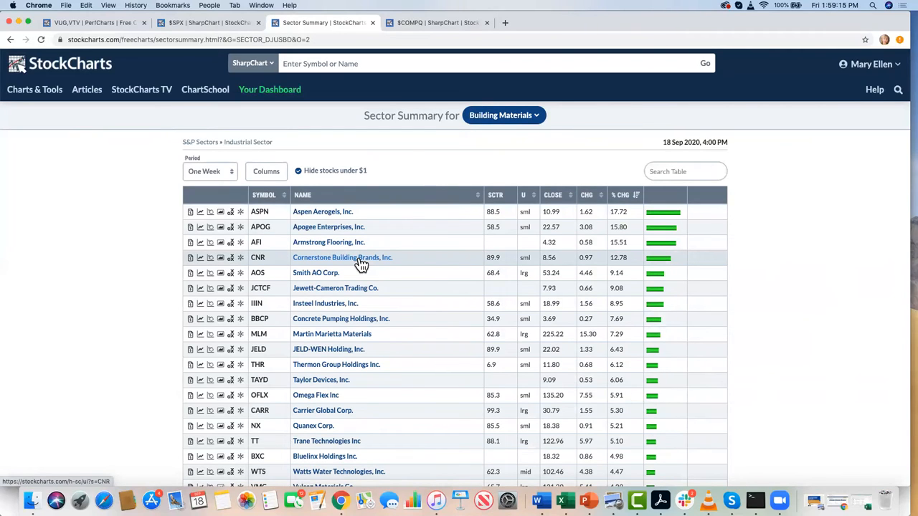
mouse_move(409, 156)
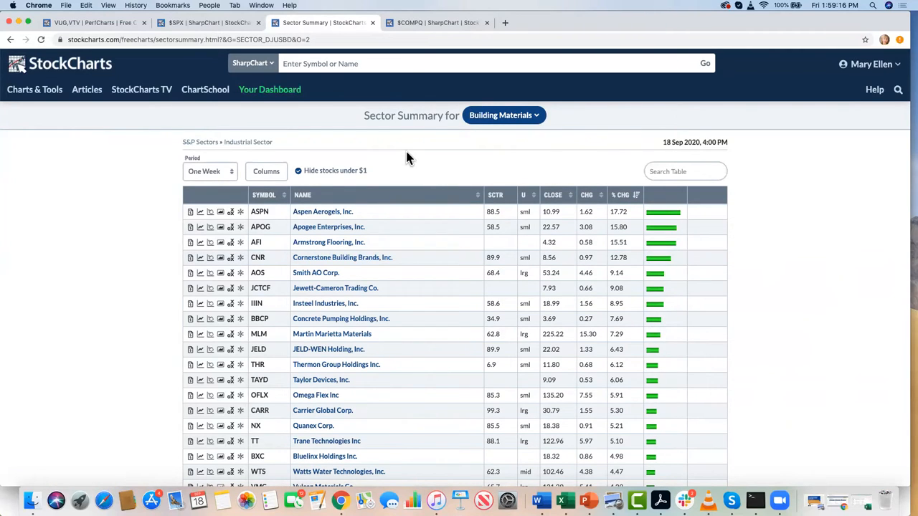
mouse_move(367, 201)
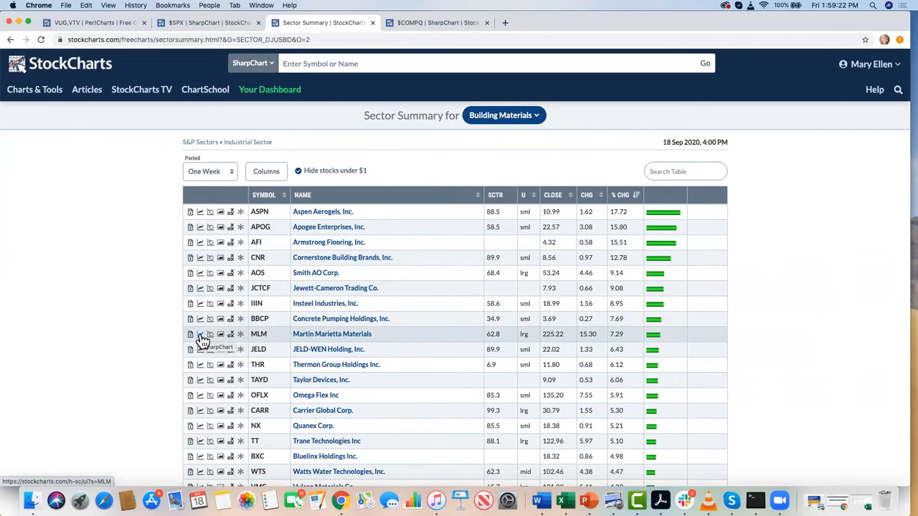
left_click(201, 334)
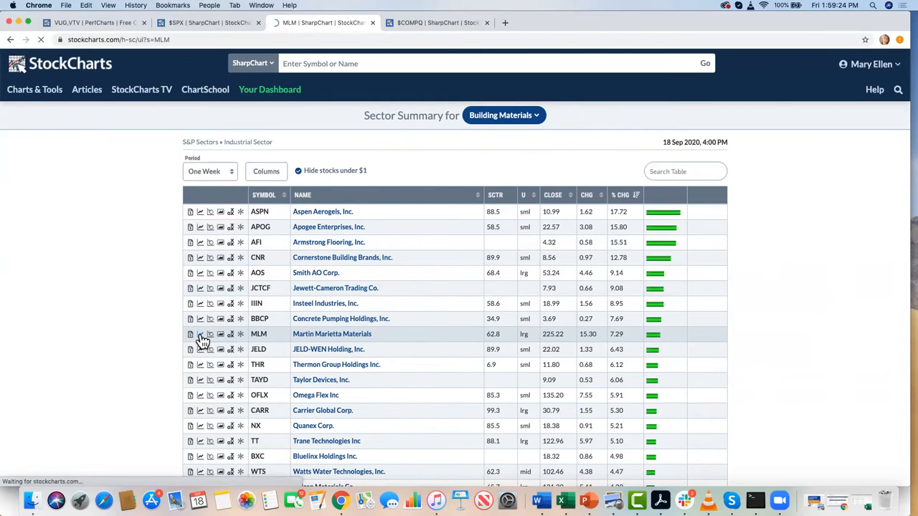
left_click(201, 335)
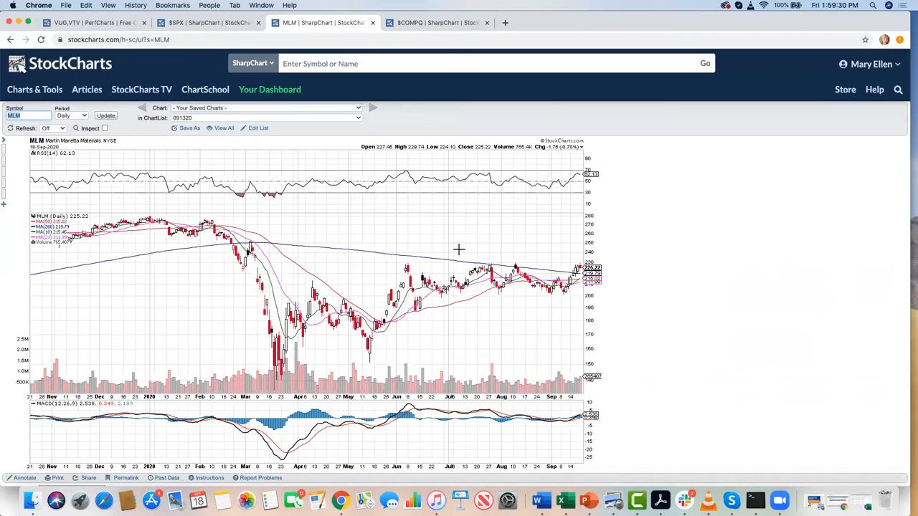
mouse_move(446, 252)
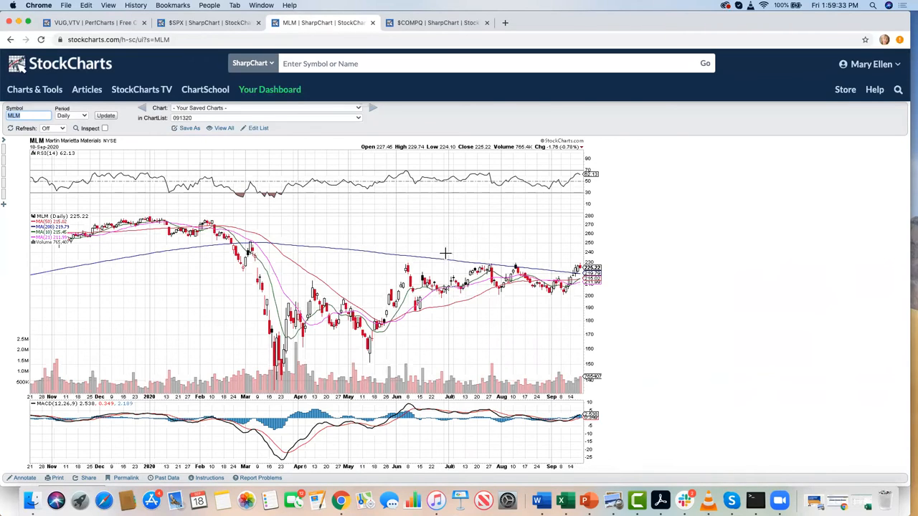
mouse_move(507, 258)
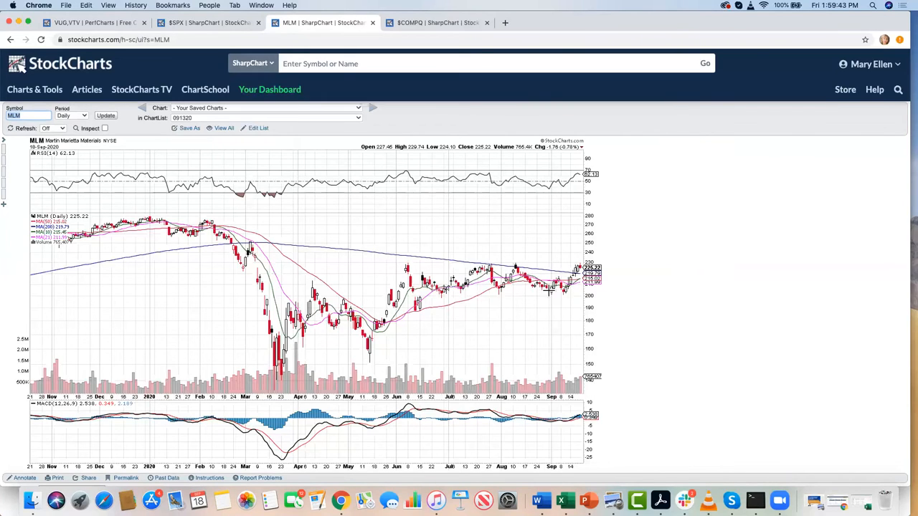
mouse_move(304, 243)
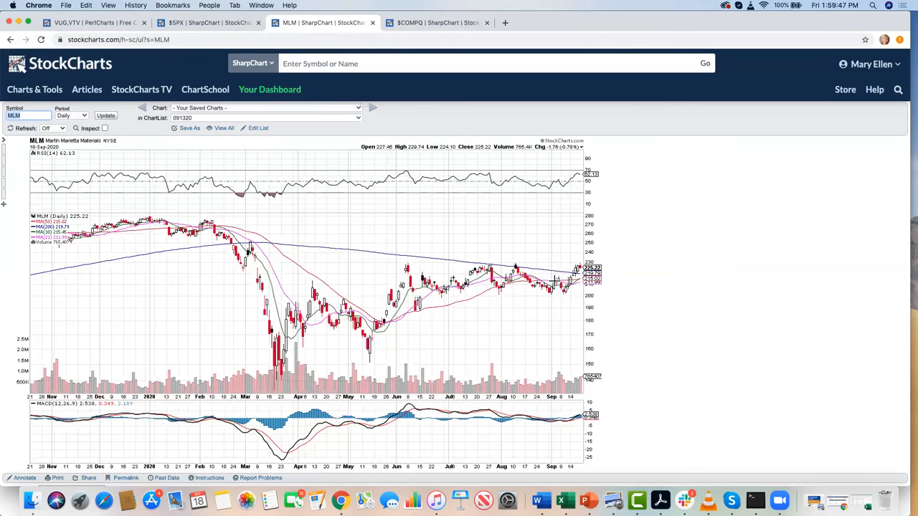
mouse_move(568, 257)
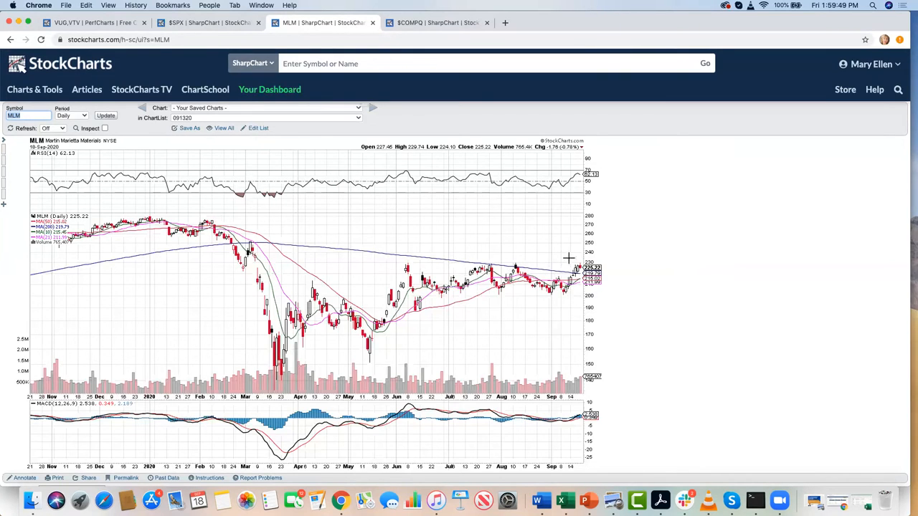
mouse_move(565, 244)
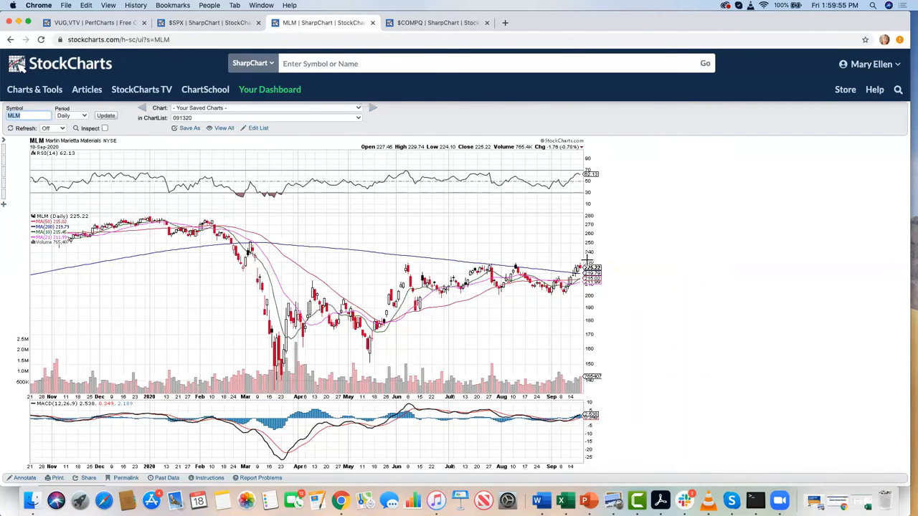
mouse_move(539, 269)
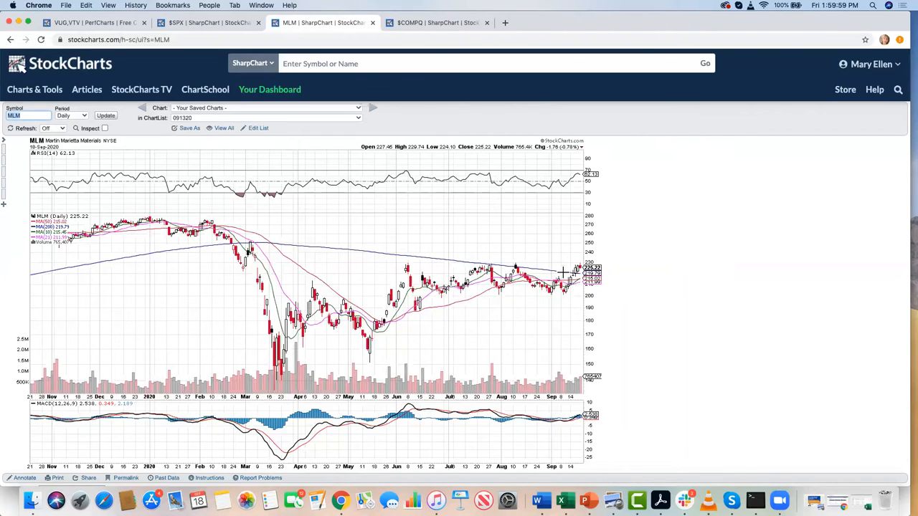
mouse_move(565, 192)
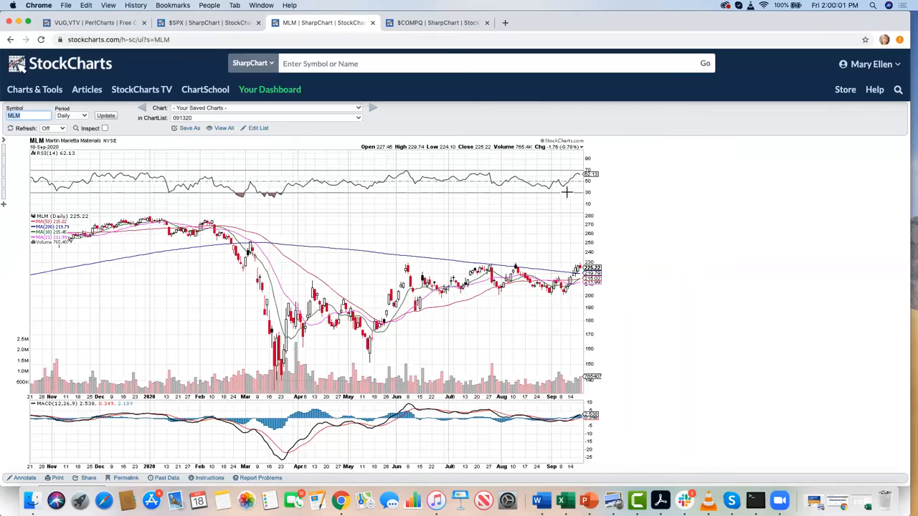
mouse_move(574, 419)
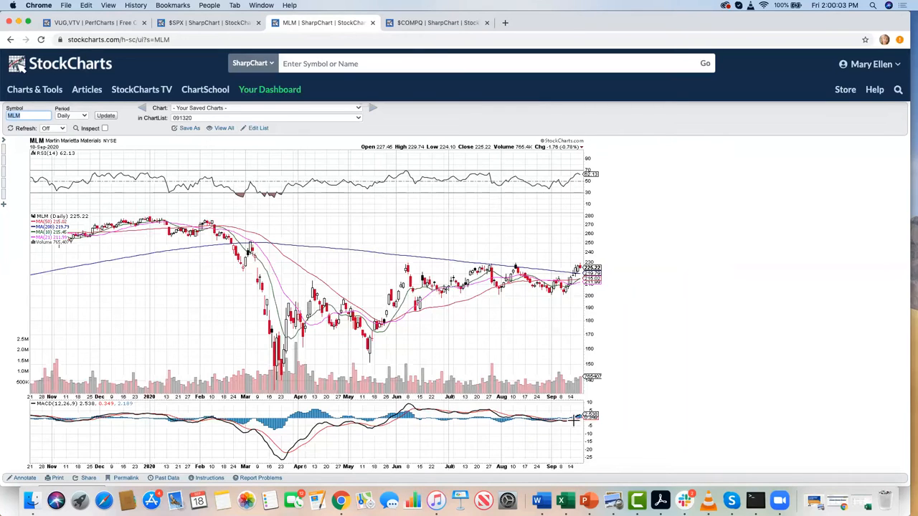
mouse_move(562, 413)
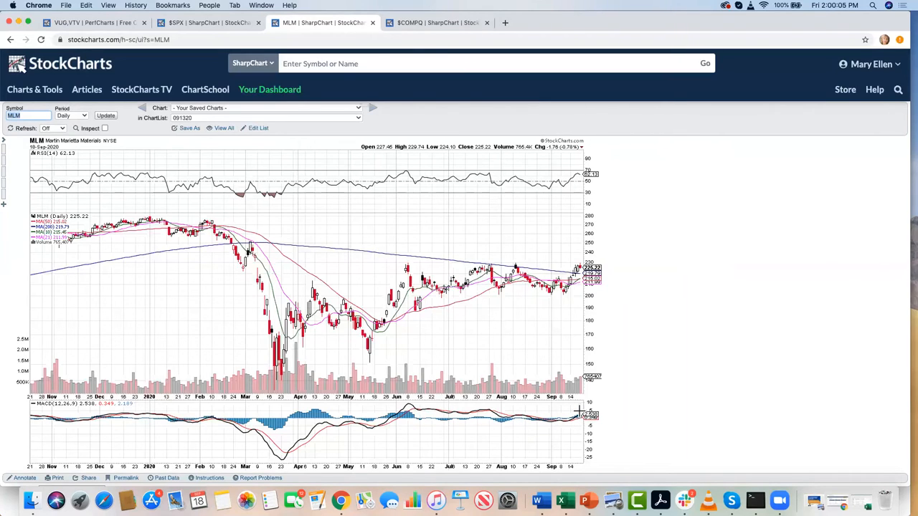
mouse_move(112, 371)
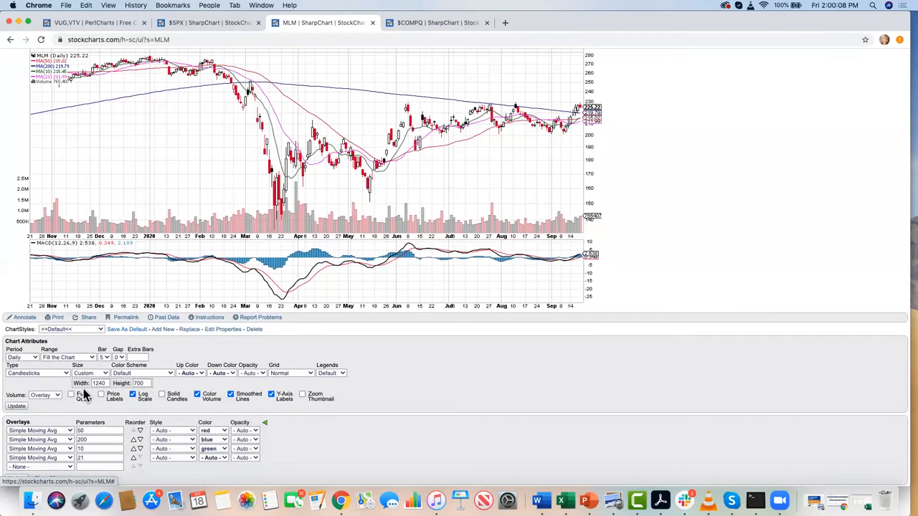
Enable Full Quote in Chart Attributes and reload the MLM chart with fundamentals.
left_click(72, 393)
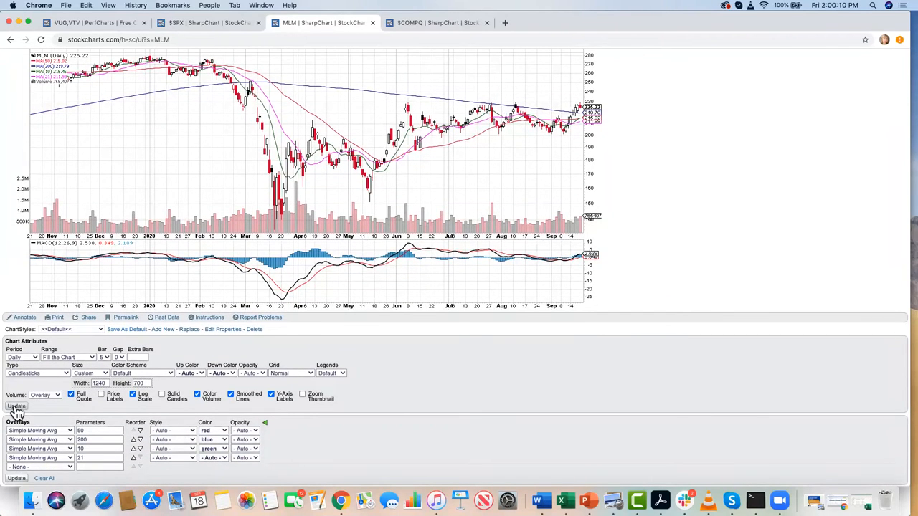
left_click(14, 407)
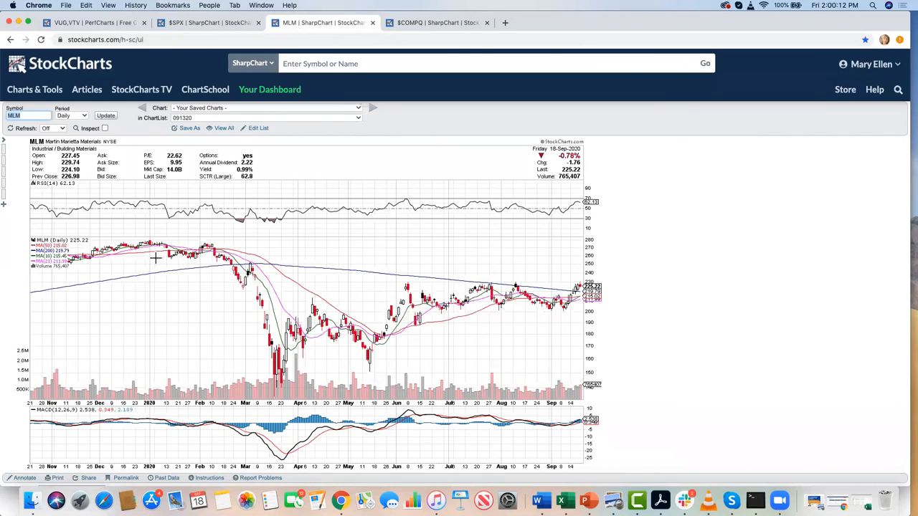
mouse_move(176, 189)
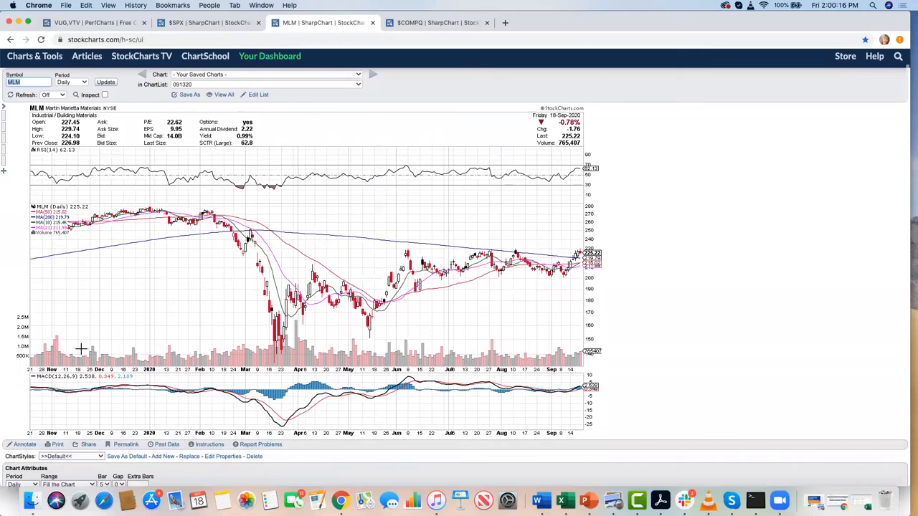
scroll("down", 3)
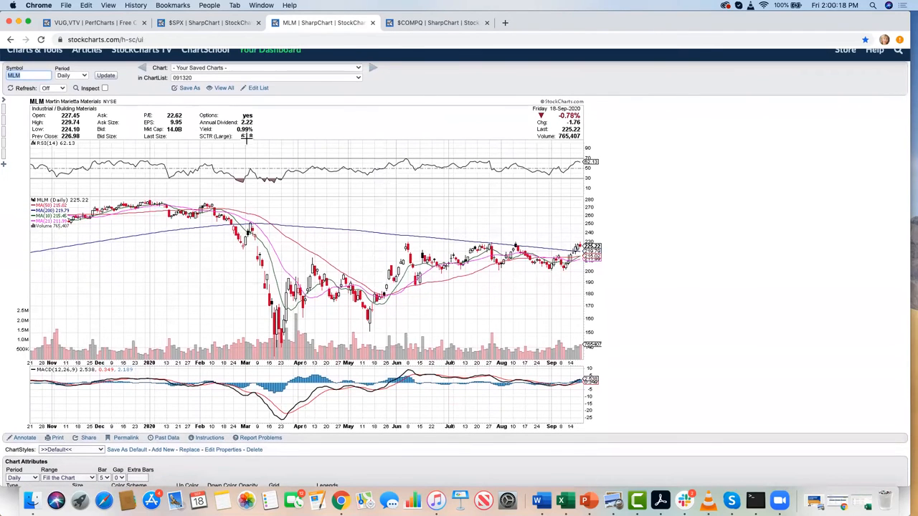
mouse_move(242, 157)
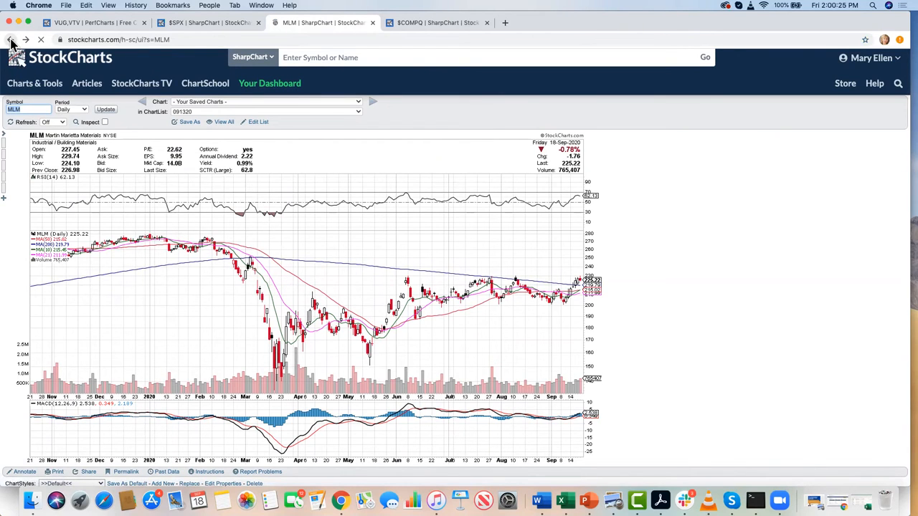
Sort the Building Materials stock list by SCTR score, highest first.
scroll("down", 3)
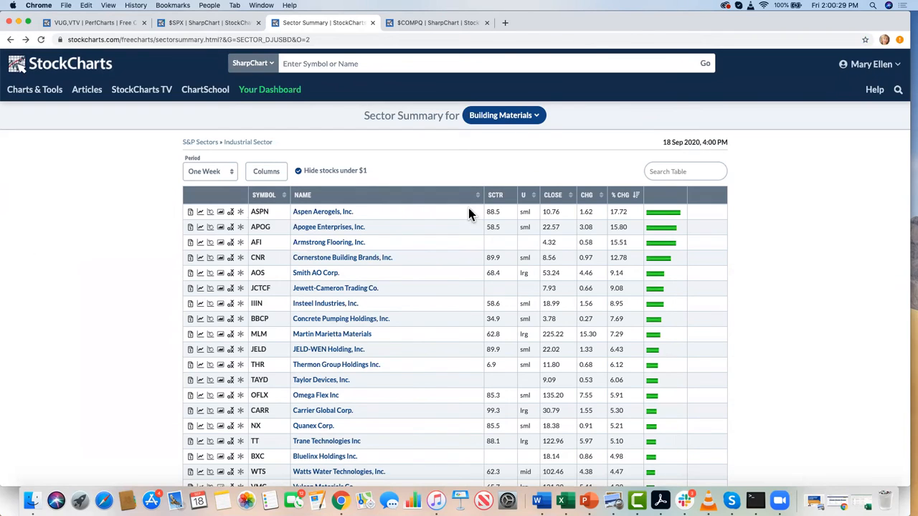
mouse_move(526, 204)
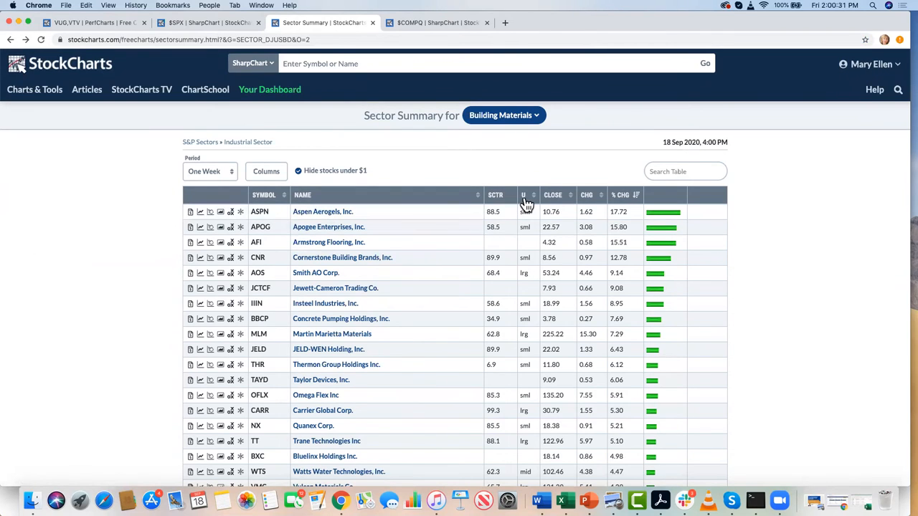
mouse_move(259, 211)
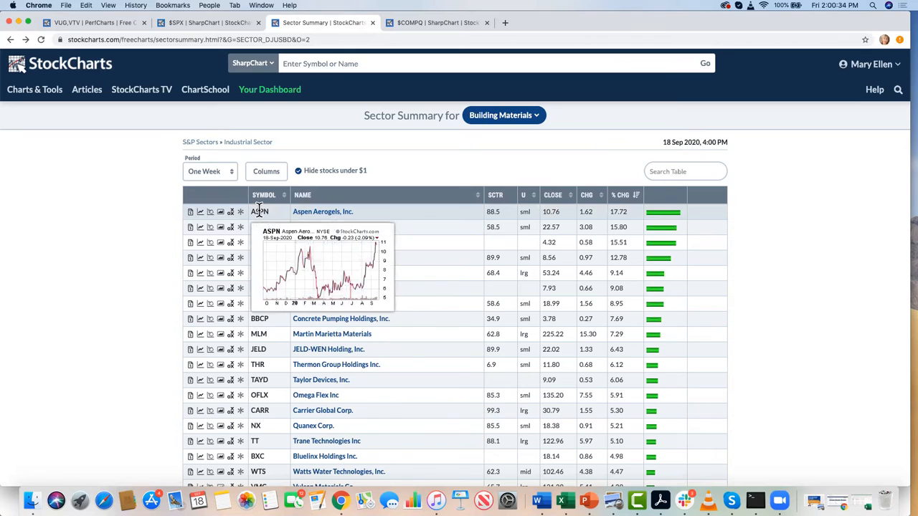
mouse_move(258, 269)
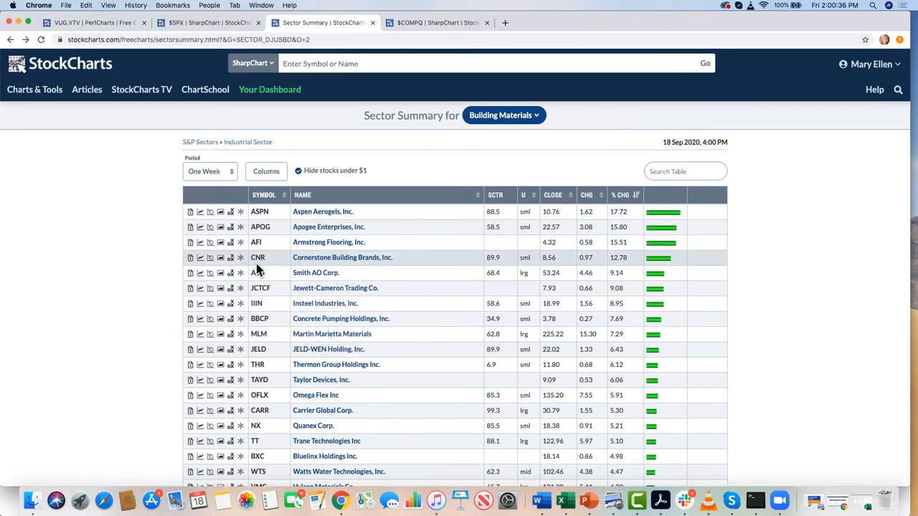
mouse_move(499, 204)
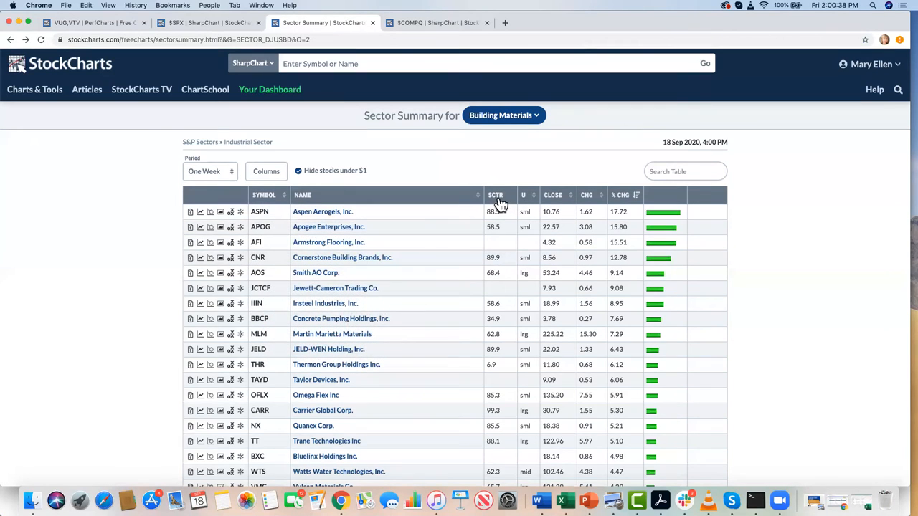
left_click(497, 195)
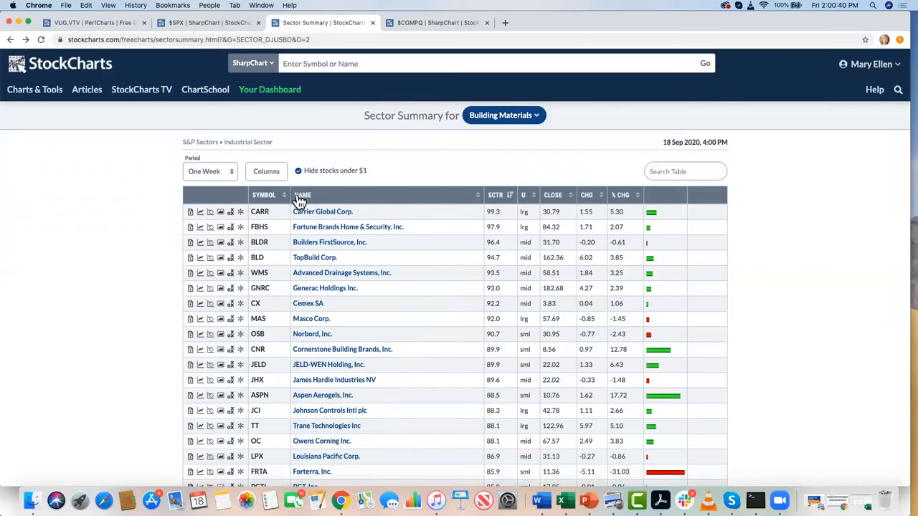
mouse_move(255, 304)
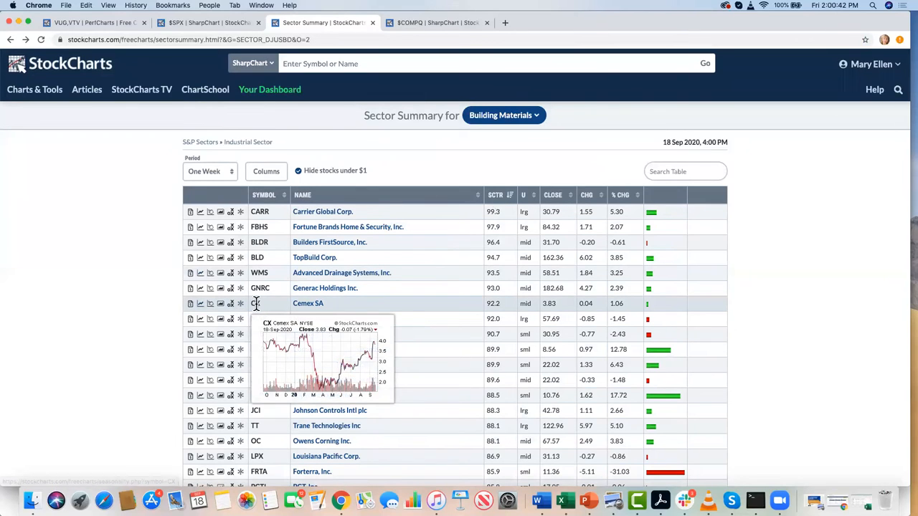
mouse_move(250, 398)
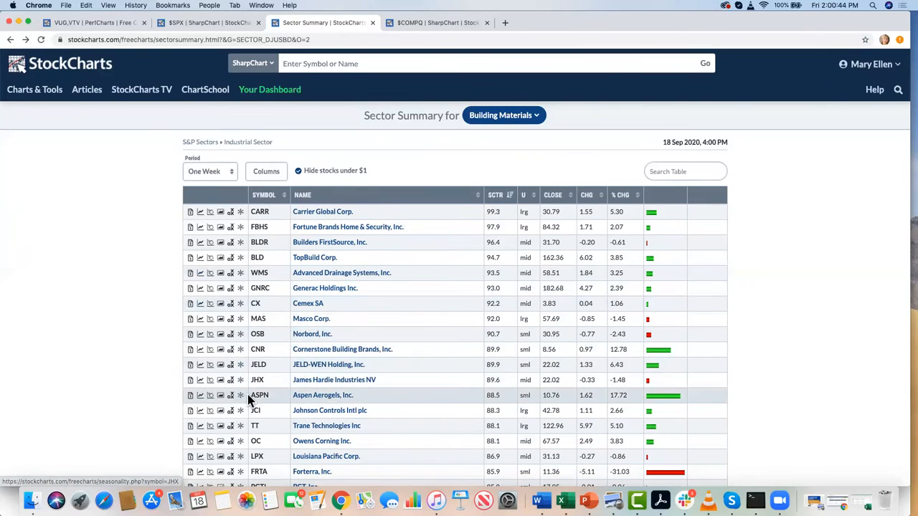
mouse_move(219, 416)
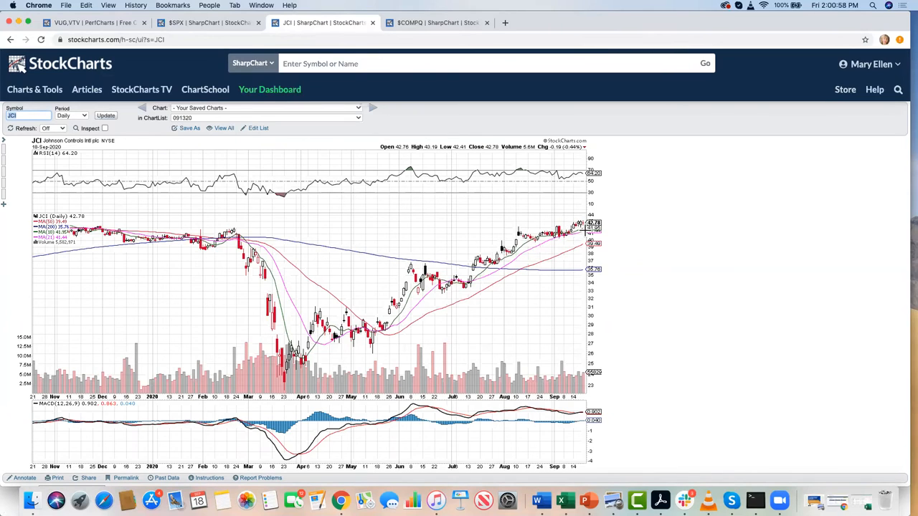
mouse_move(447, 307)
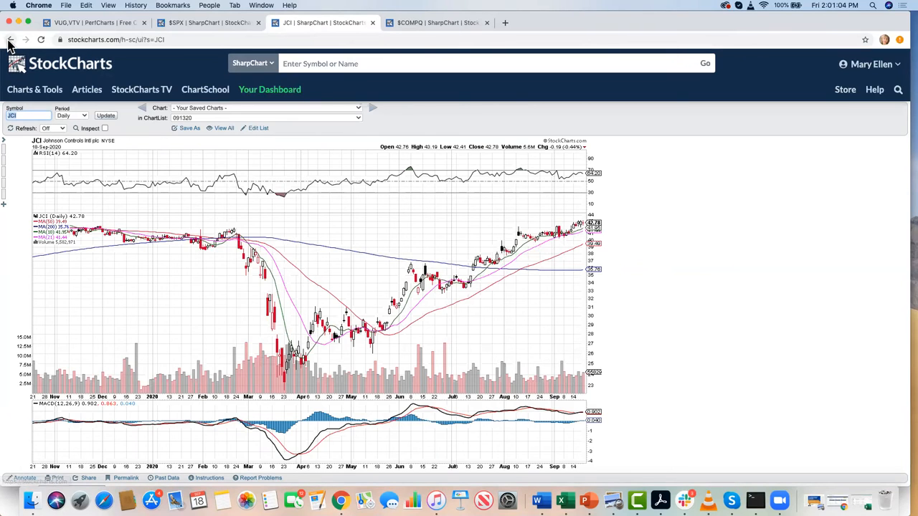
mouse_move(11, 37)
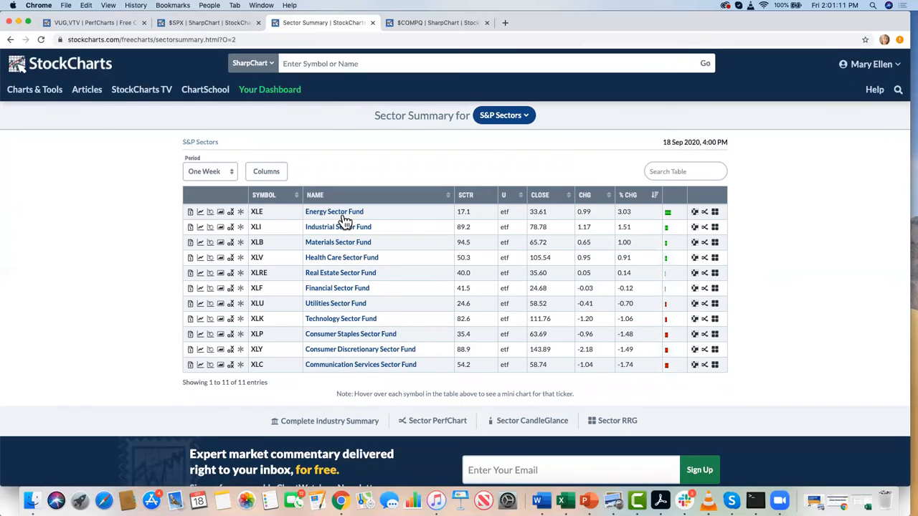
Drill into the Materials Sector Fund to show its industry summary.
left_click(339, 241)
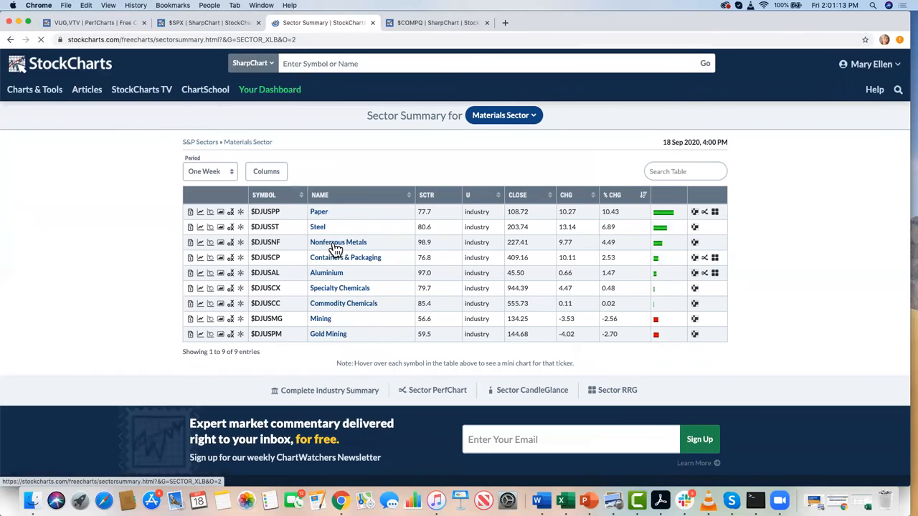
mouse_move(321, 230)
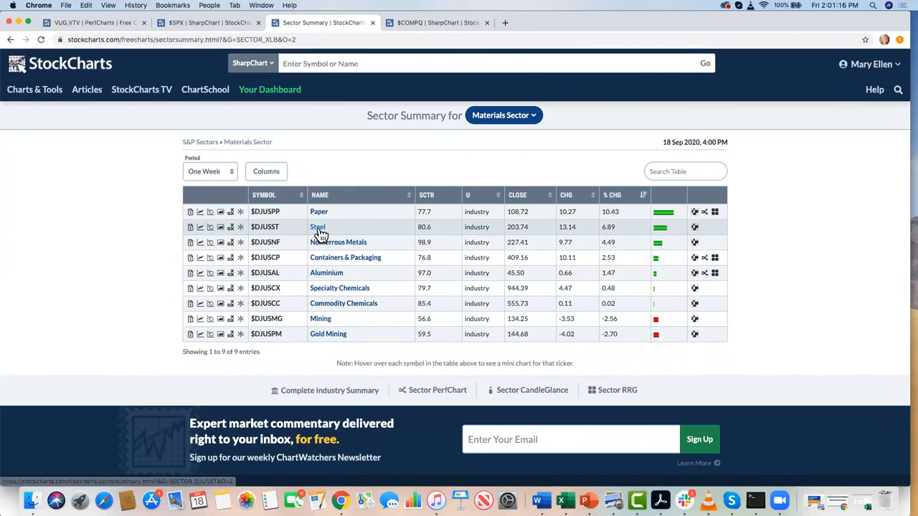
mouse_move(602, 228)
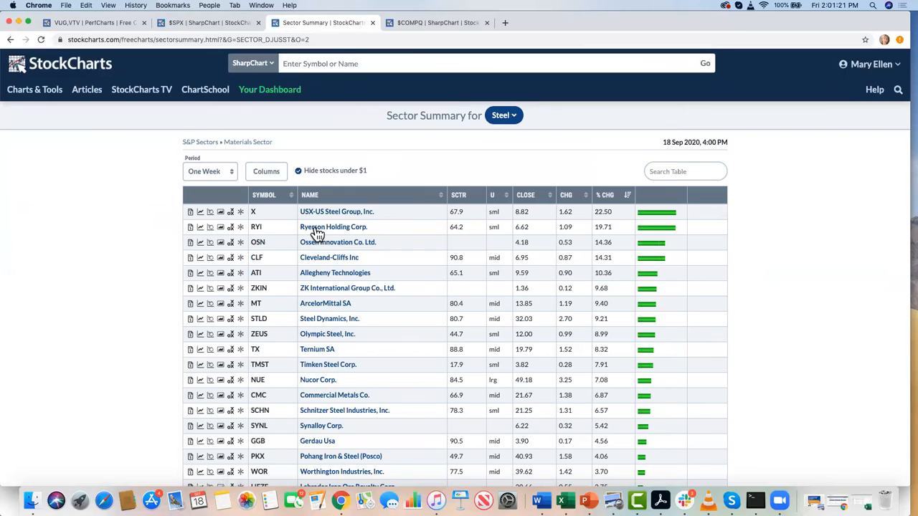
mouse_move(254, 212)
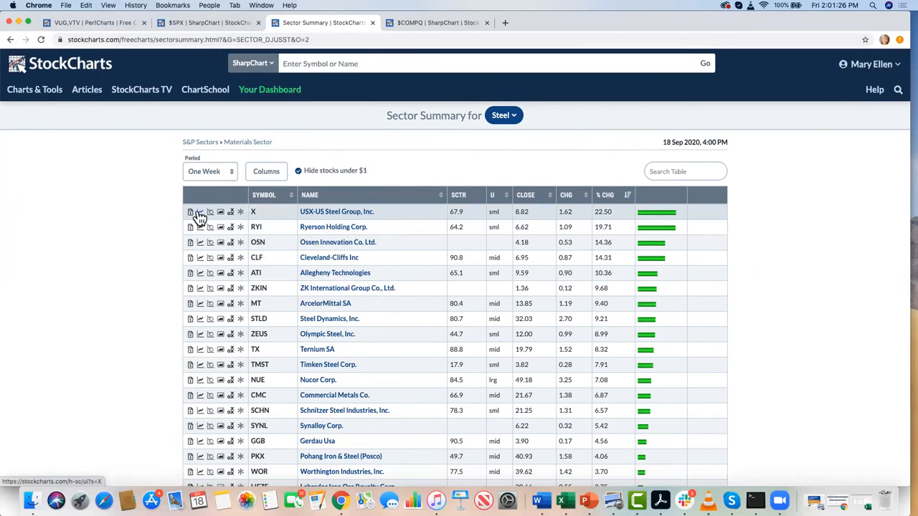
left_click(201, 212)
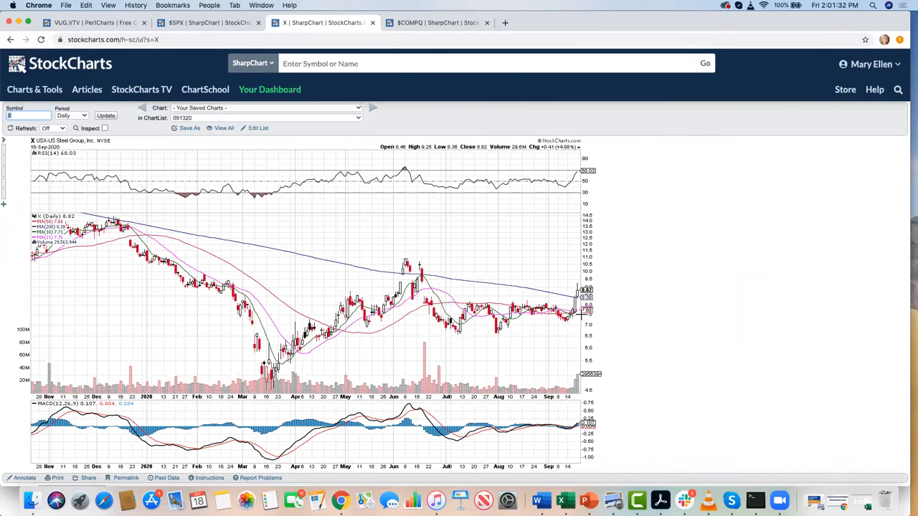
mouse_move(577, 332)
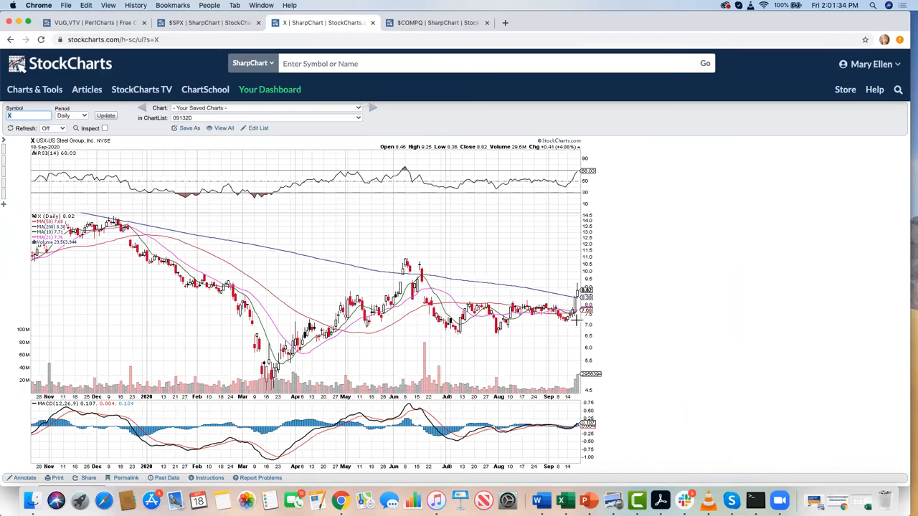
mouse_move(577, 261)
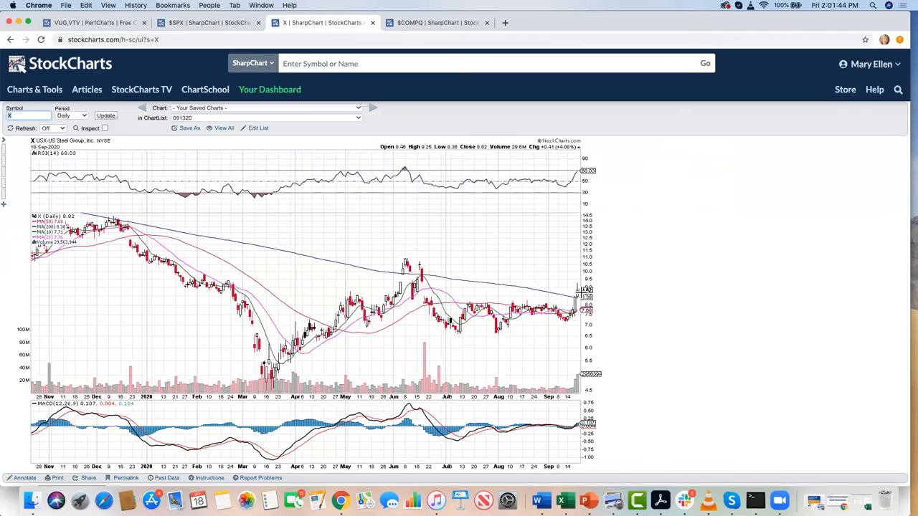
mouse_move(568, 276)
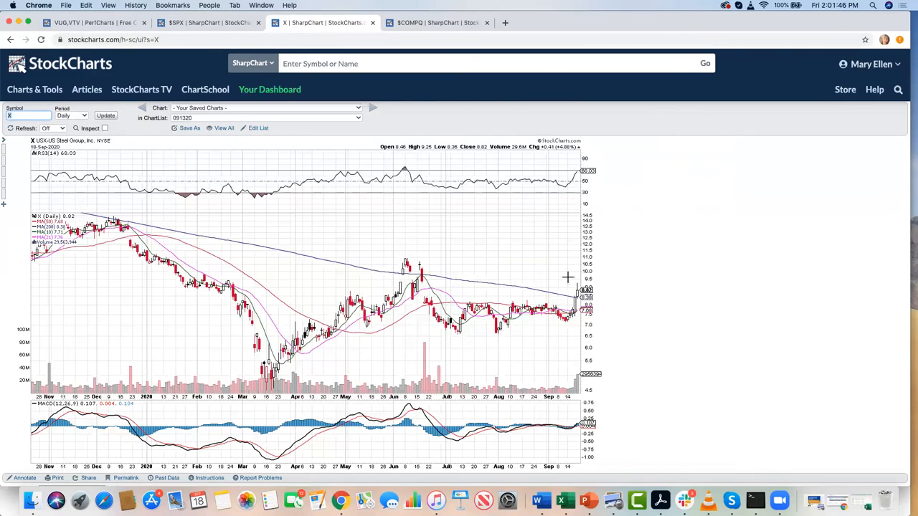
mouse_move(565, 277)
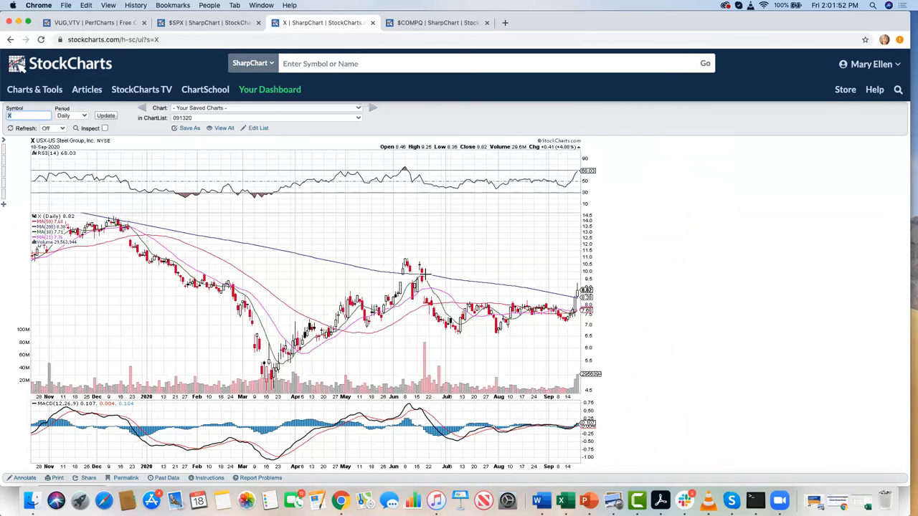
mouse_move(565, 381)
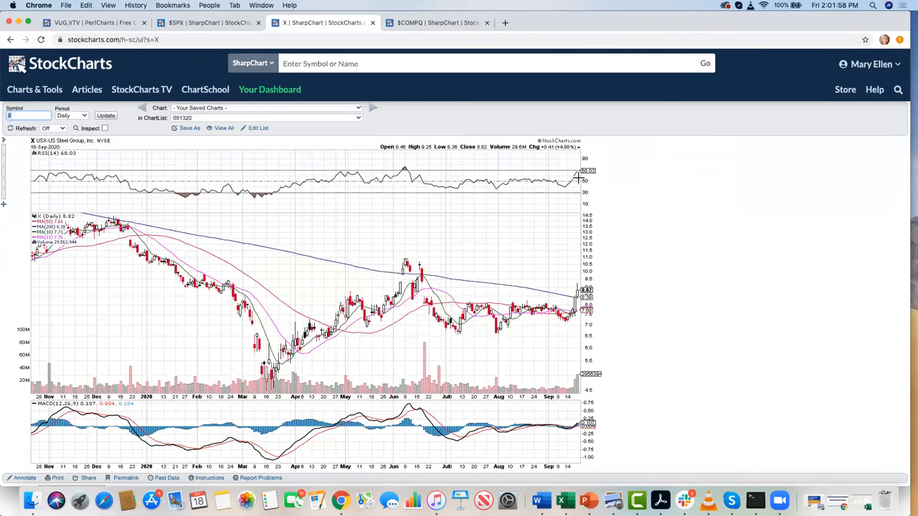
mouse_move(26, 136)
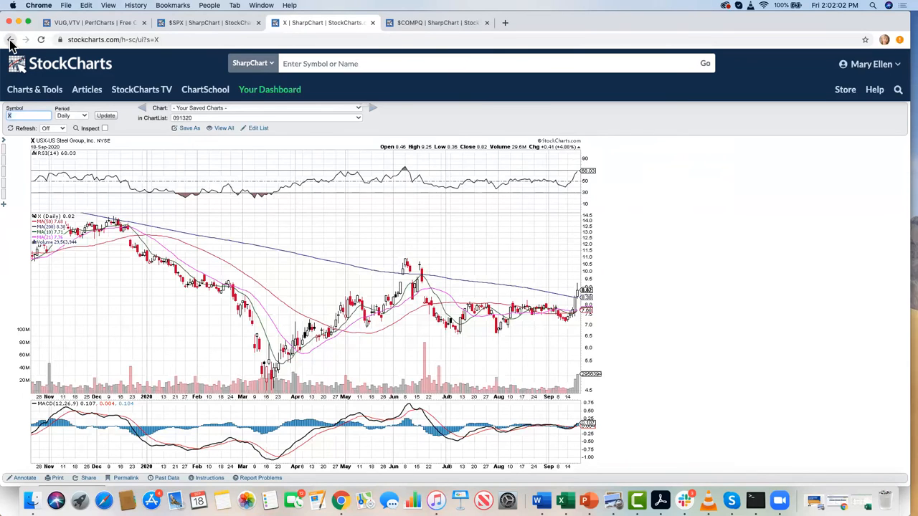
Go back to the Steel sector summary and start loading Nucor's (NUE) chart.
left_click(13, 40)
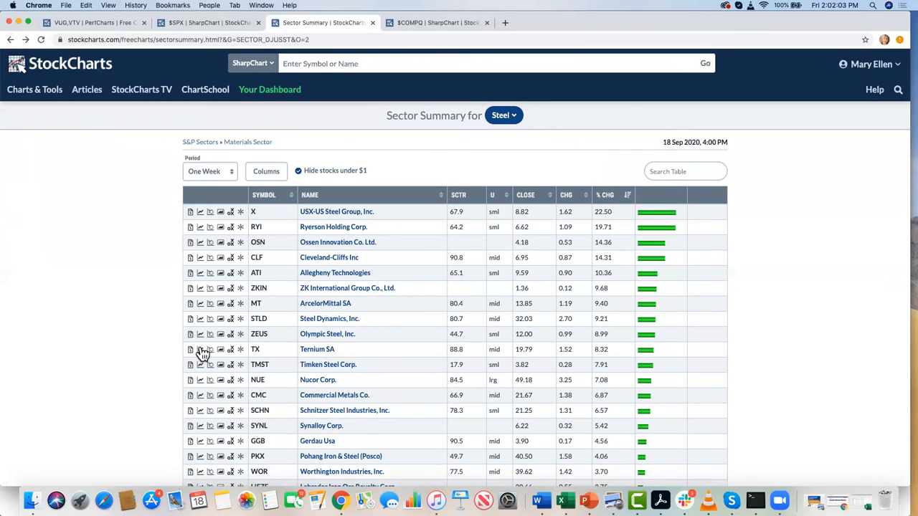
mouse_move(302, 339)
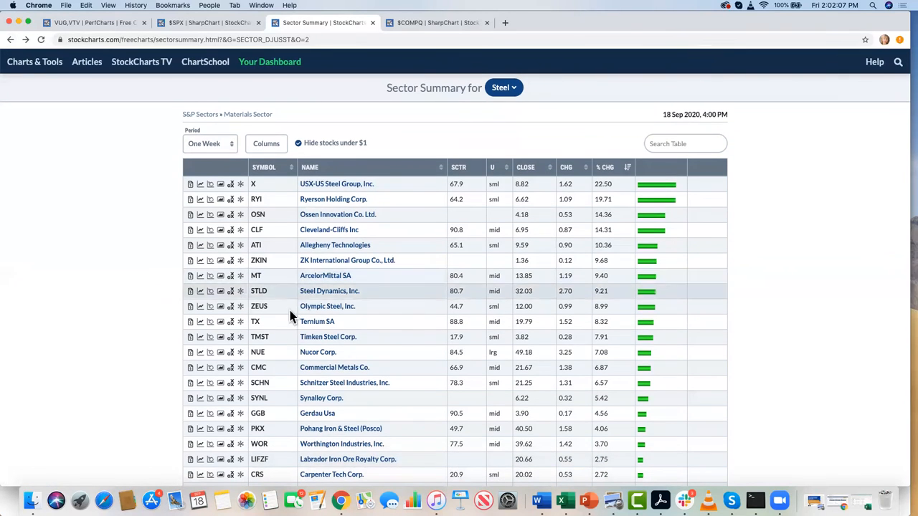
left_click(201, 352)
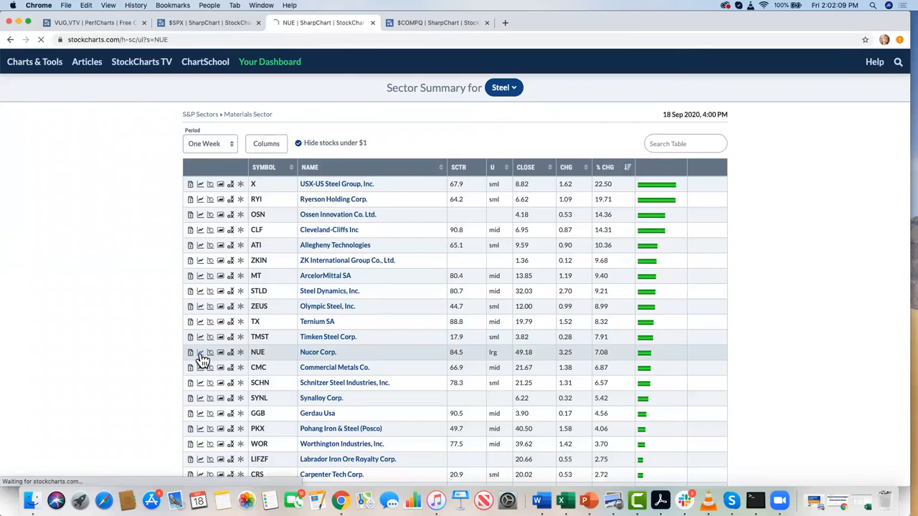
Load the Nucor (NUE) daily SharpChart with RSI and MACD panels.
left_click(201, 353)
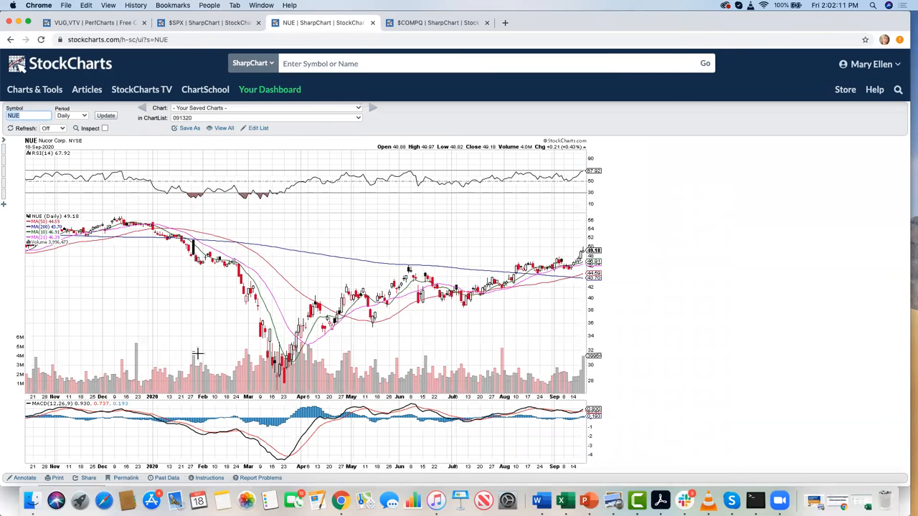
mouse_move(514, 258)
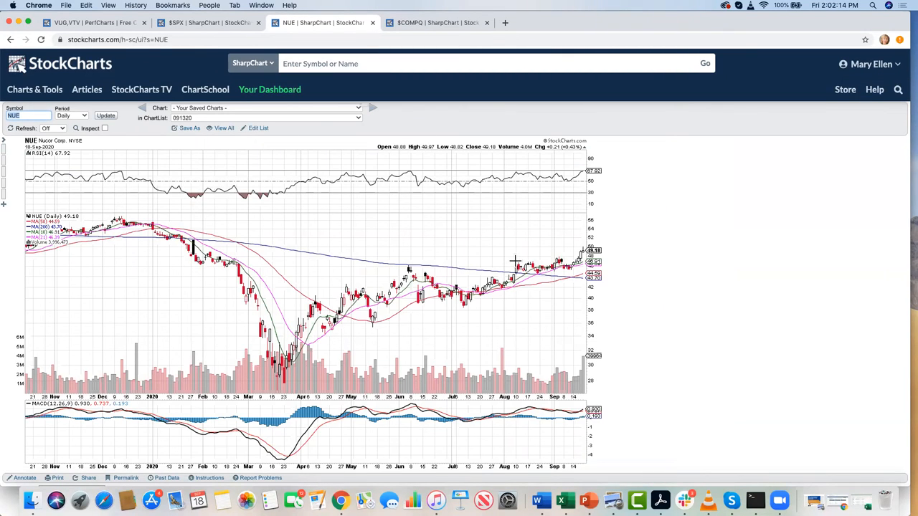
mouse_move(570, 330)
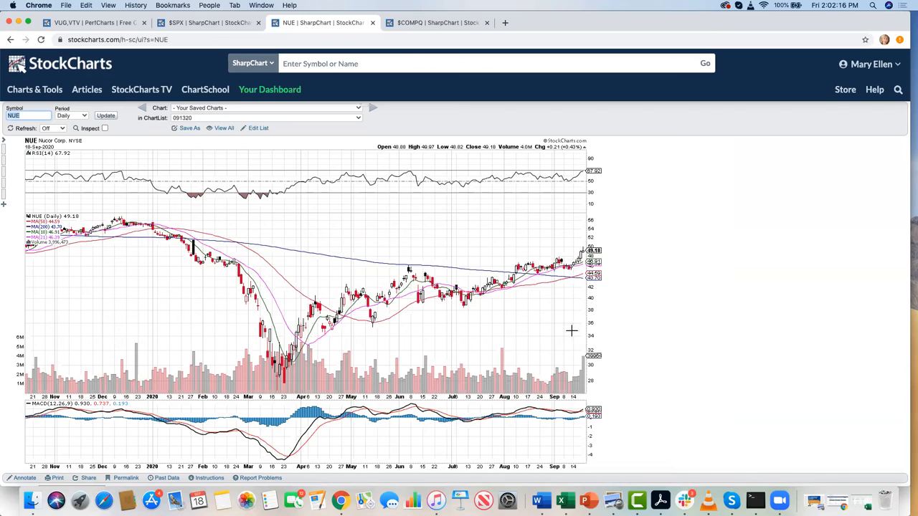
mouse_move(577, 374)
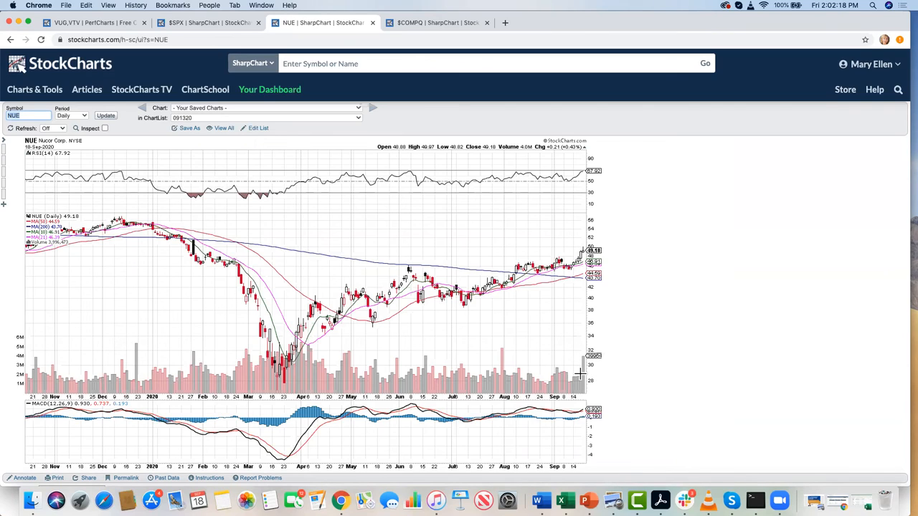
mouse_move(578, 358)
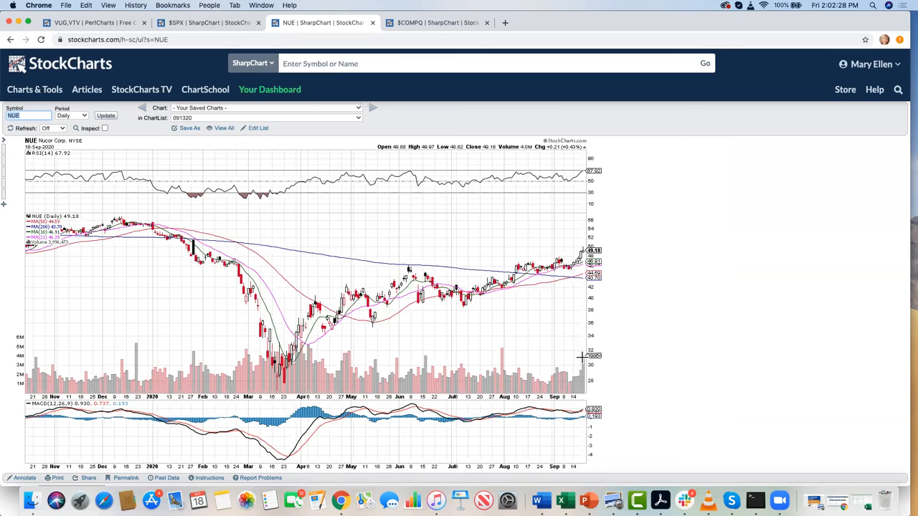
mouse_move(571, 324)
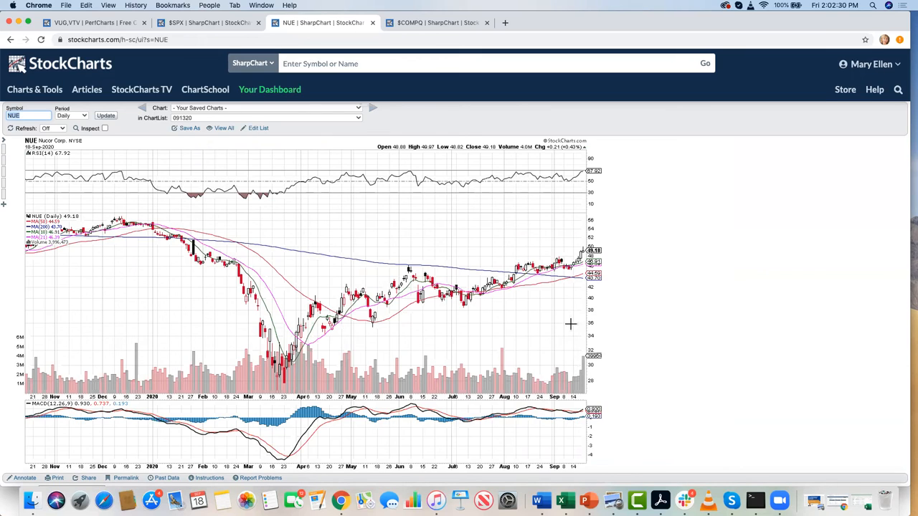
mouse_move(560, 356)
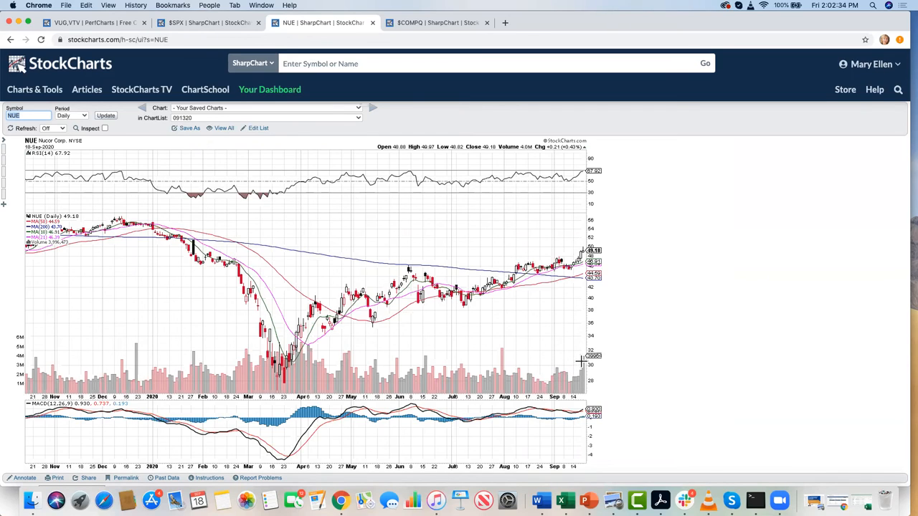
mouse_move(402, 257)
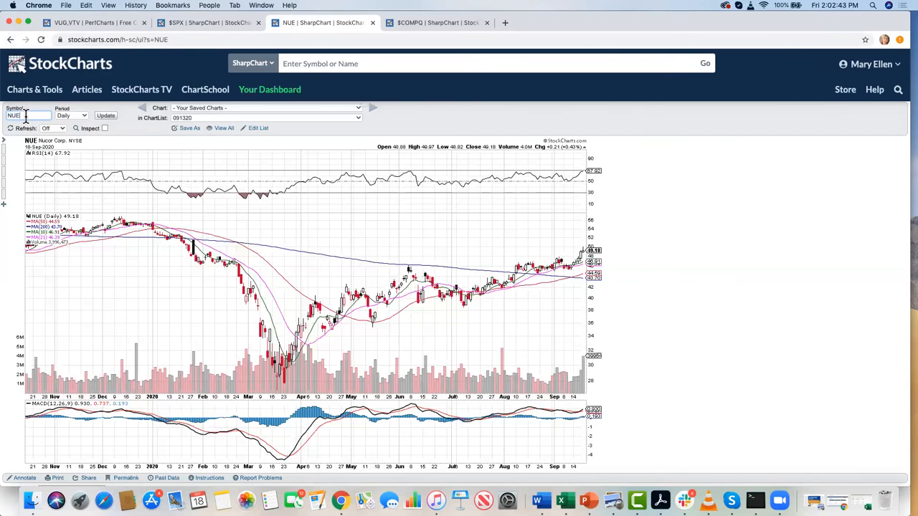
Change the chart symbol to ROAD for Construction Partners.
type("road")
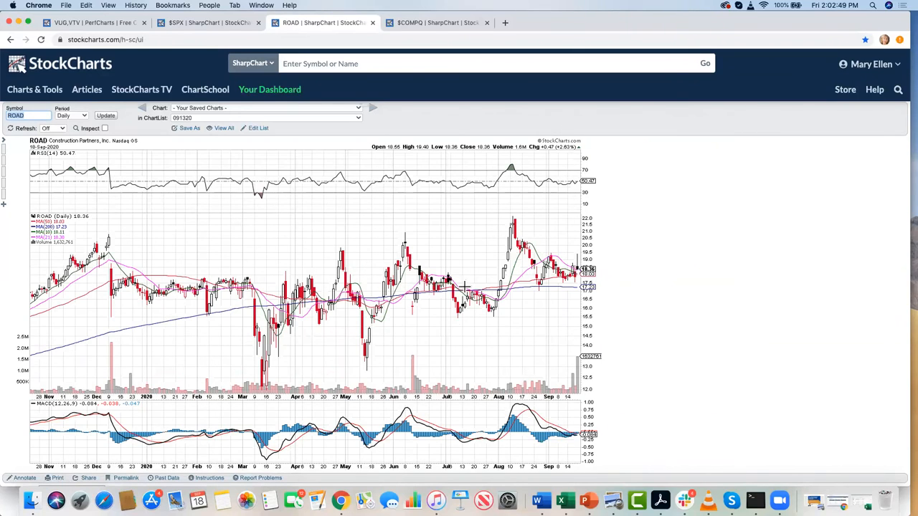
mouse_move(467, 275)
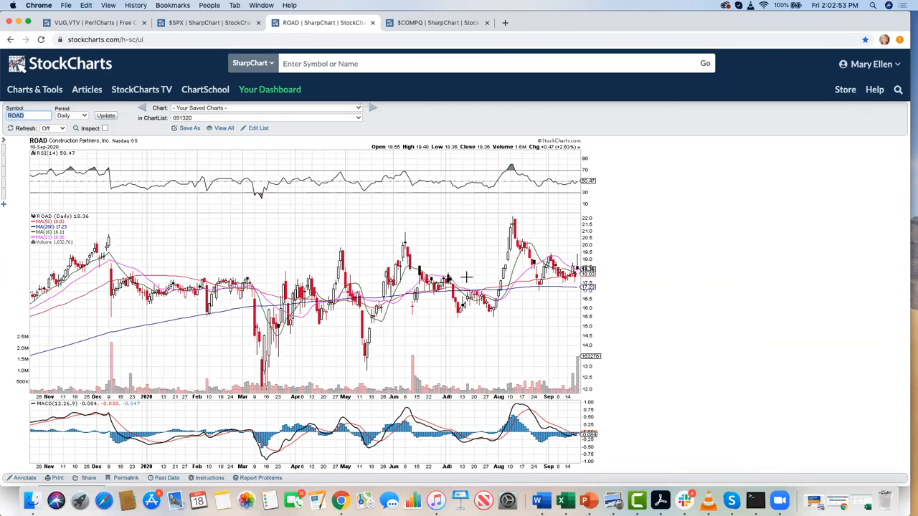
Change the chart symbol to DG for Dollar General.
type("dd")
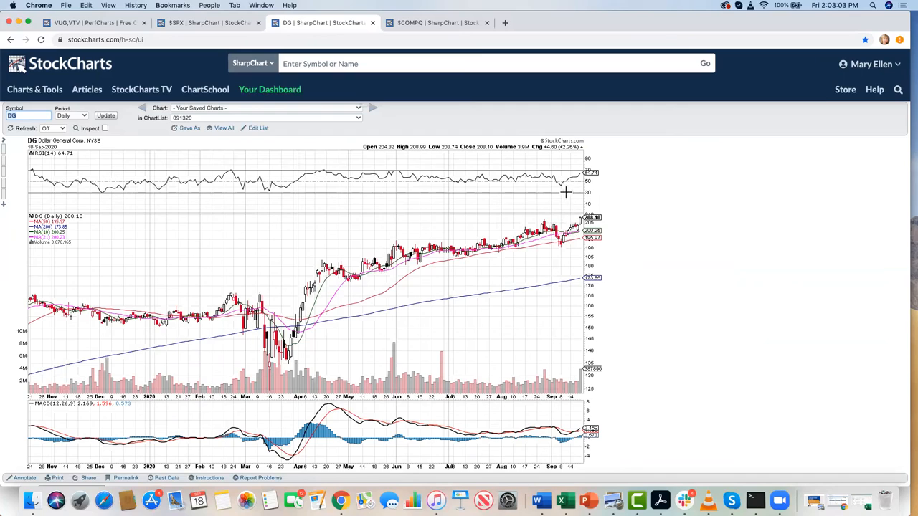
mouse_move(577, 413)
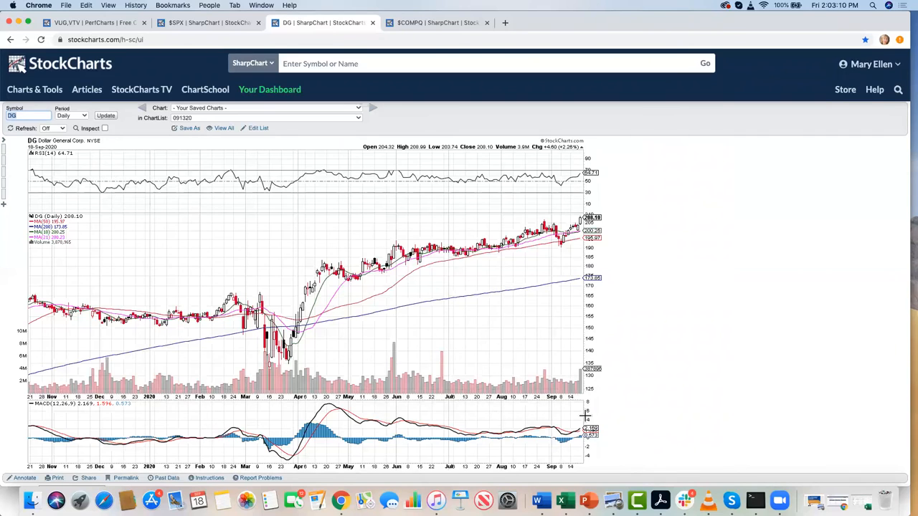
mouse_move(591, 416)
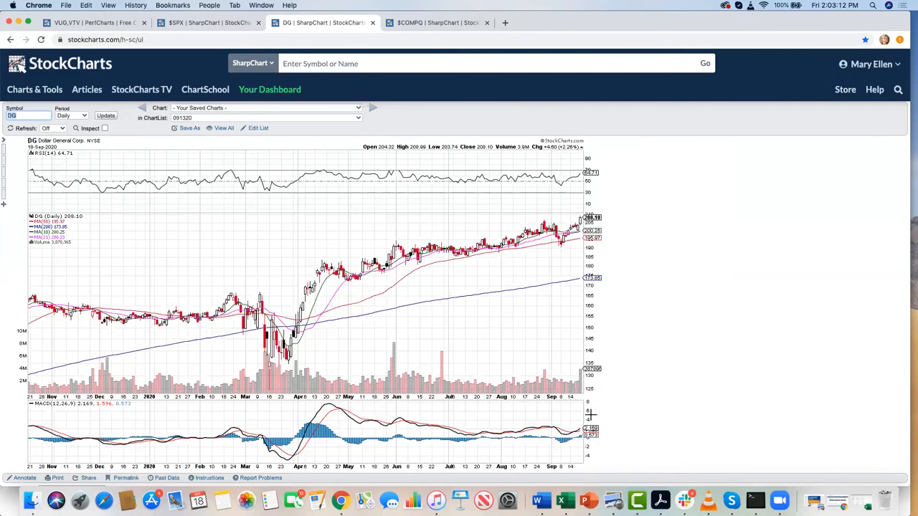
mouse_move(394, 208)
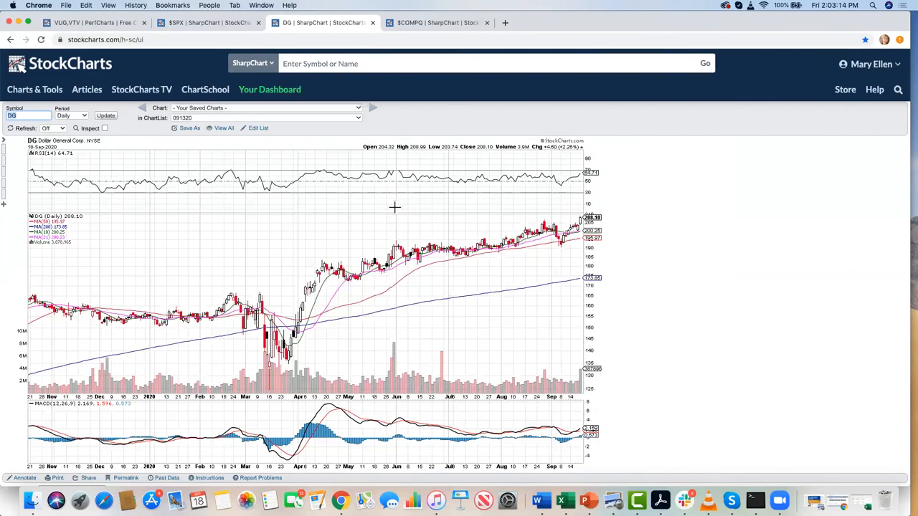
mouse_move(398, 206)
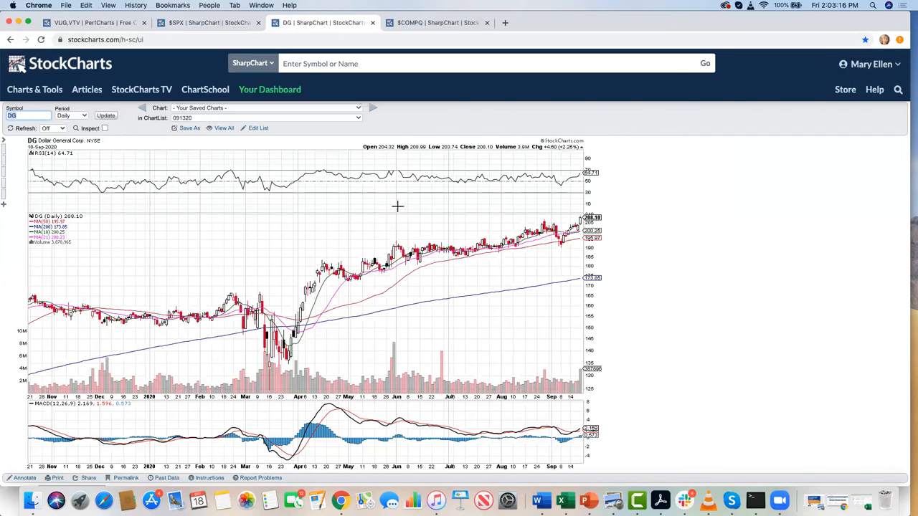
Load the FIVE chart from autocomplete, then switch the symbol to BJ.
type("fi")
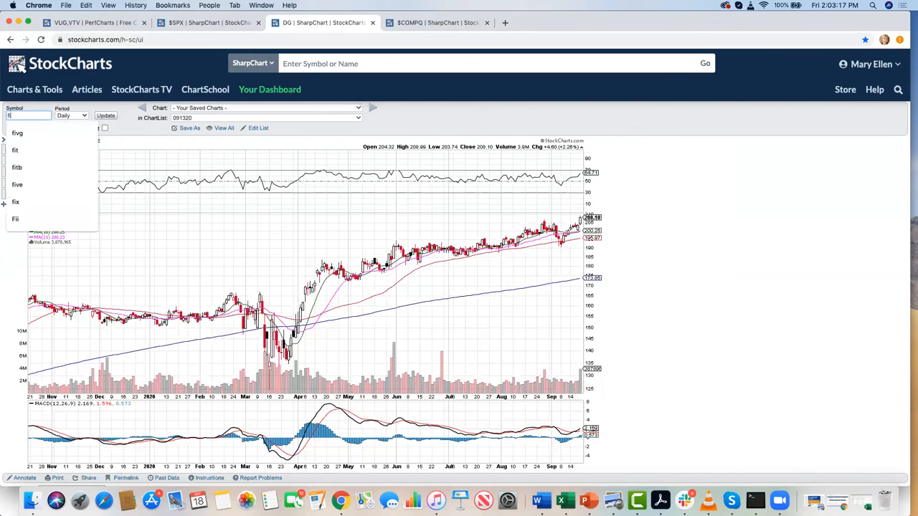
left_click(17, 184)
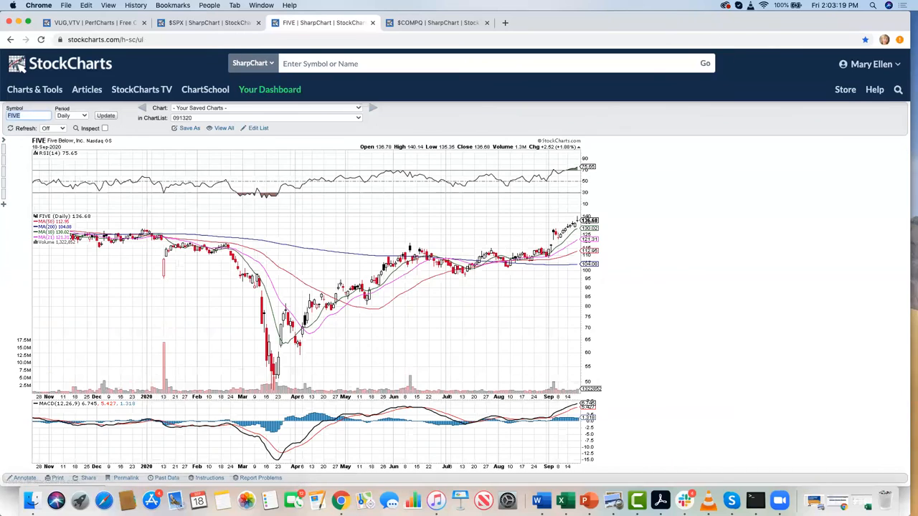
mouse_move(378, 235)
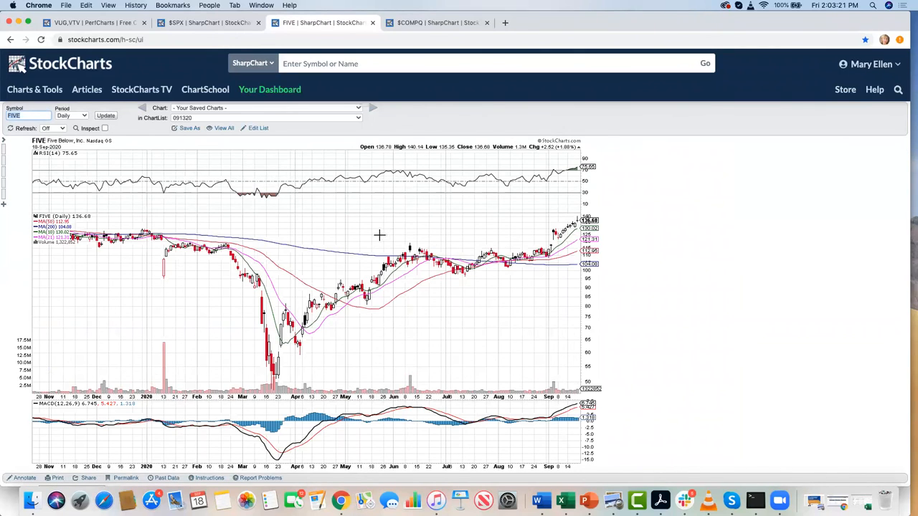
mouse_move(571, 238)
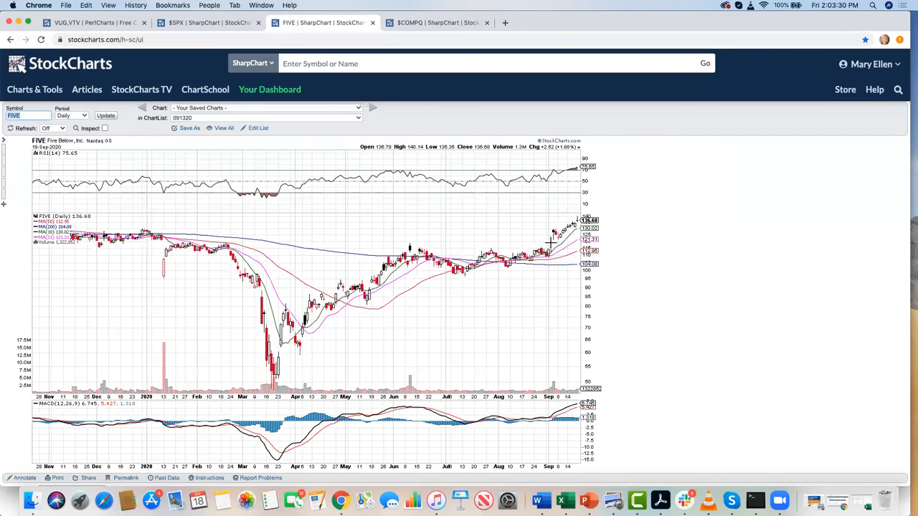
mouse_move(554, 345)
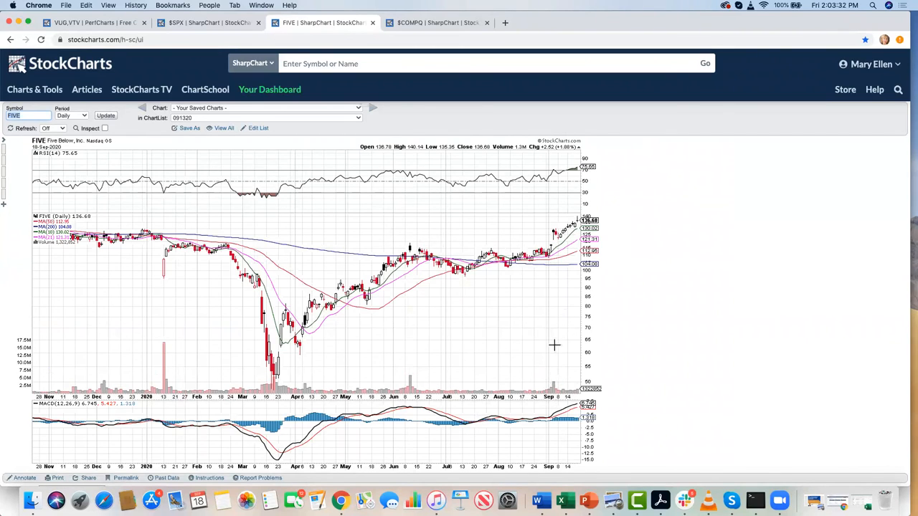
mouse_move(570, 247)
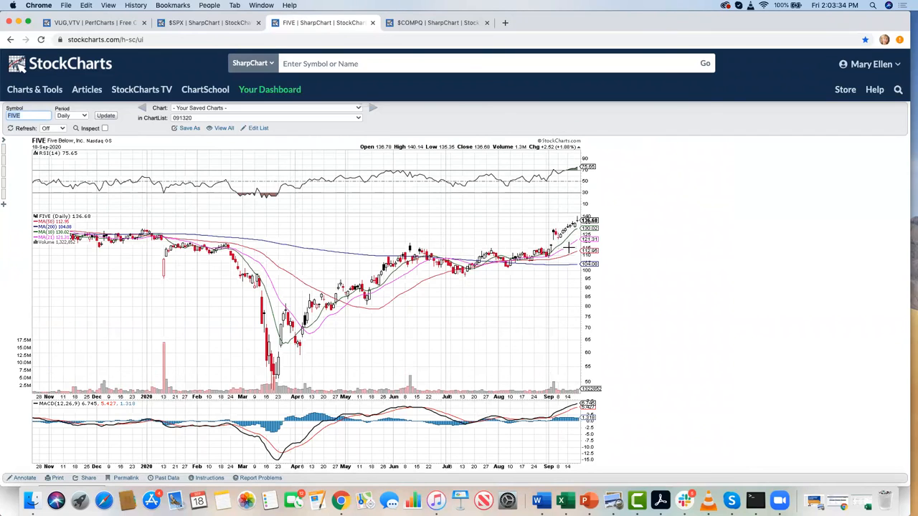
mouse_move(536, 238)
type("b")
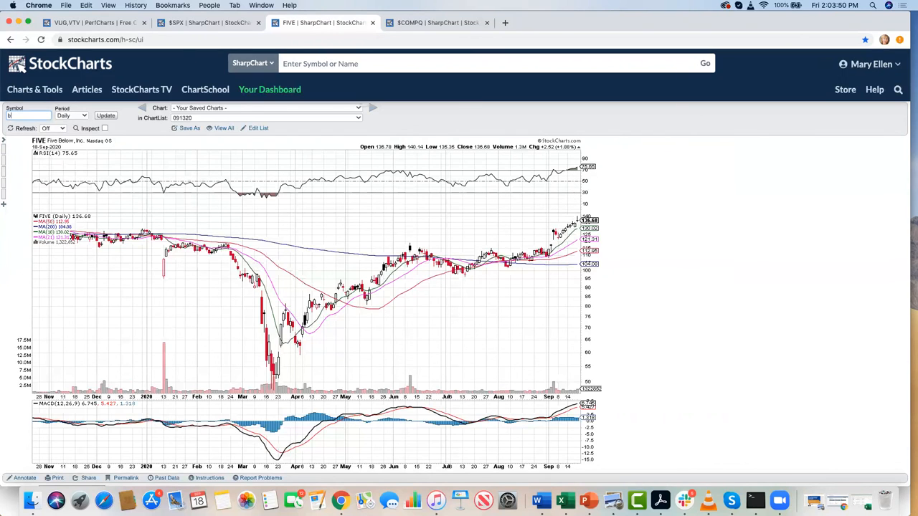
type("BJ")
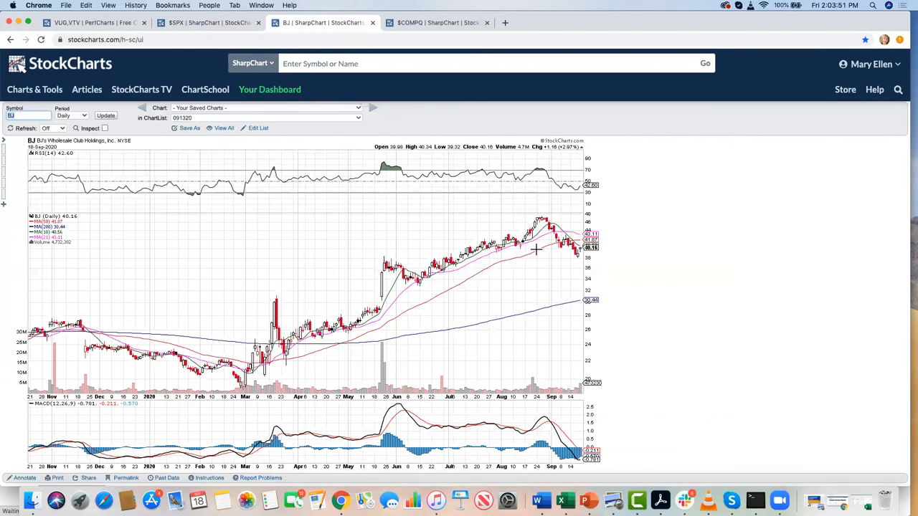